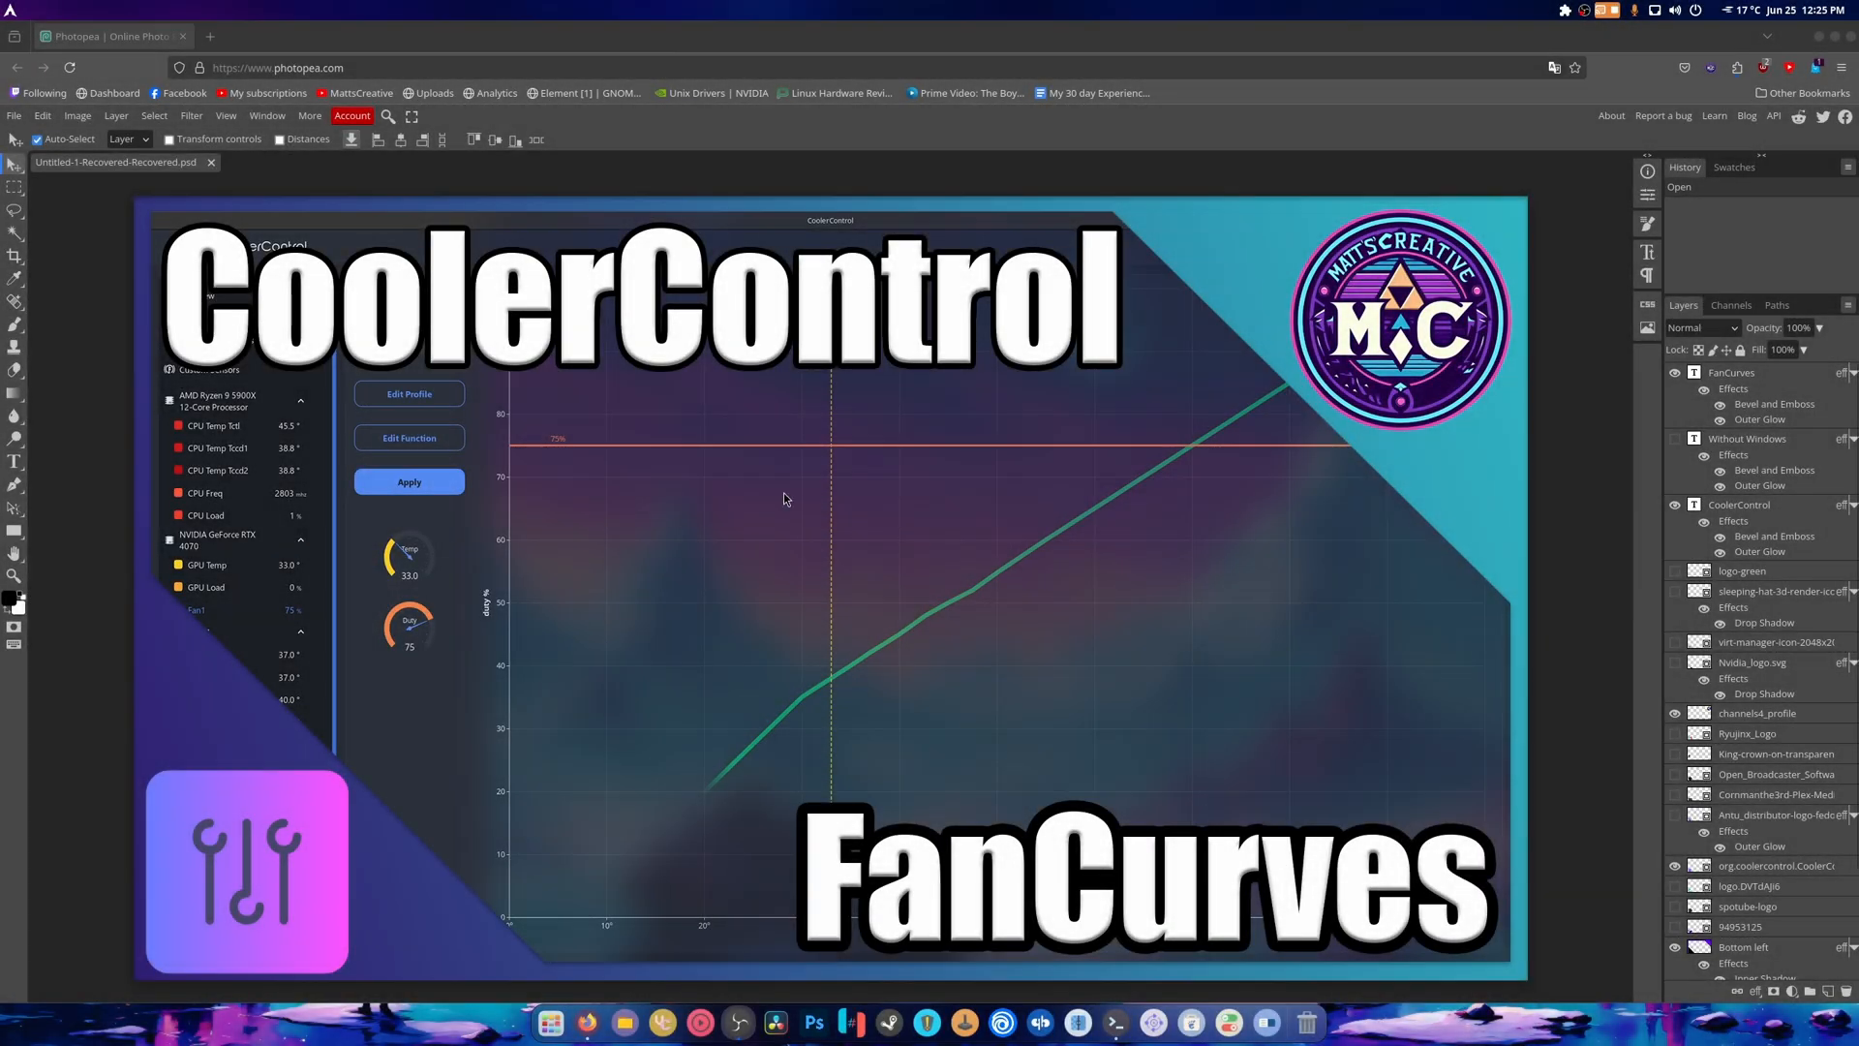
pyautogui.moveTo(1388, 676)
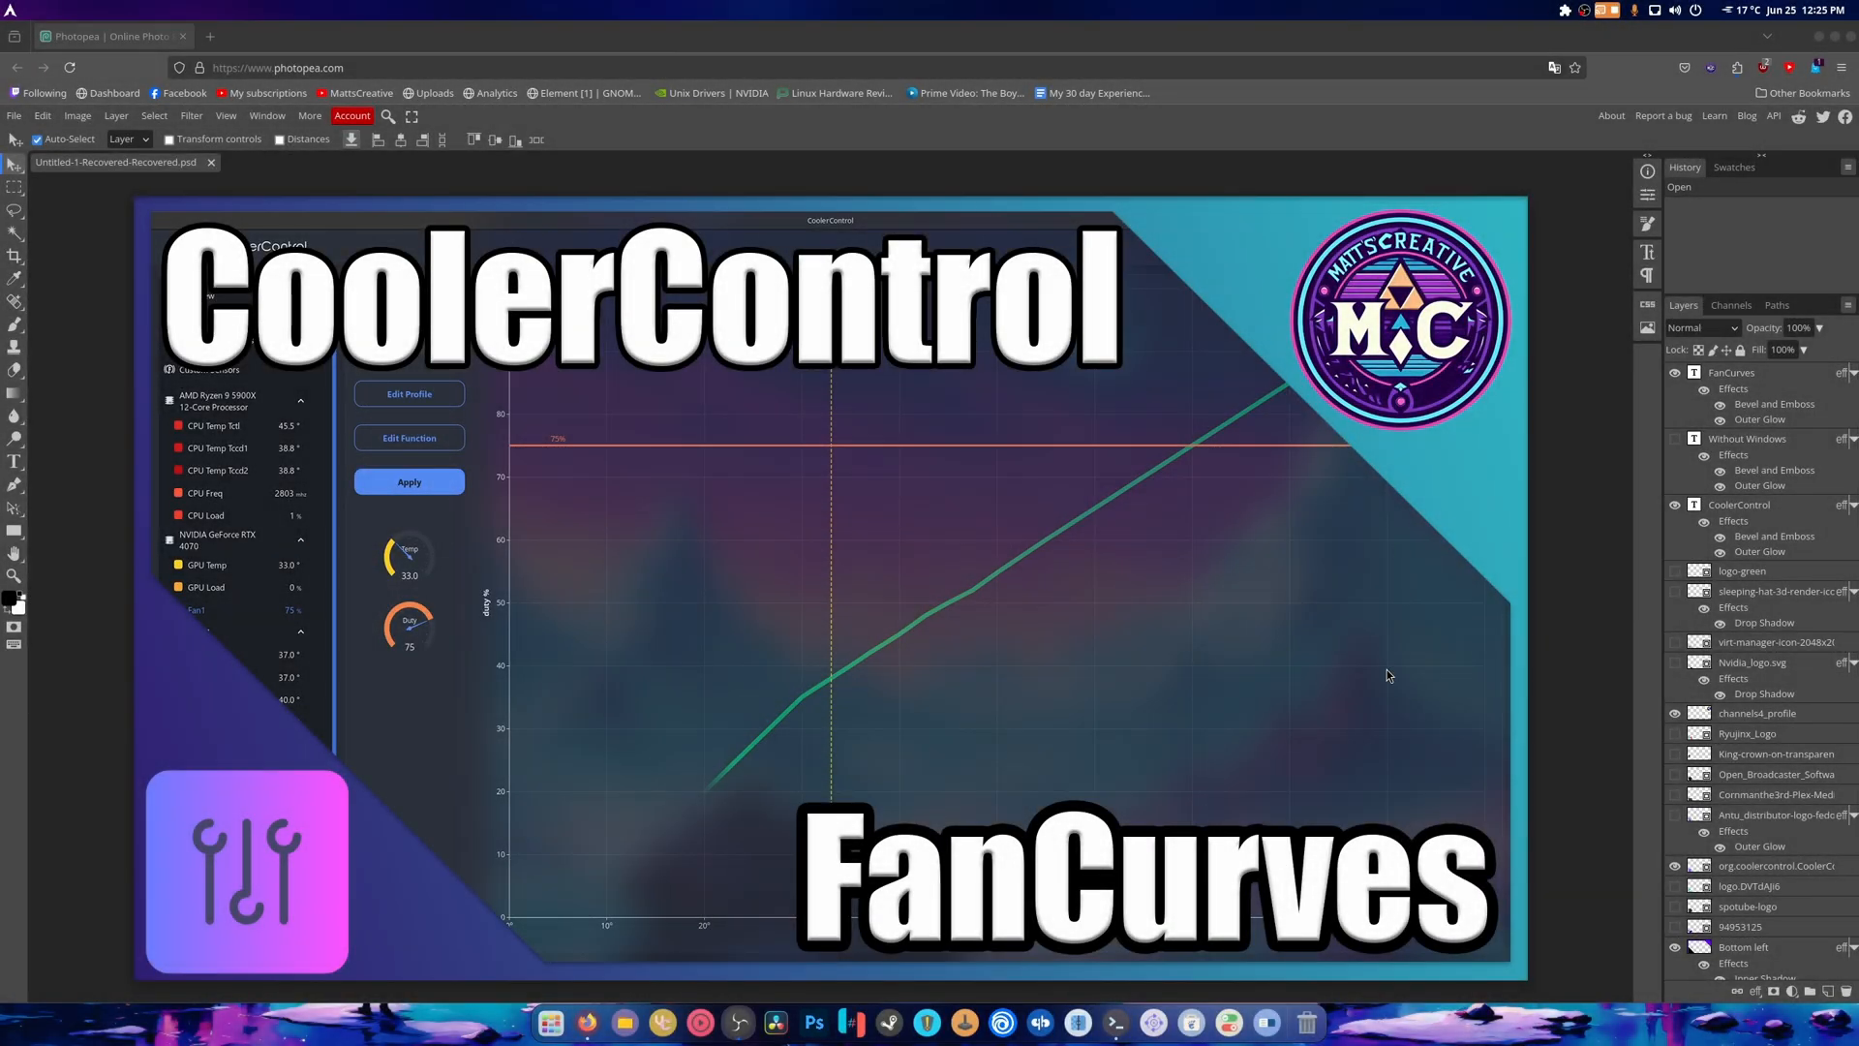
pyautogui.moveTo(392, 411)
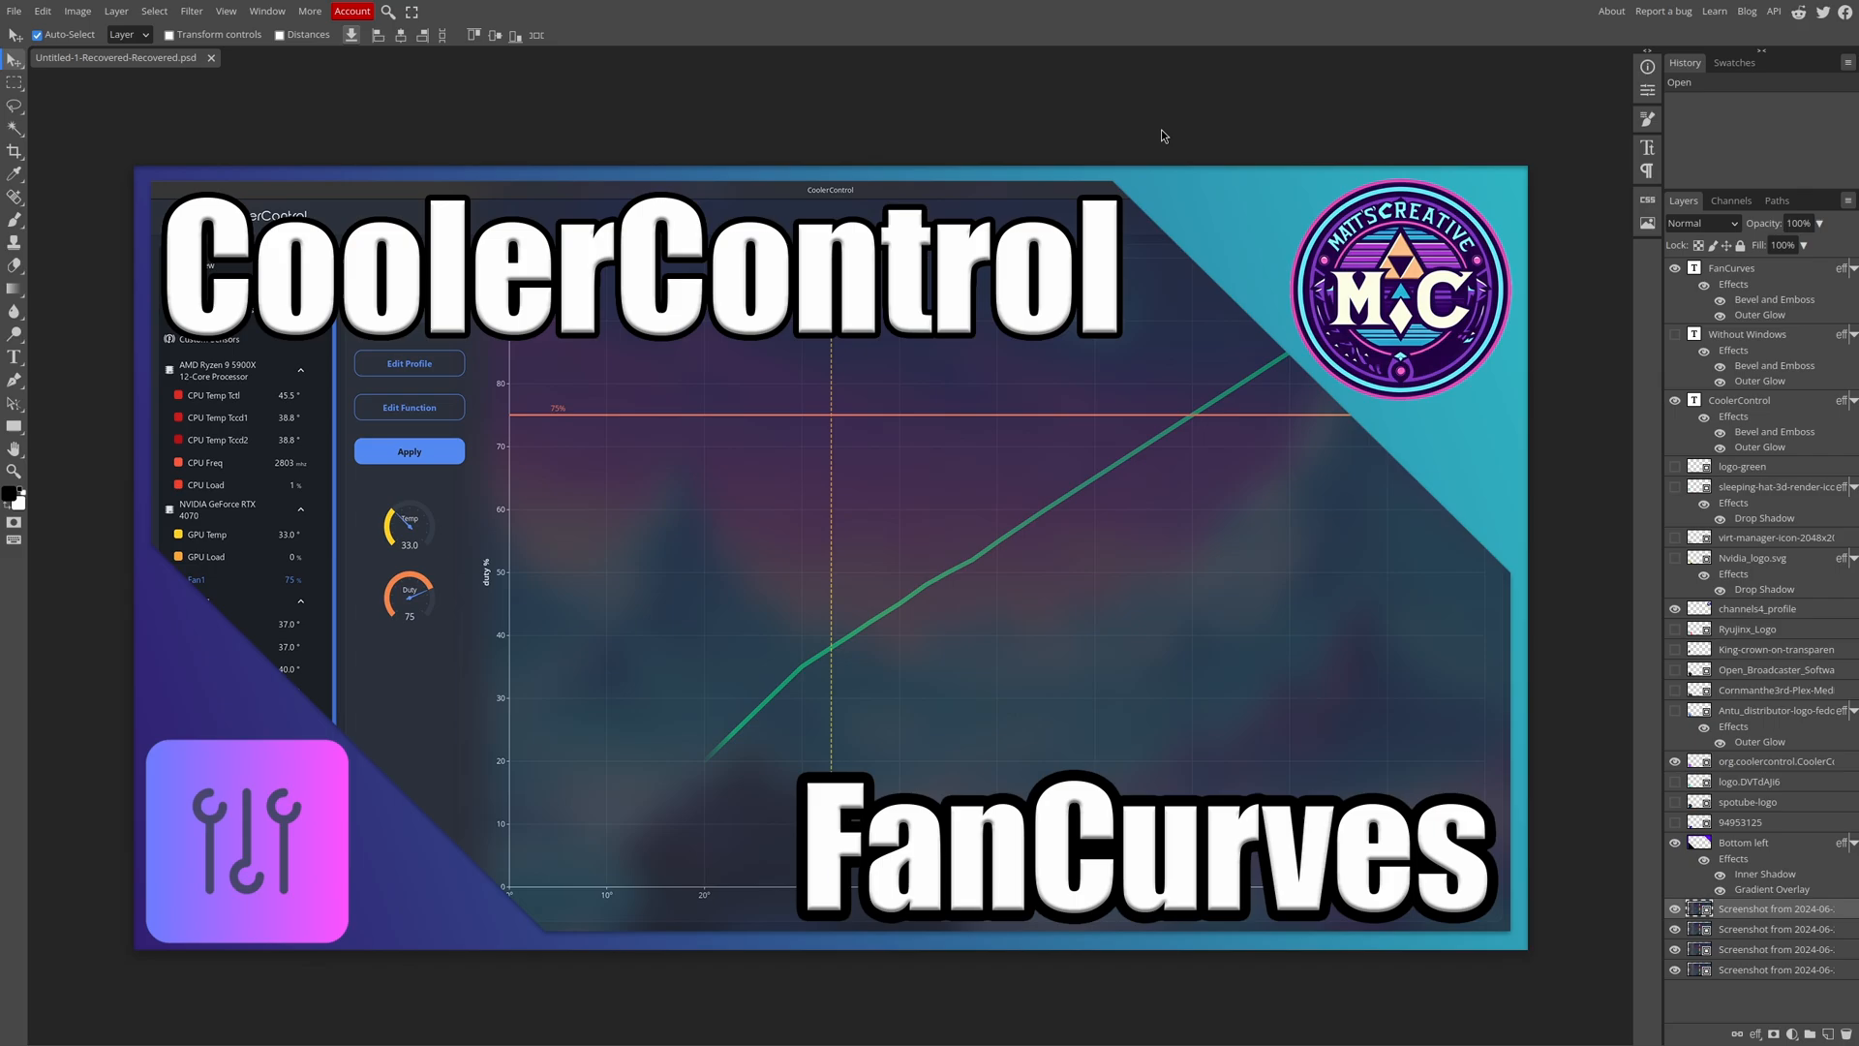
pyautogui.moveTo(1018, 131)
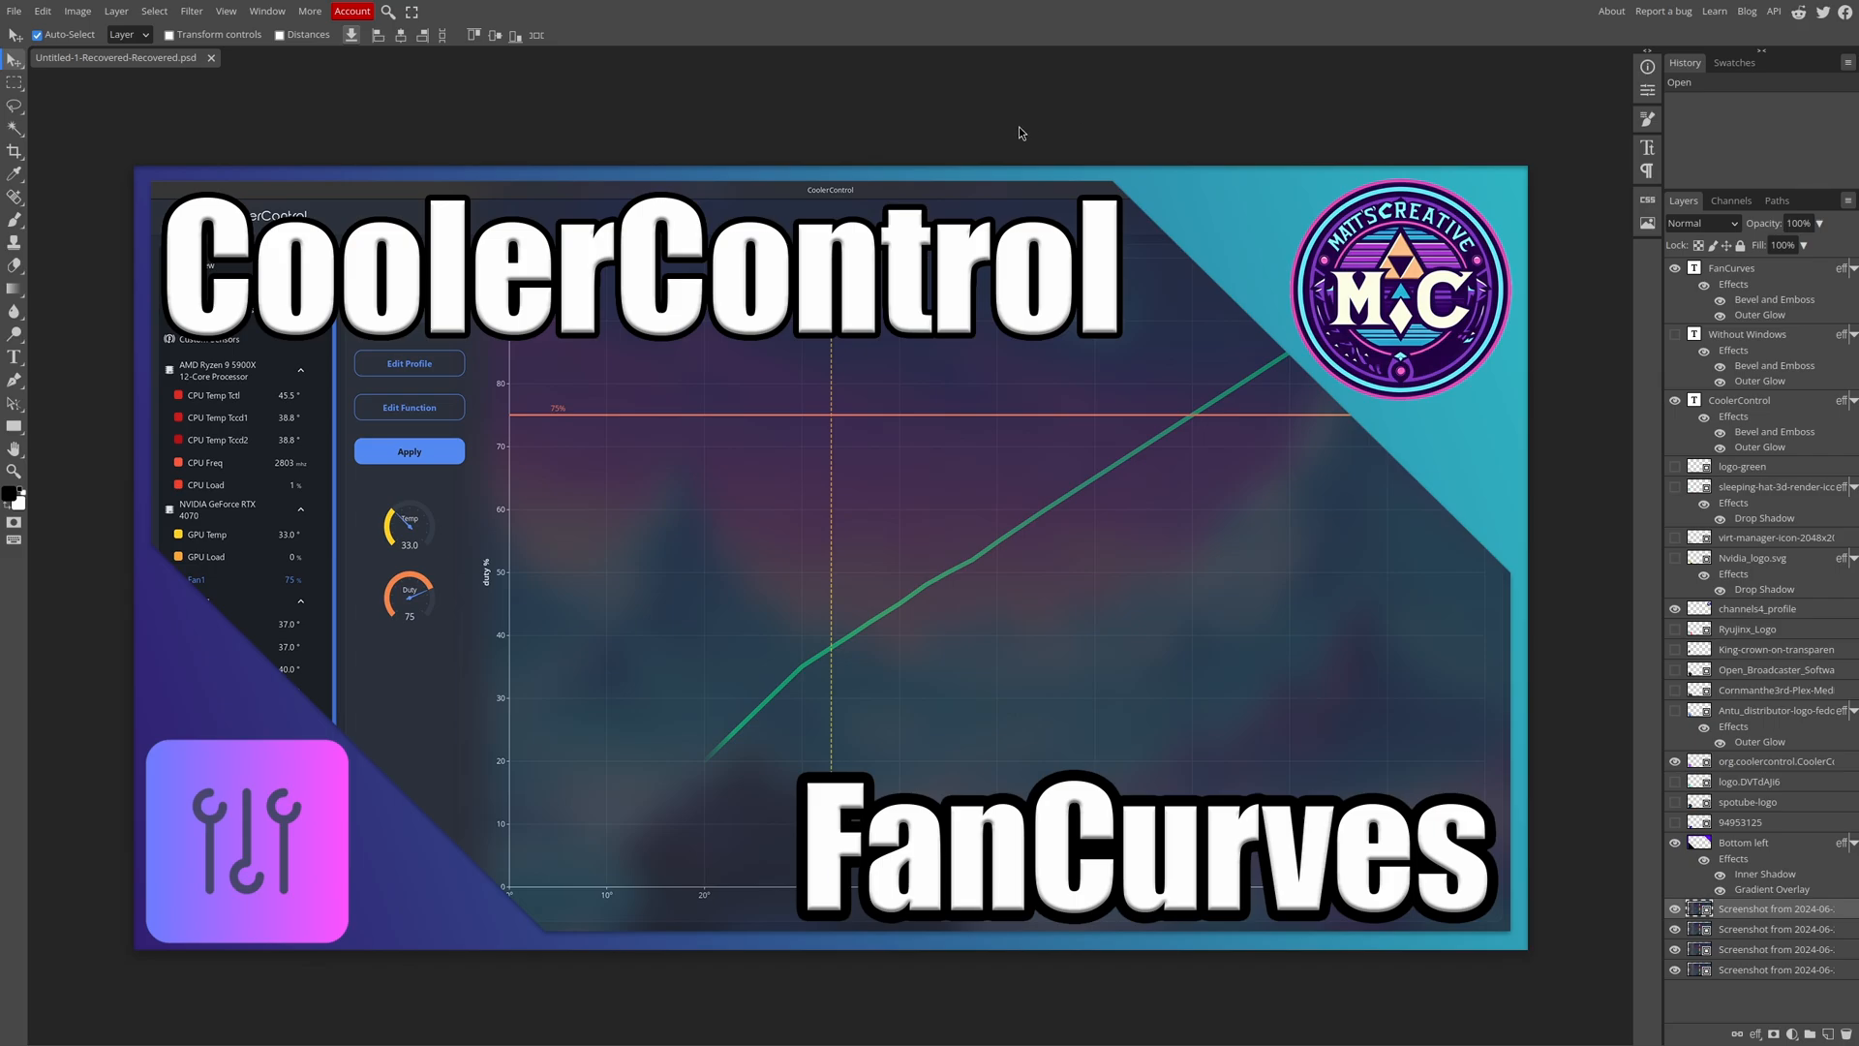
pyautogui.click(13, 11)
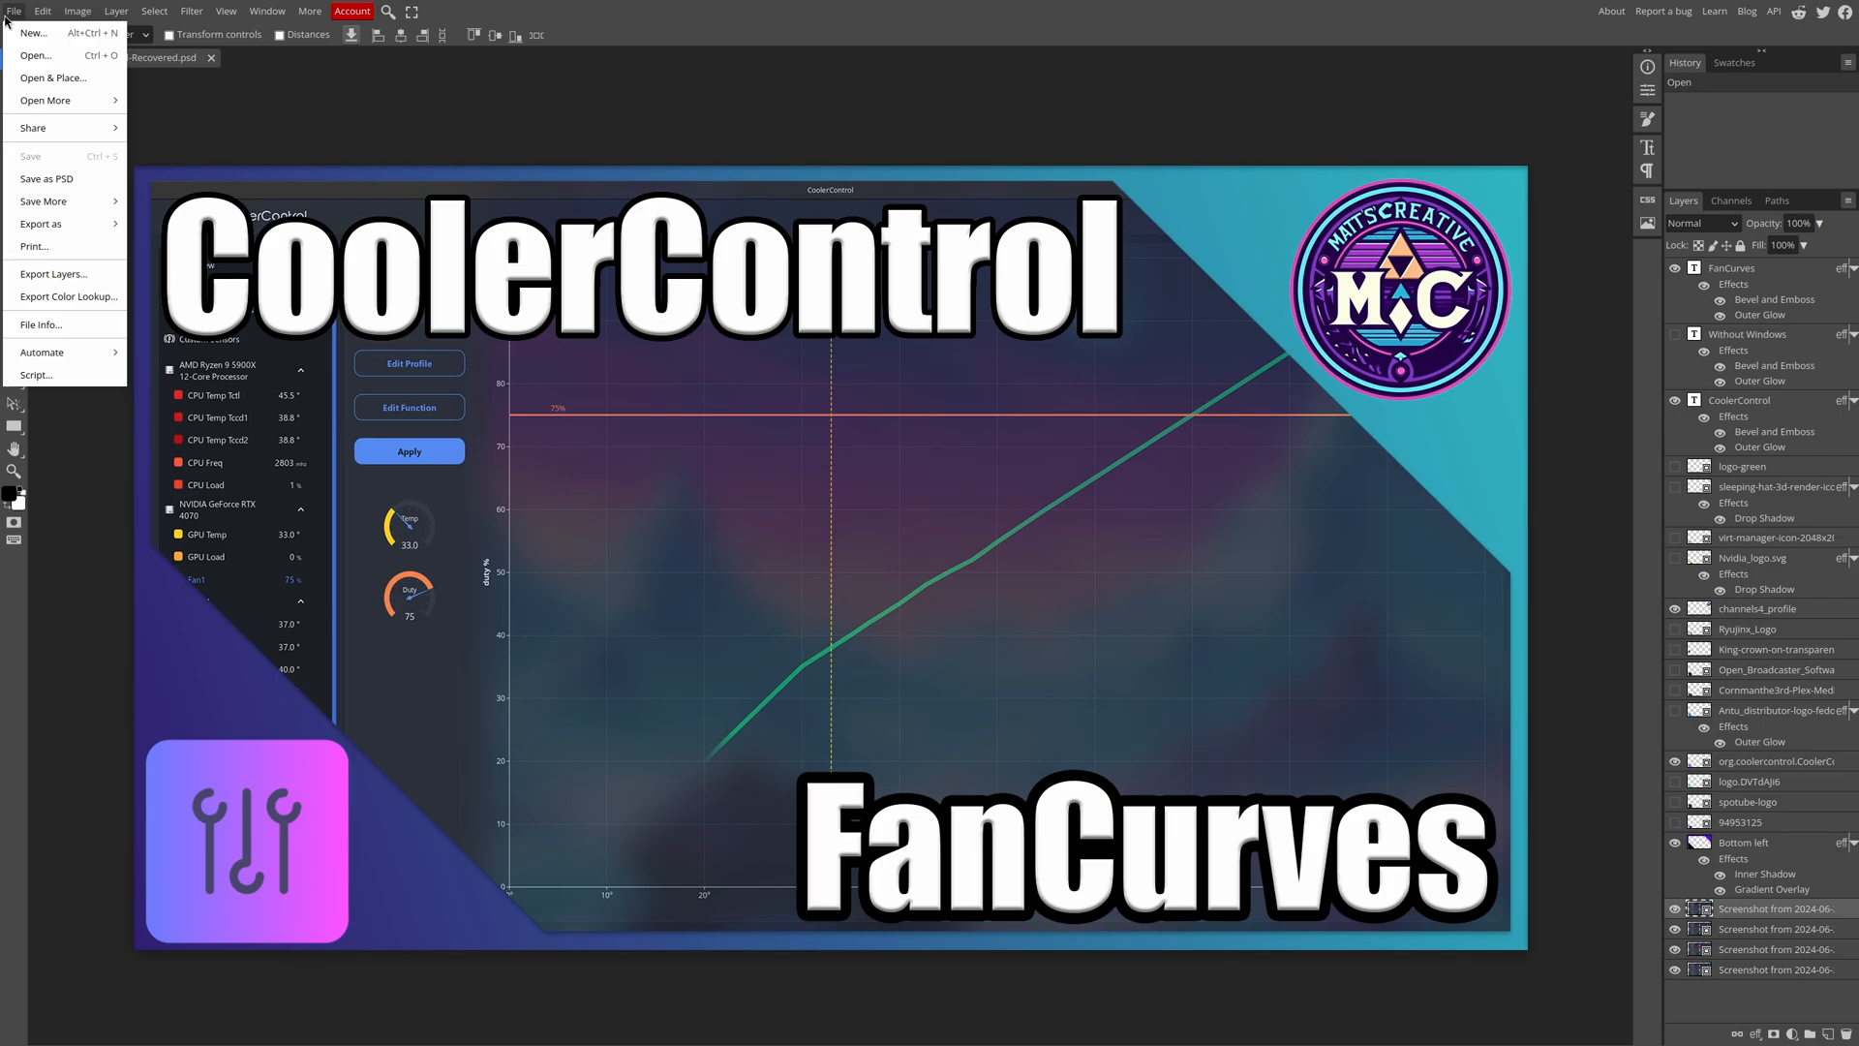
pyautogui.click(41, 11)
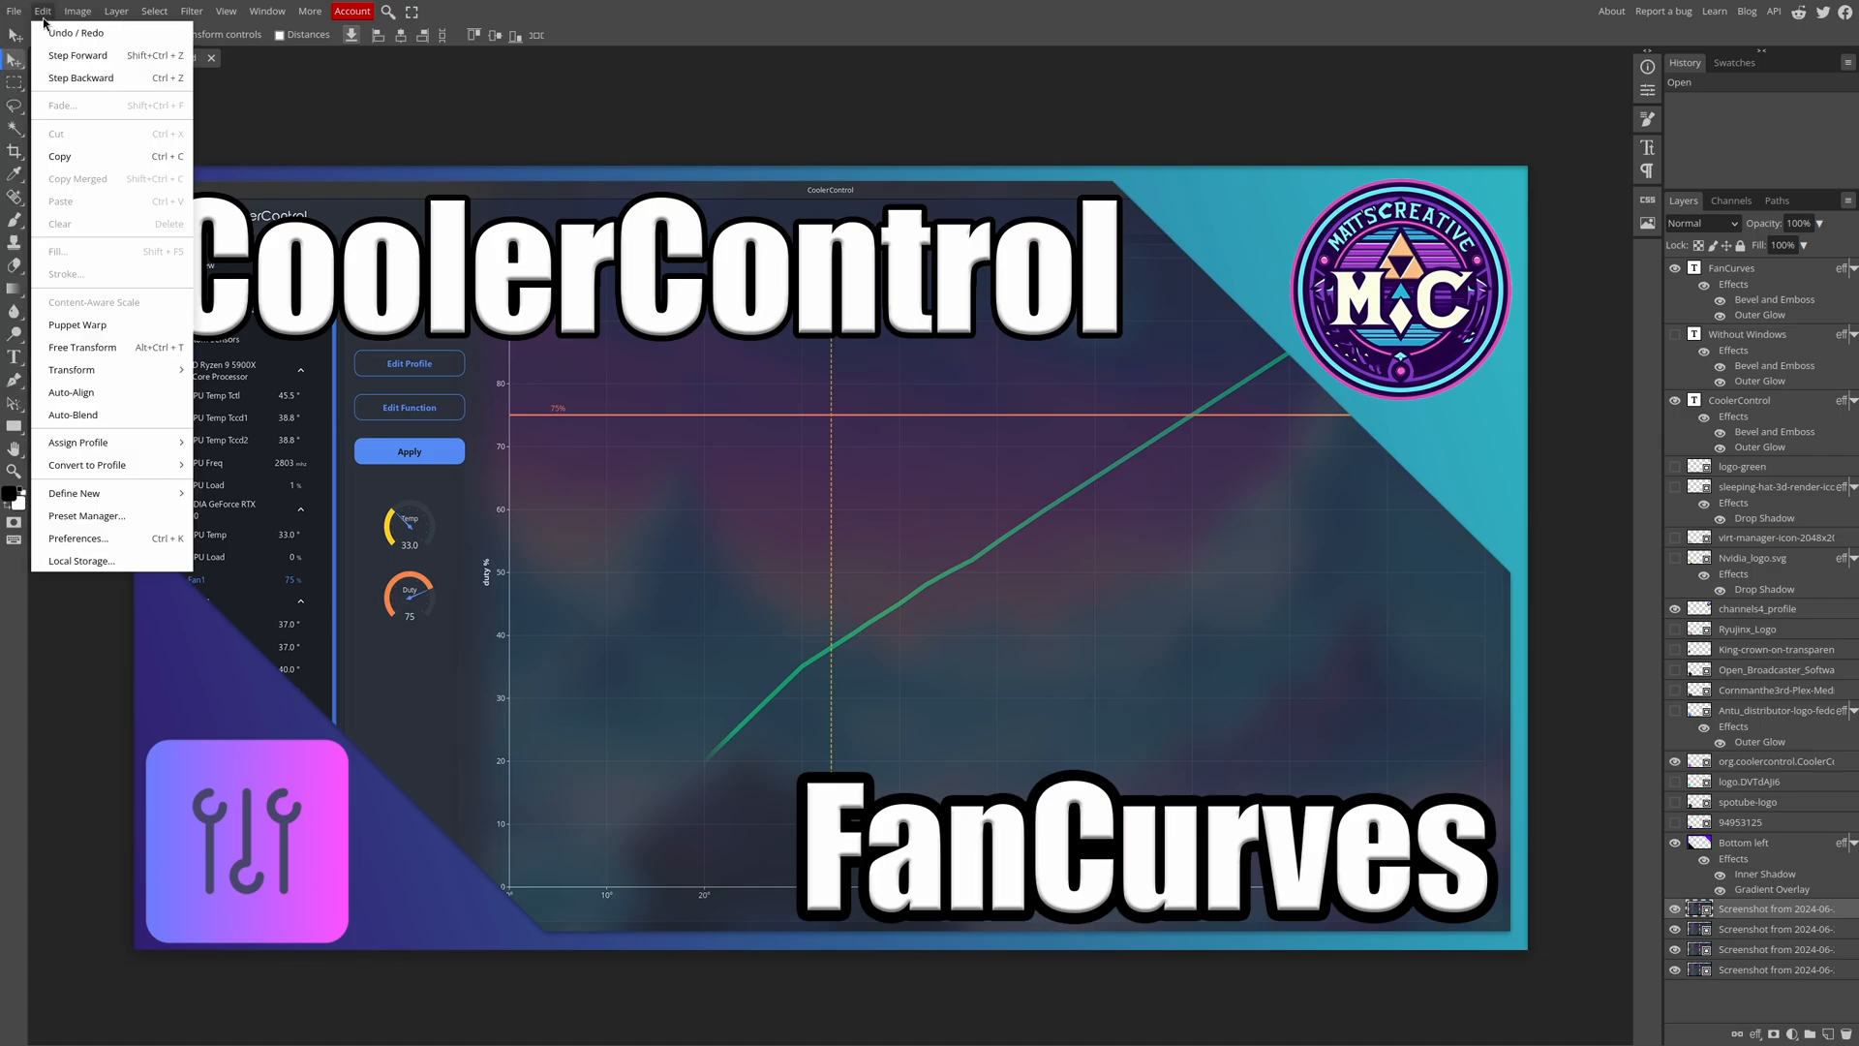
pyautogui.click(76, 11)
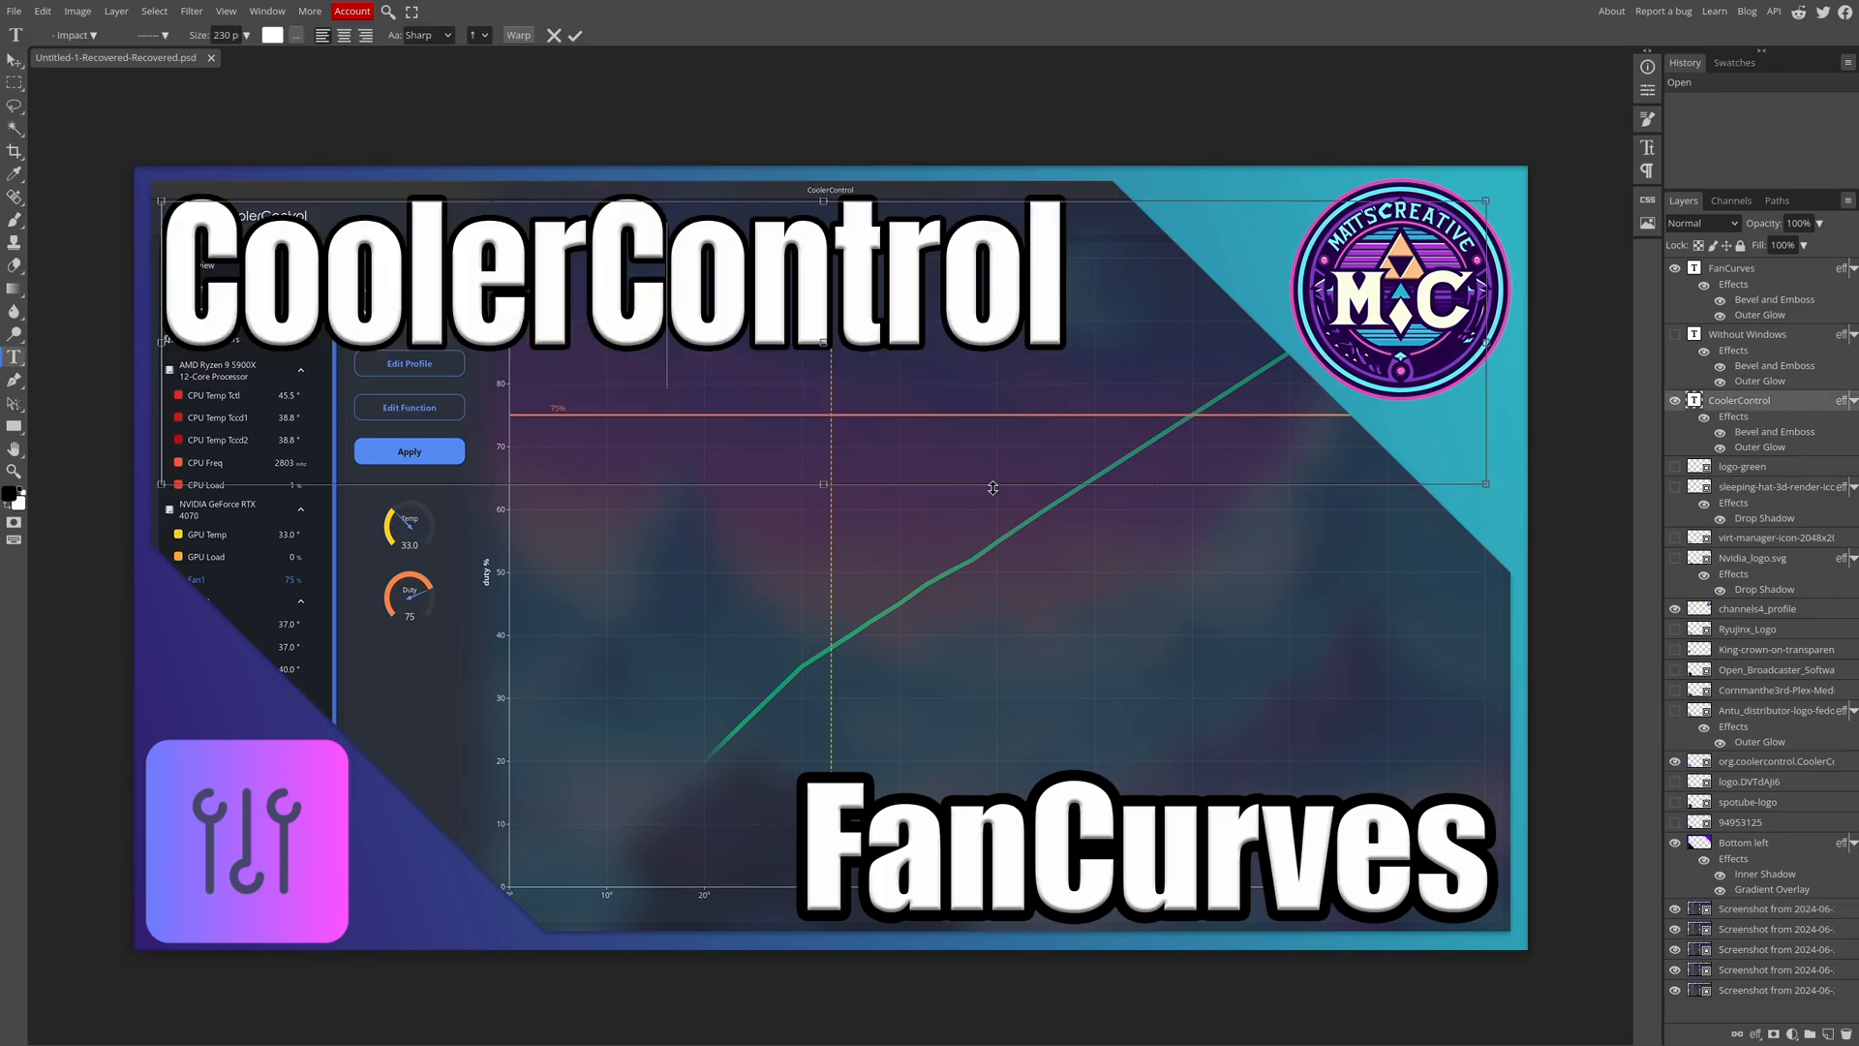
pyautogui.moveTo(1421, 551)
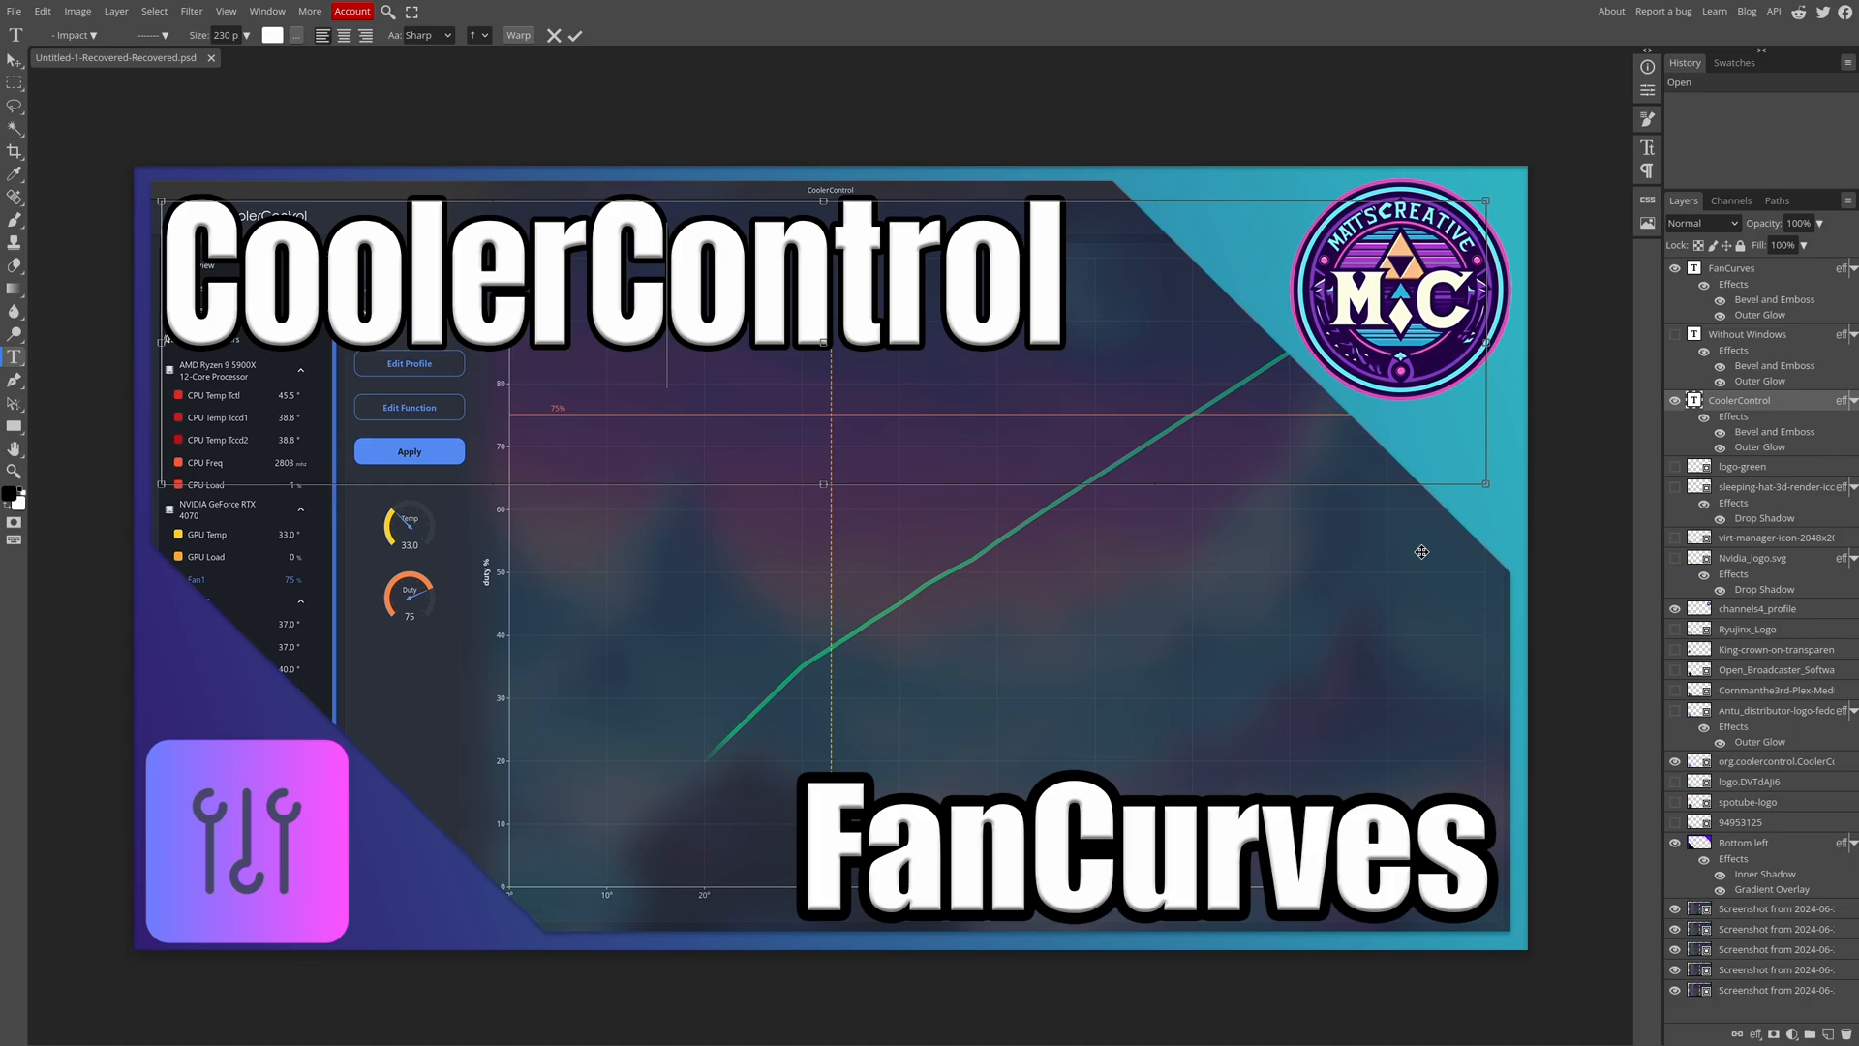
pyautogui.moveTo(241, 78)
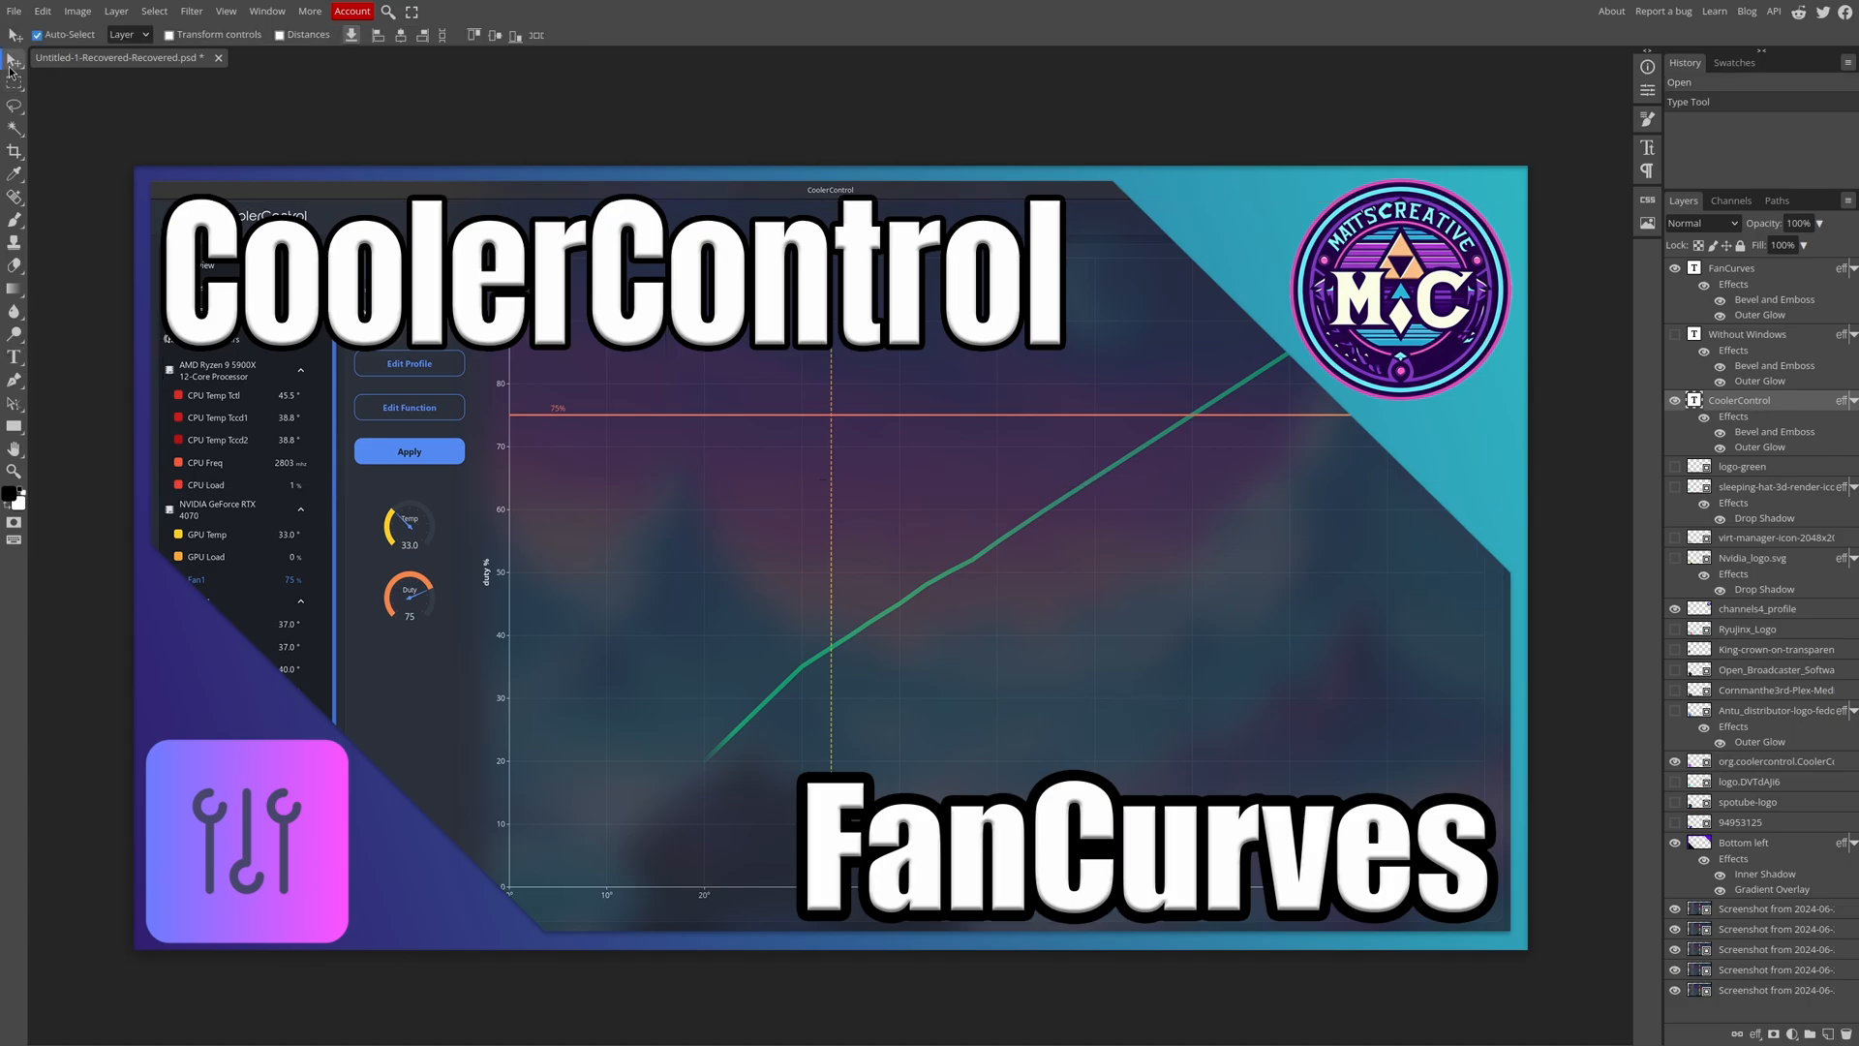
pyautogui.moveTo(1173, 574)
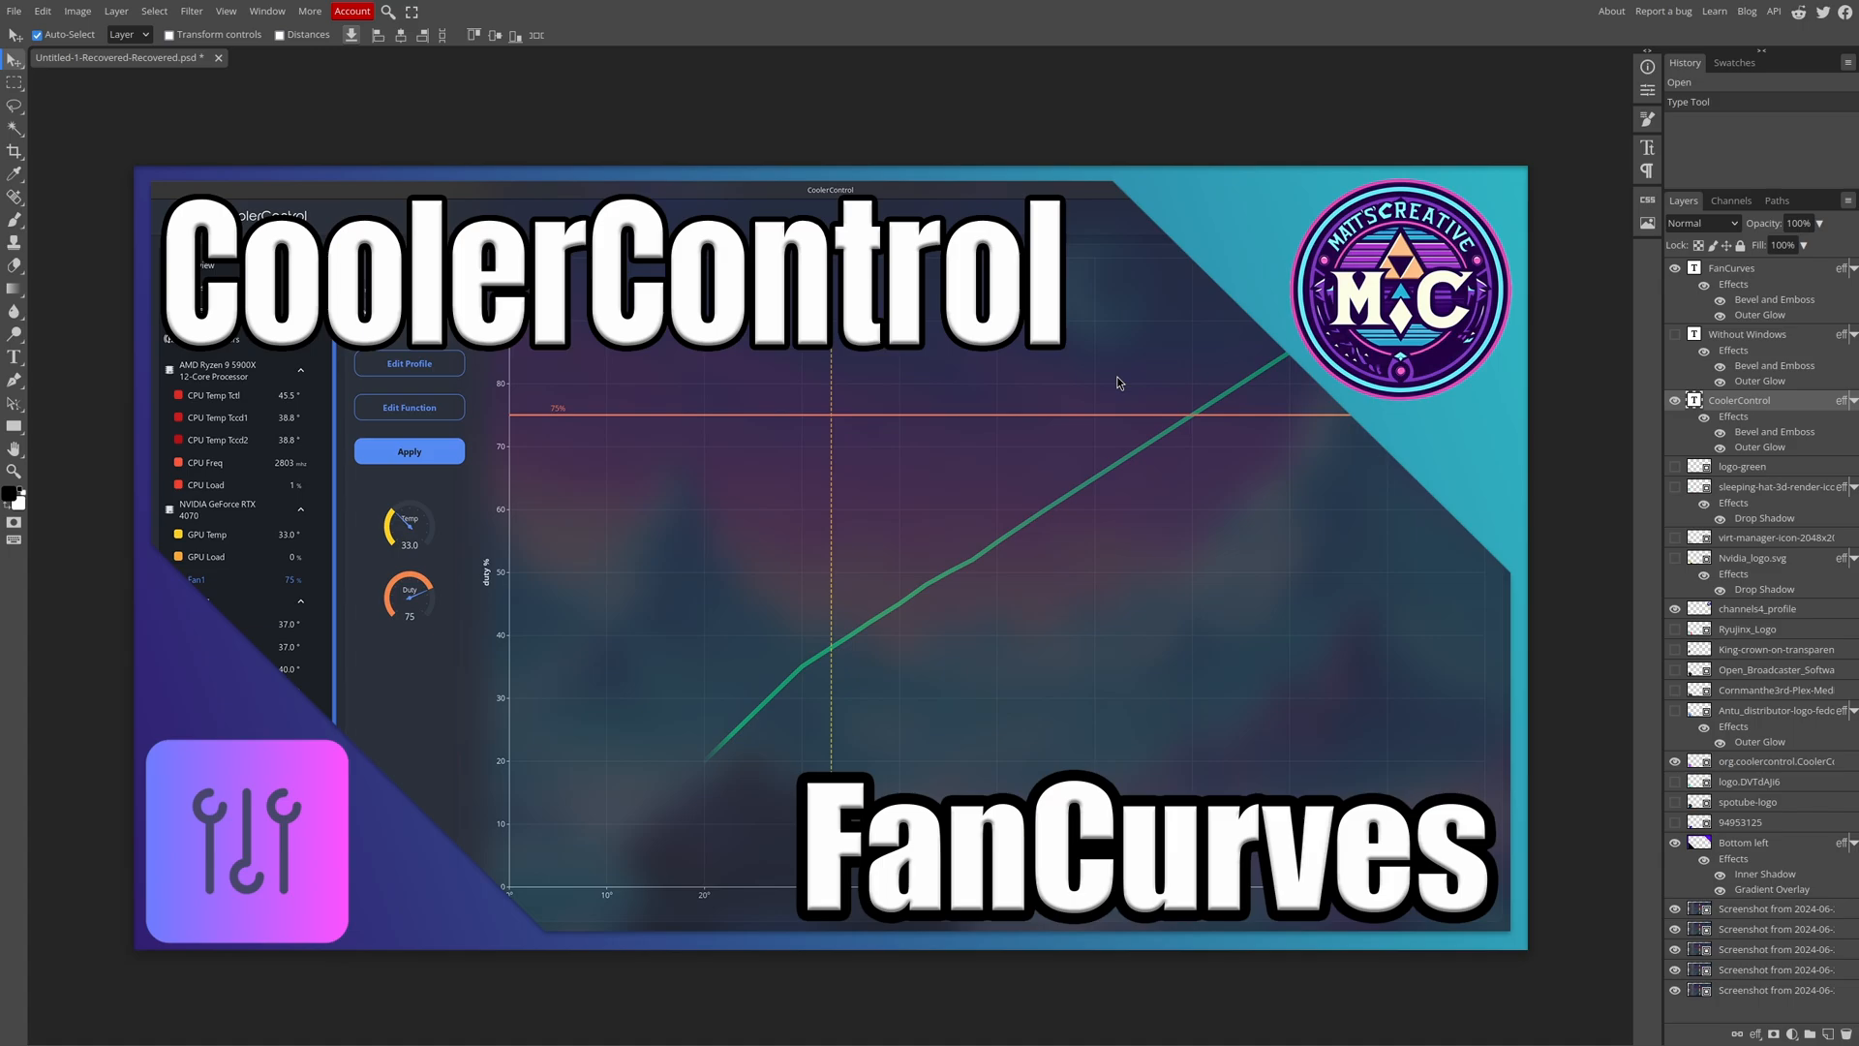
pyautogui.rightClick(711, 477)
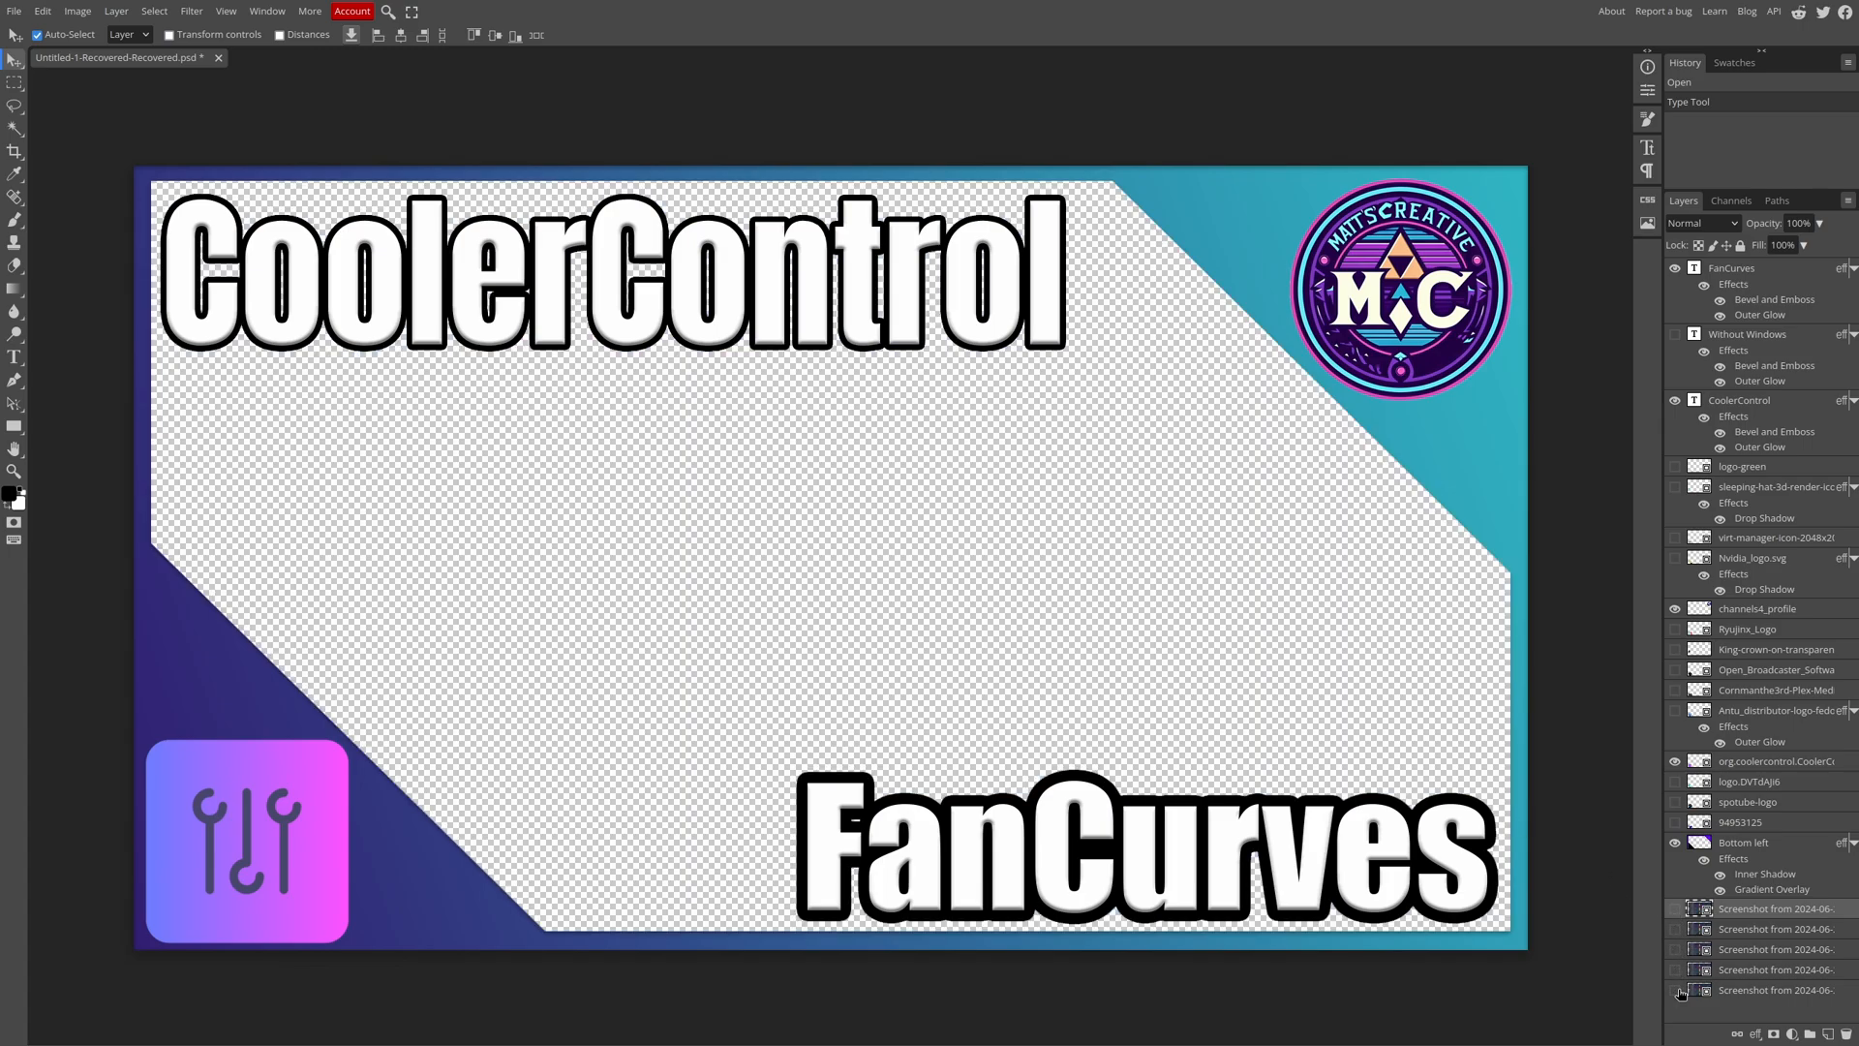
pyautogui.click(1675, 928)
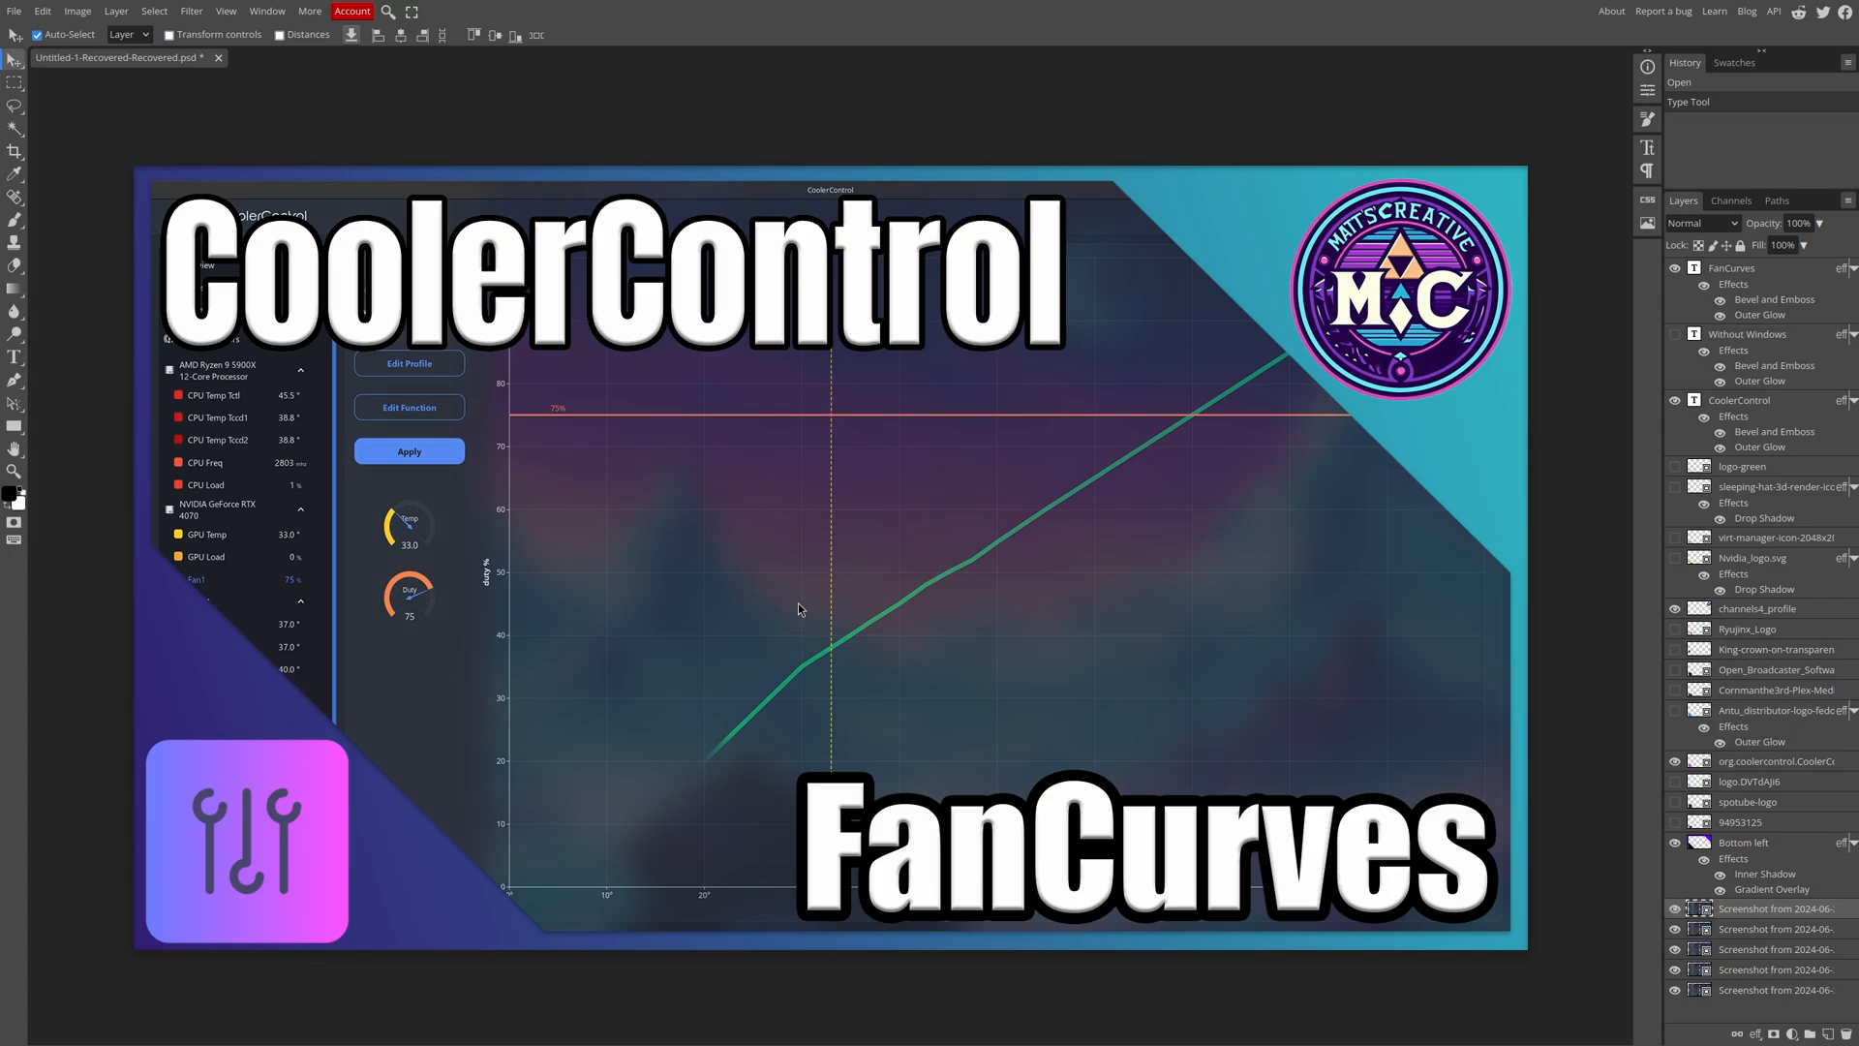
pyautogui.moveTo(1327, 429)
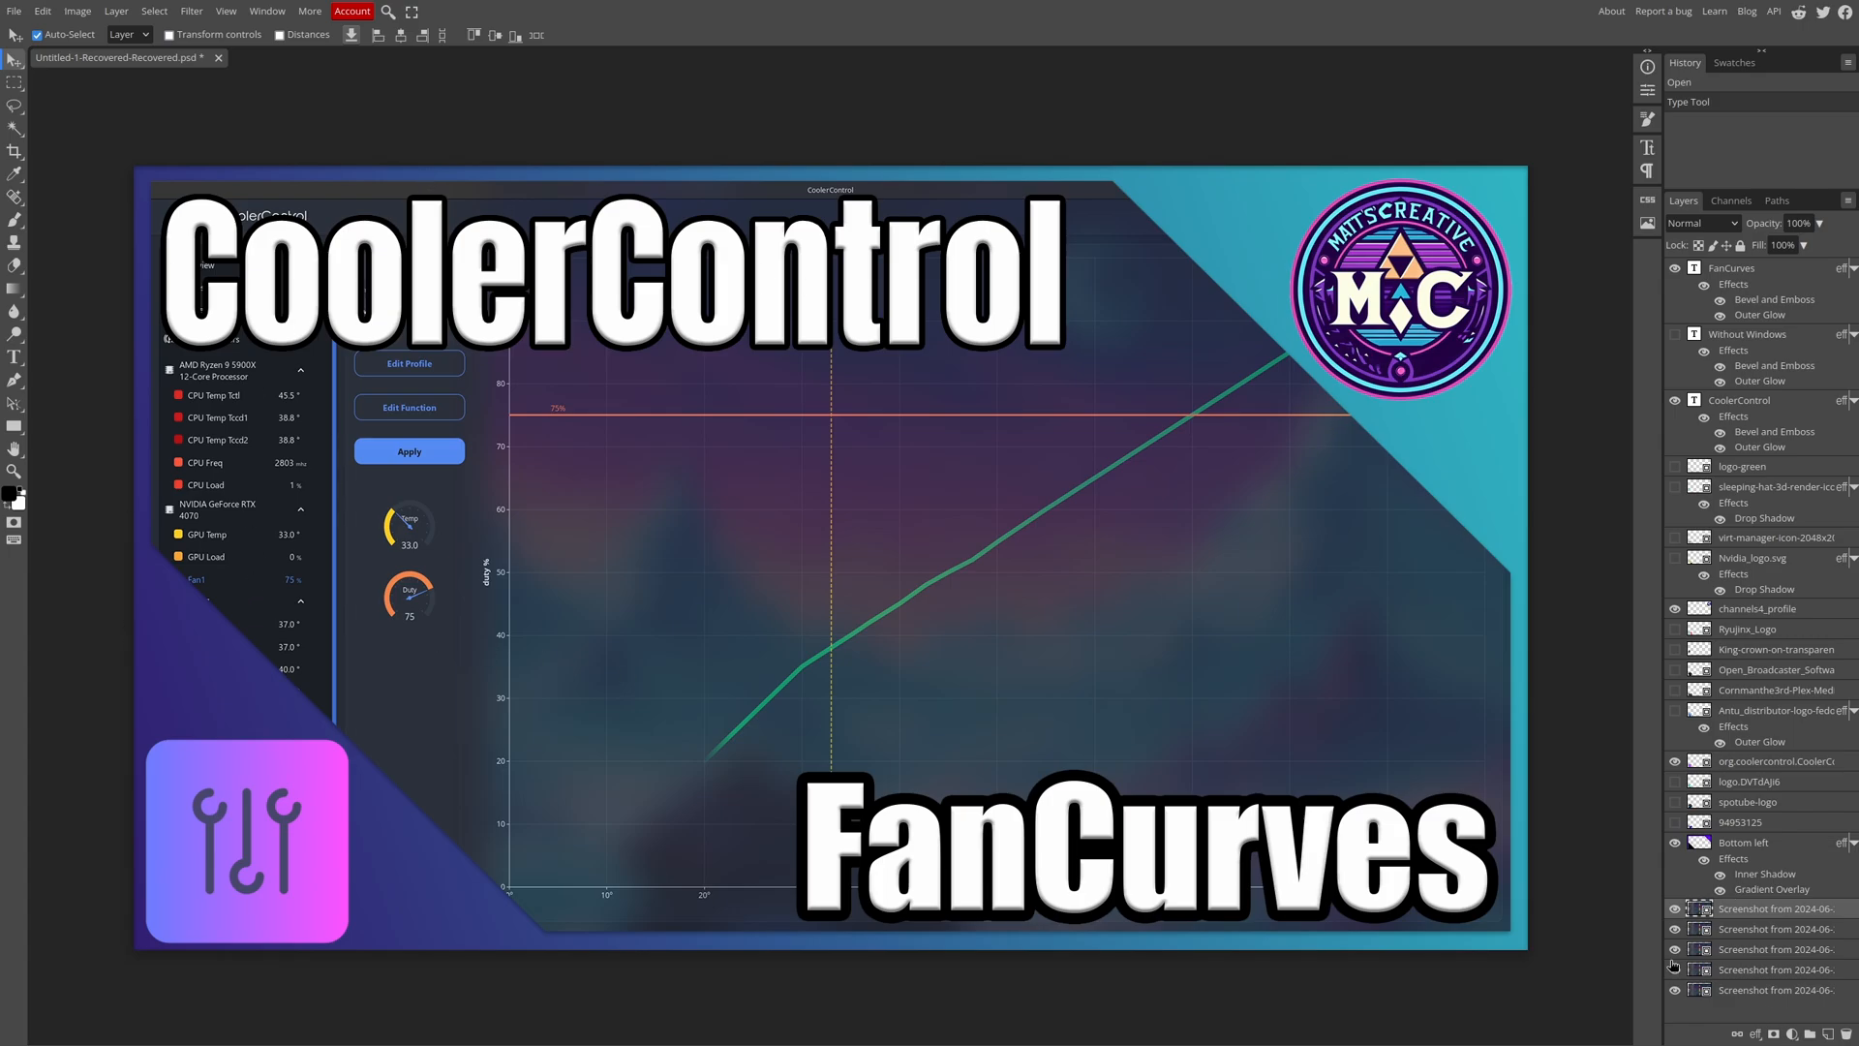
pyautogui.moveTo(609, 395)
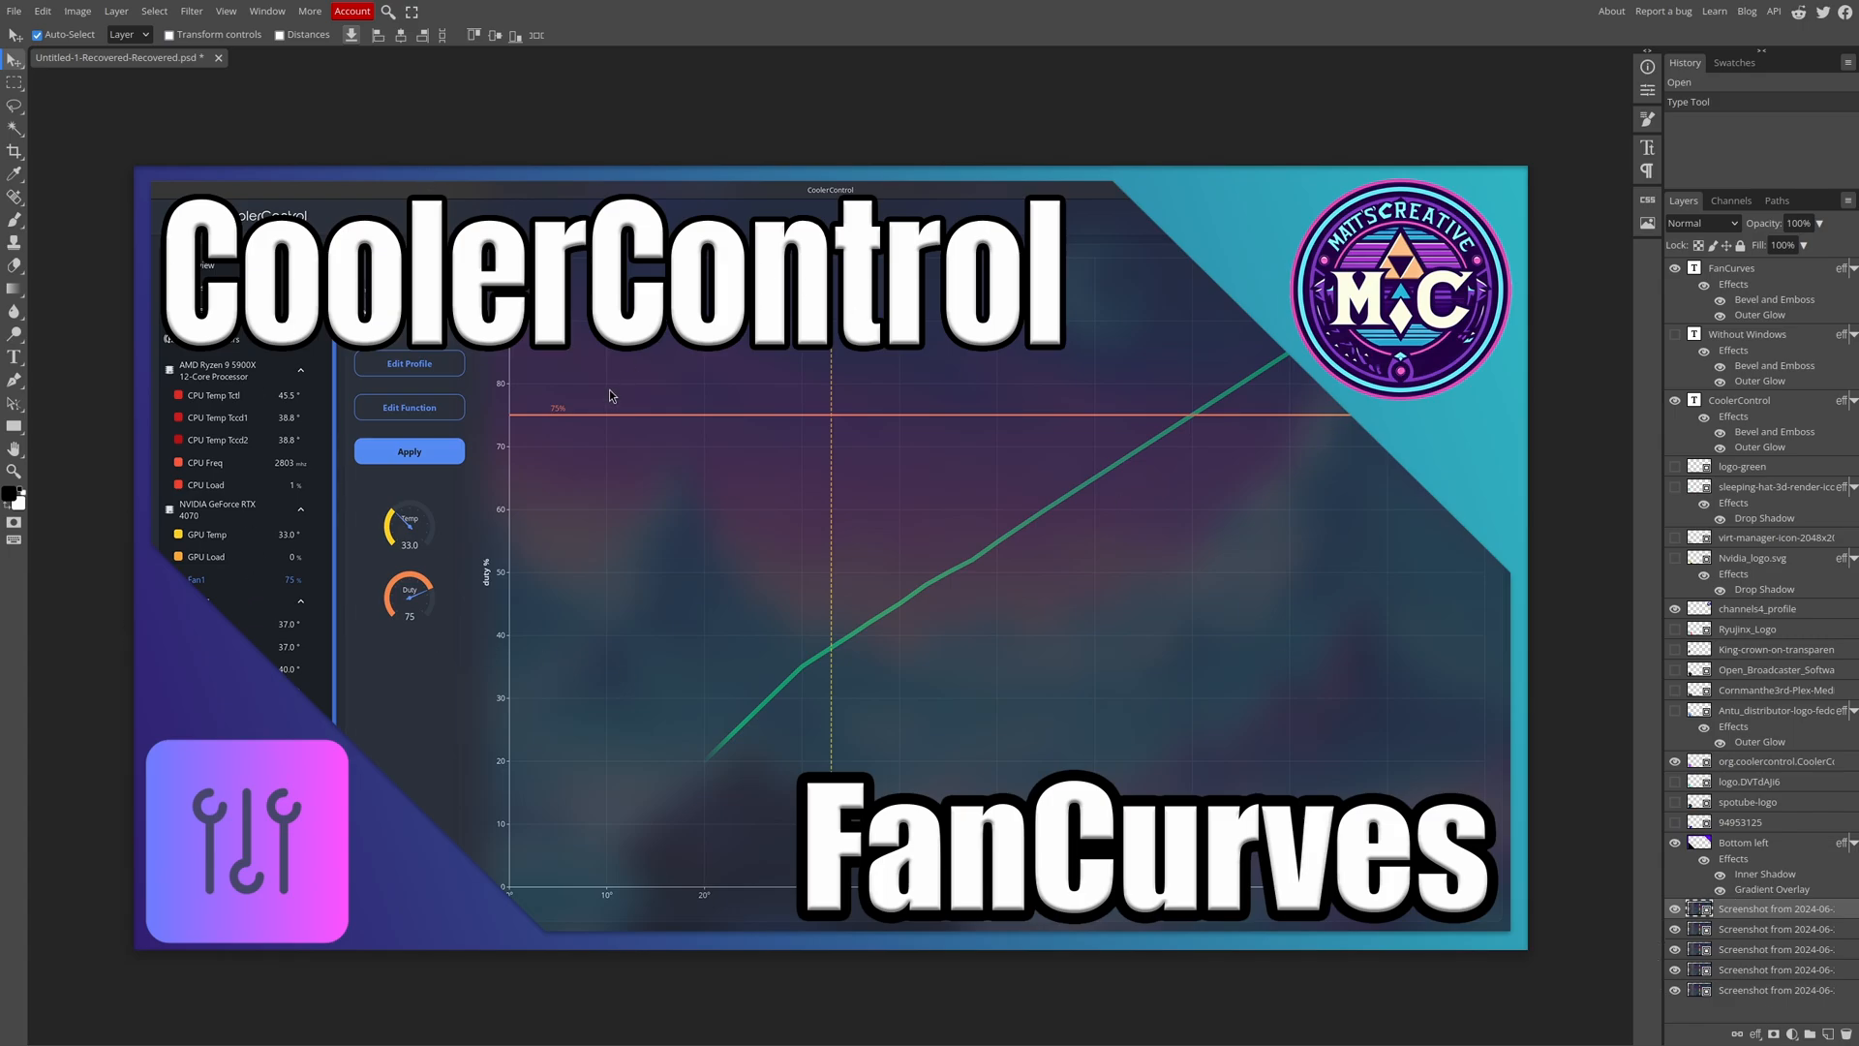
pyautogui.moveTo(42, 16)
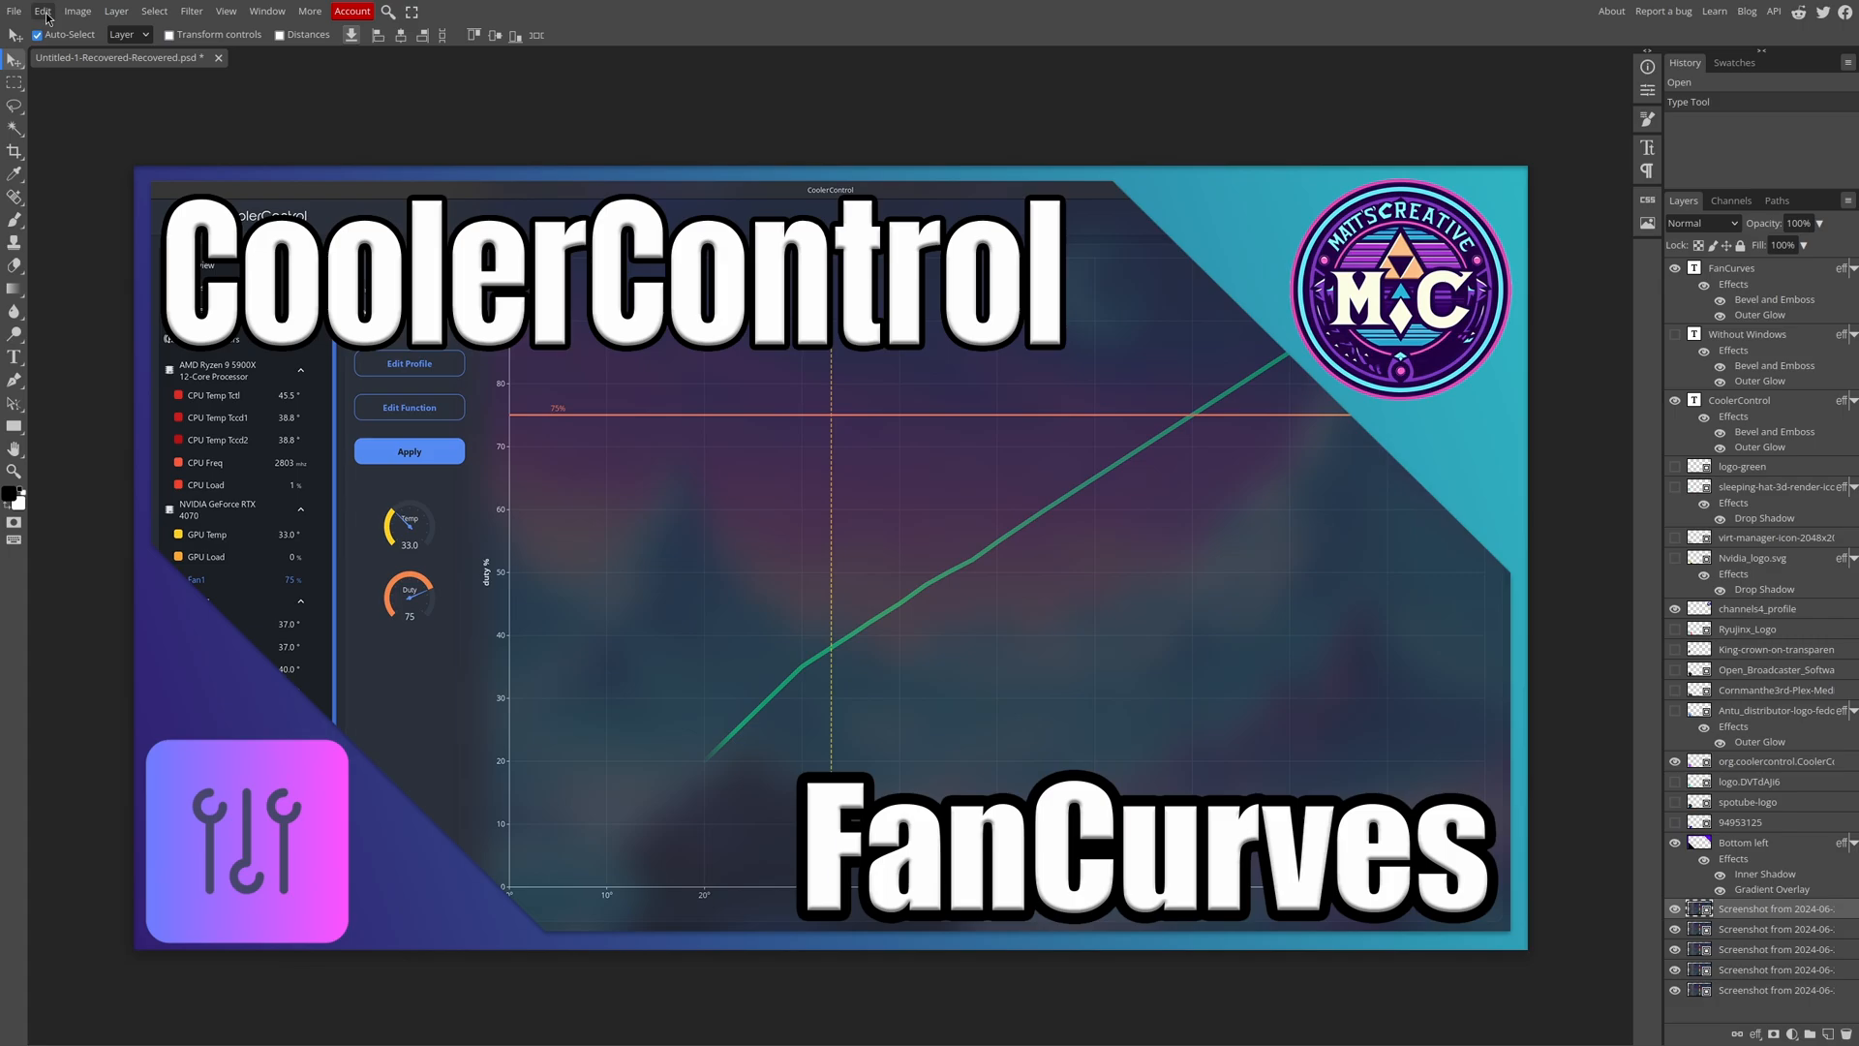
# Start placing the Windows XP Bliss wallpaper into the thumbnail via File > Open & Place
pyautogui.click(15, 11)
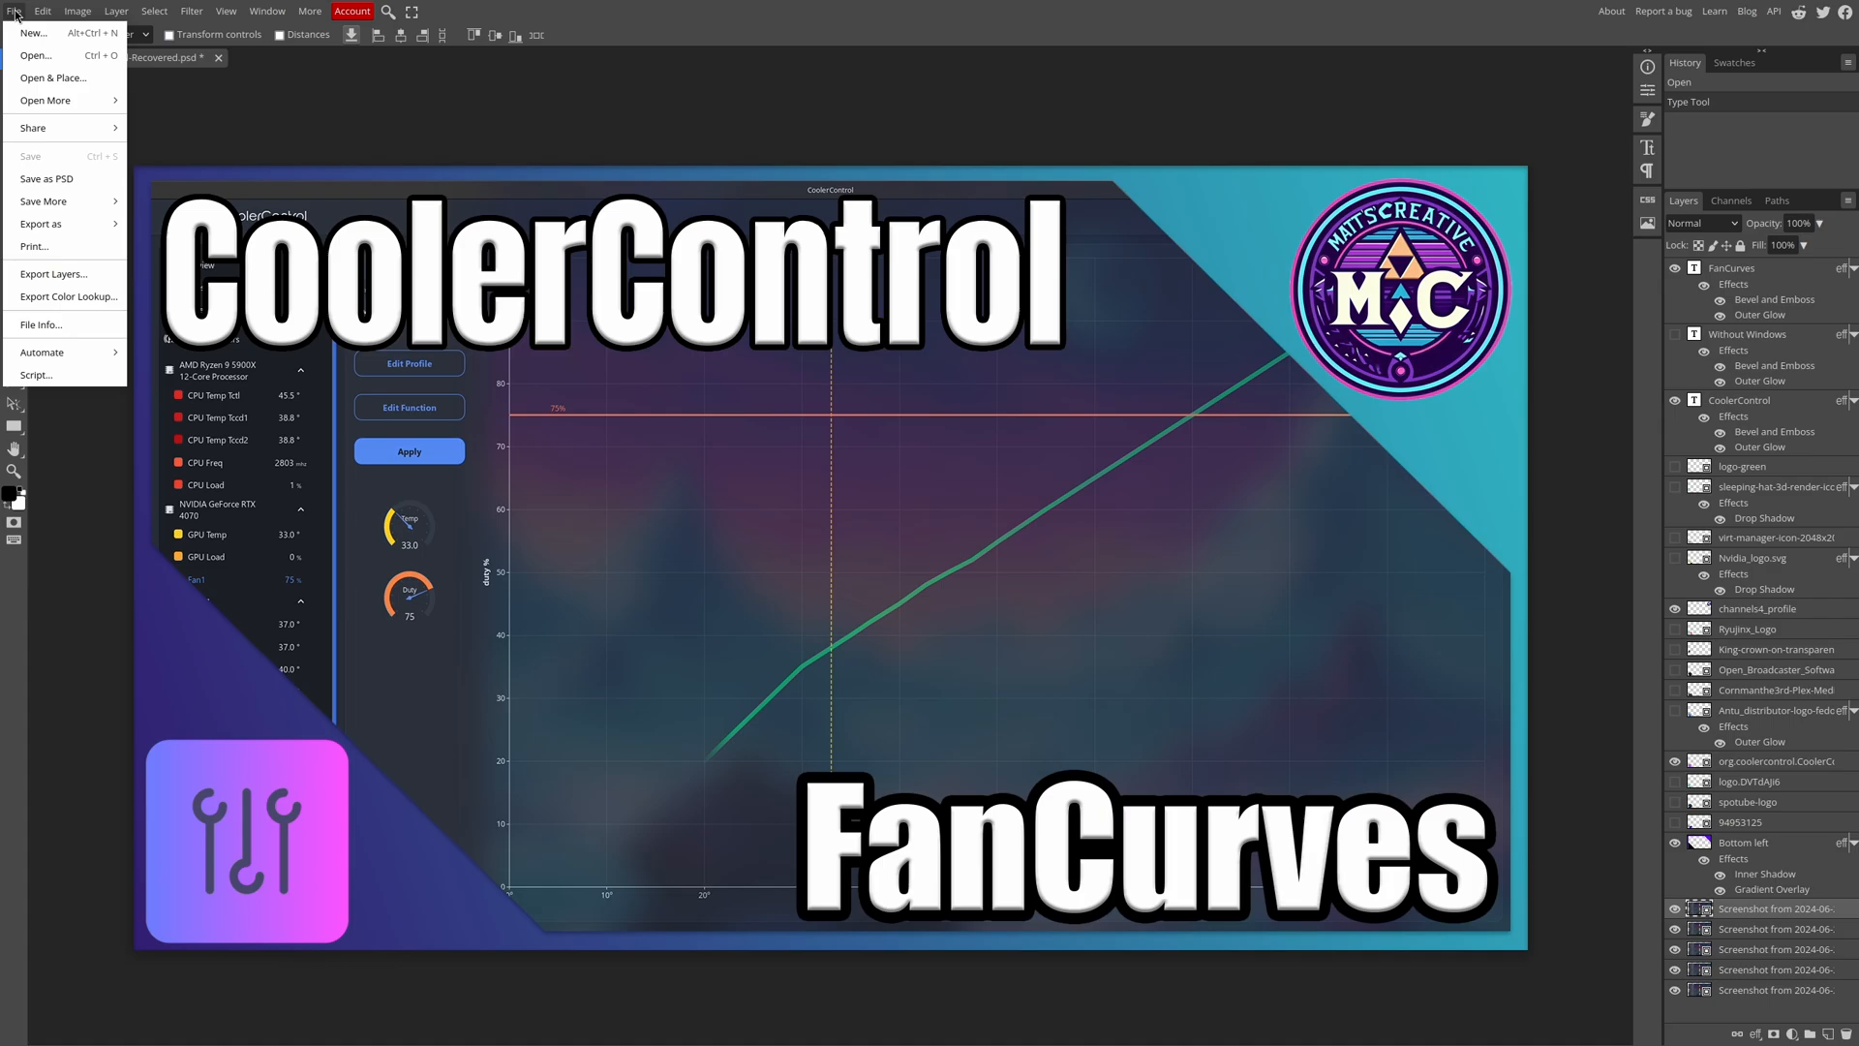
pyautogui.click(42, 10)
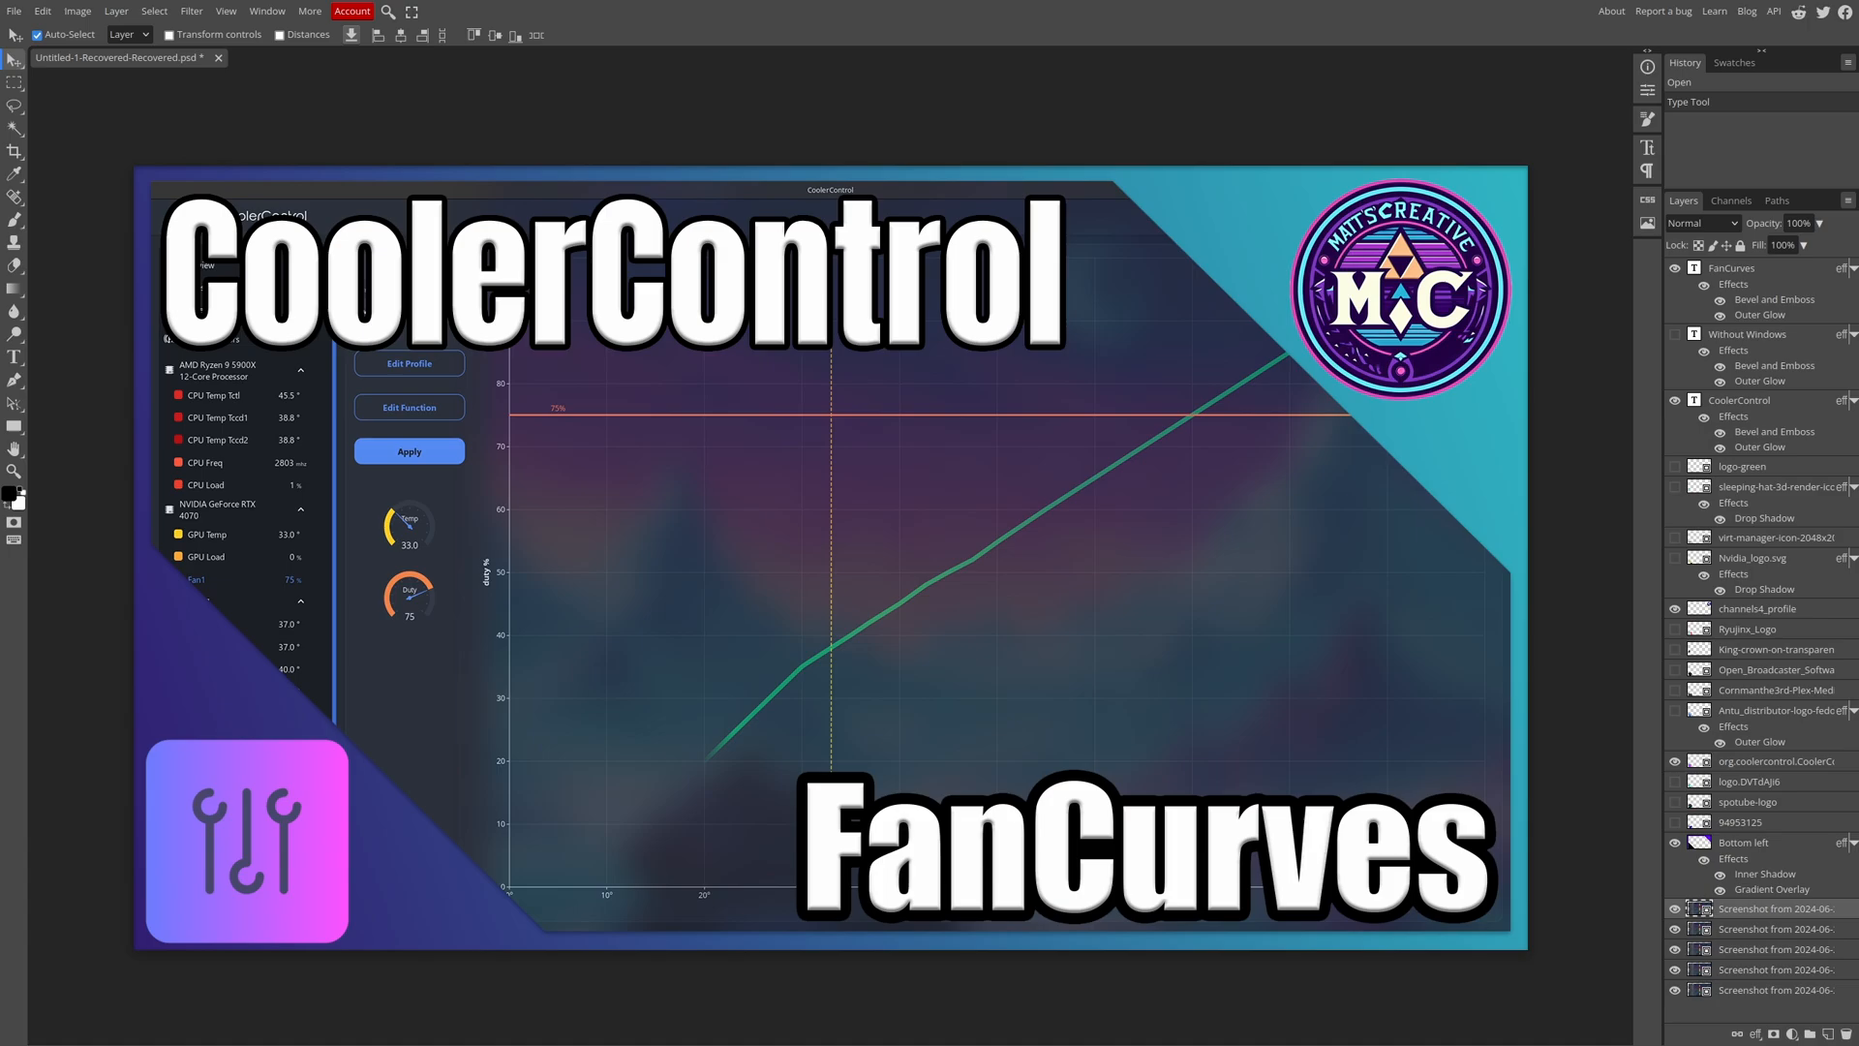
pyautogui.moveTo(874, 482)
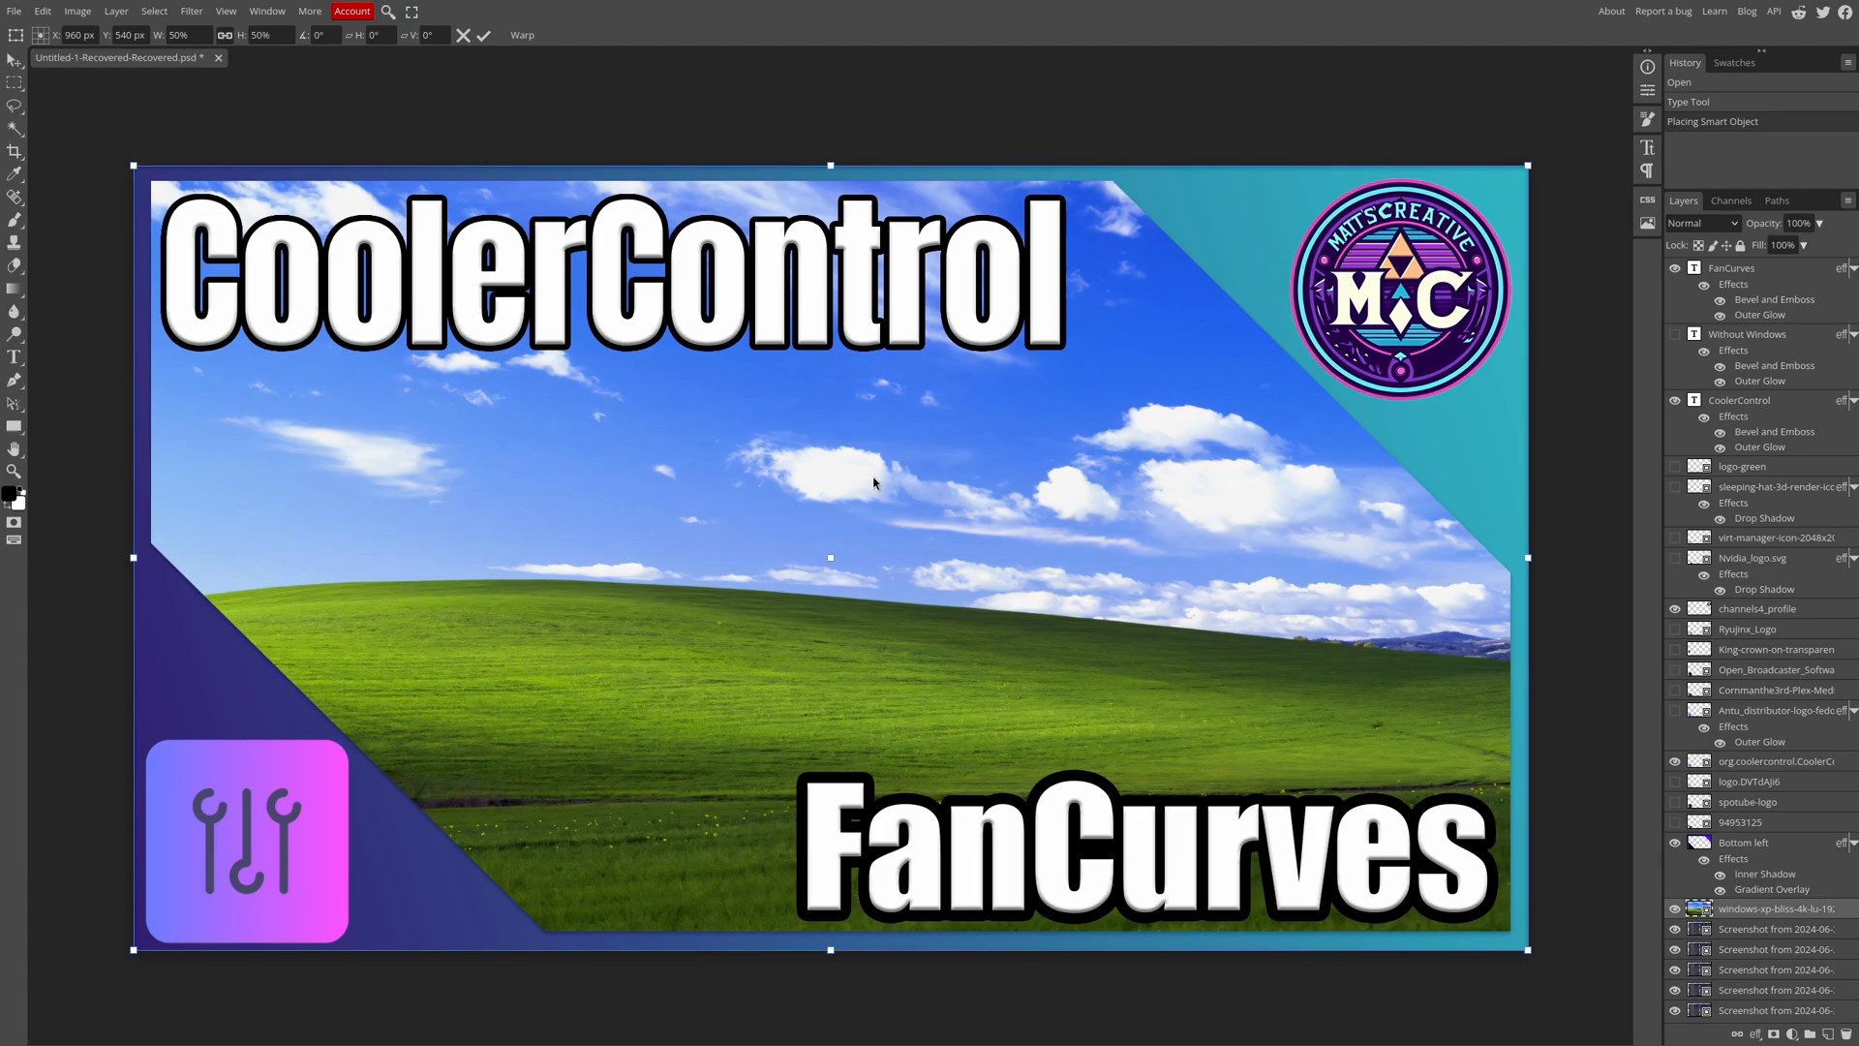
pyautogui.moveTo(566, 281)
pyautogui.write('Windows')
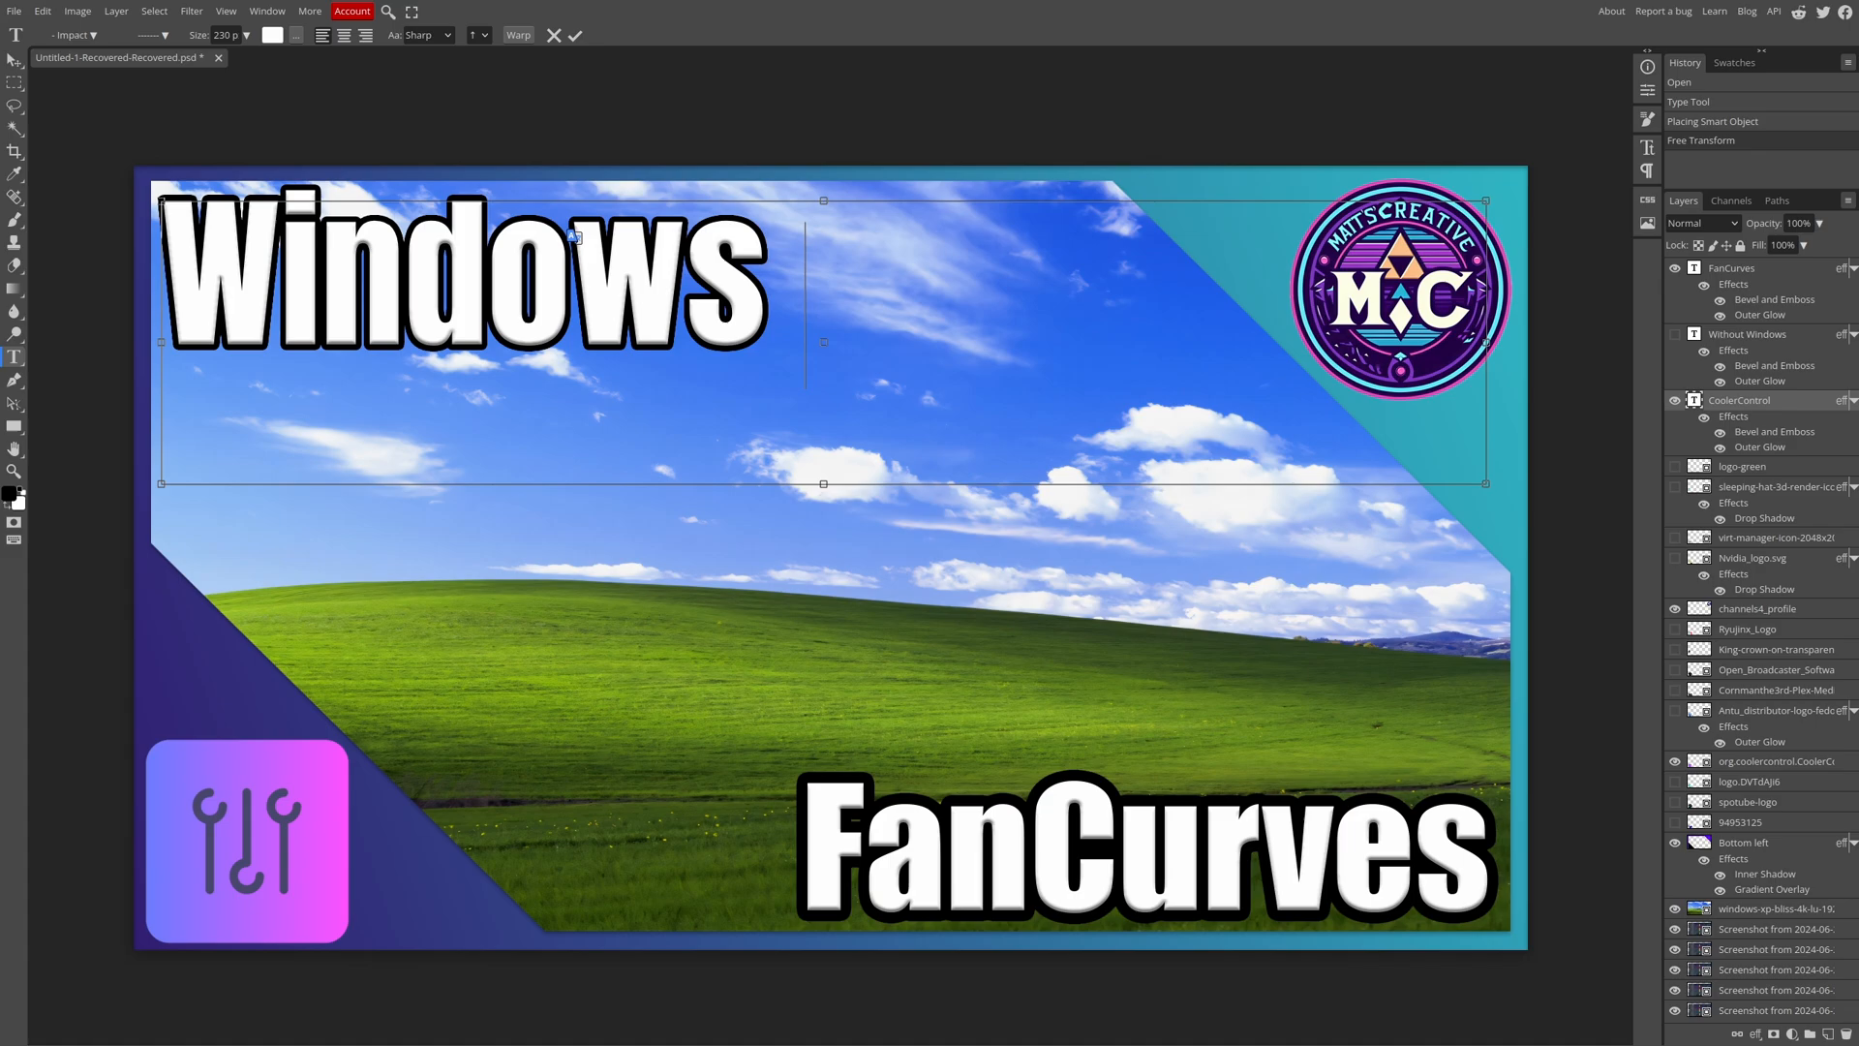
# Retype the two headings to read 'Windows XP' and 'But it's KDE'
pyautogui.write('XP')
pyautogui.click(1145, 849)
pyautogui.write('B')
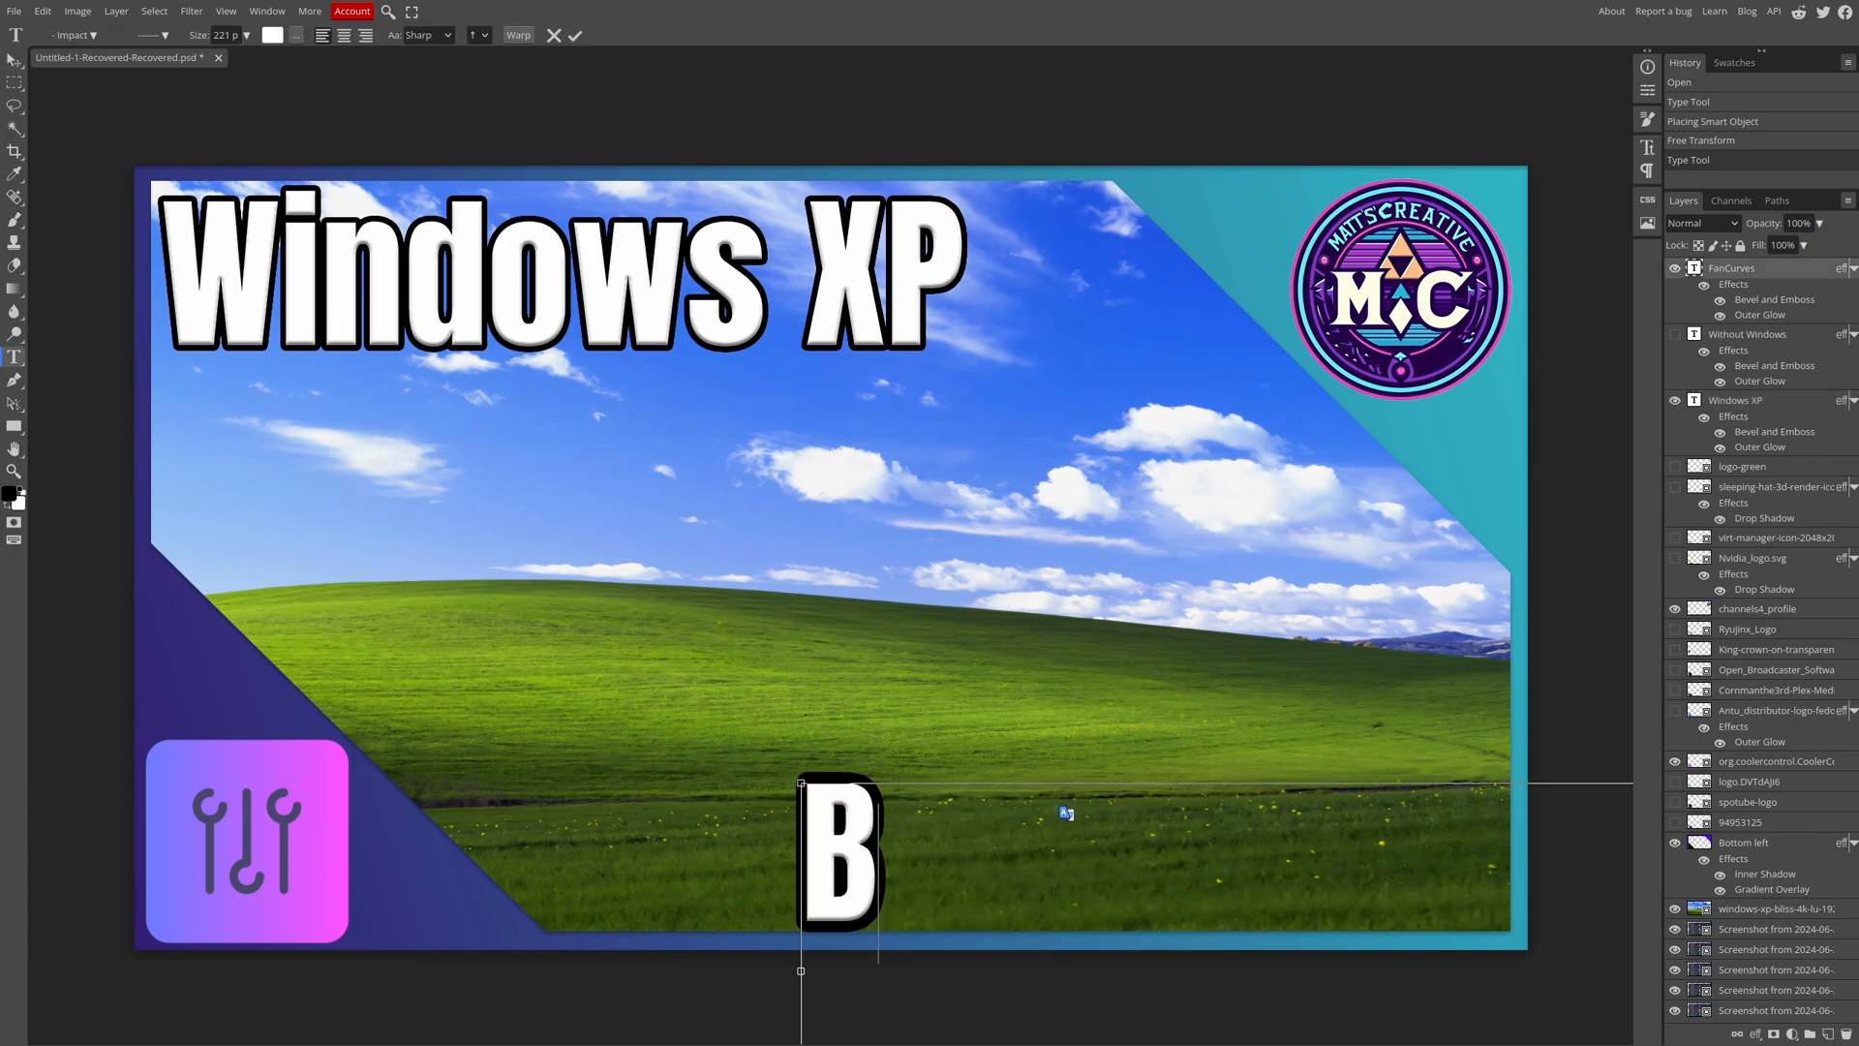
pyautogui.write('ut it')
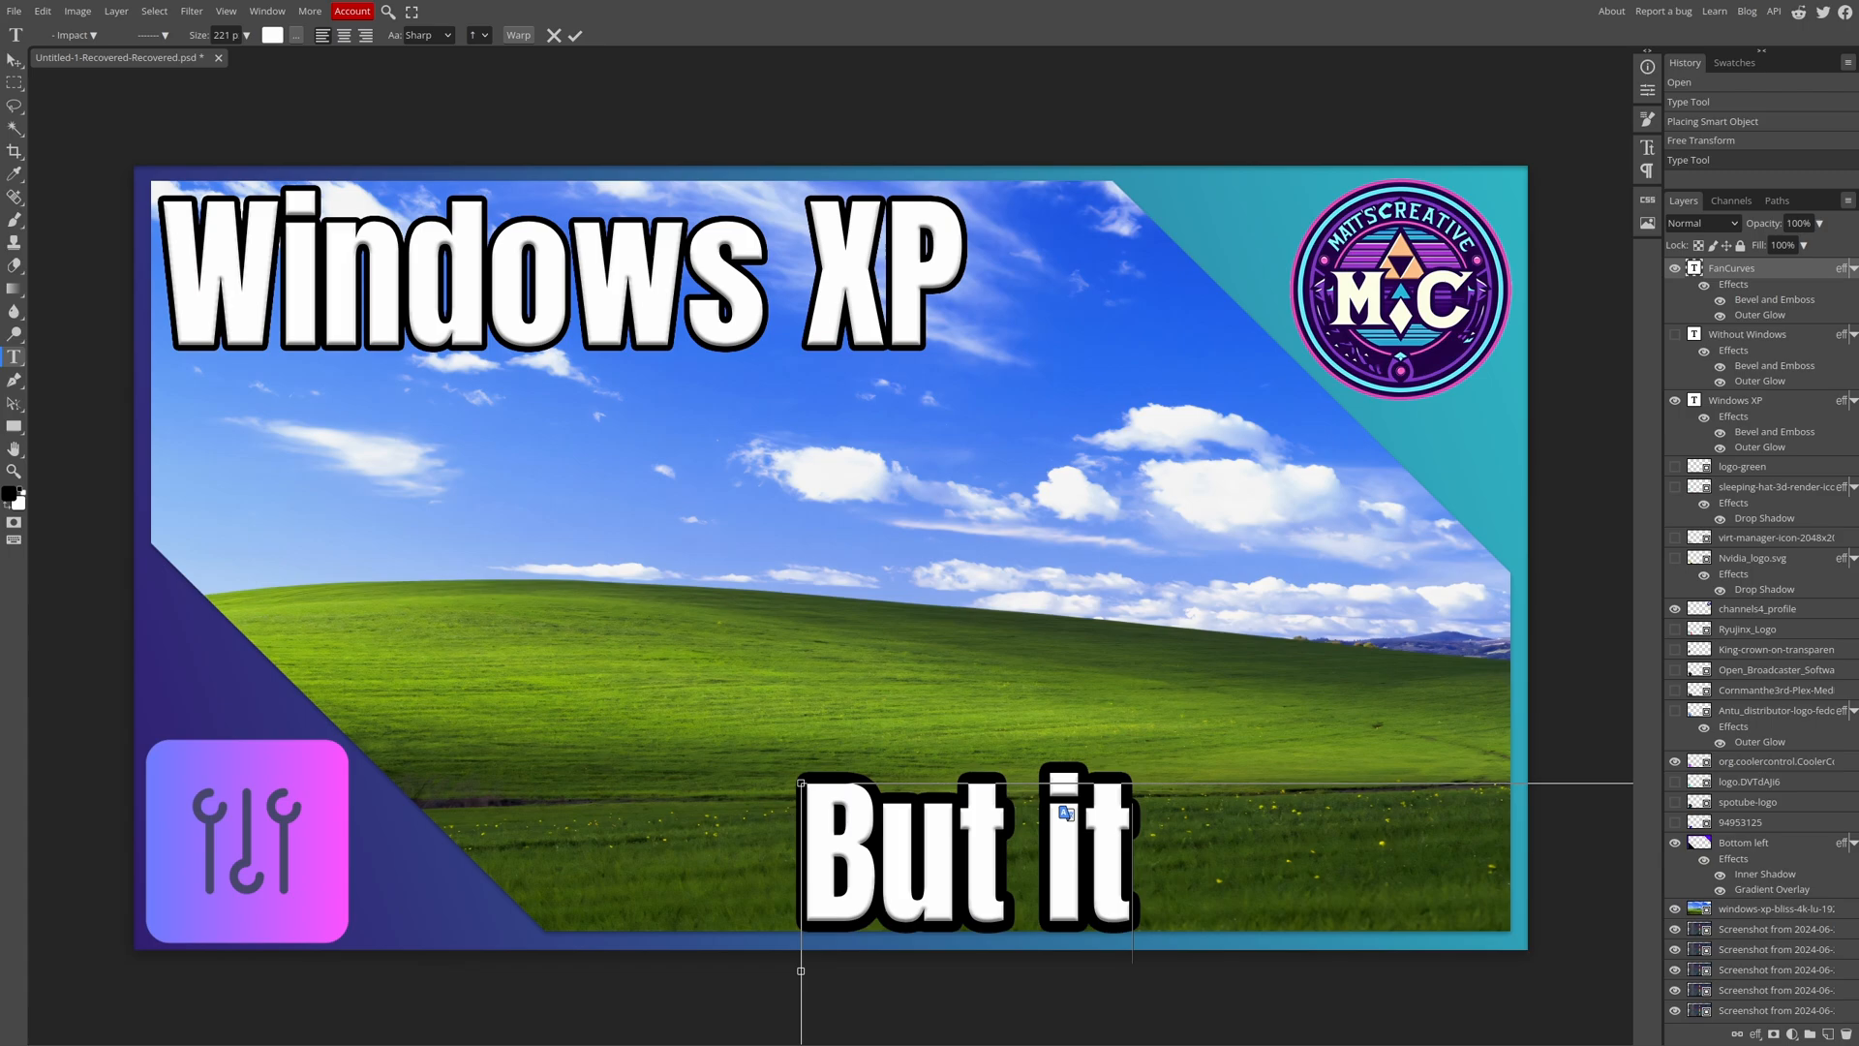
pyautogui.write("'s KDE")
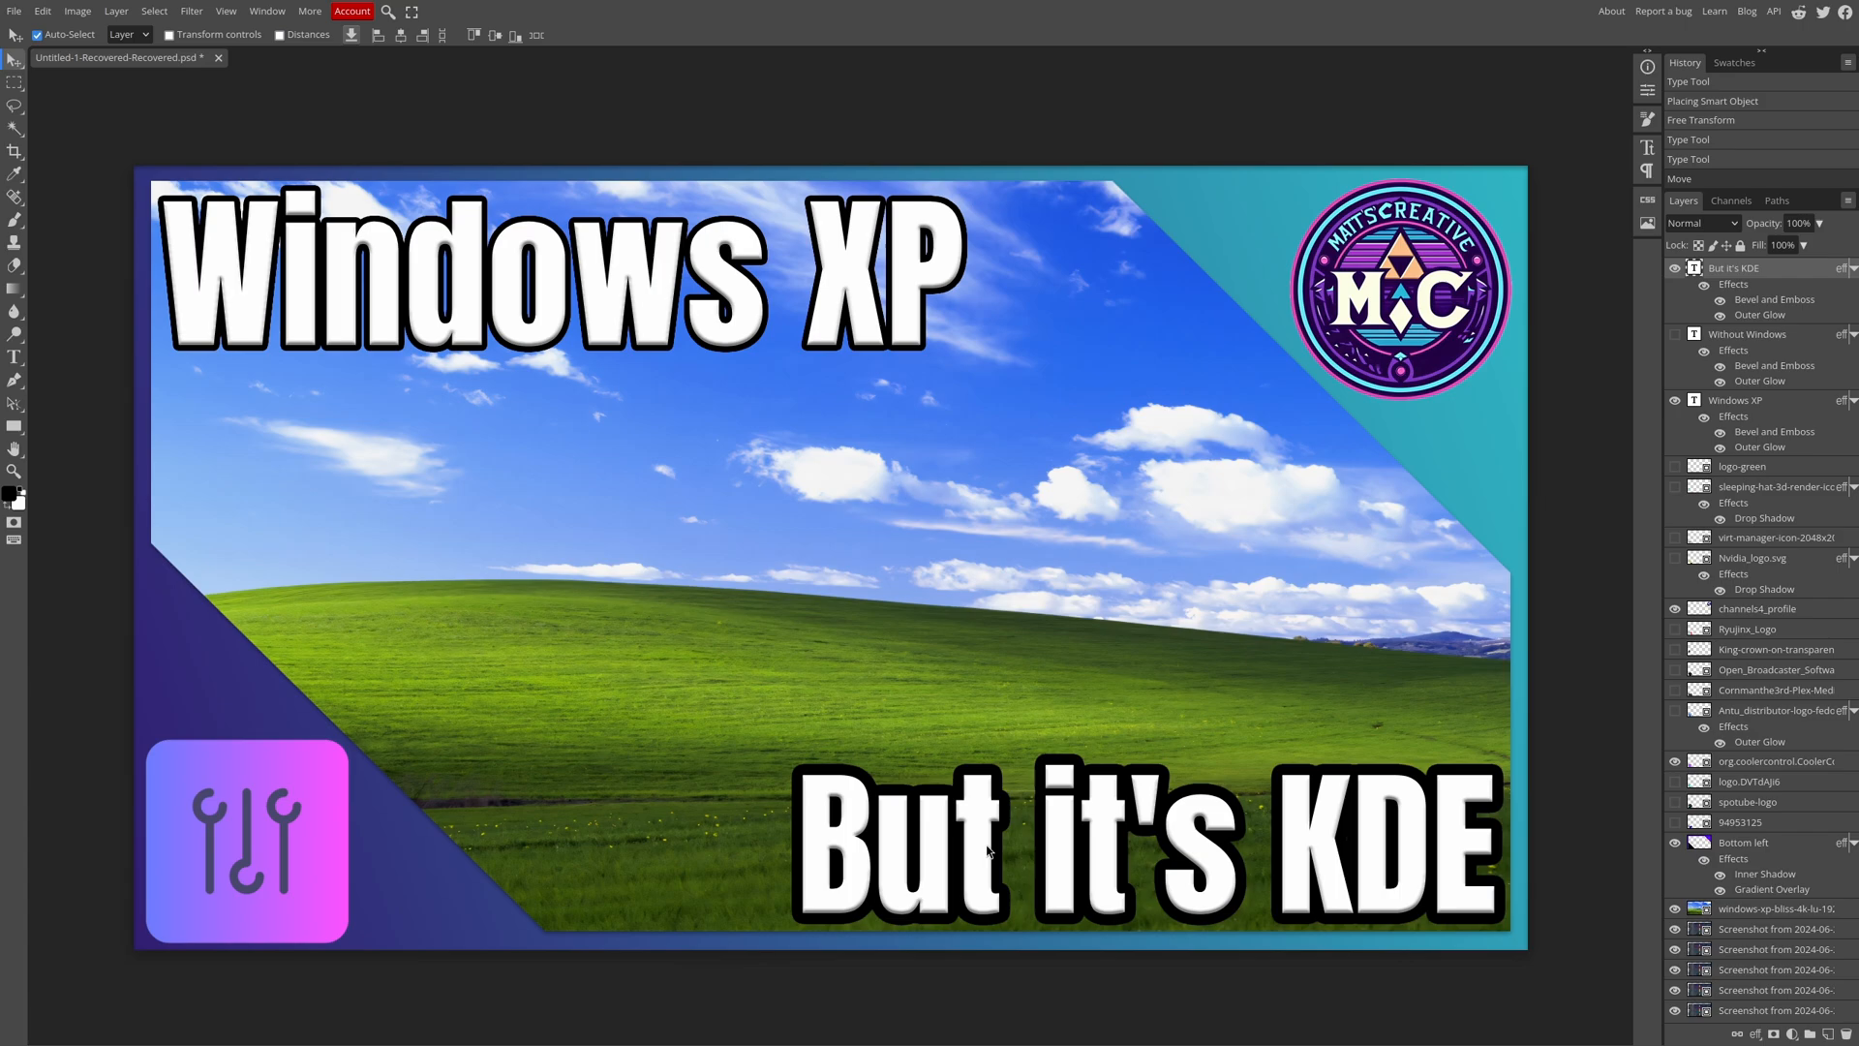
# Rasterize the 'But it's KDE' text and wallpaper layer, then work through Filters and History
pyautogui.click(190, 11)
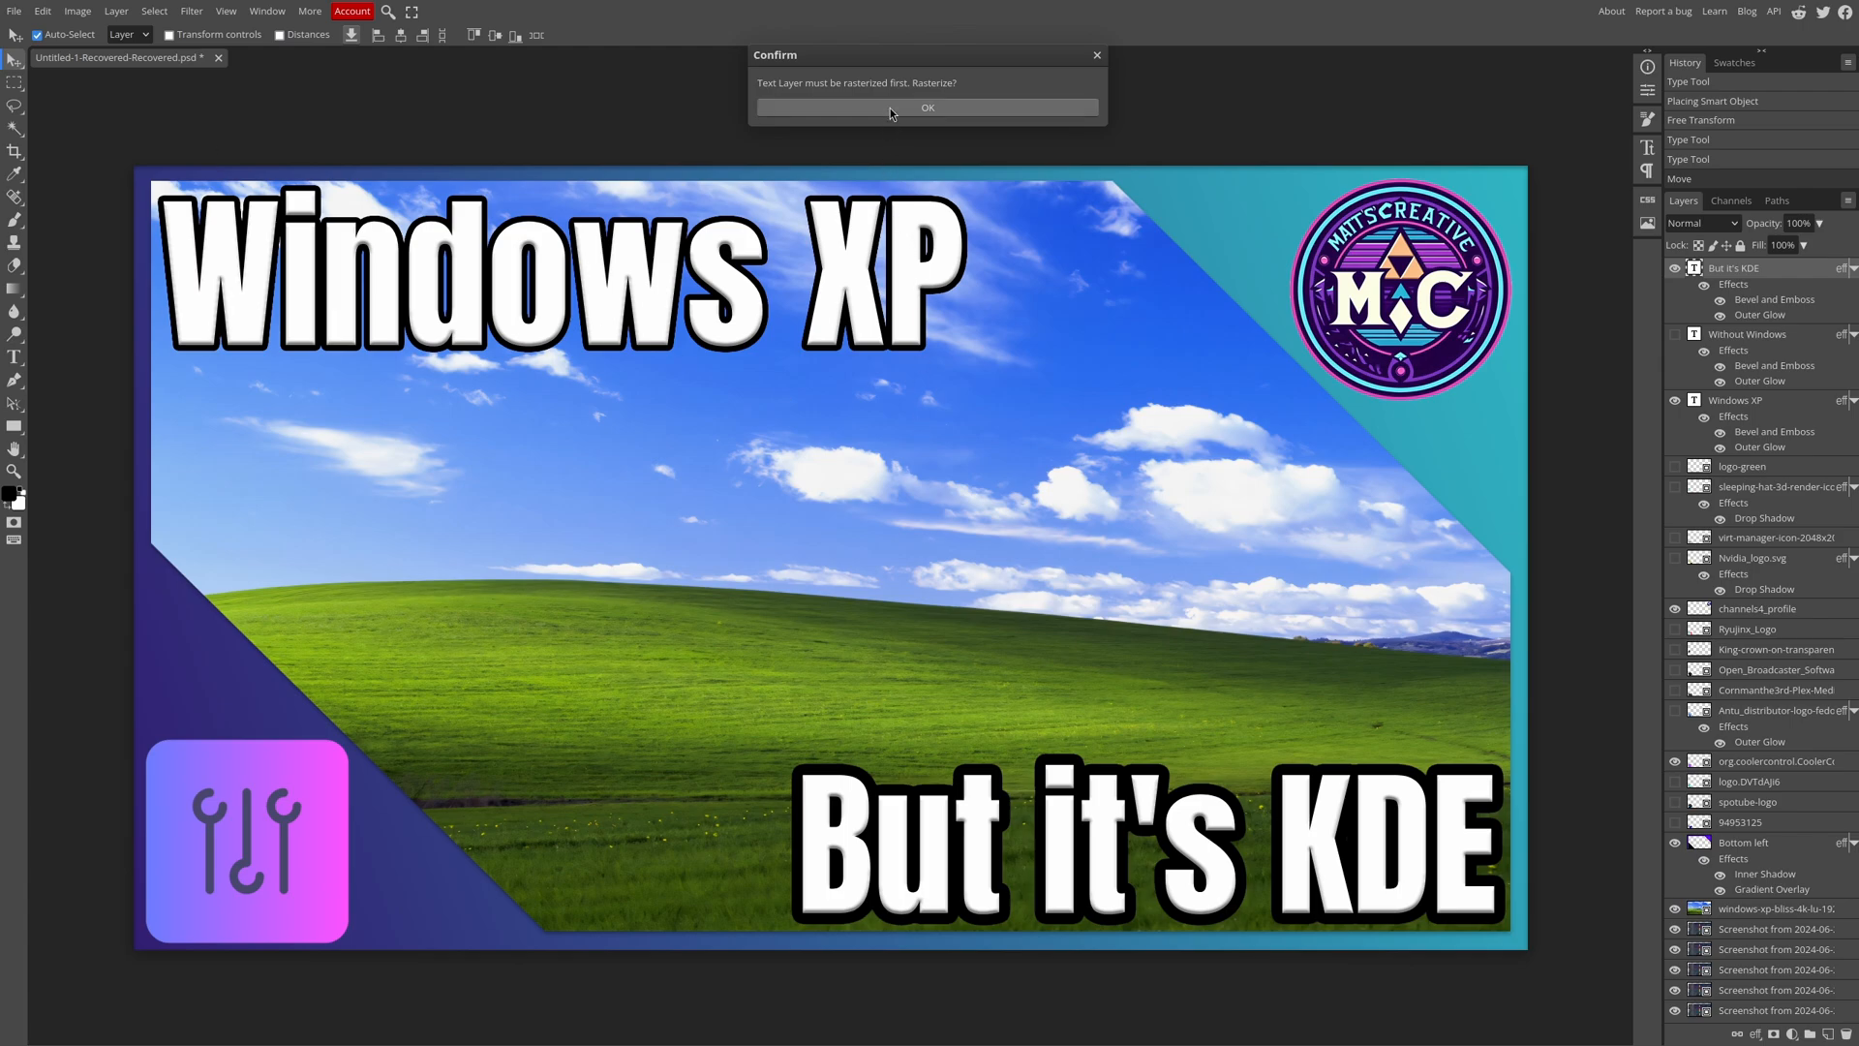
pyautogui.click(925, 107)
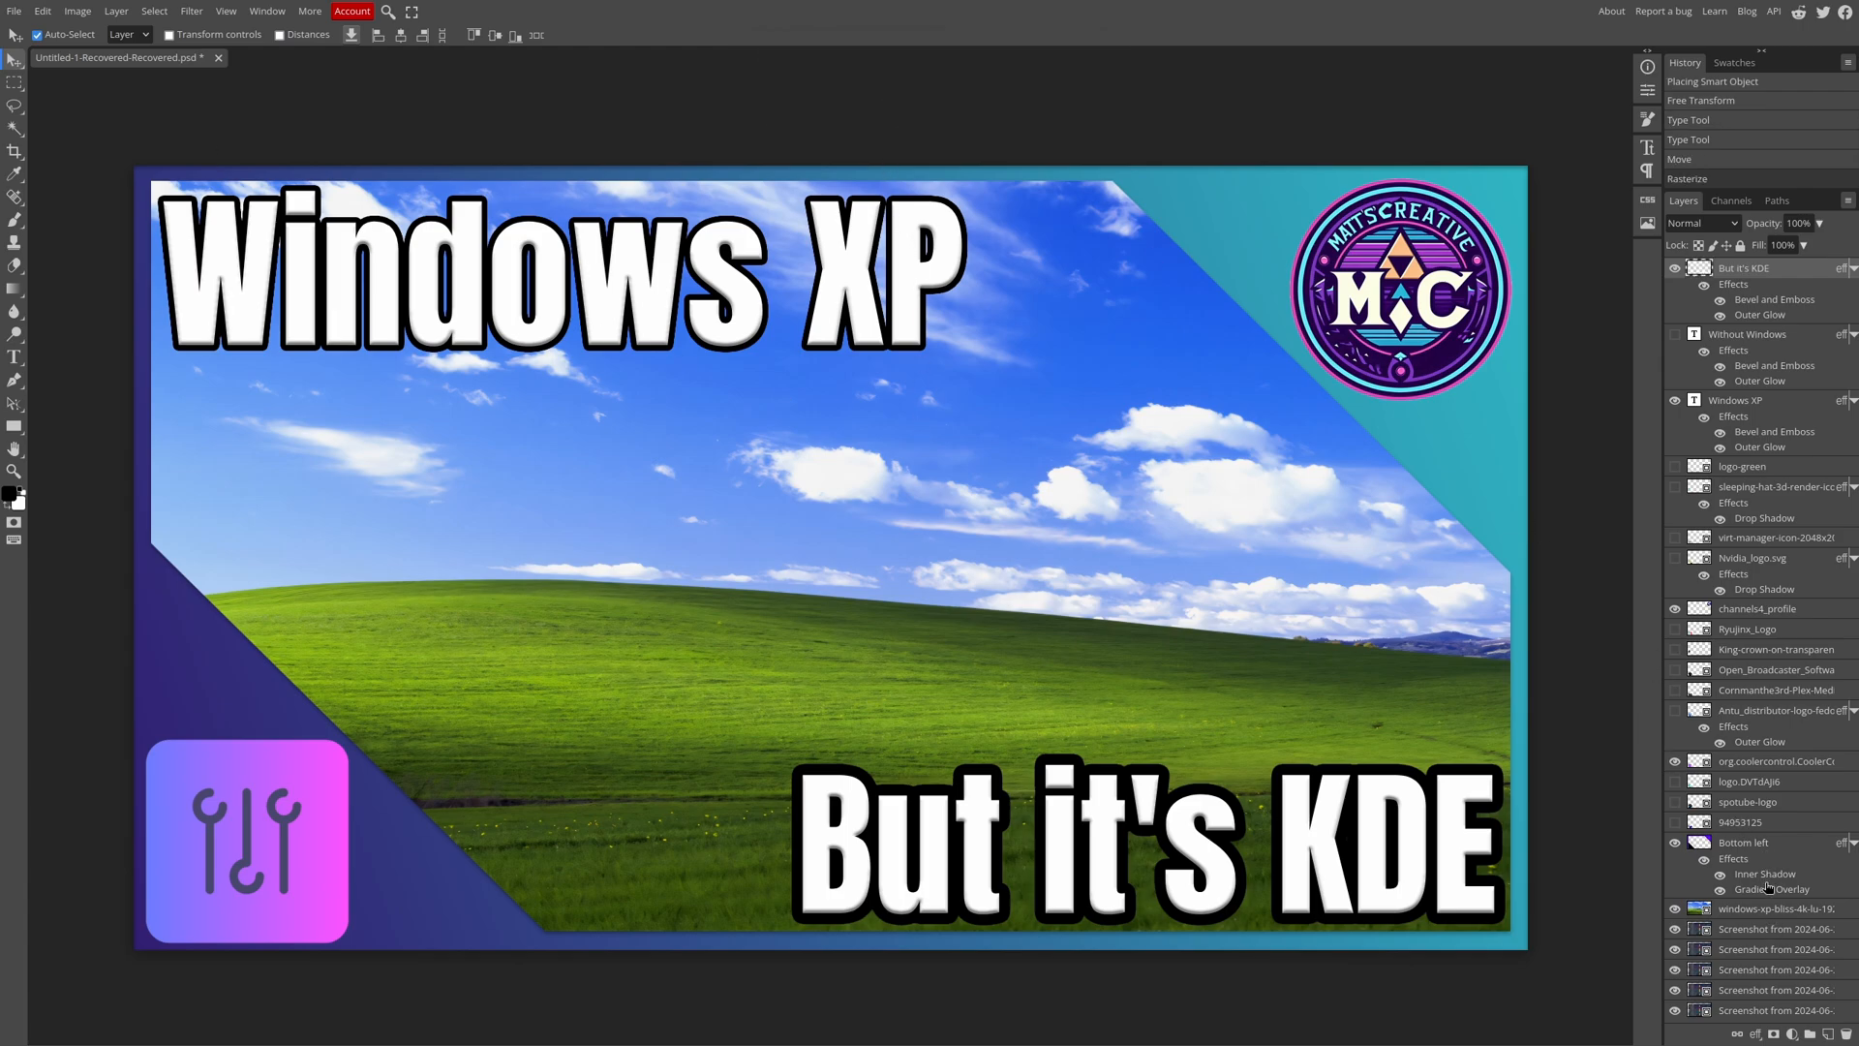
pyautogui.rightClick(1766, 486)
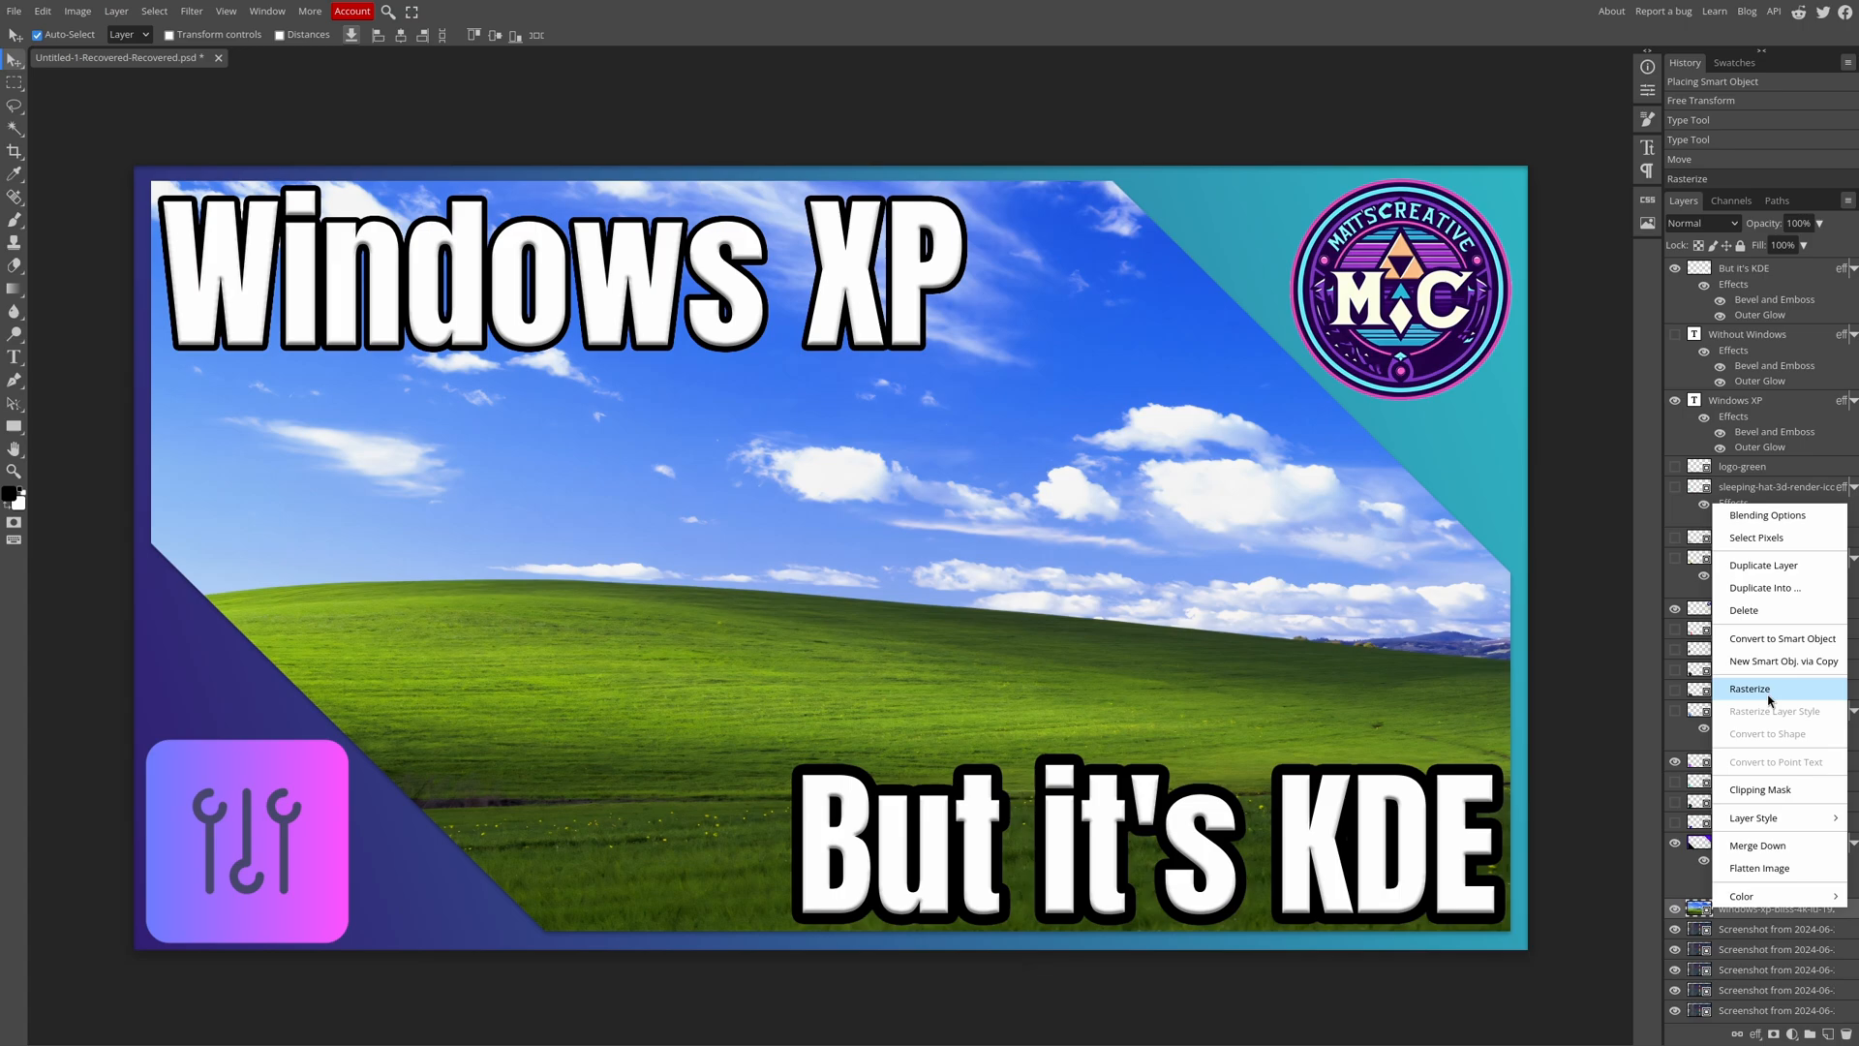
pyautogui.click(1749, 688)
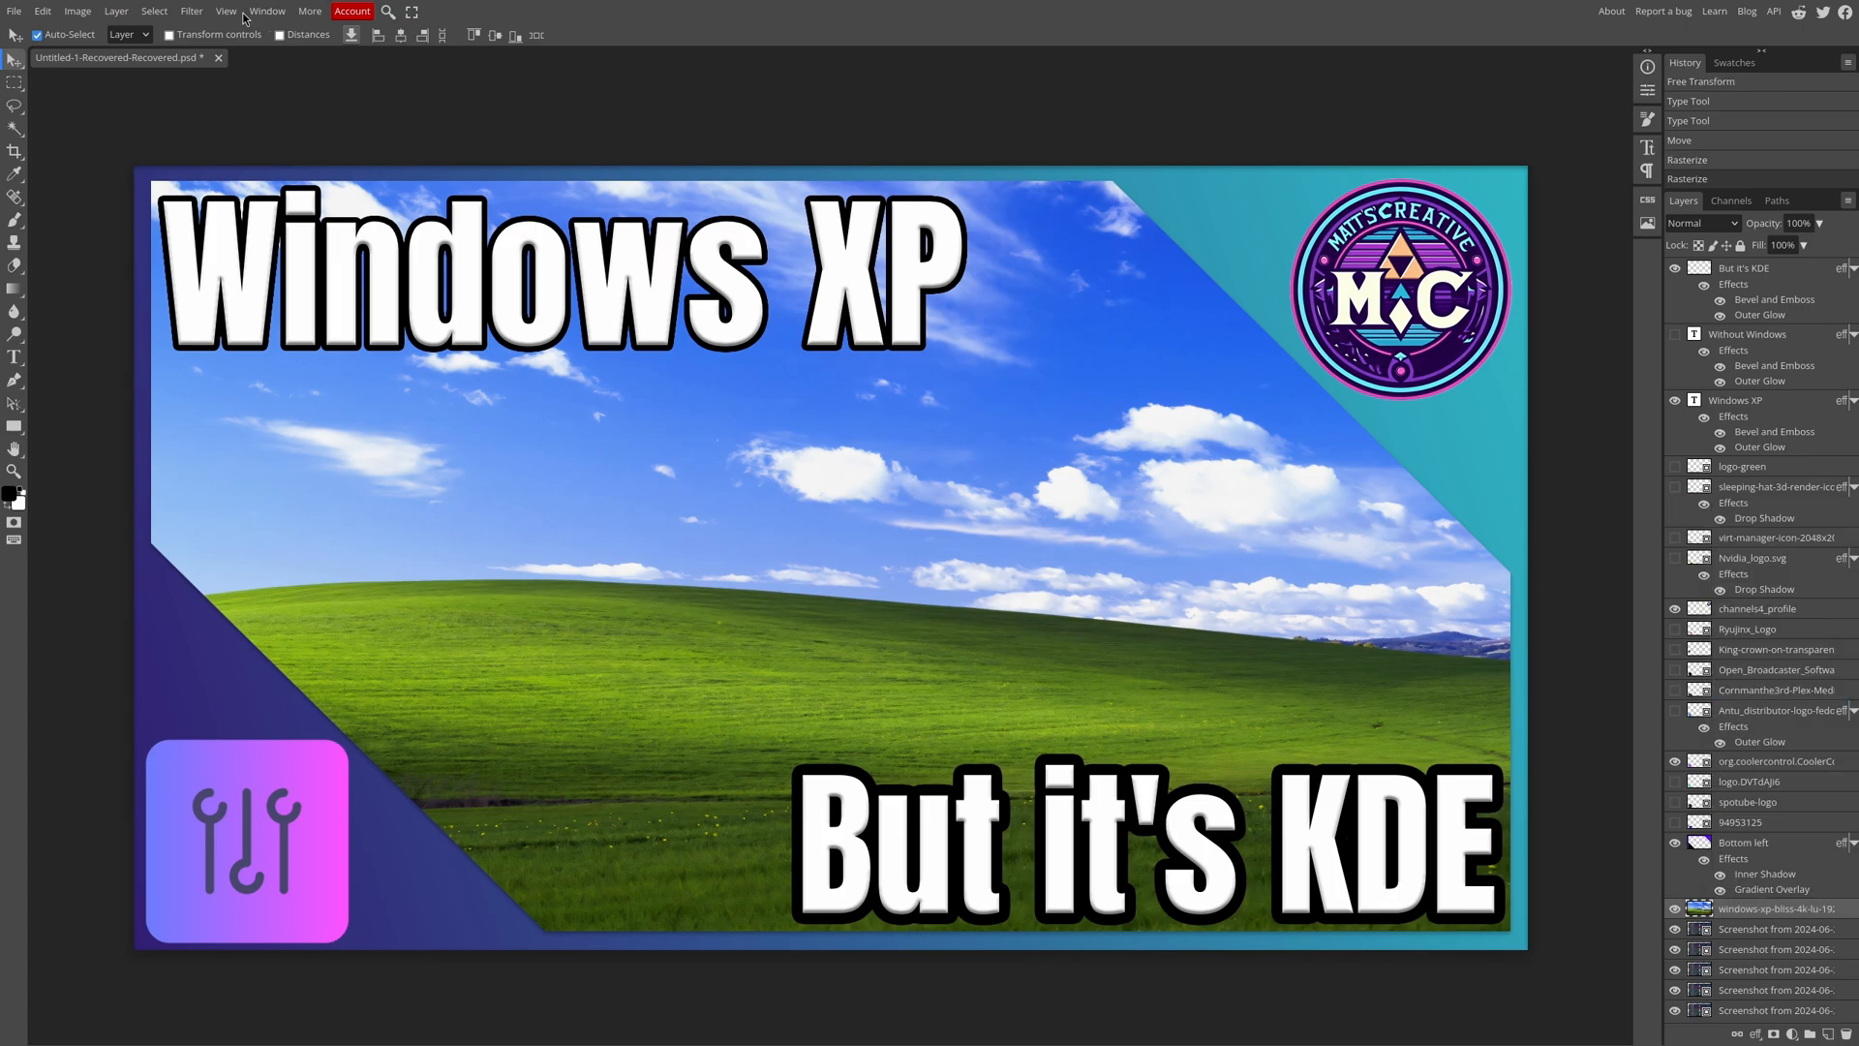
pyautogui.click(191, 10)
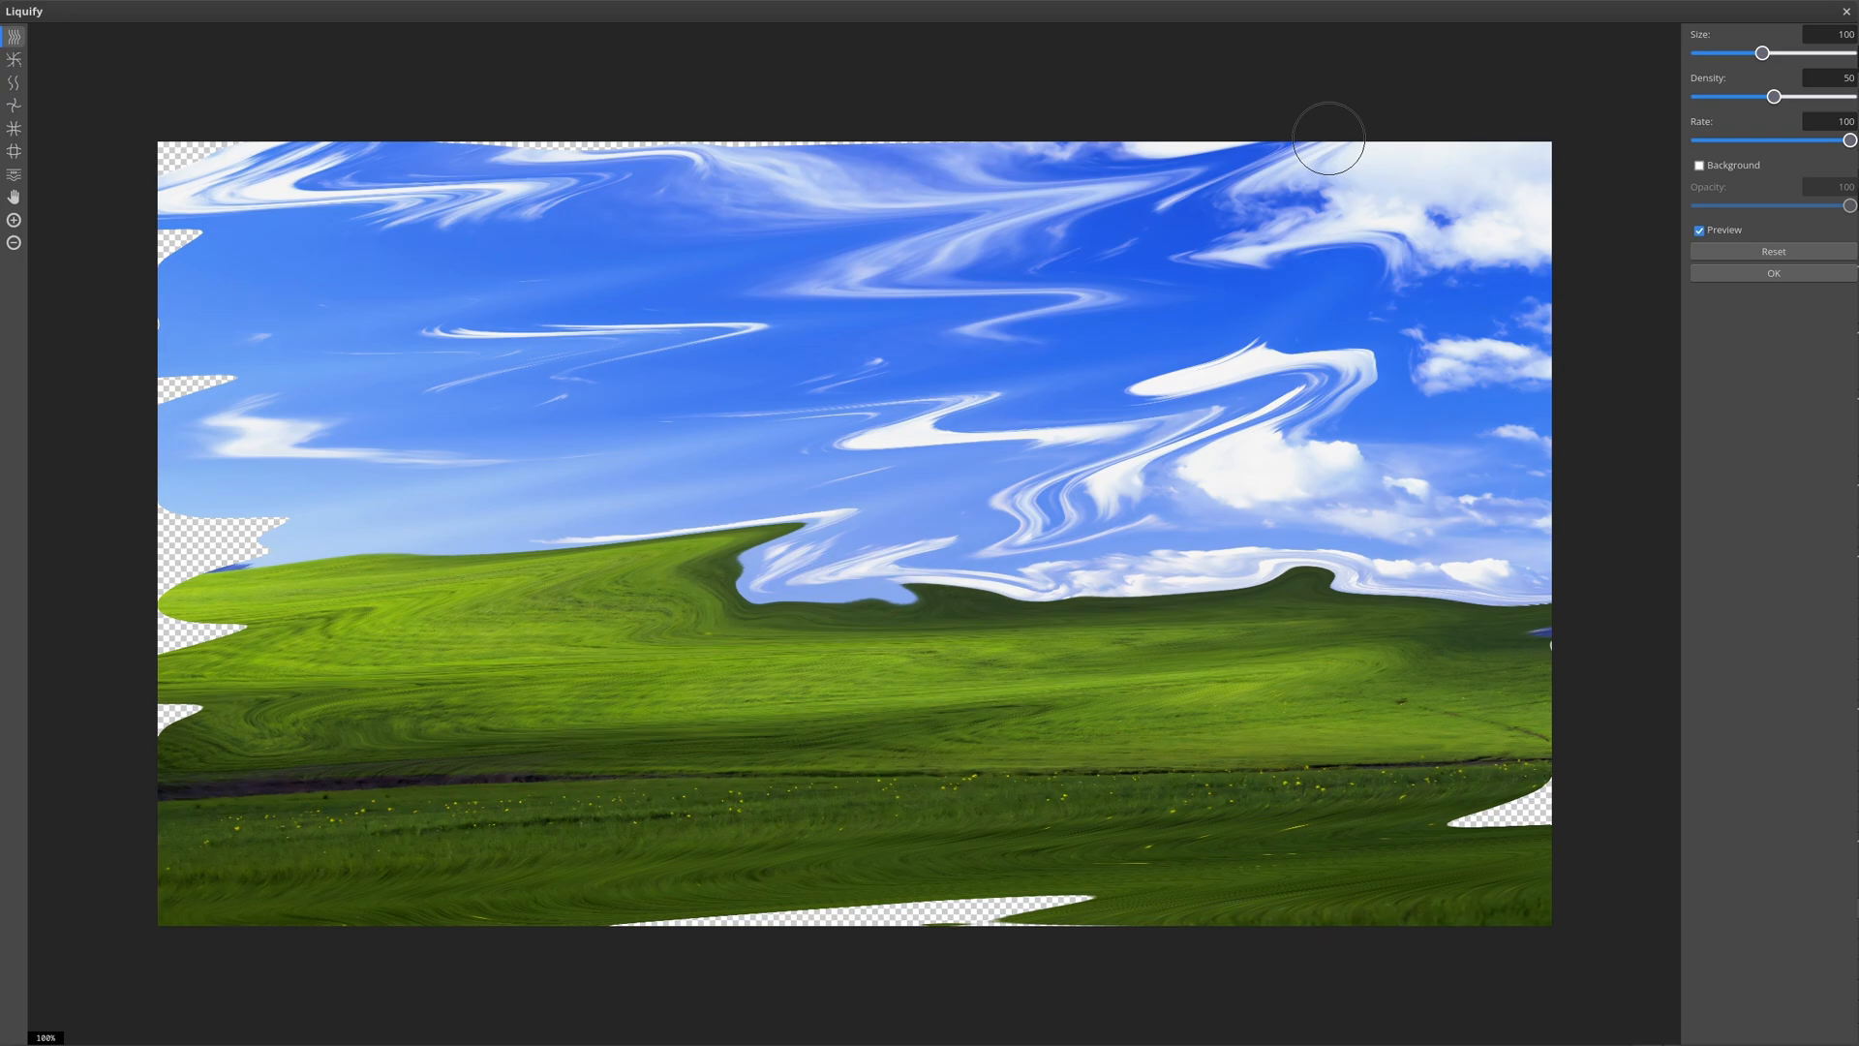
pyautogui.click(1771, 274)
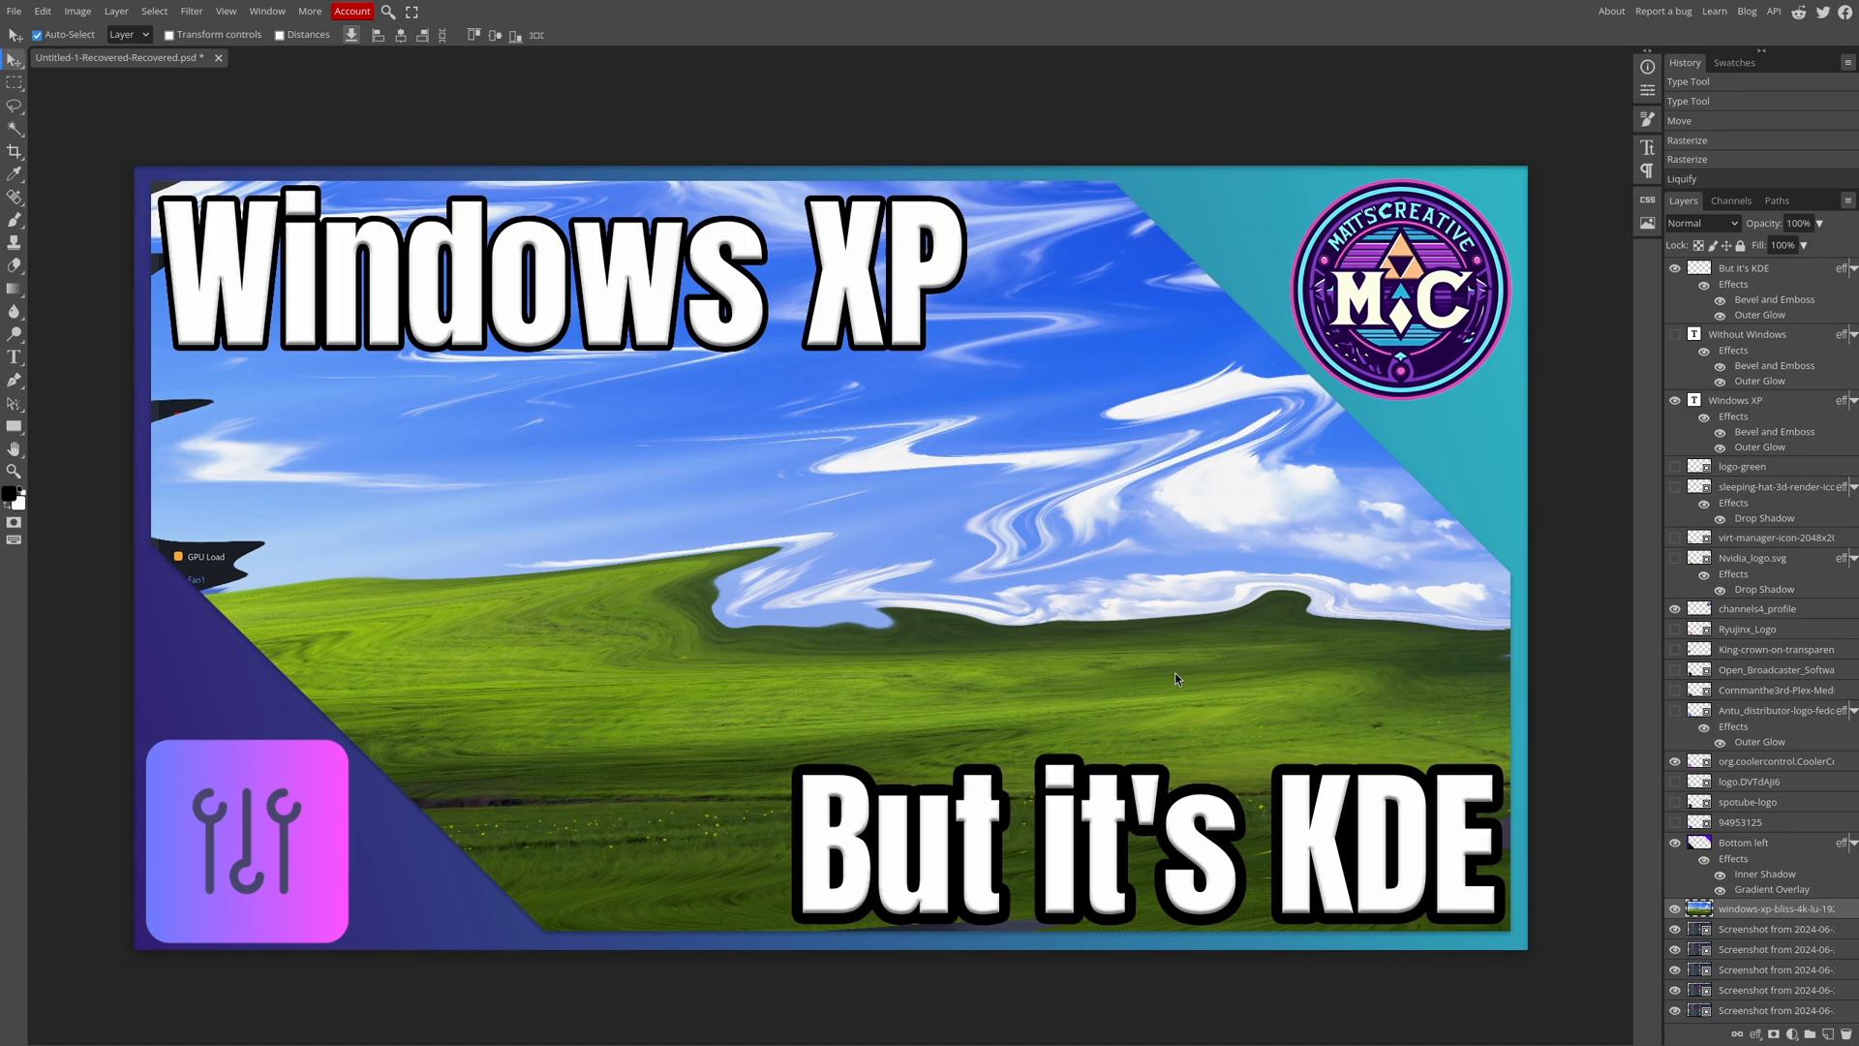
pyautogui.moveTo(940, 78)
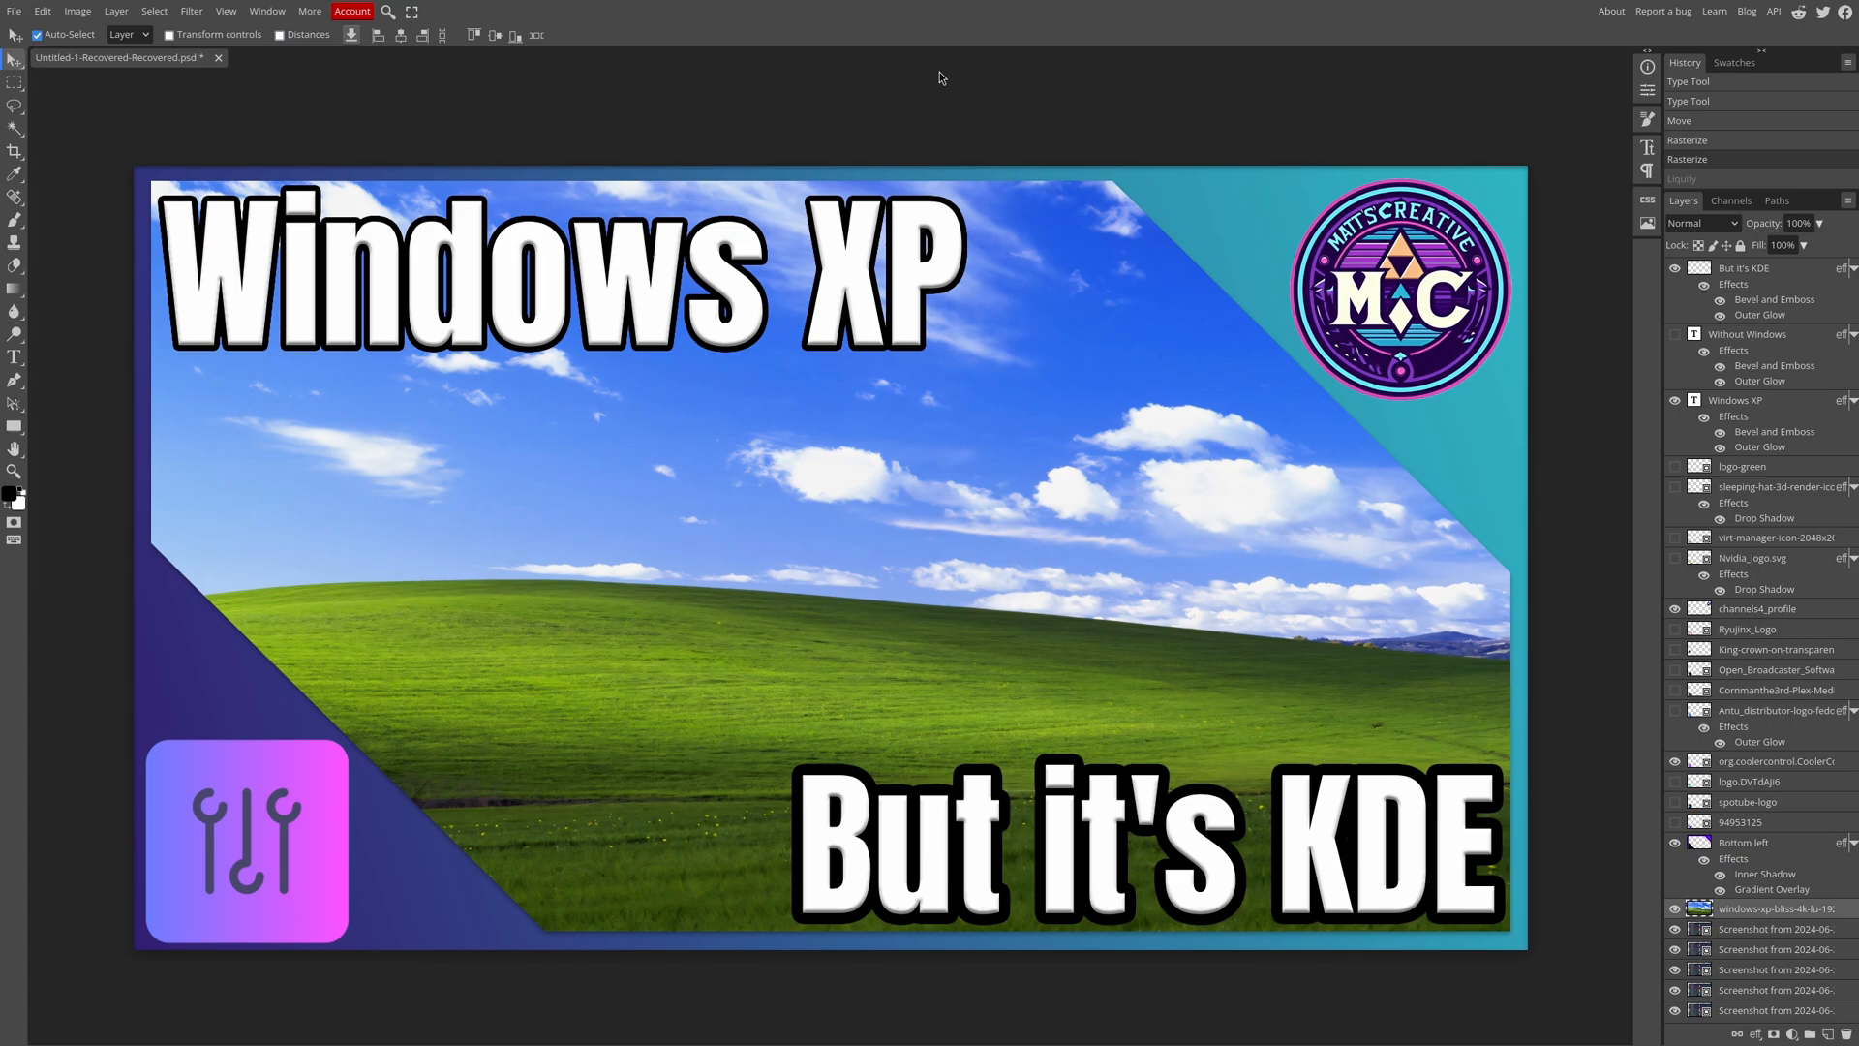
pyautogui.moveTo(200, 875)
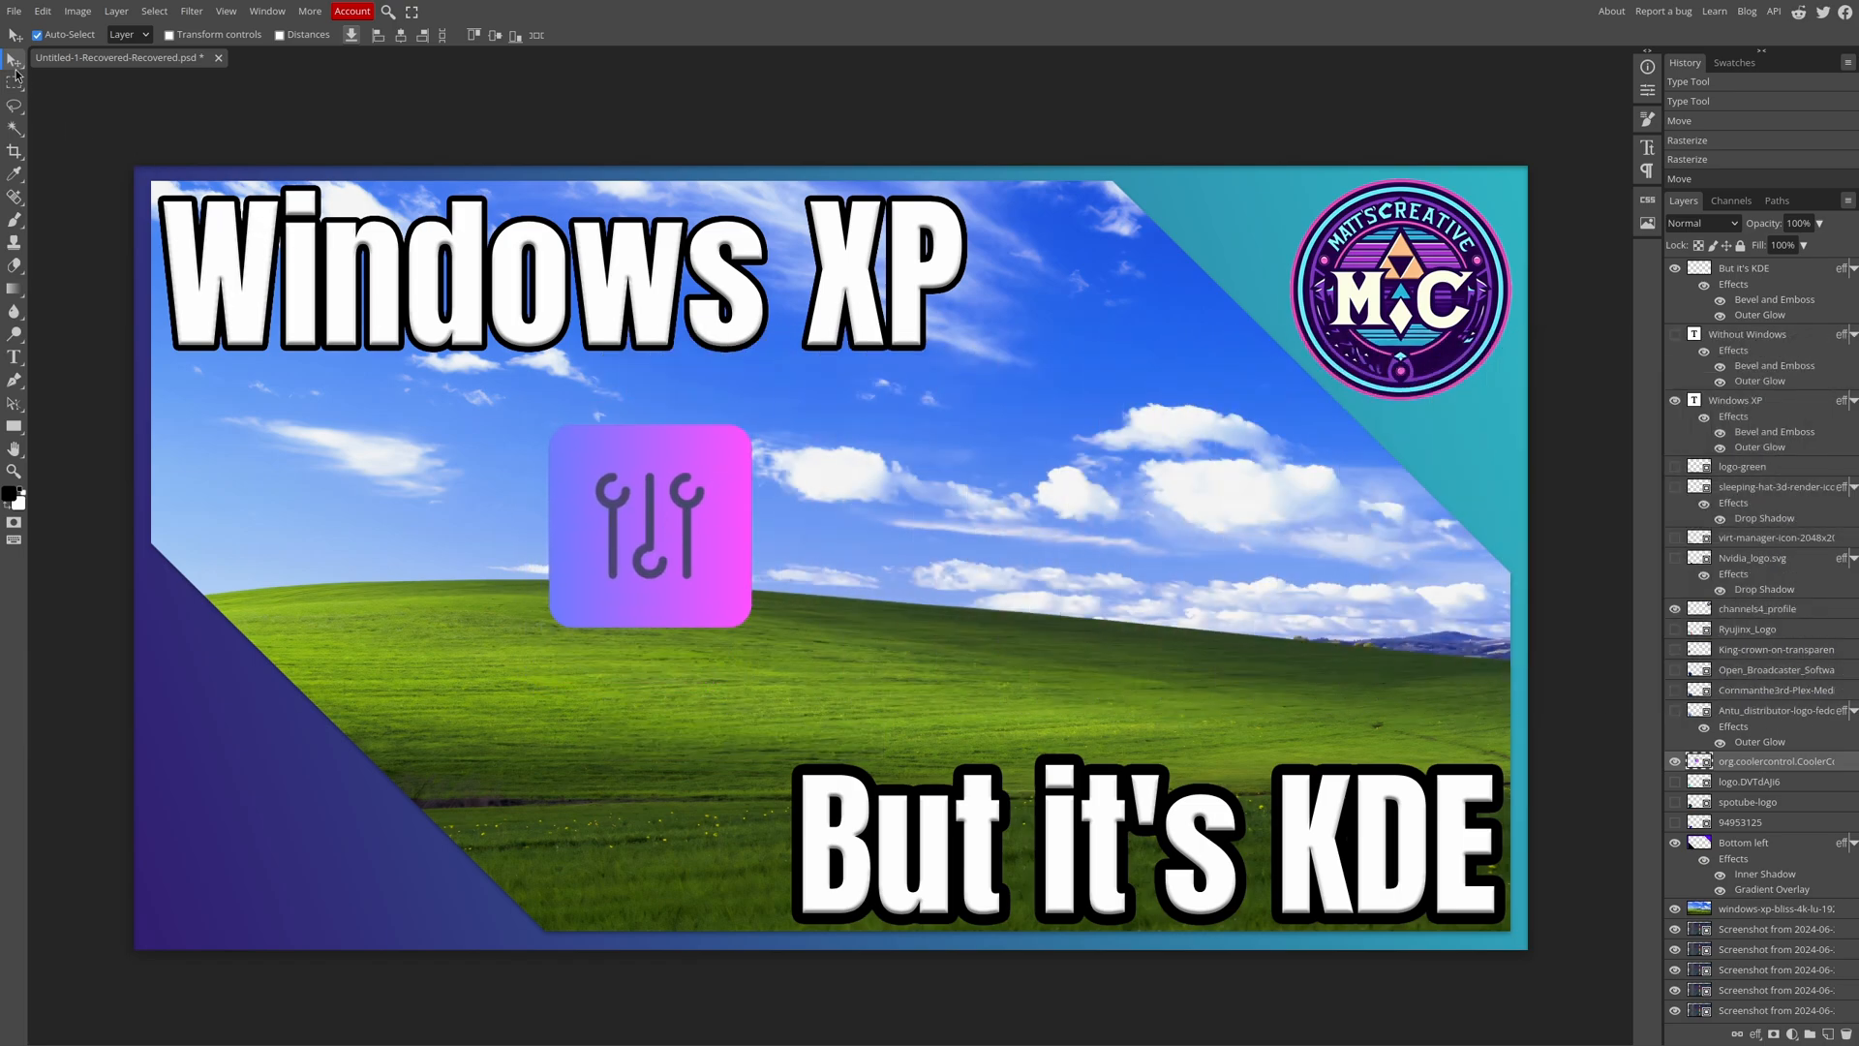
pyautogui.moveTo(561, 516)
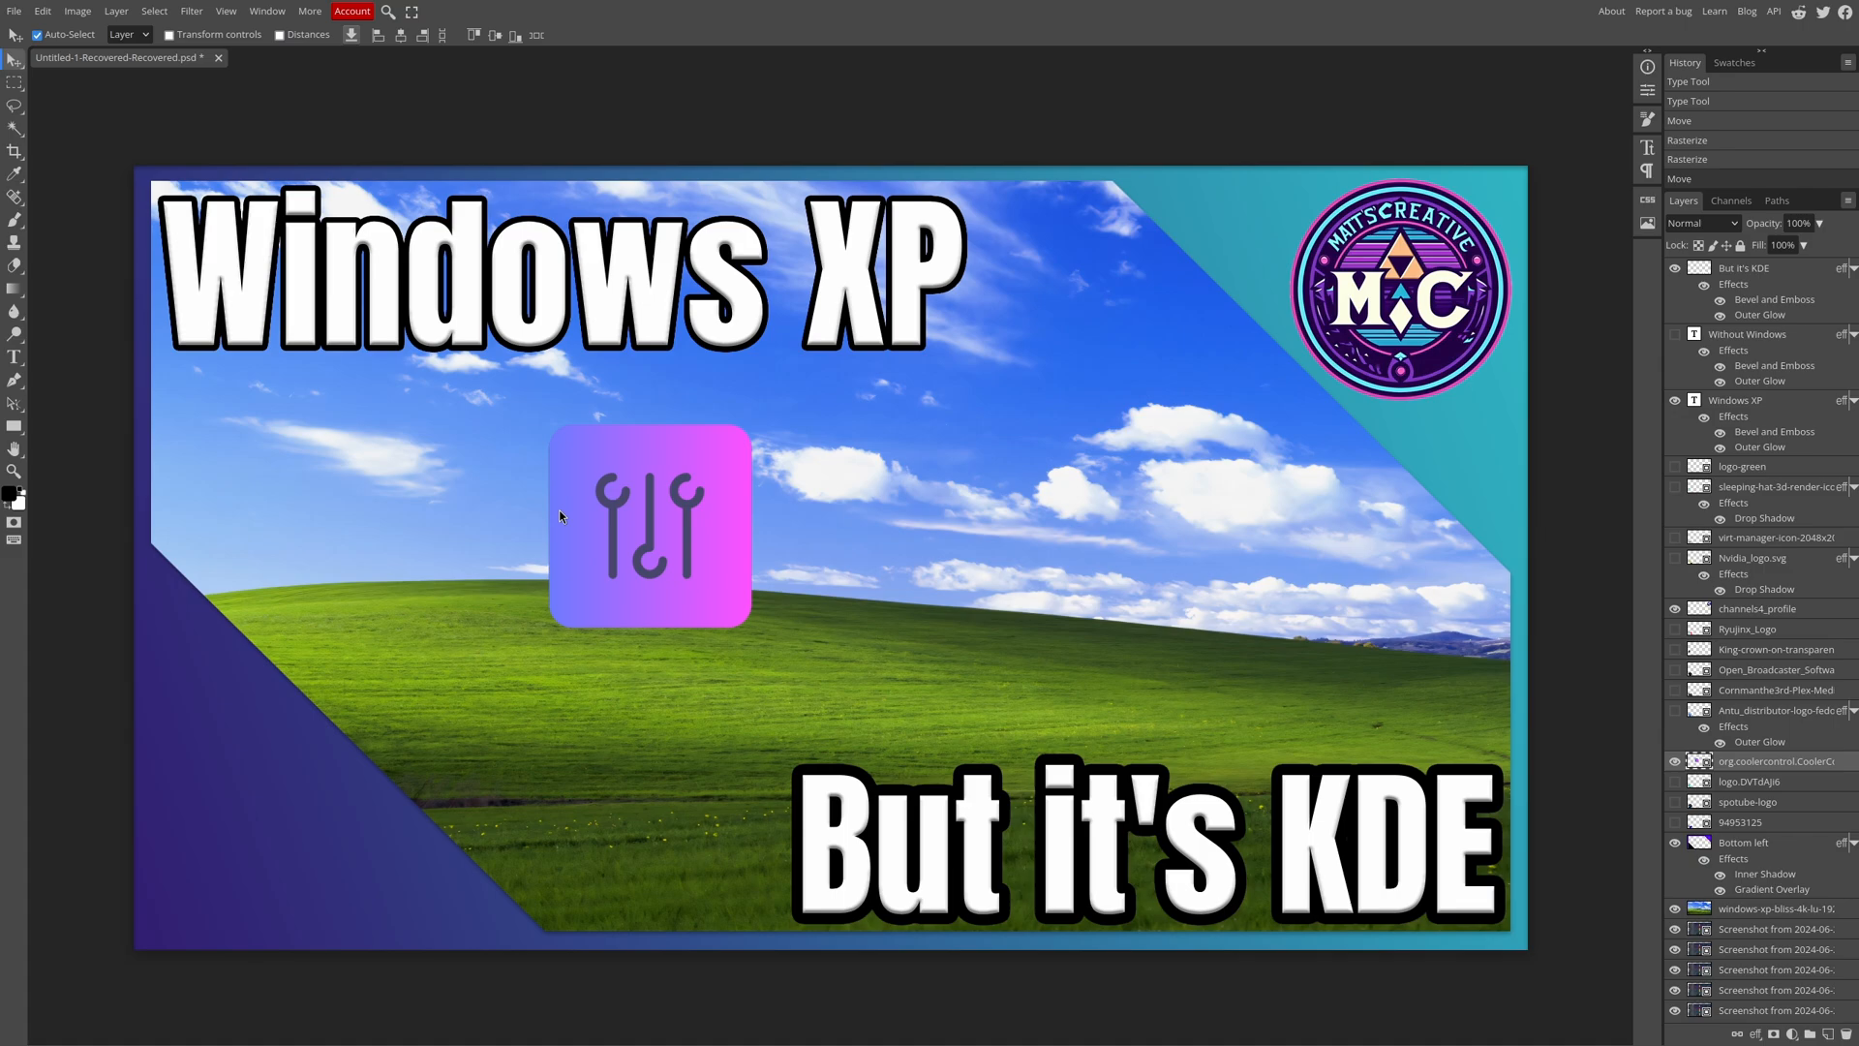
pyautogui.moveTo(587, 532)
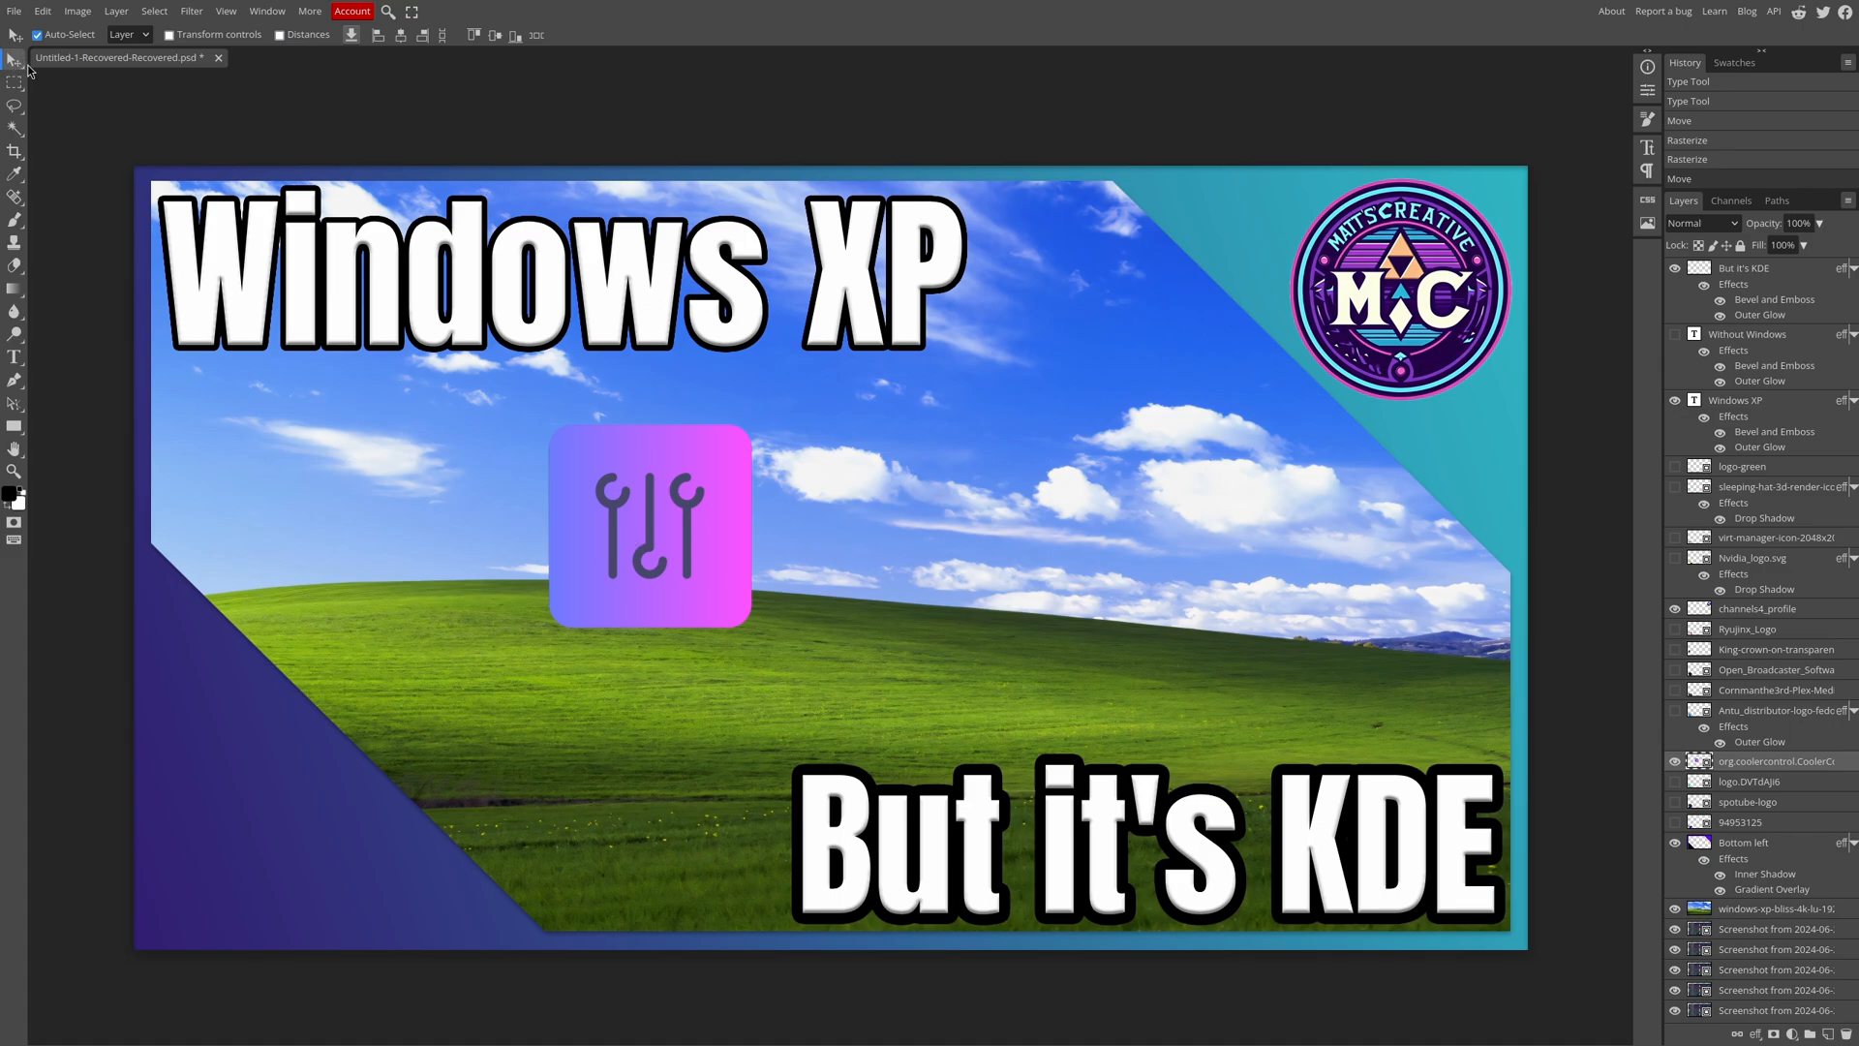
pyautogui.moveTo(162, 69)
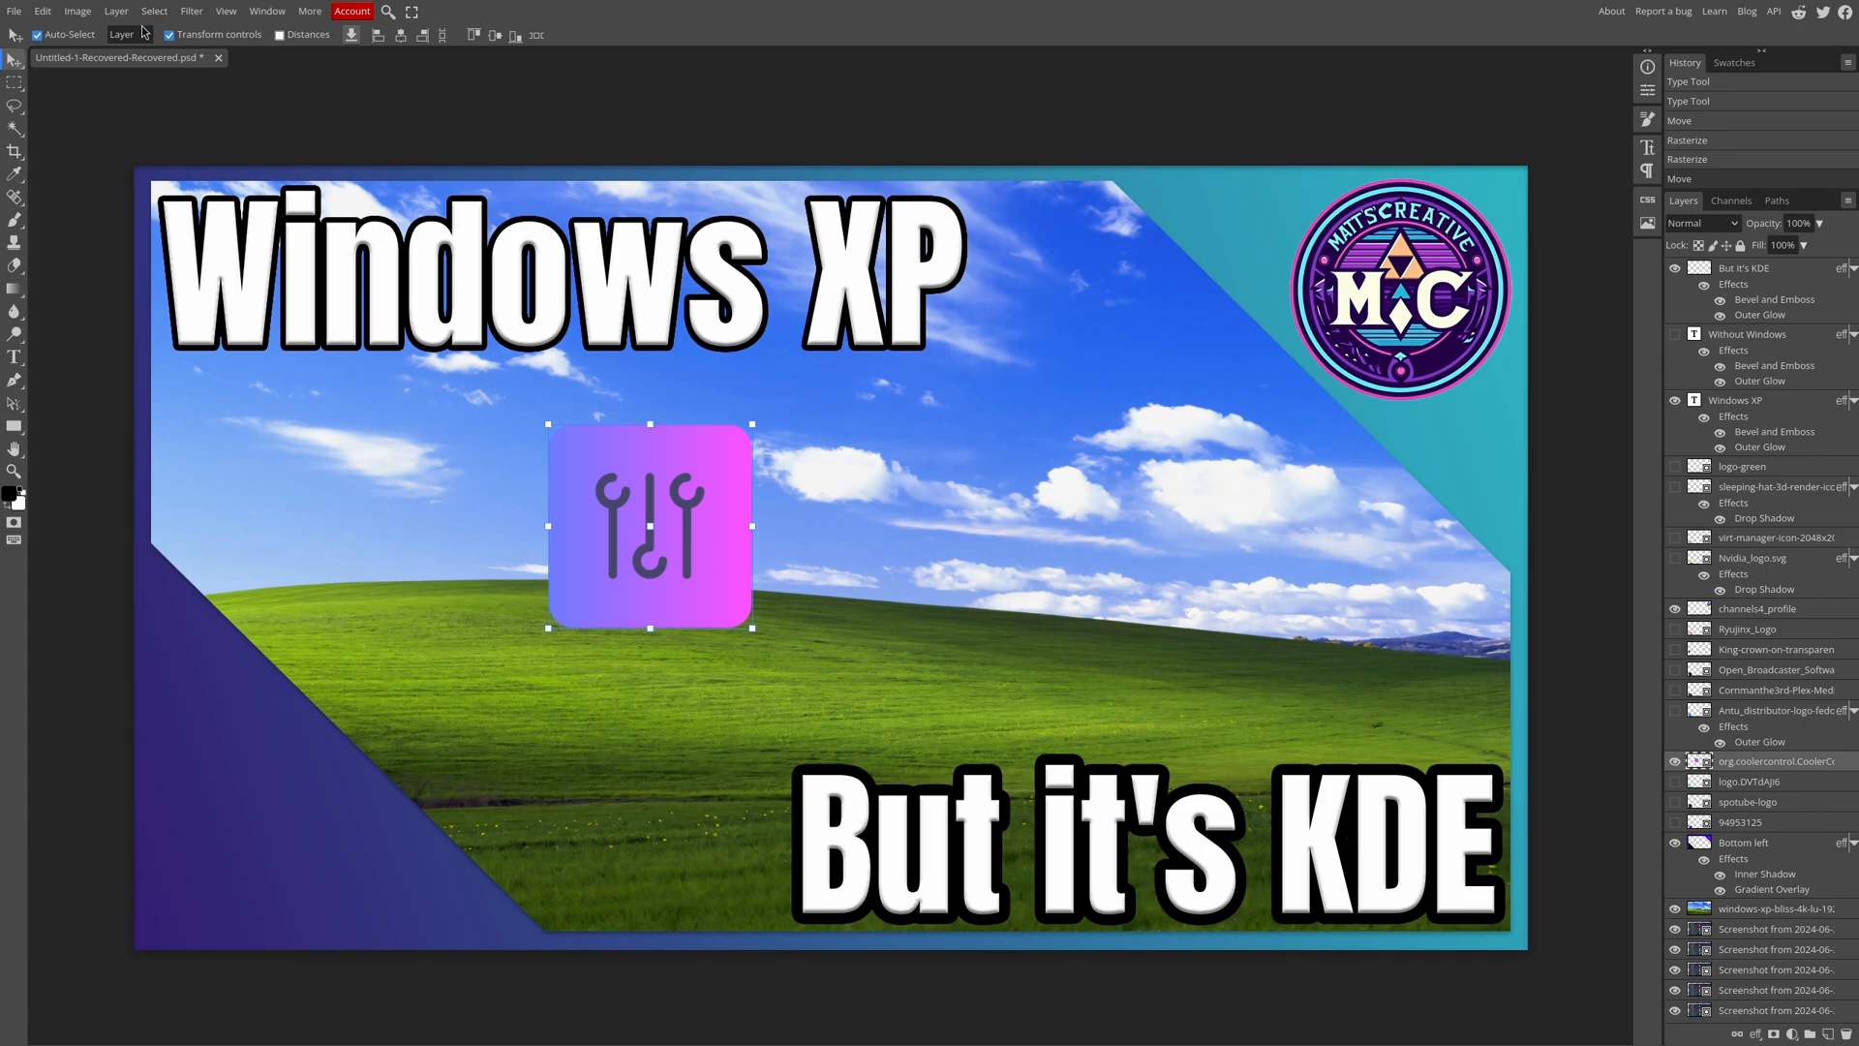
# Browse the Layer, Select, Window and Filter menus
pyautogui.click(116, 11)
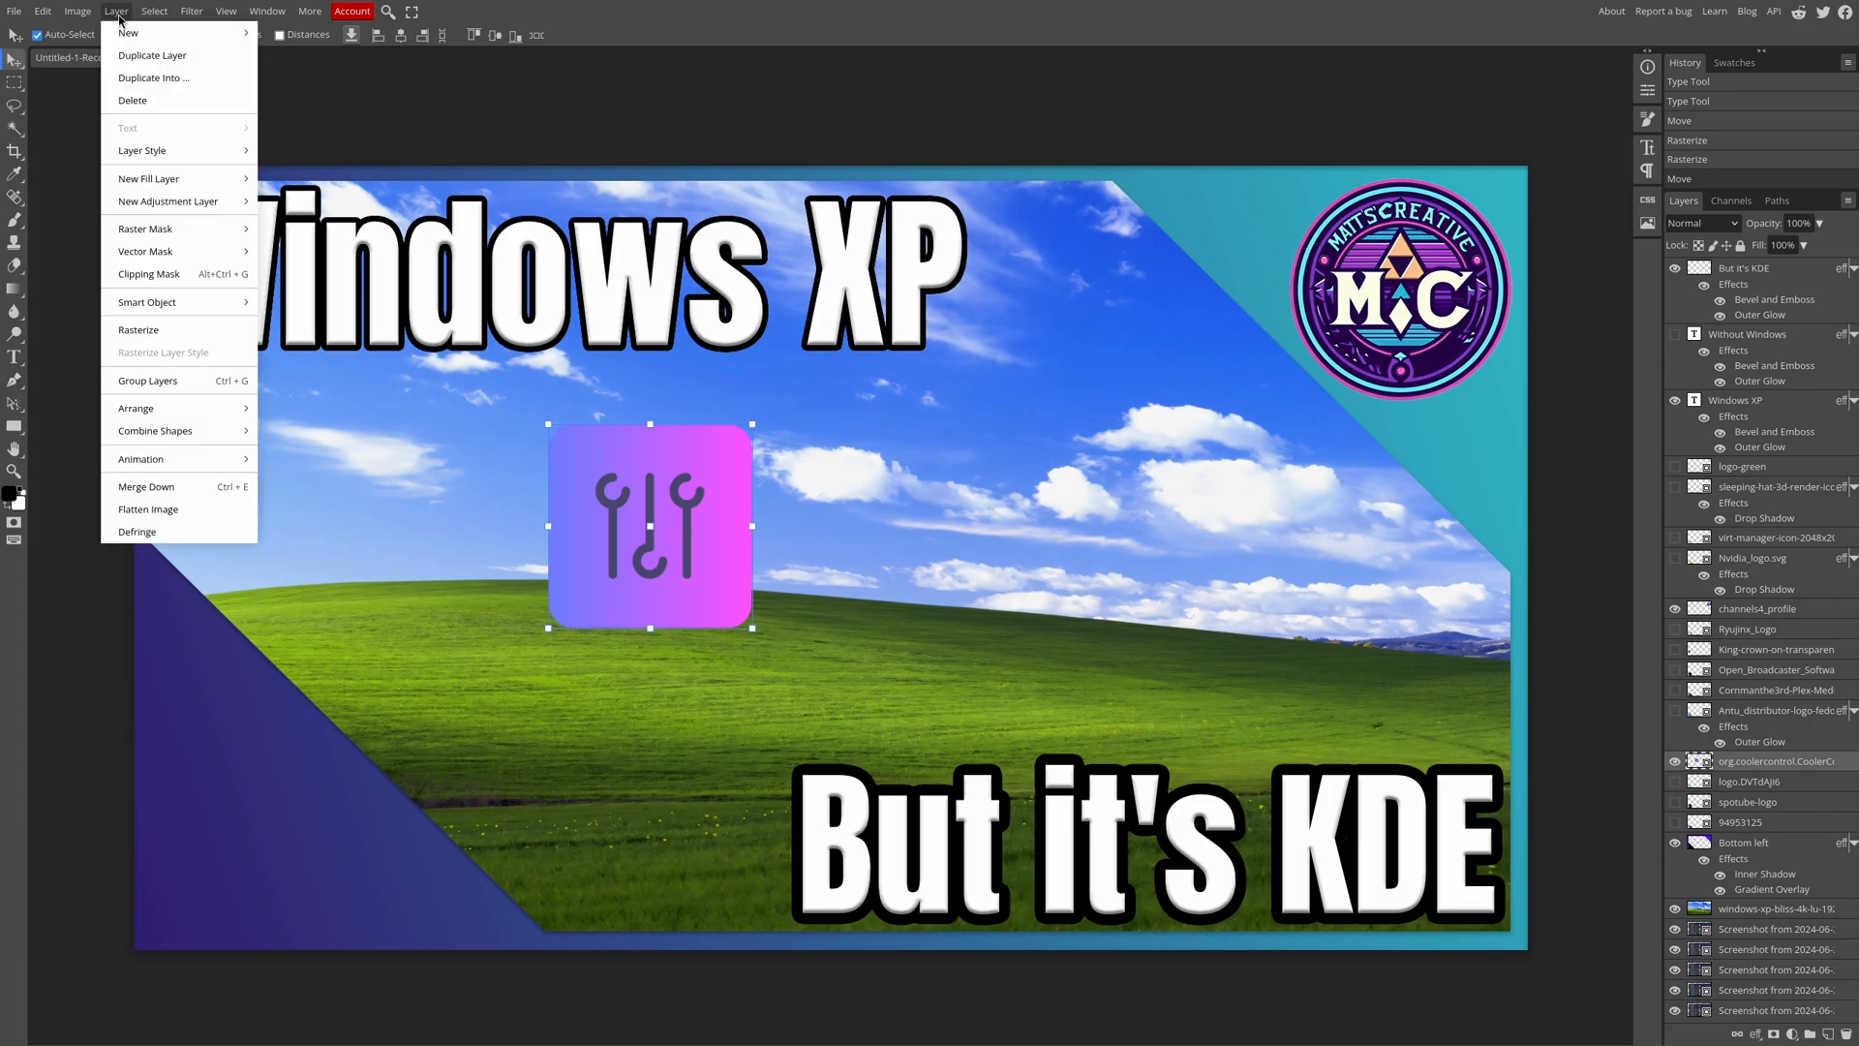
pyautogui.click(153, 10)
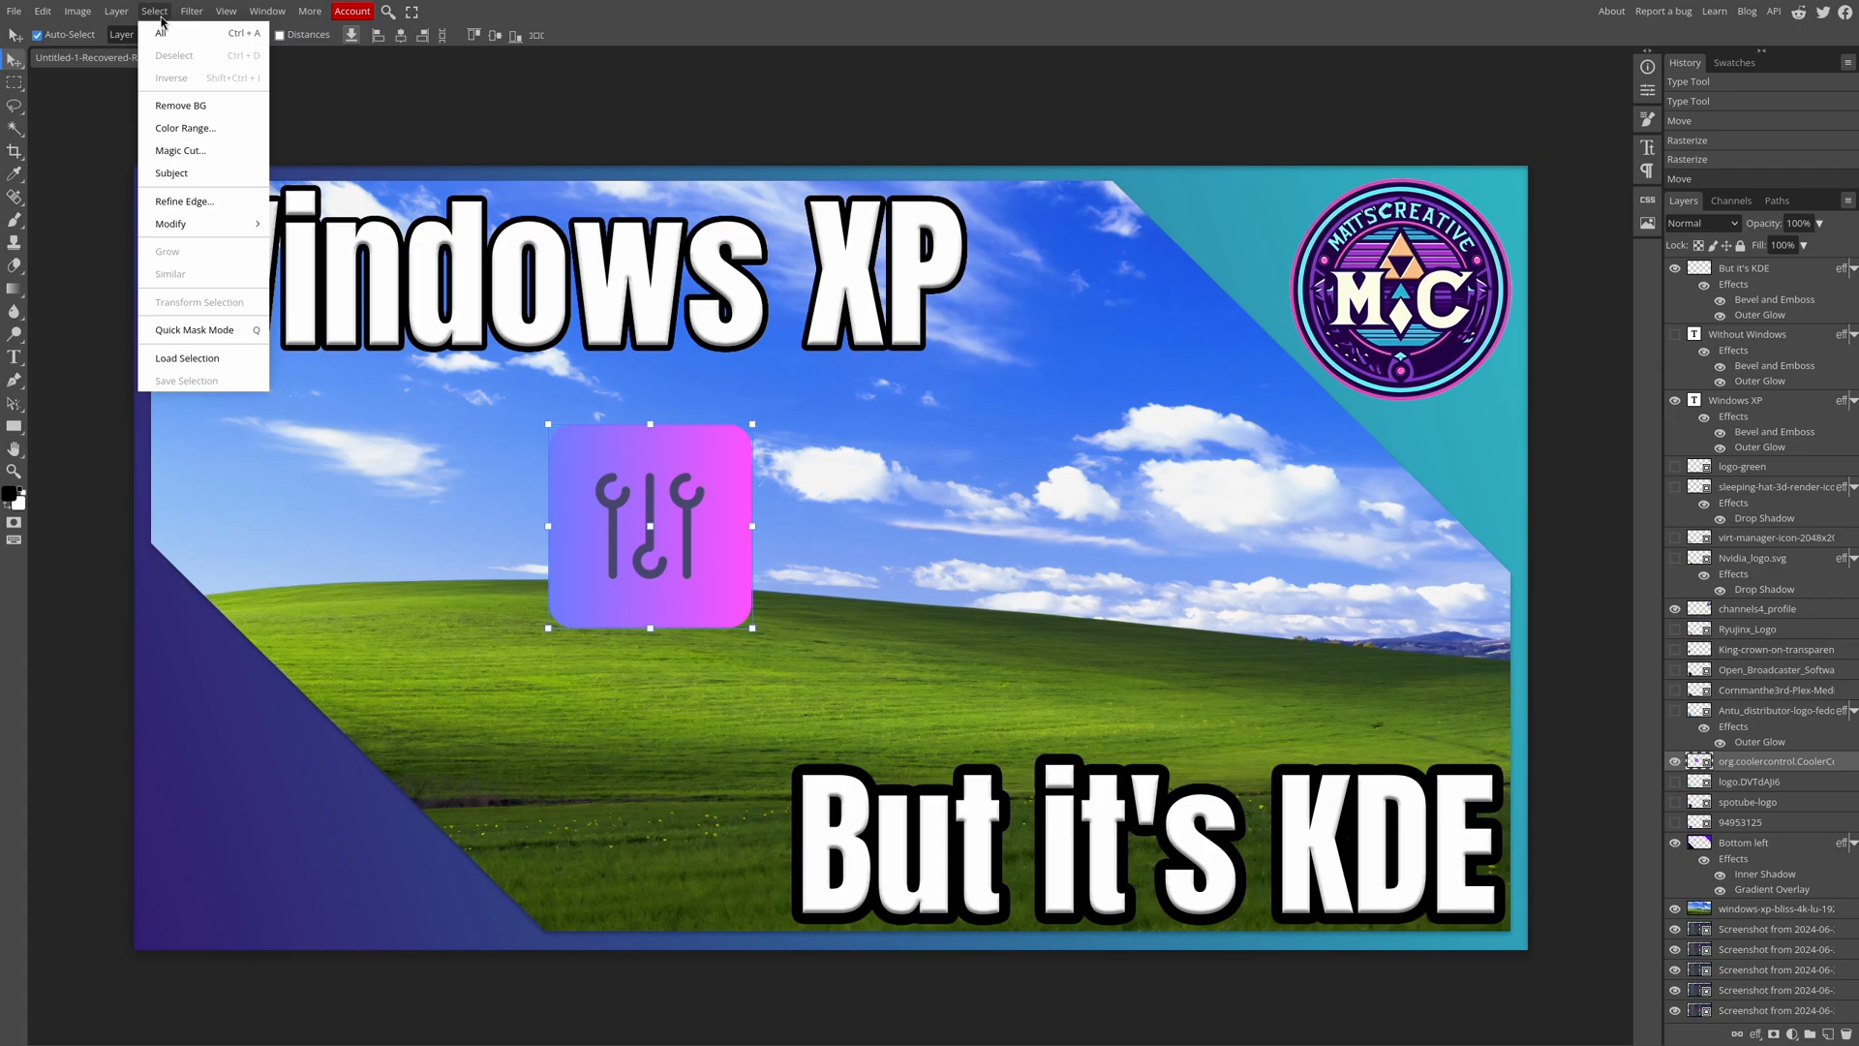
pyautogui.click(267, 10)
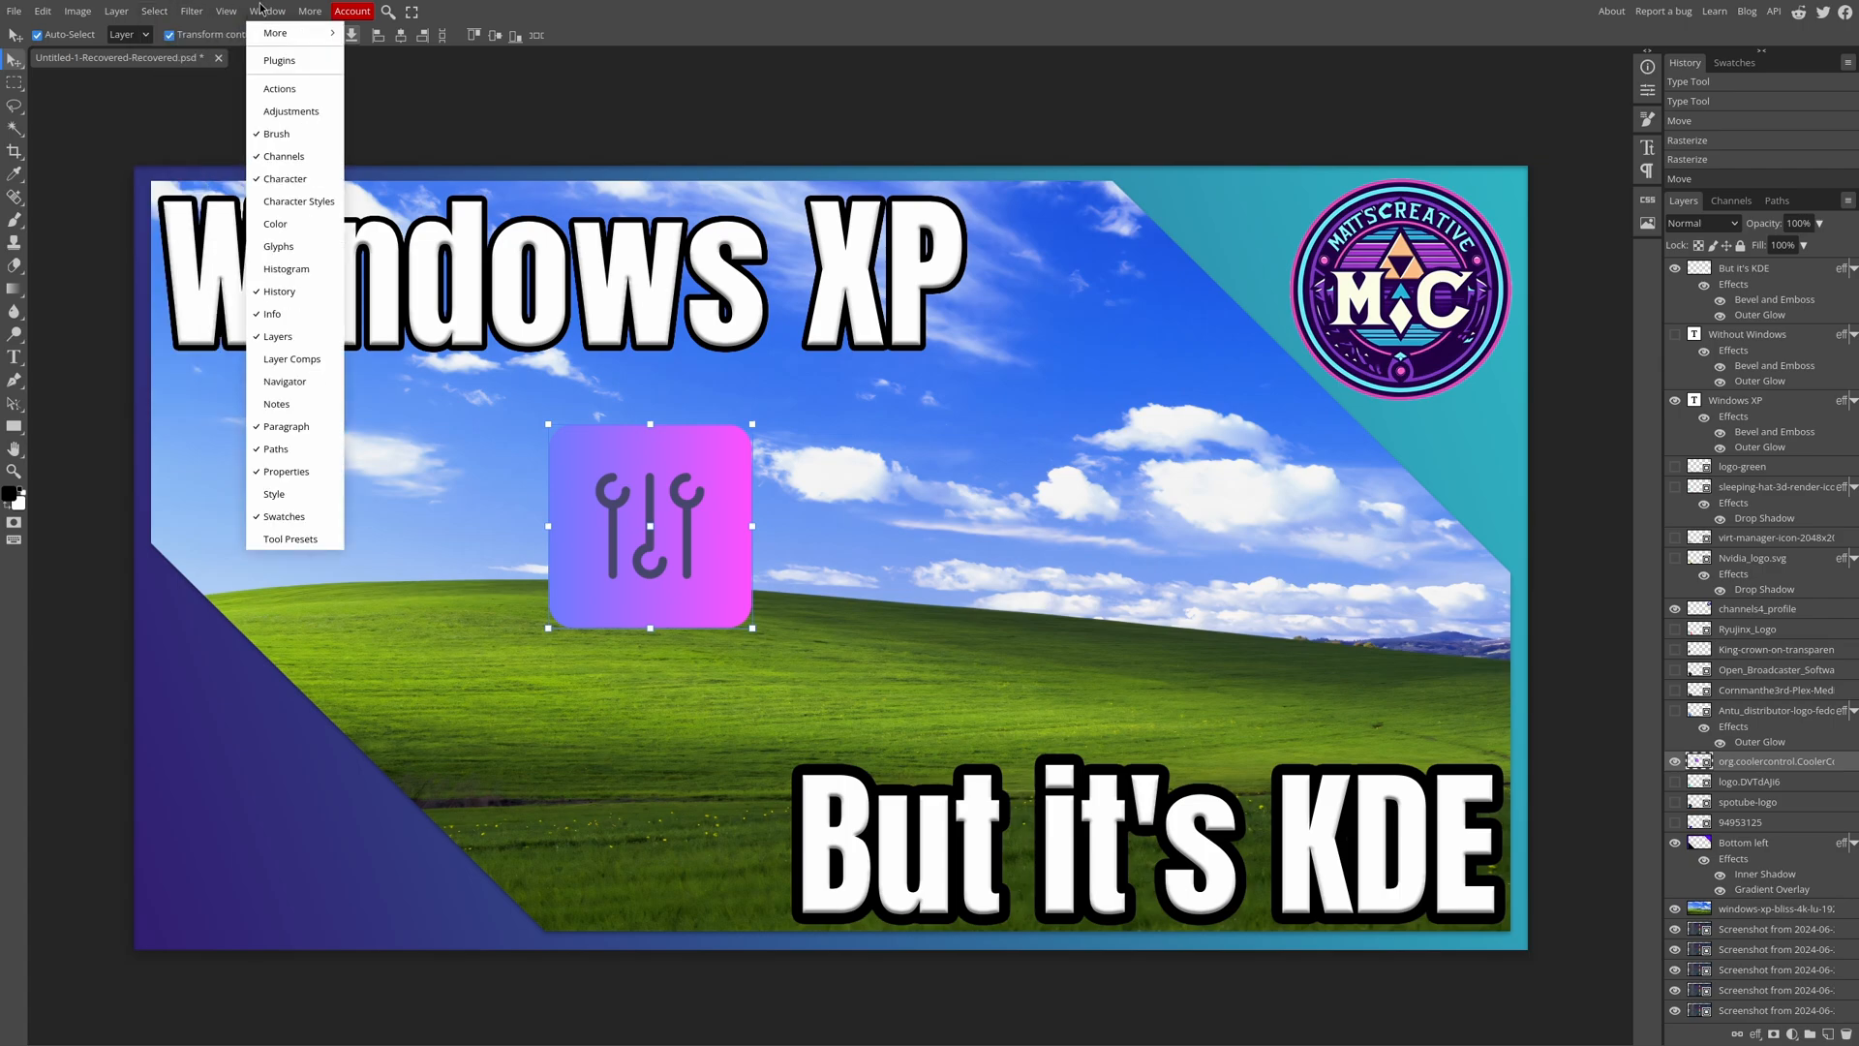
pyautogui.click(190, 11)
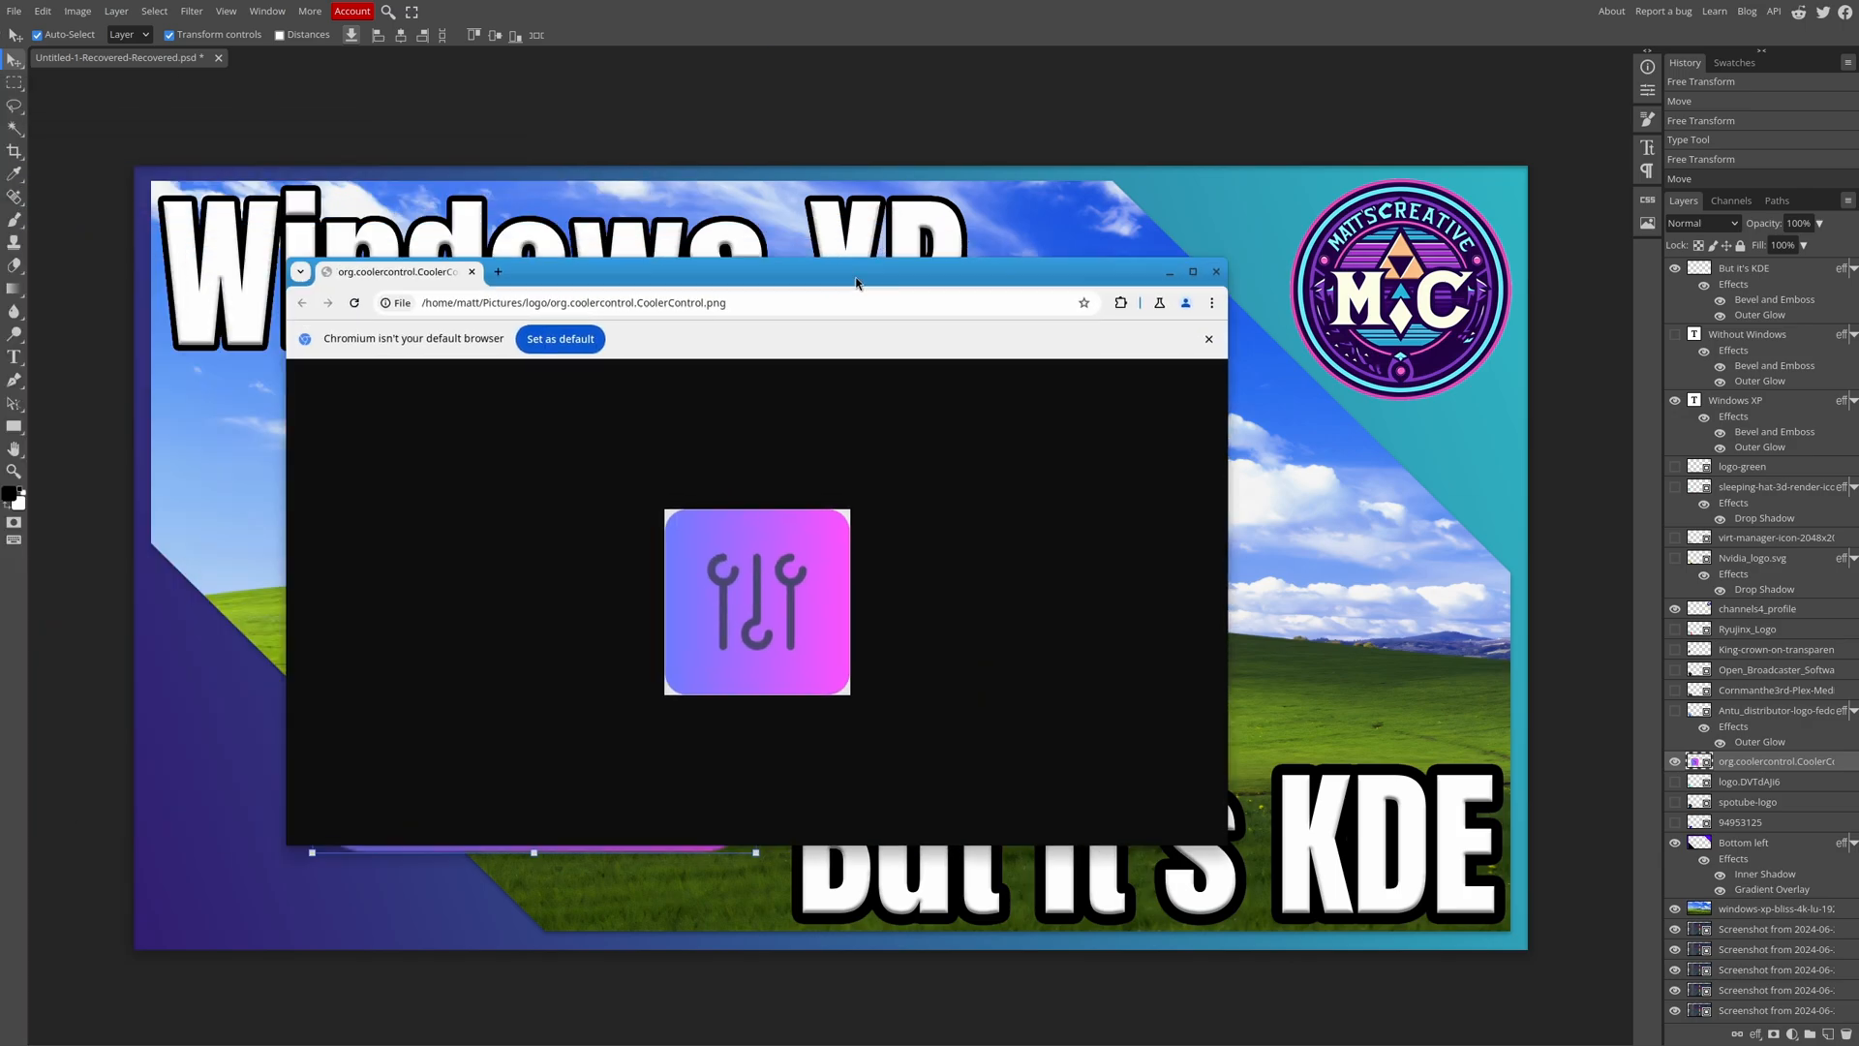
# View the org.coolercontrol.CoolerControl.png logo in Chromium
pyautogui.click(1214, 272)
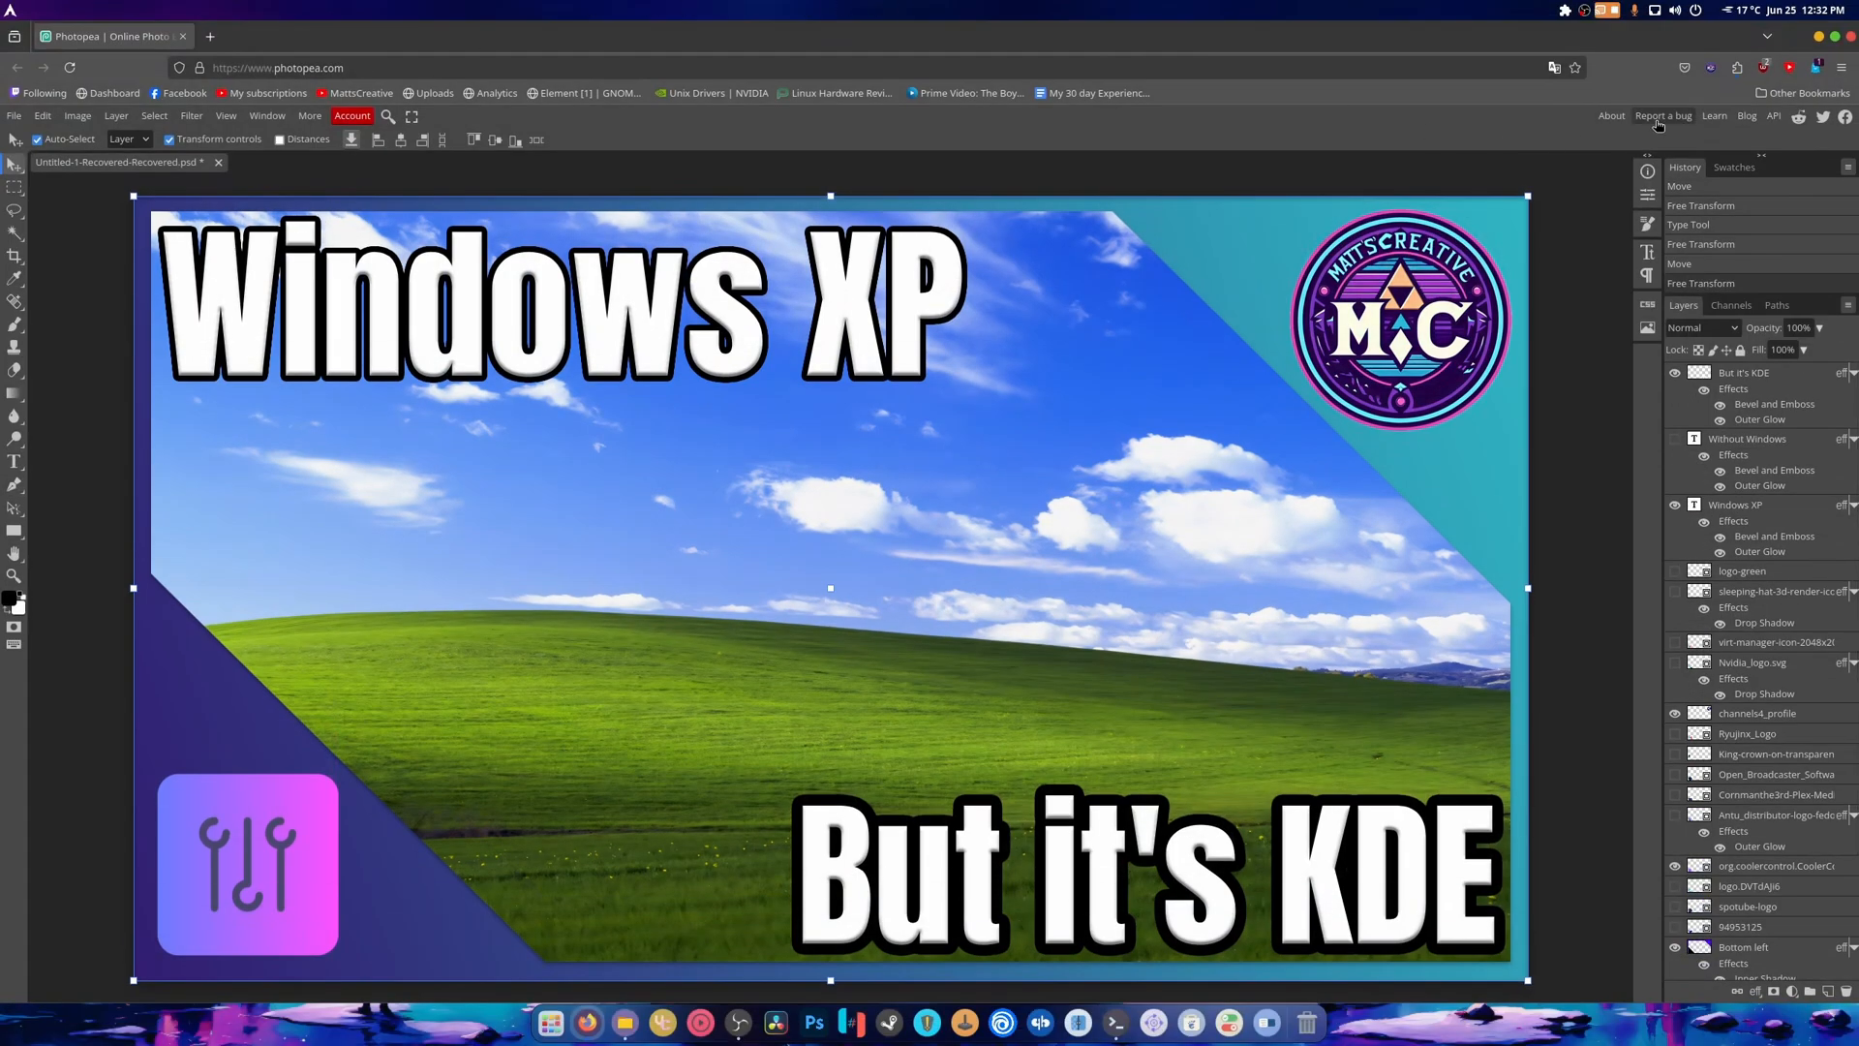
# Show the Firefox main menu from the top-right hamburger button
pyautogui.click(1839, 67)
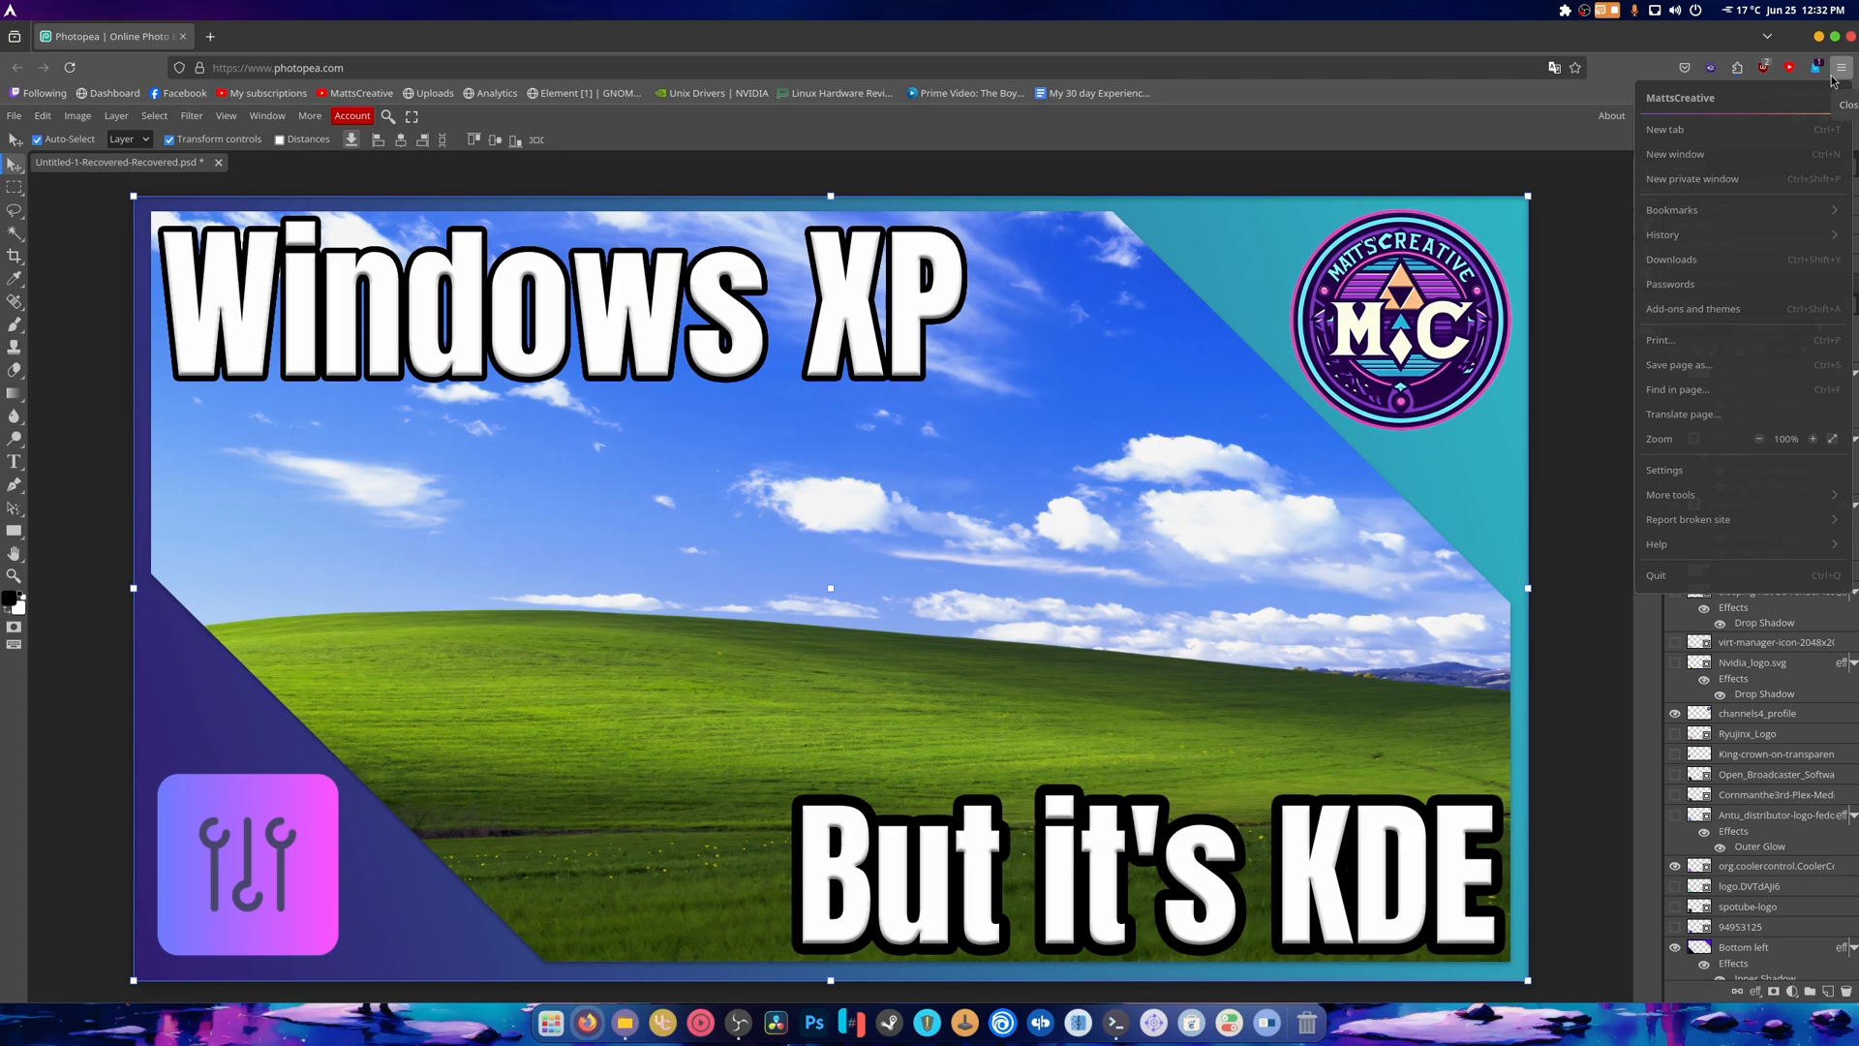
# Search in a new tab for 'web page as app' in Firefox and scroll the results
pyautogui.click(1670, 495)
pyautogui.write('install')
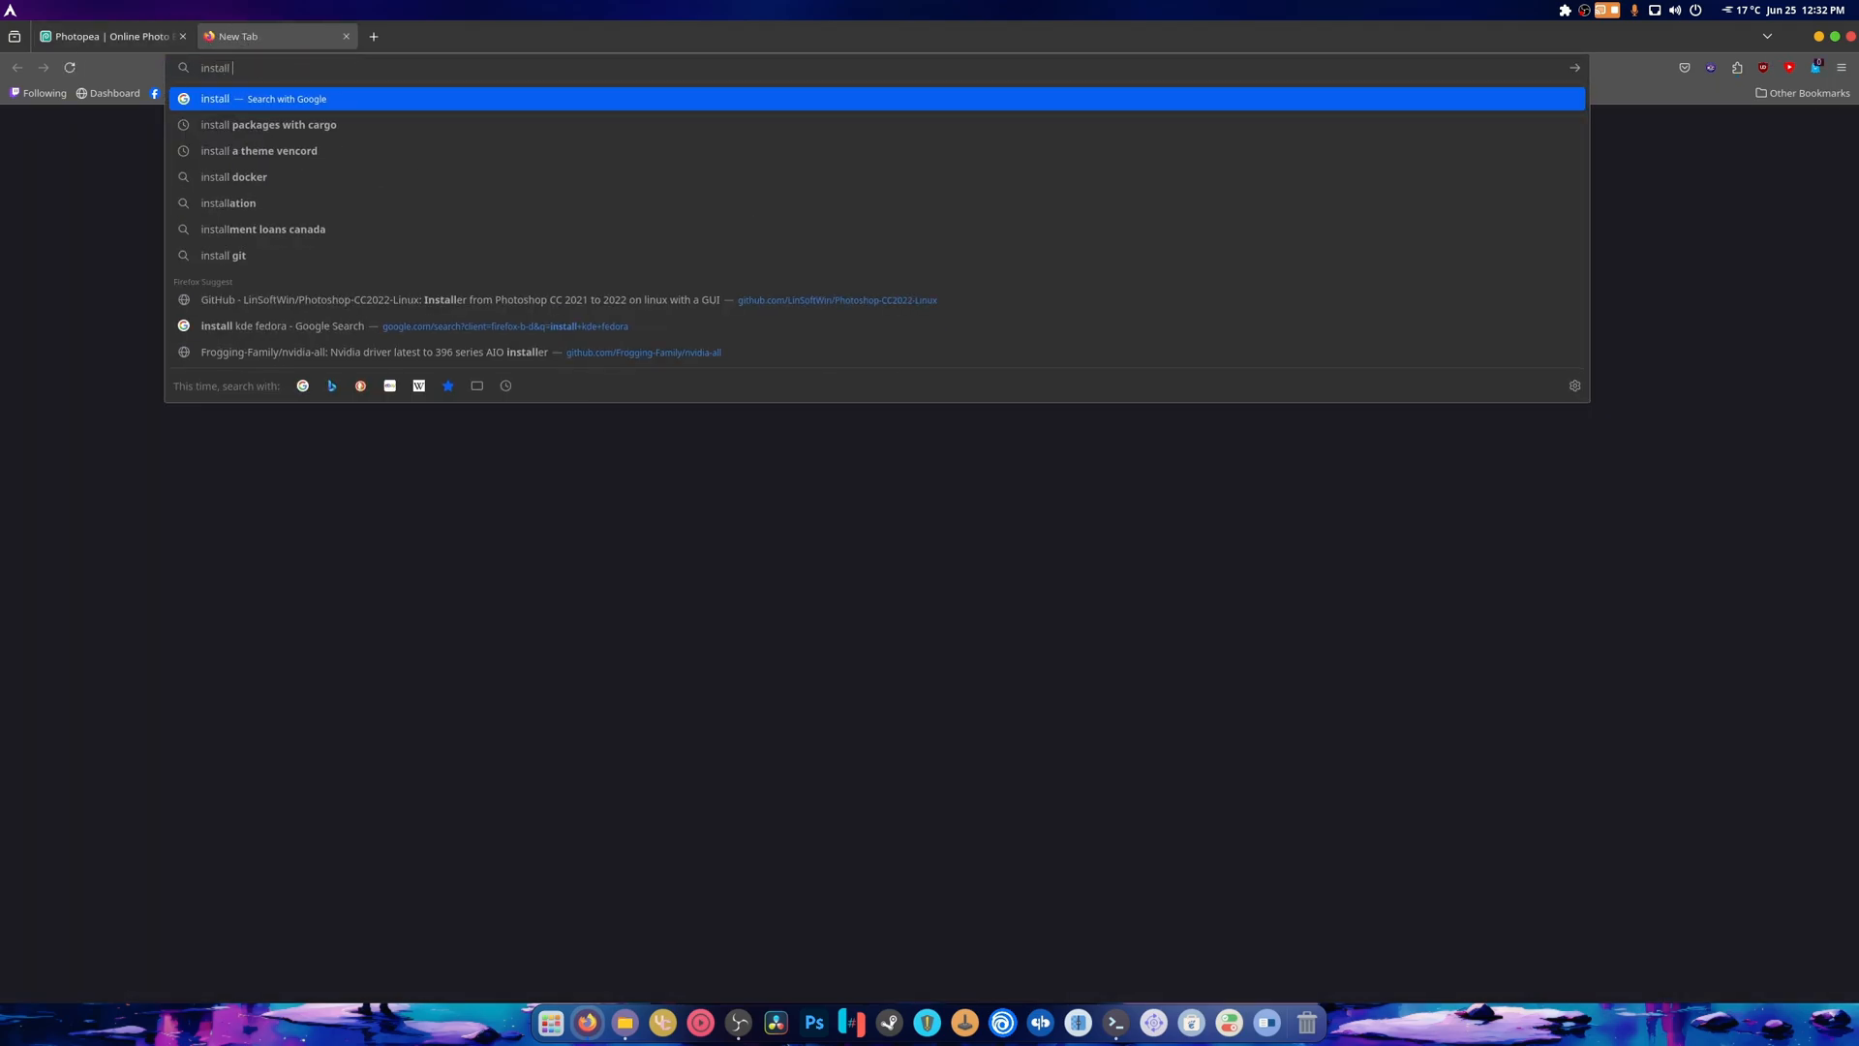
pyautogui.write('web')
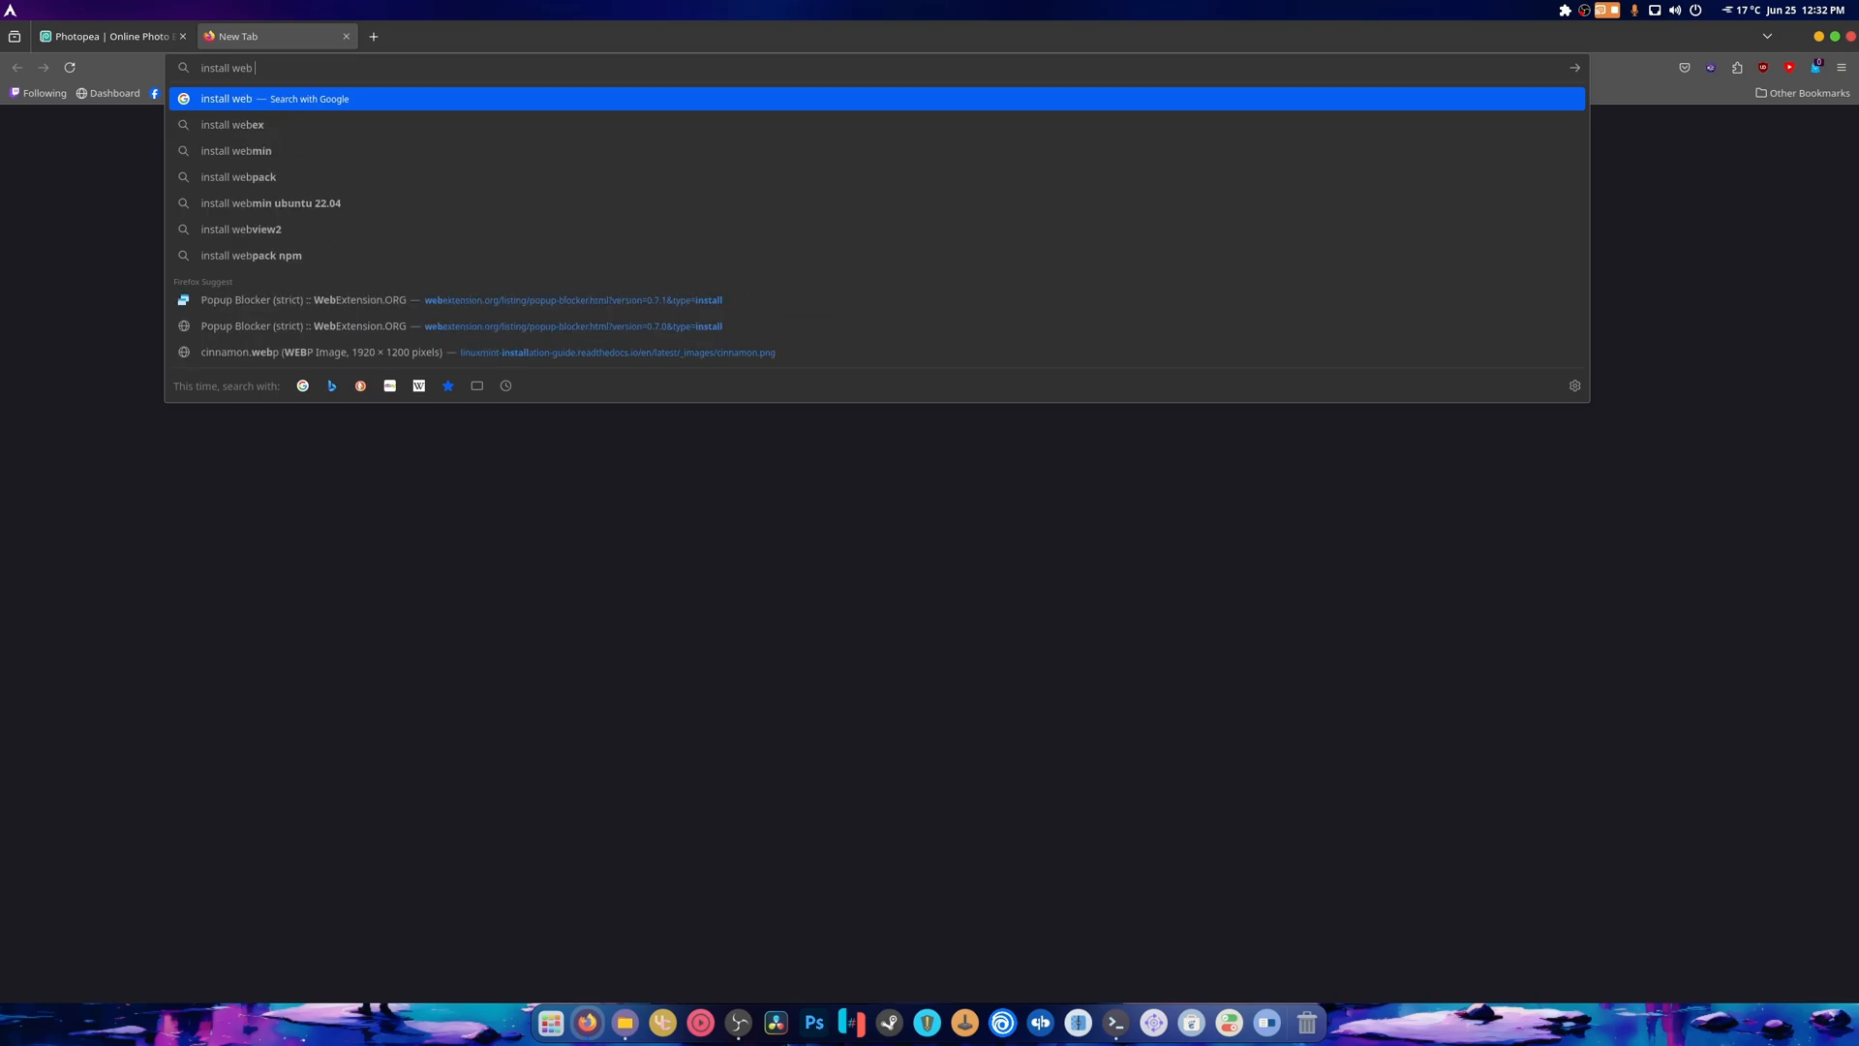
pyautogui.write('page as app')
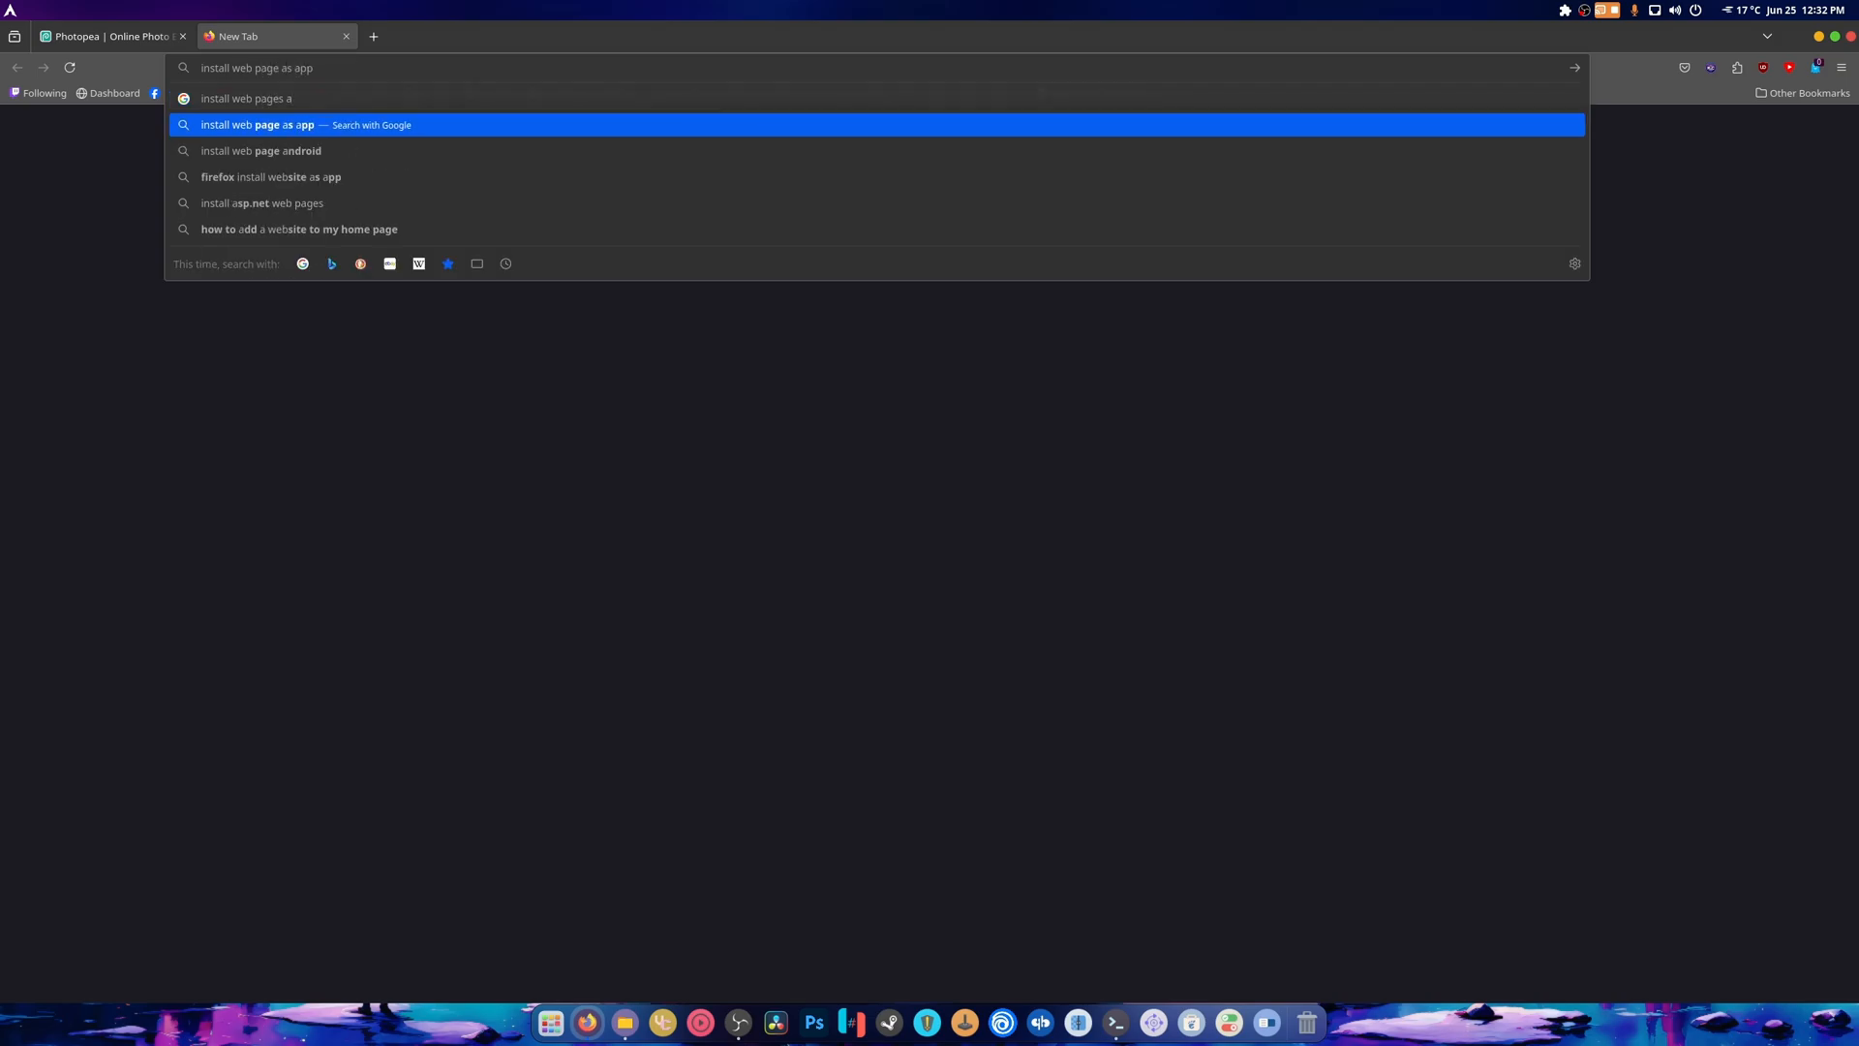
pyautogui.write('fire')
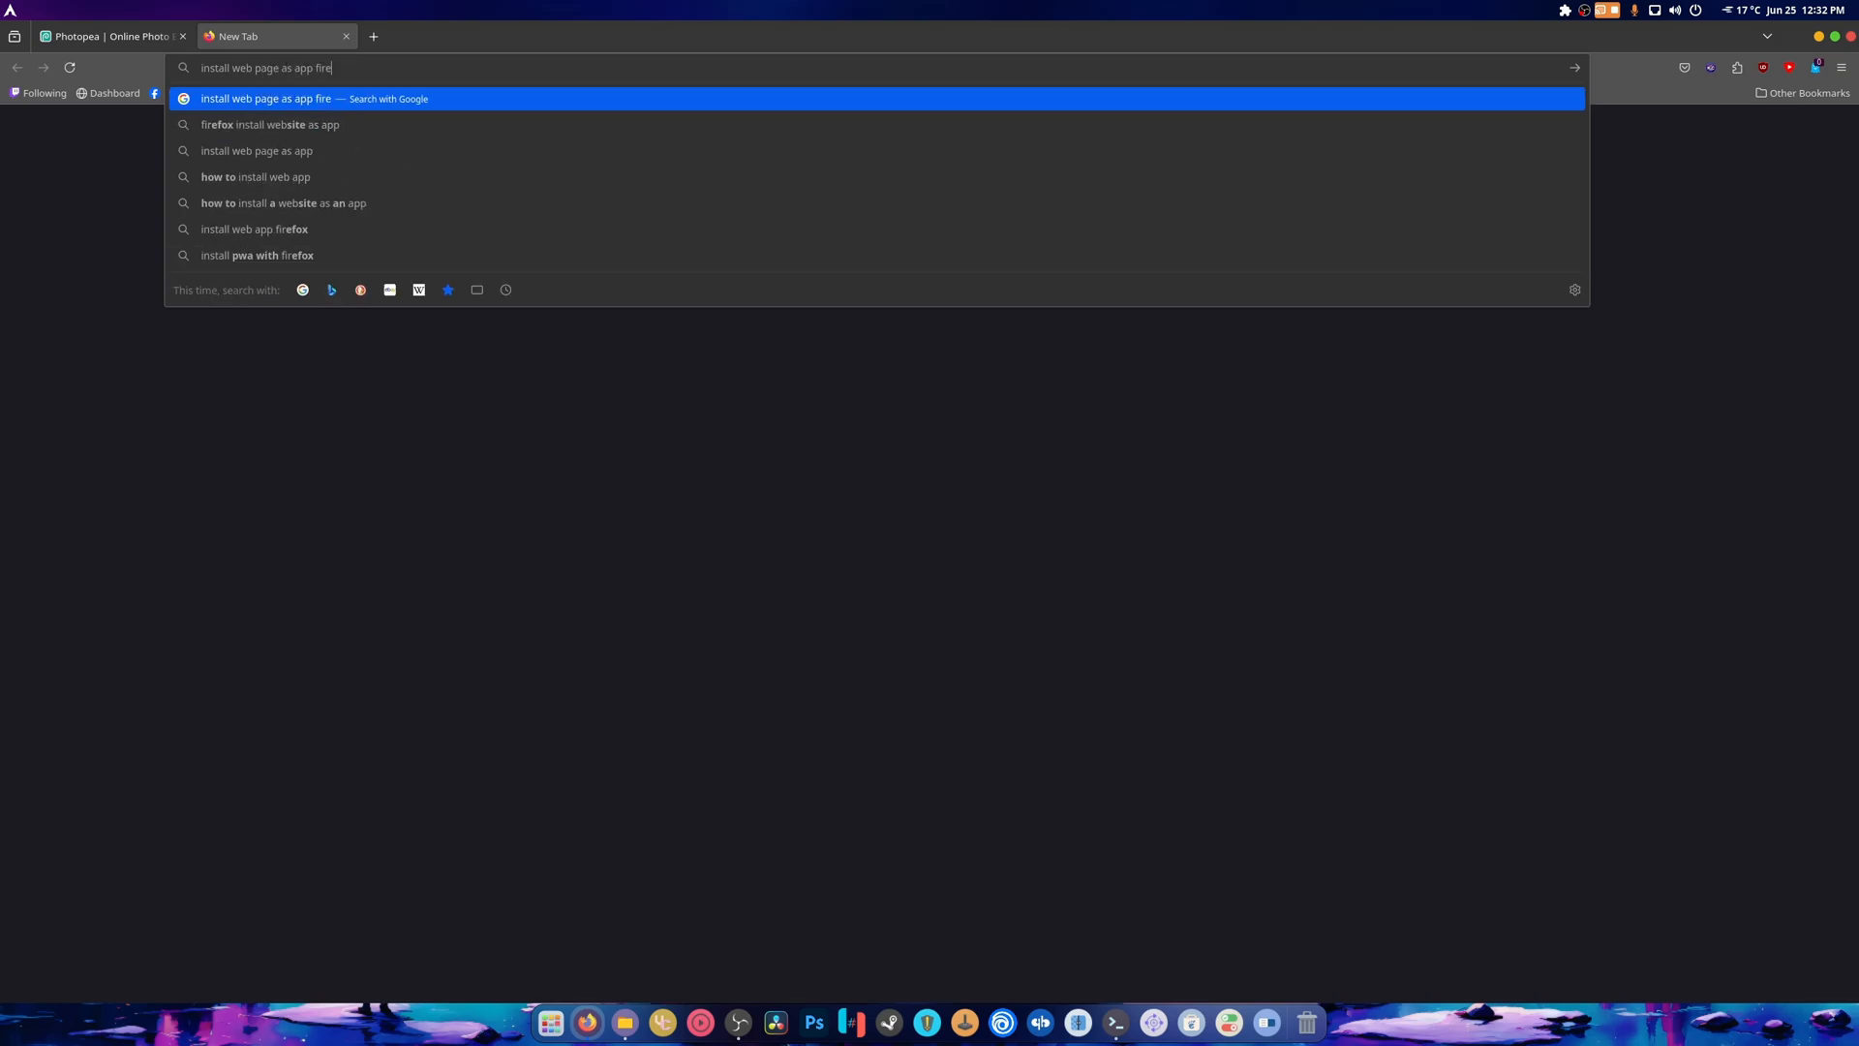
pyautogui.write('f')
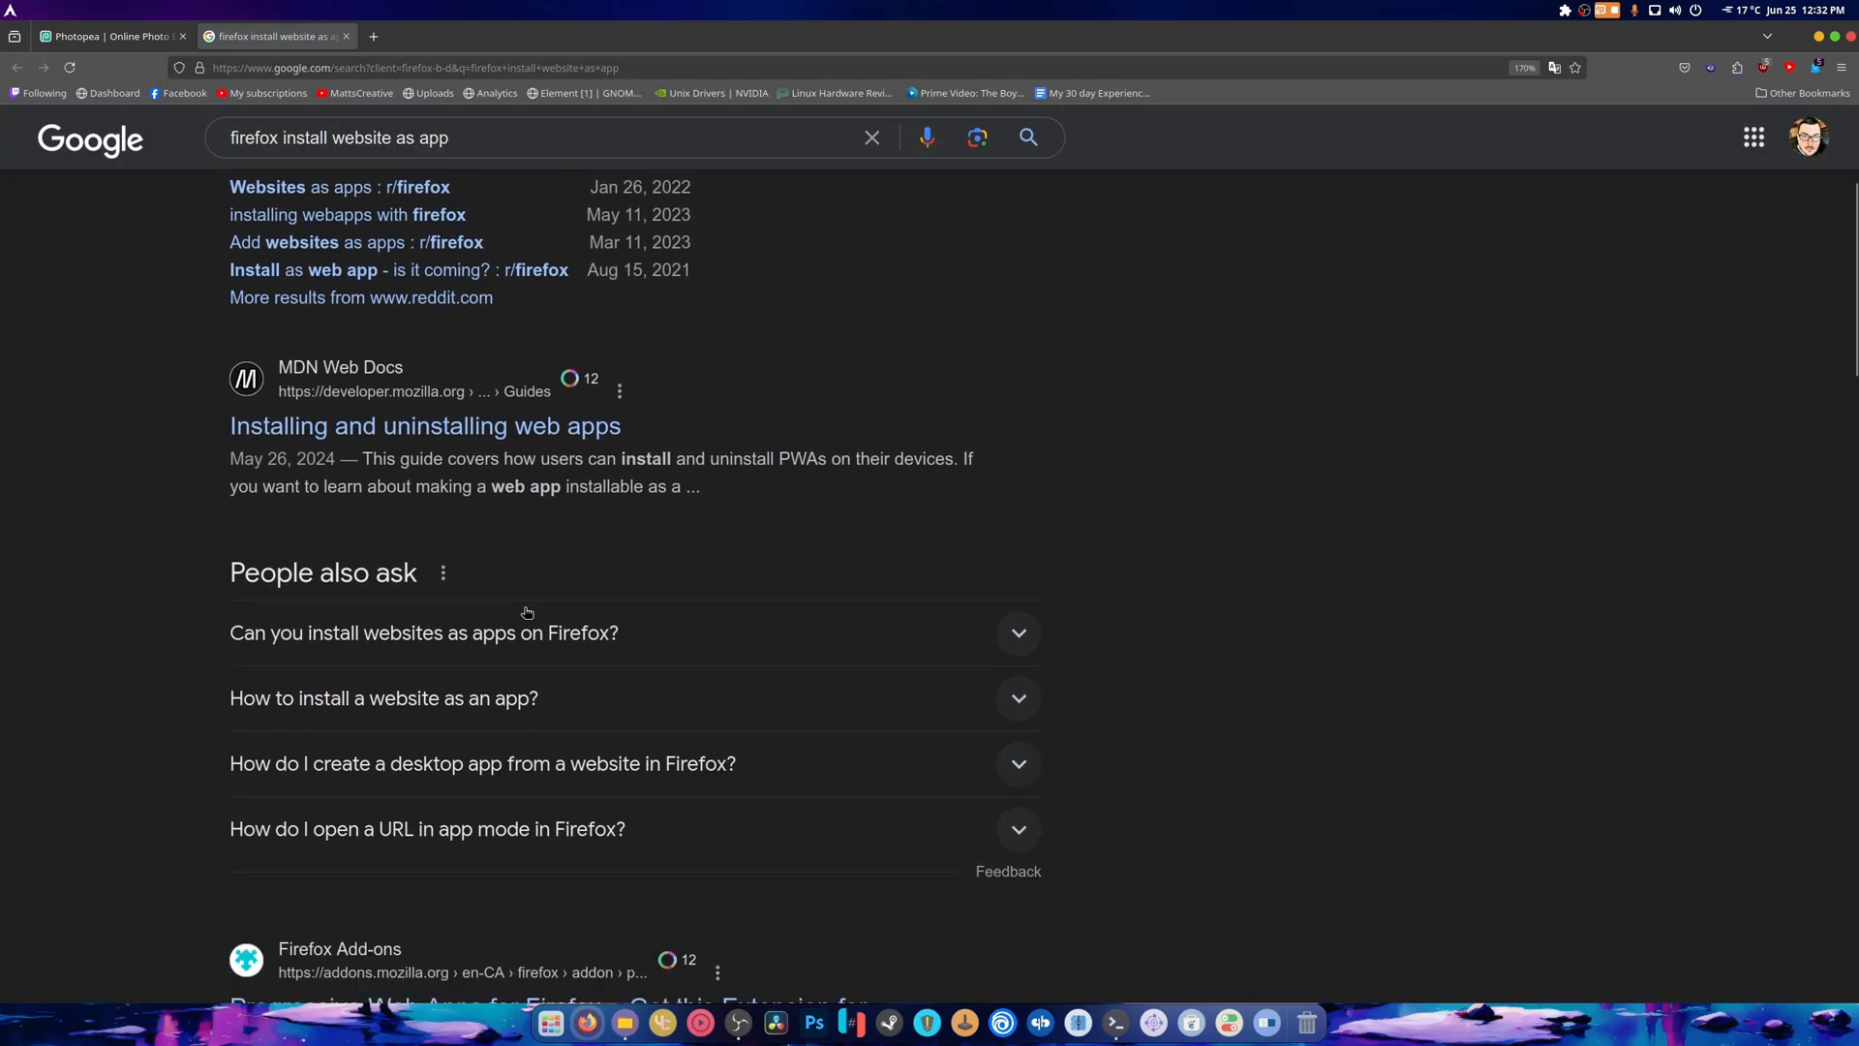
pyautogui.scroll(-3)
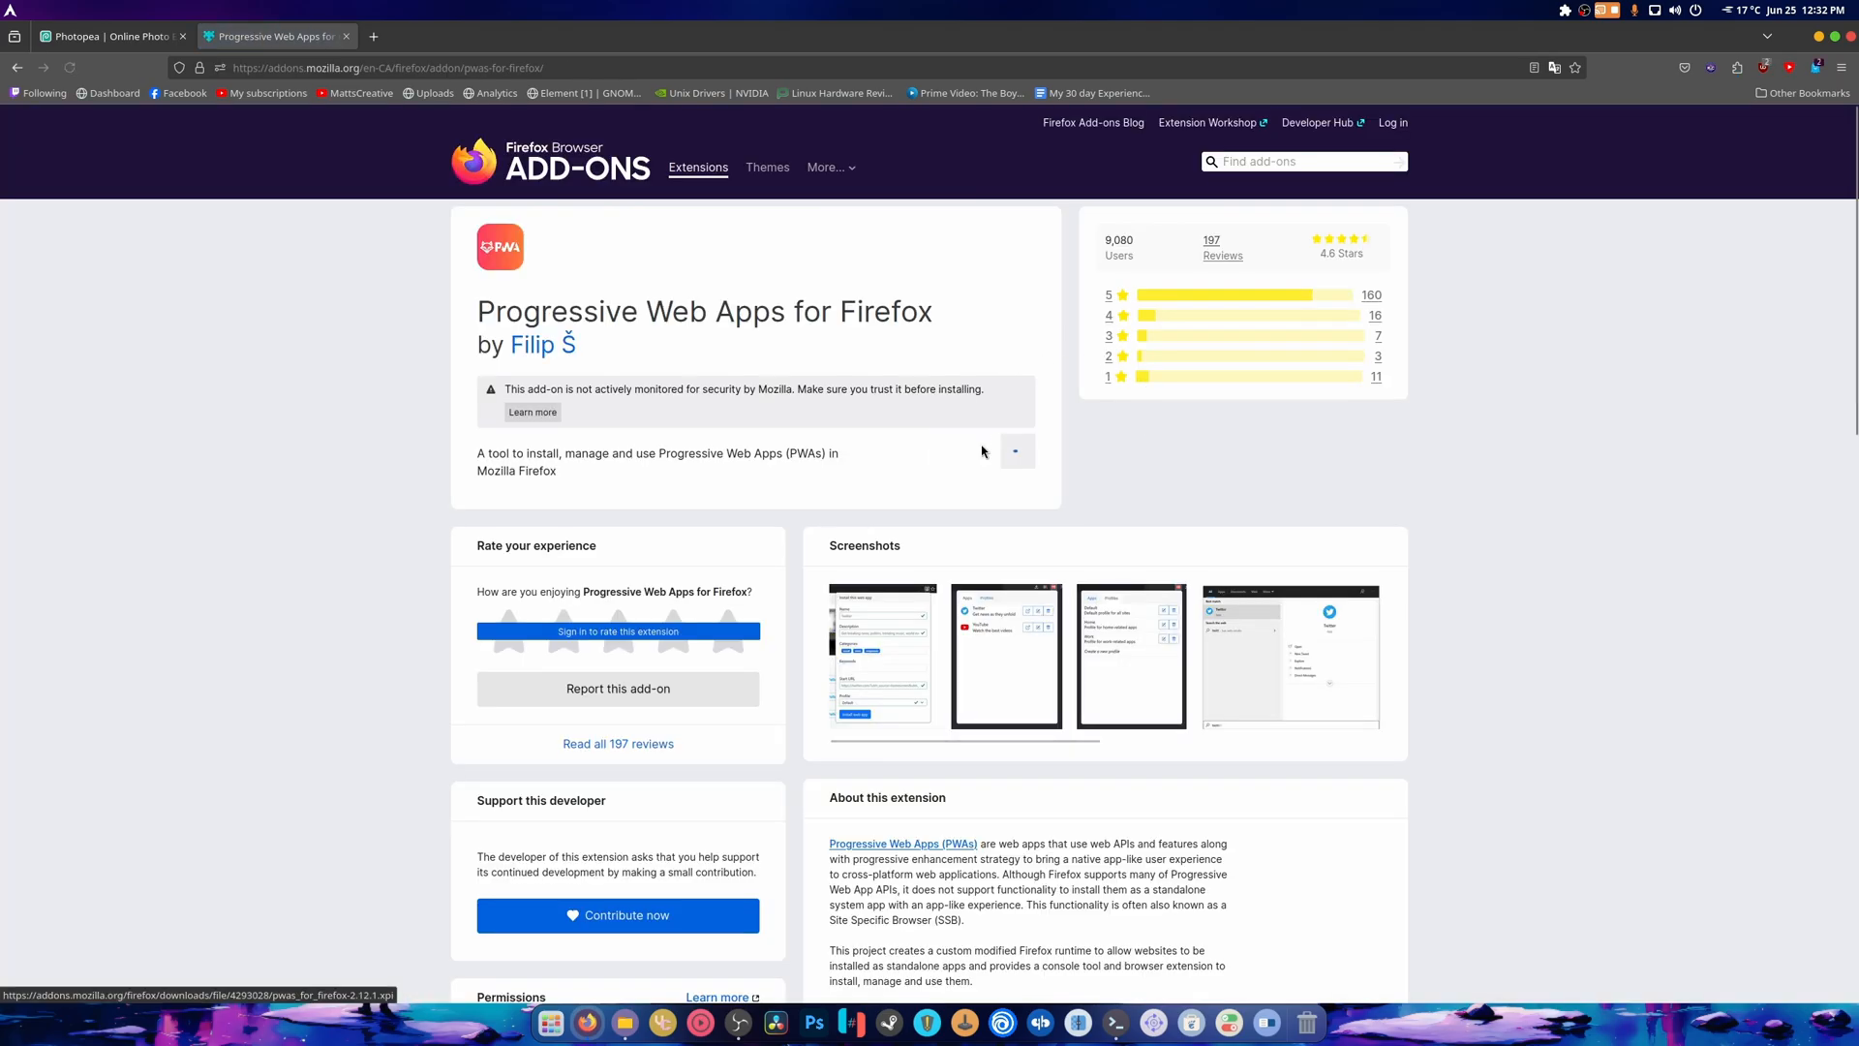
# Add the Progressive Web Apps extension, accept its license, and view the Arch-like Linux instructions
pyautogui.click(1015, 450)
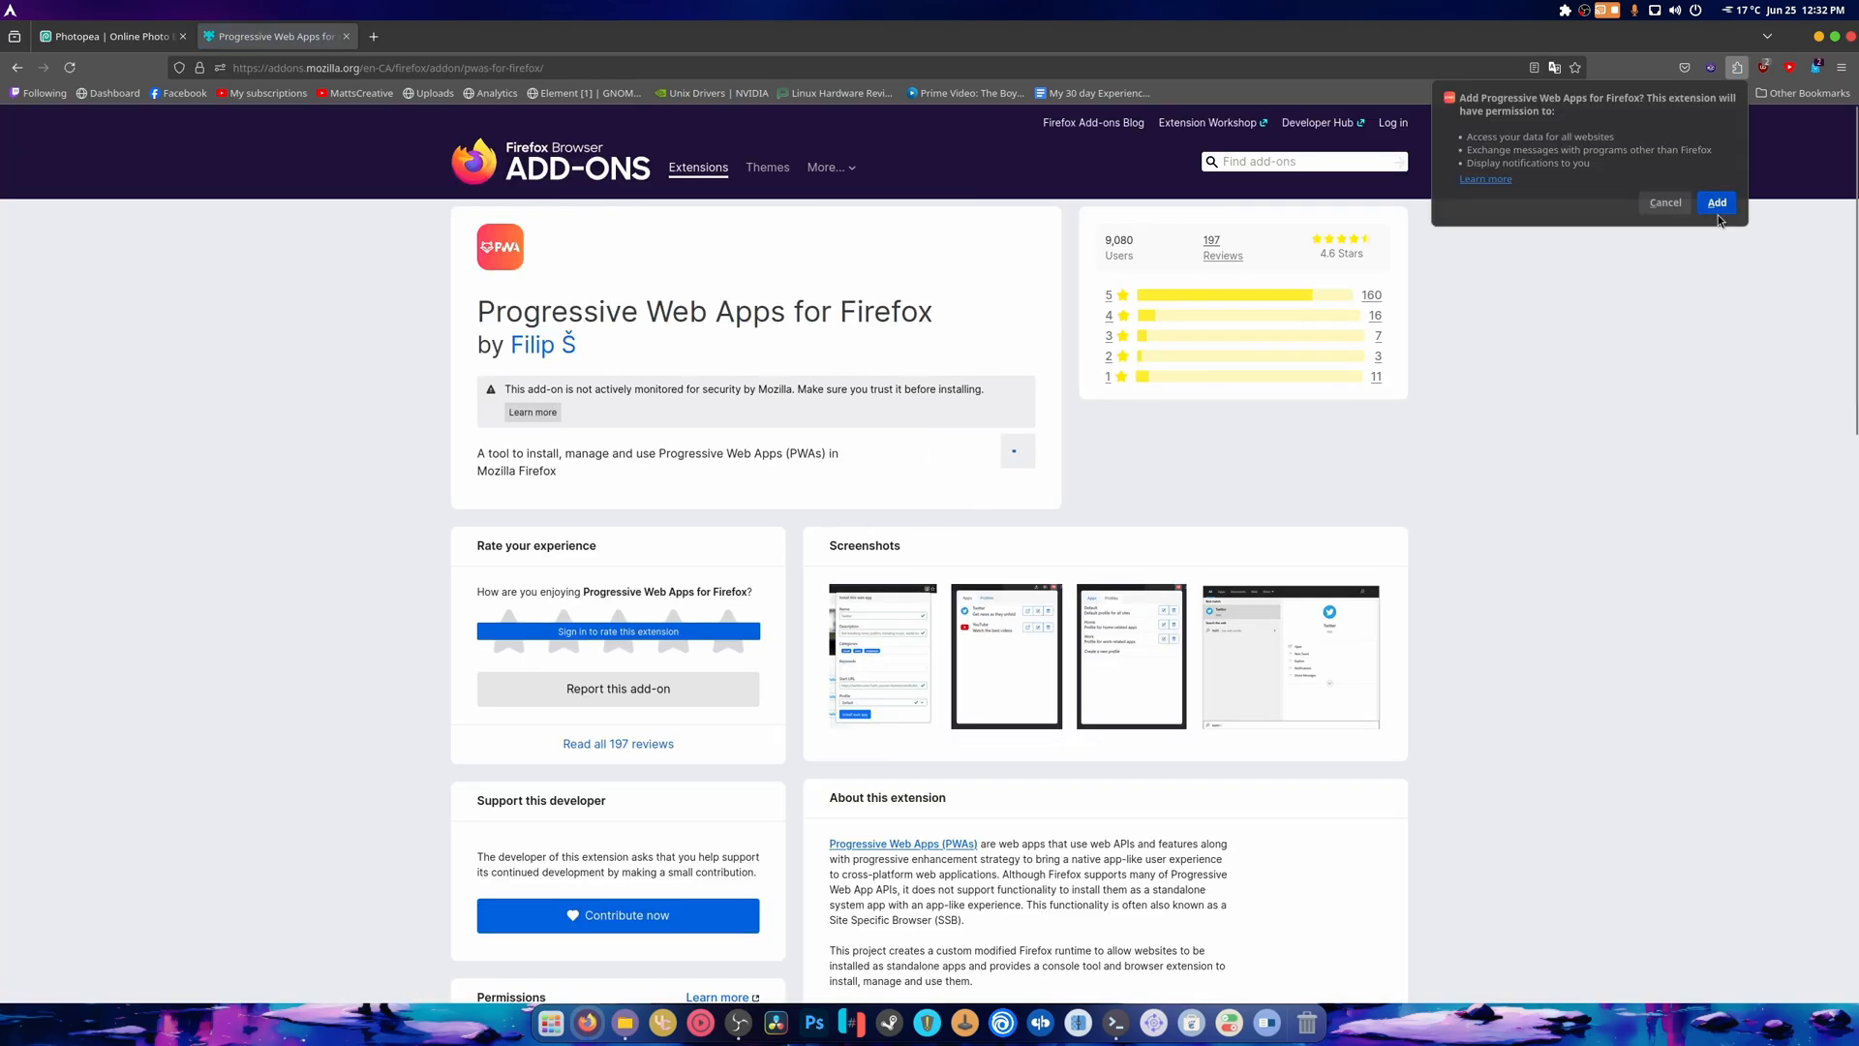
pyautogui.click(1714, 202)
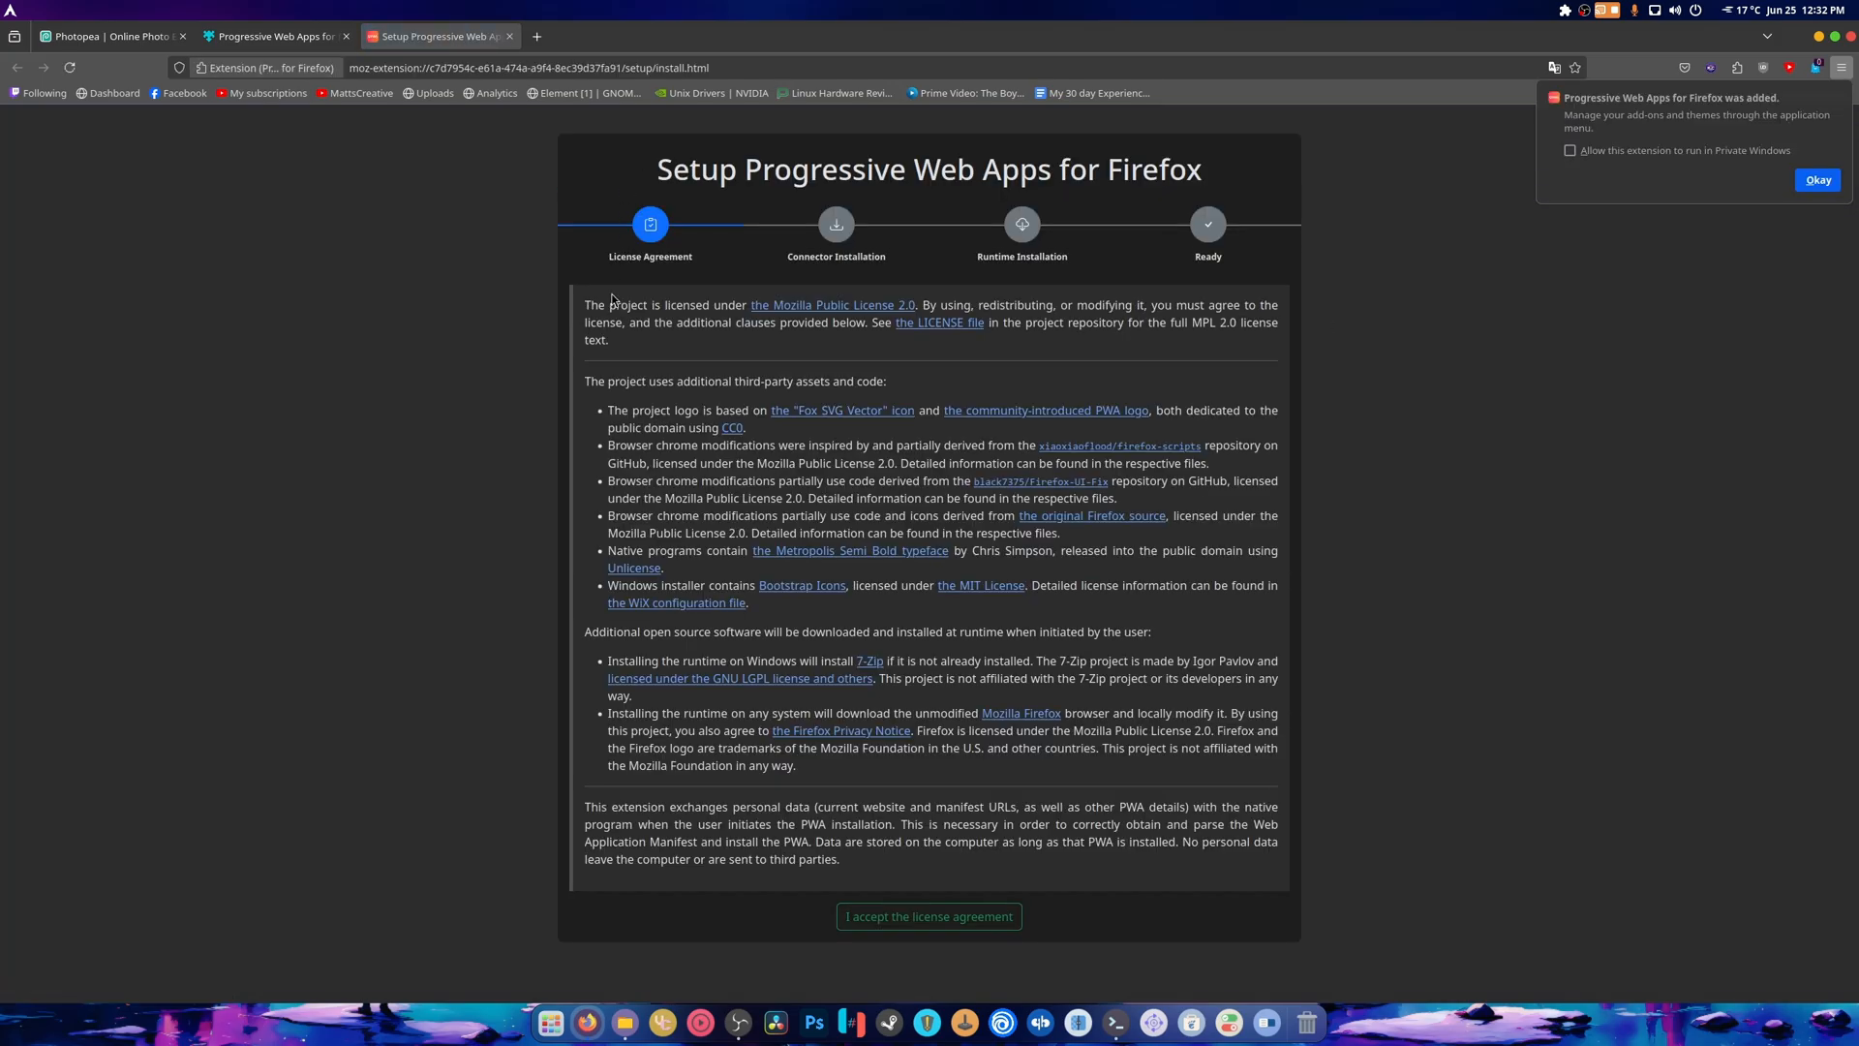
pyautogui.click(928, 915)
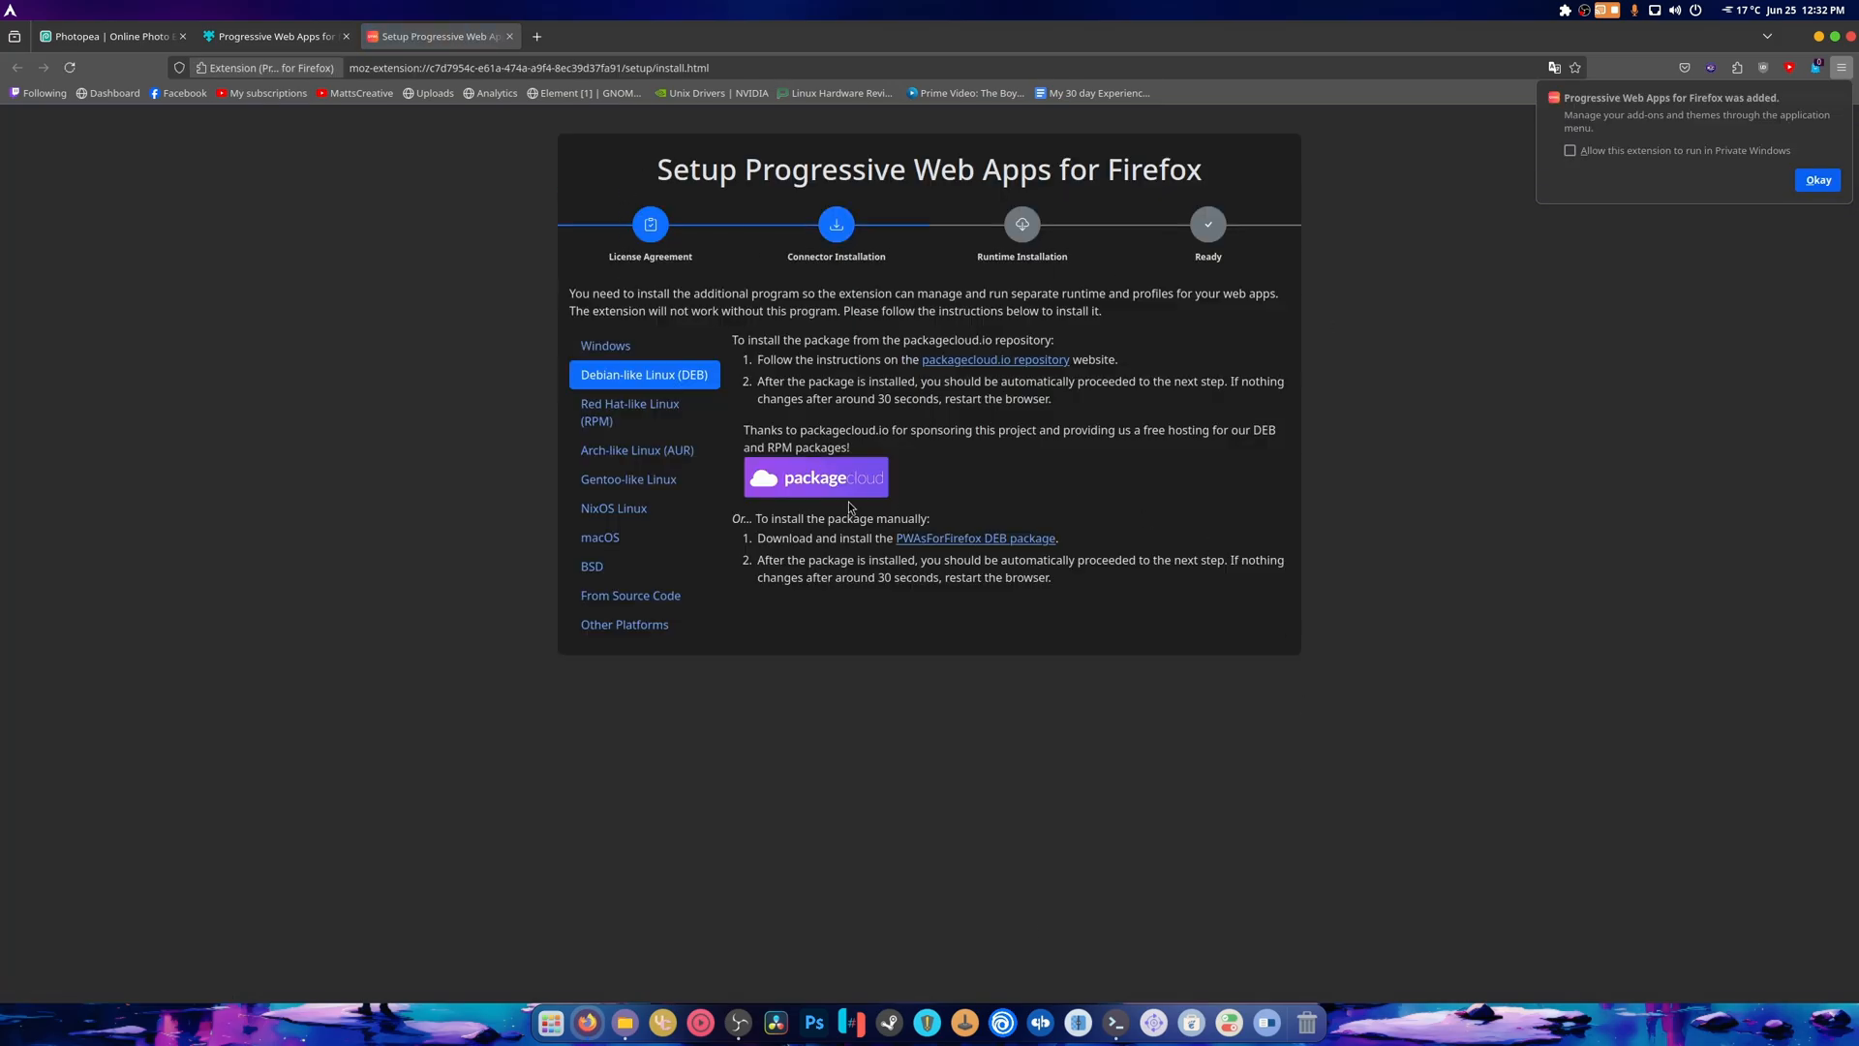
pyautogui.moveTo(628, 545)
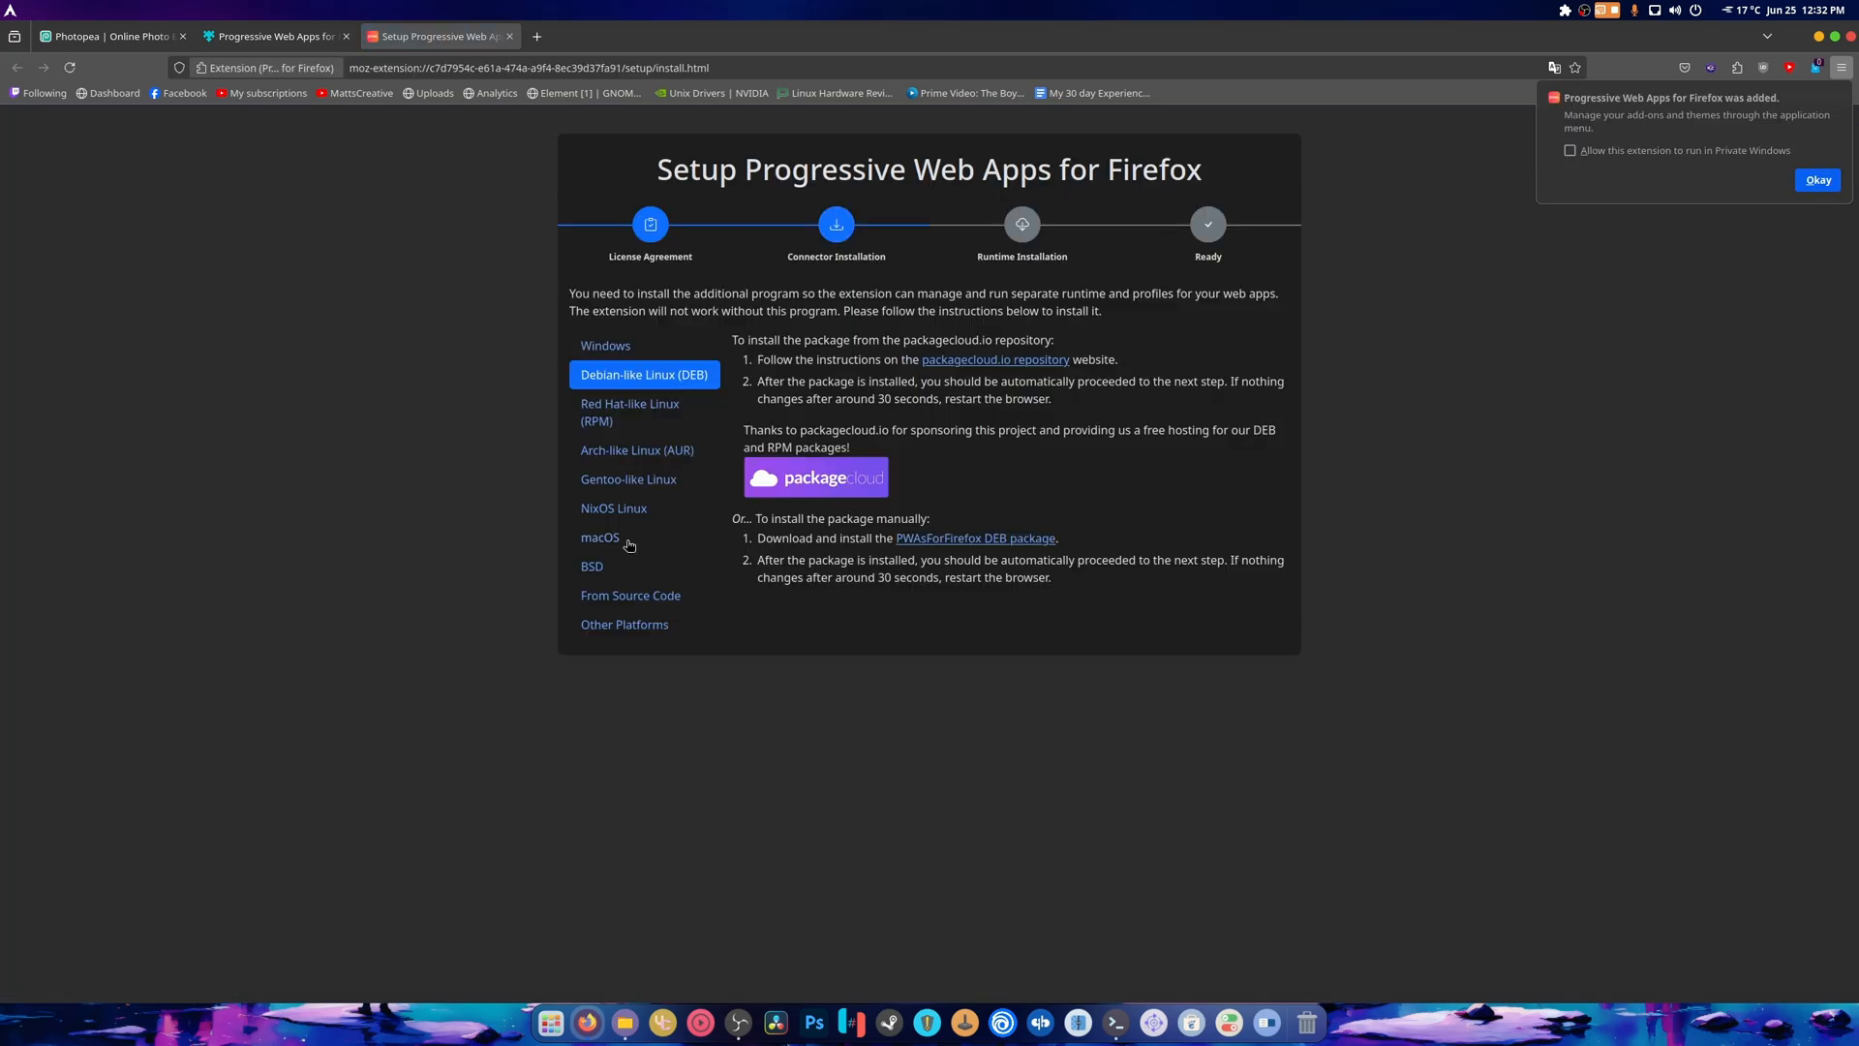
pyautogui.moveTo(1089, 424)
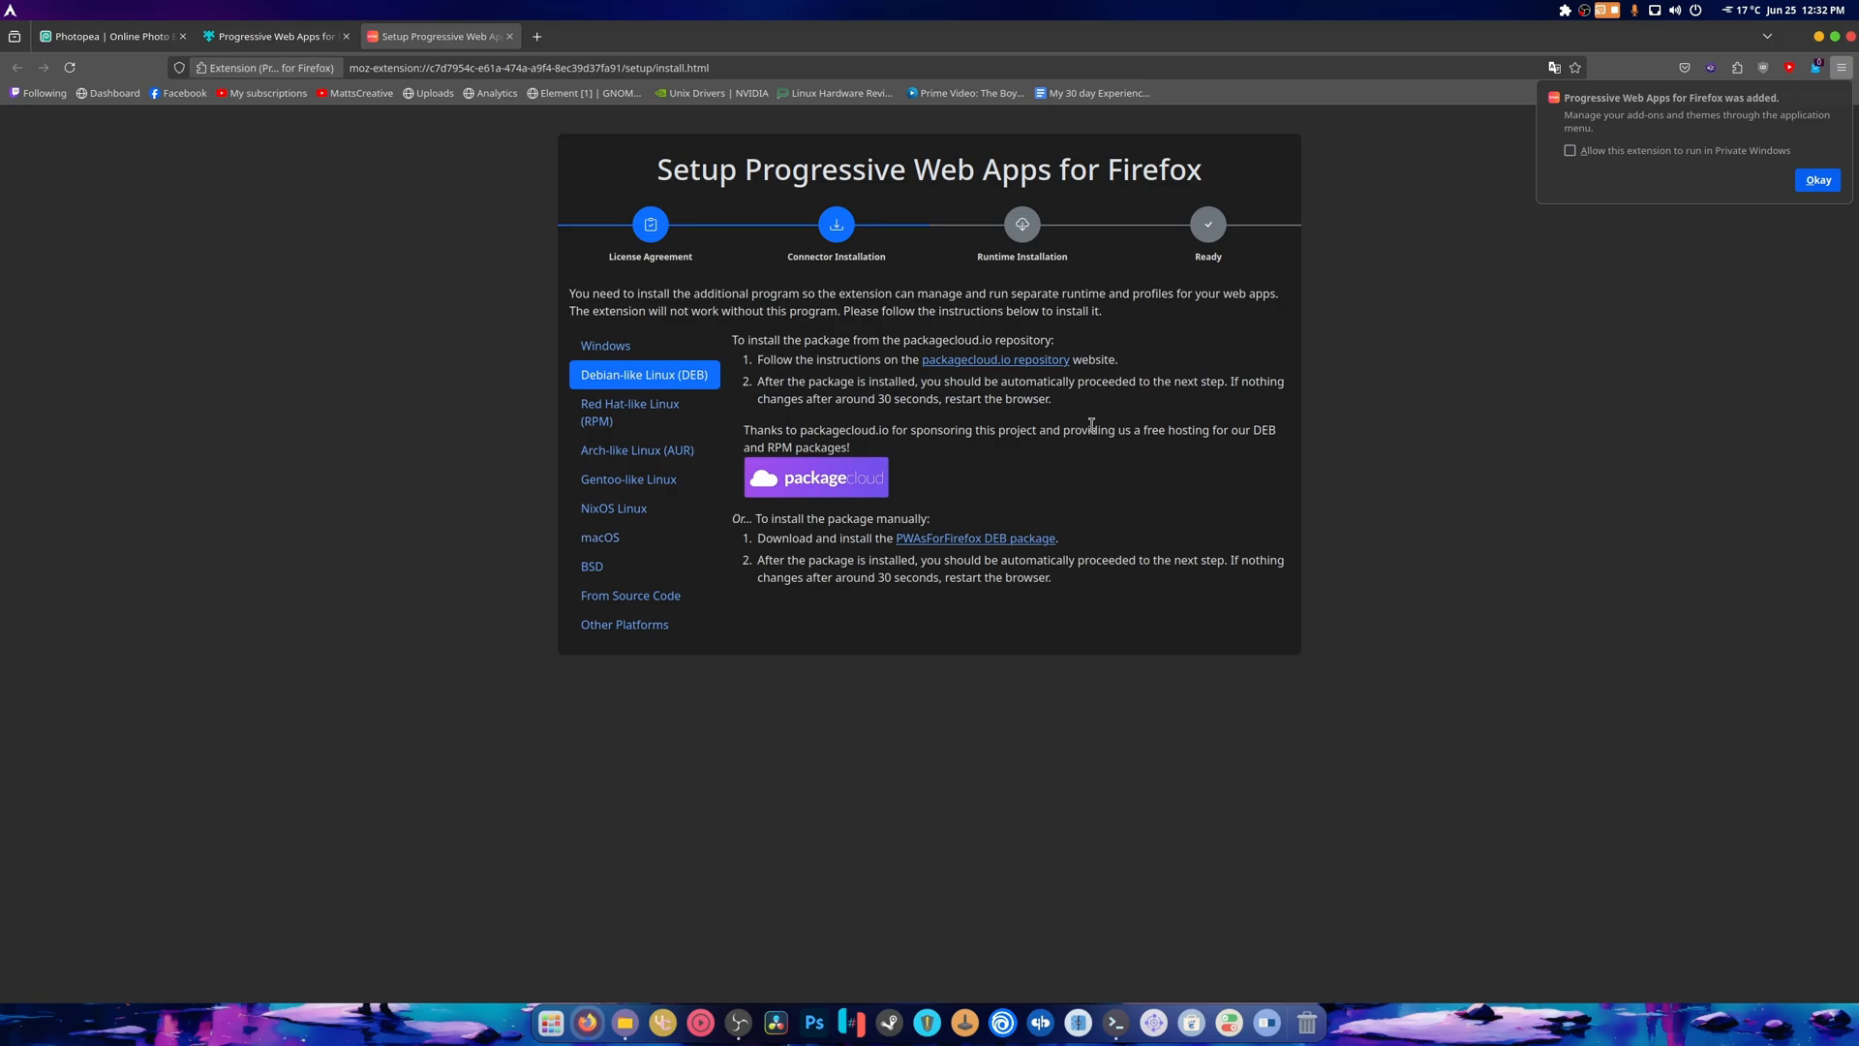
pyautogui.moveTo(1119, 447)
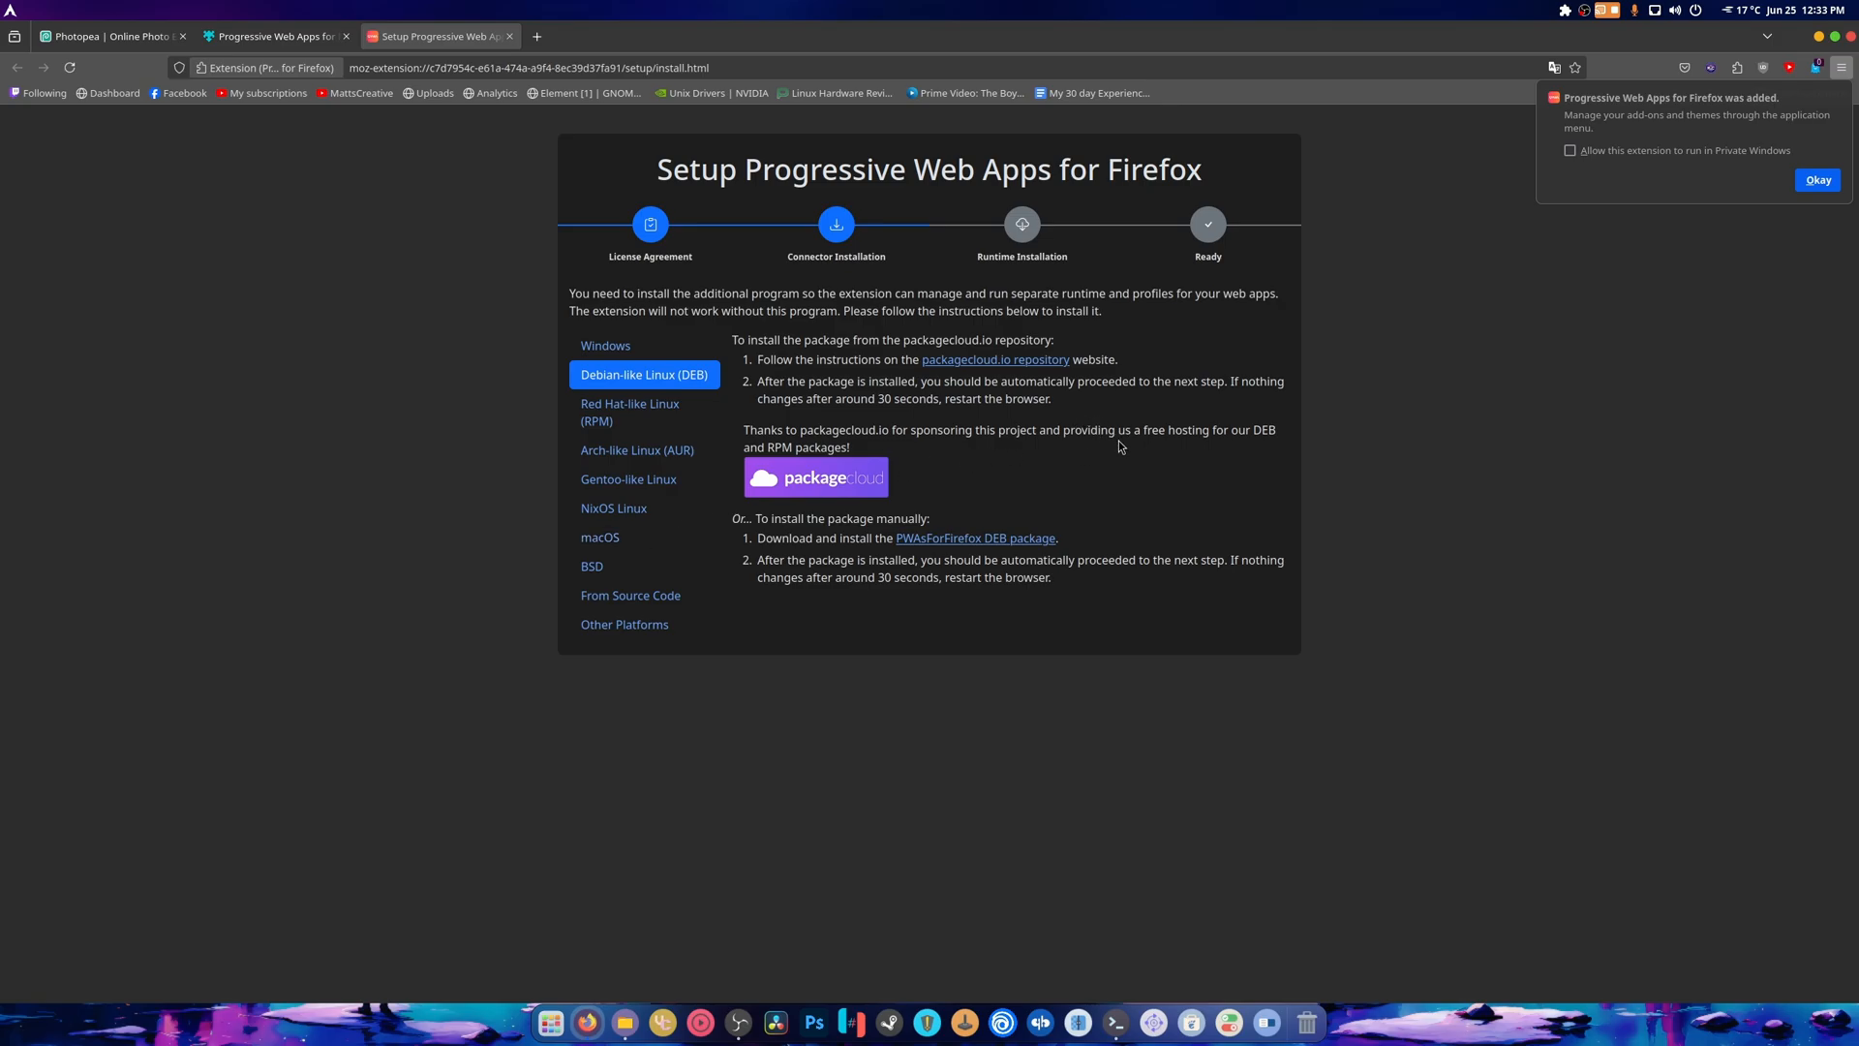
pyautogui.click(637, 449)
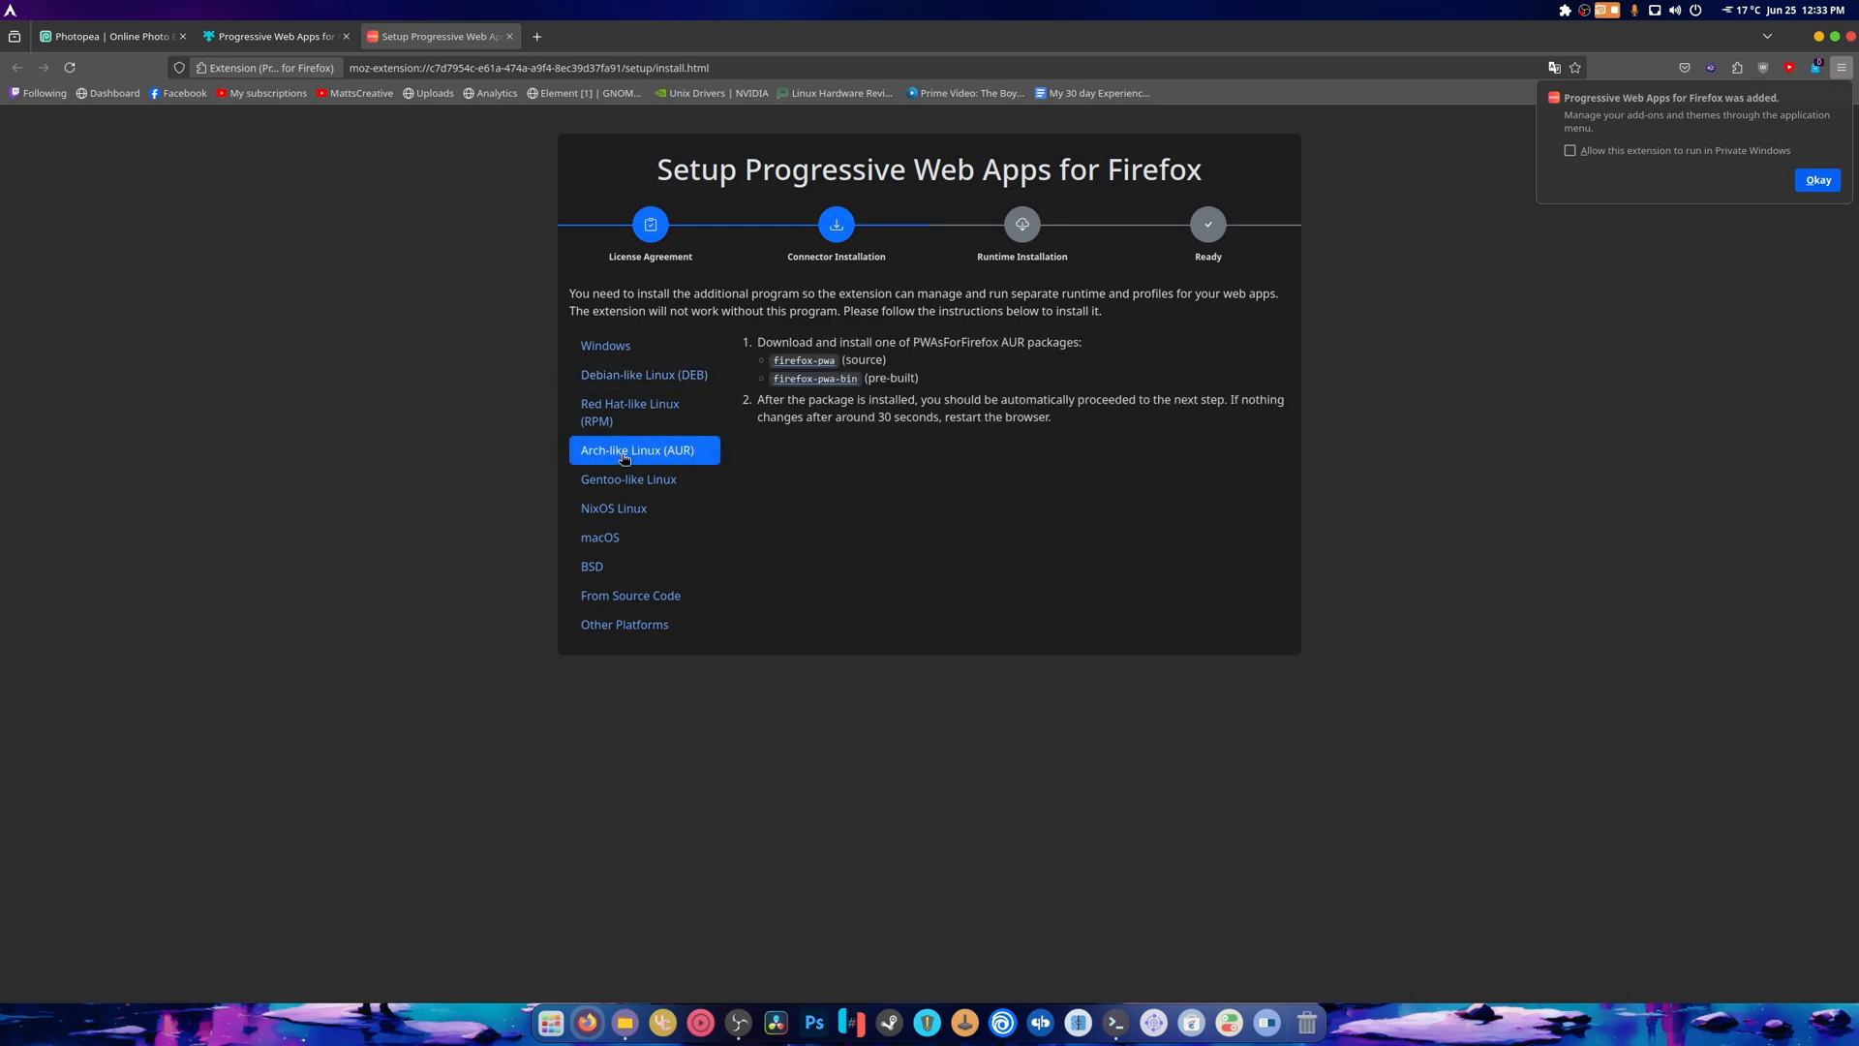
pyautogui.click(275, 35)
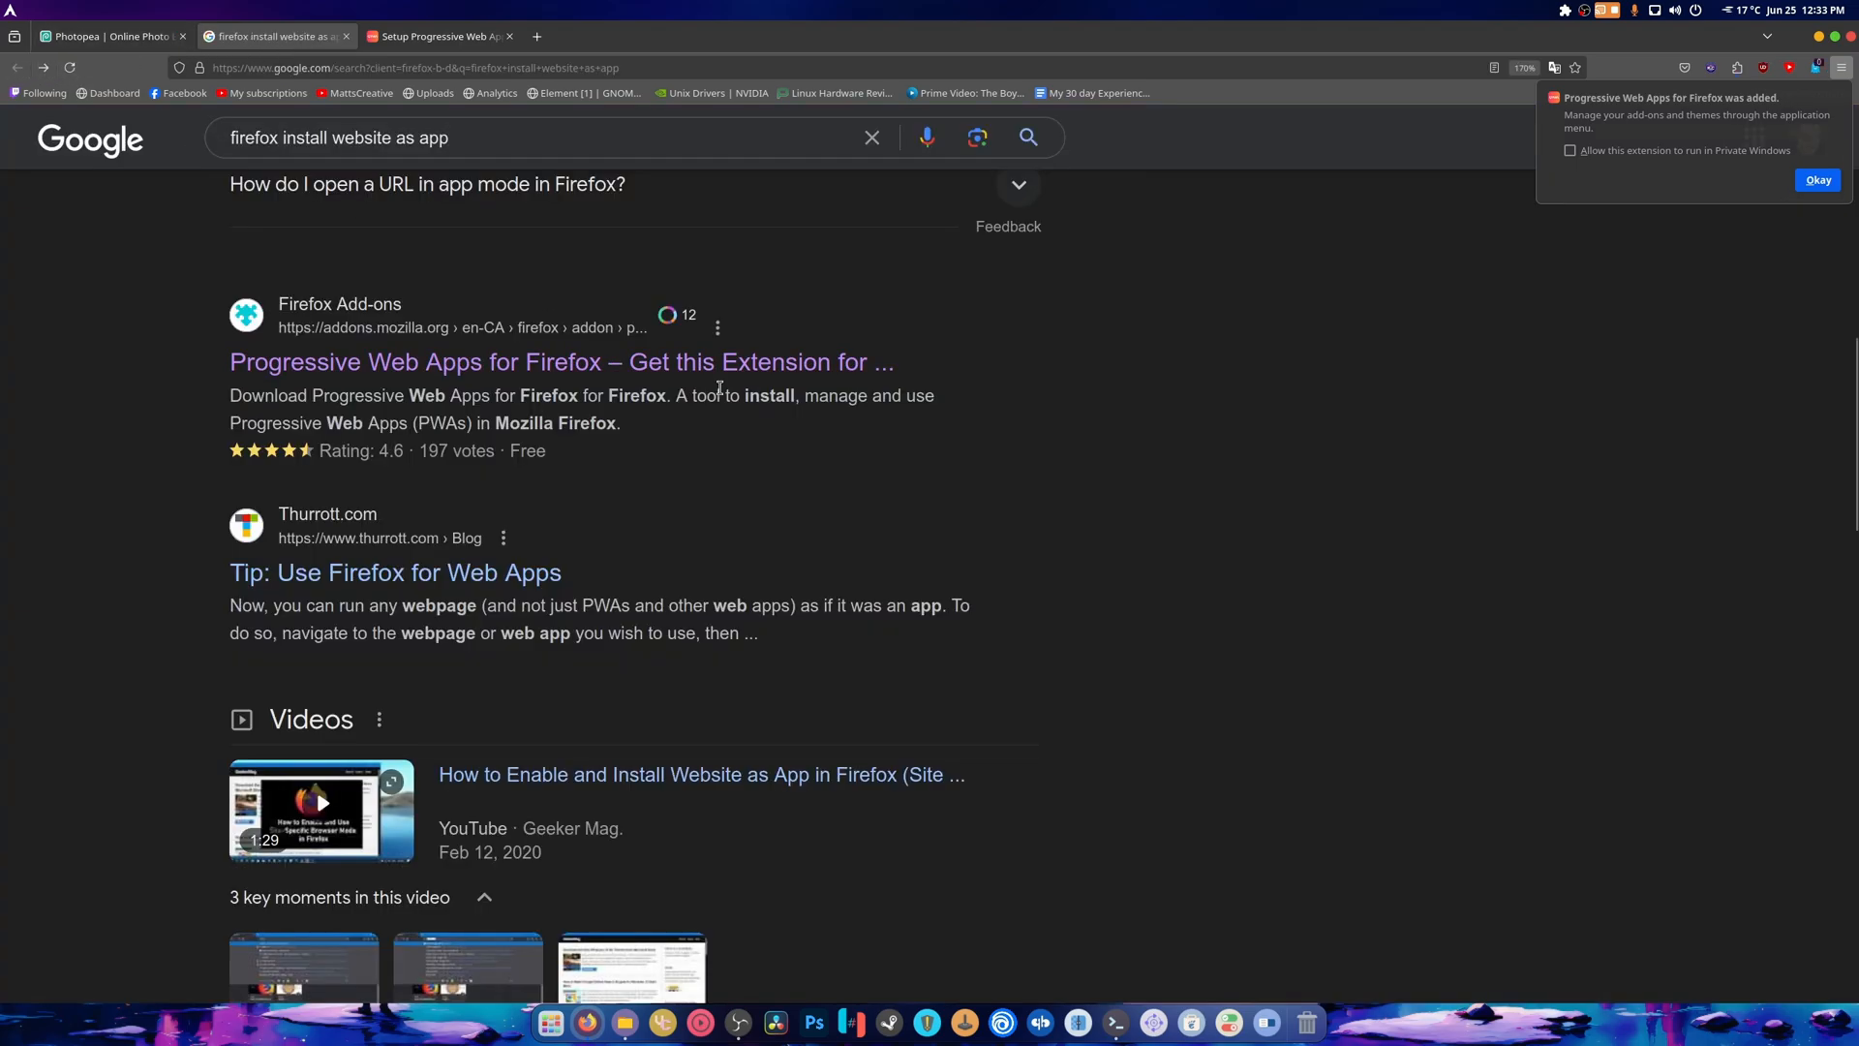
# Open and skim Thurrott's Firefox web-apps tip, briefly checking the Photopea tab
pyautogui.scroll(-3)
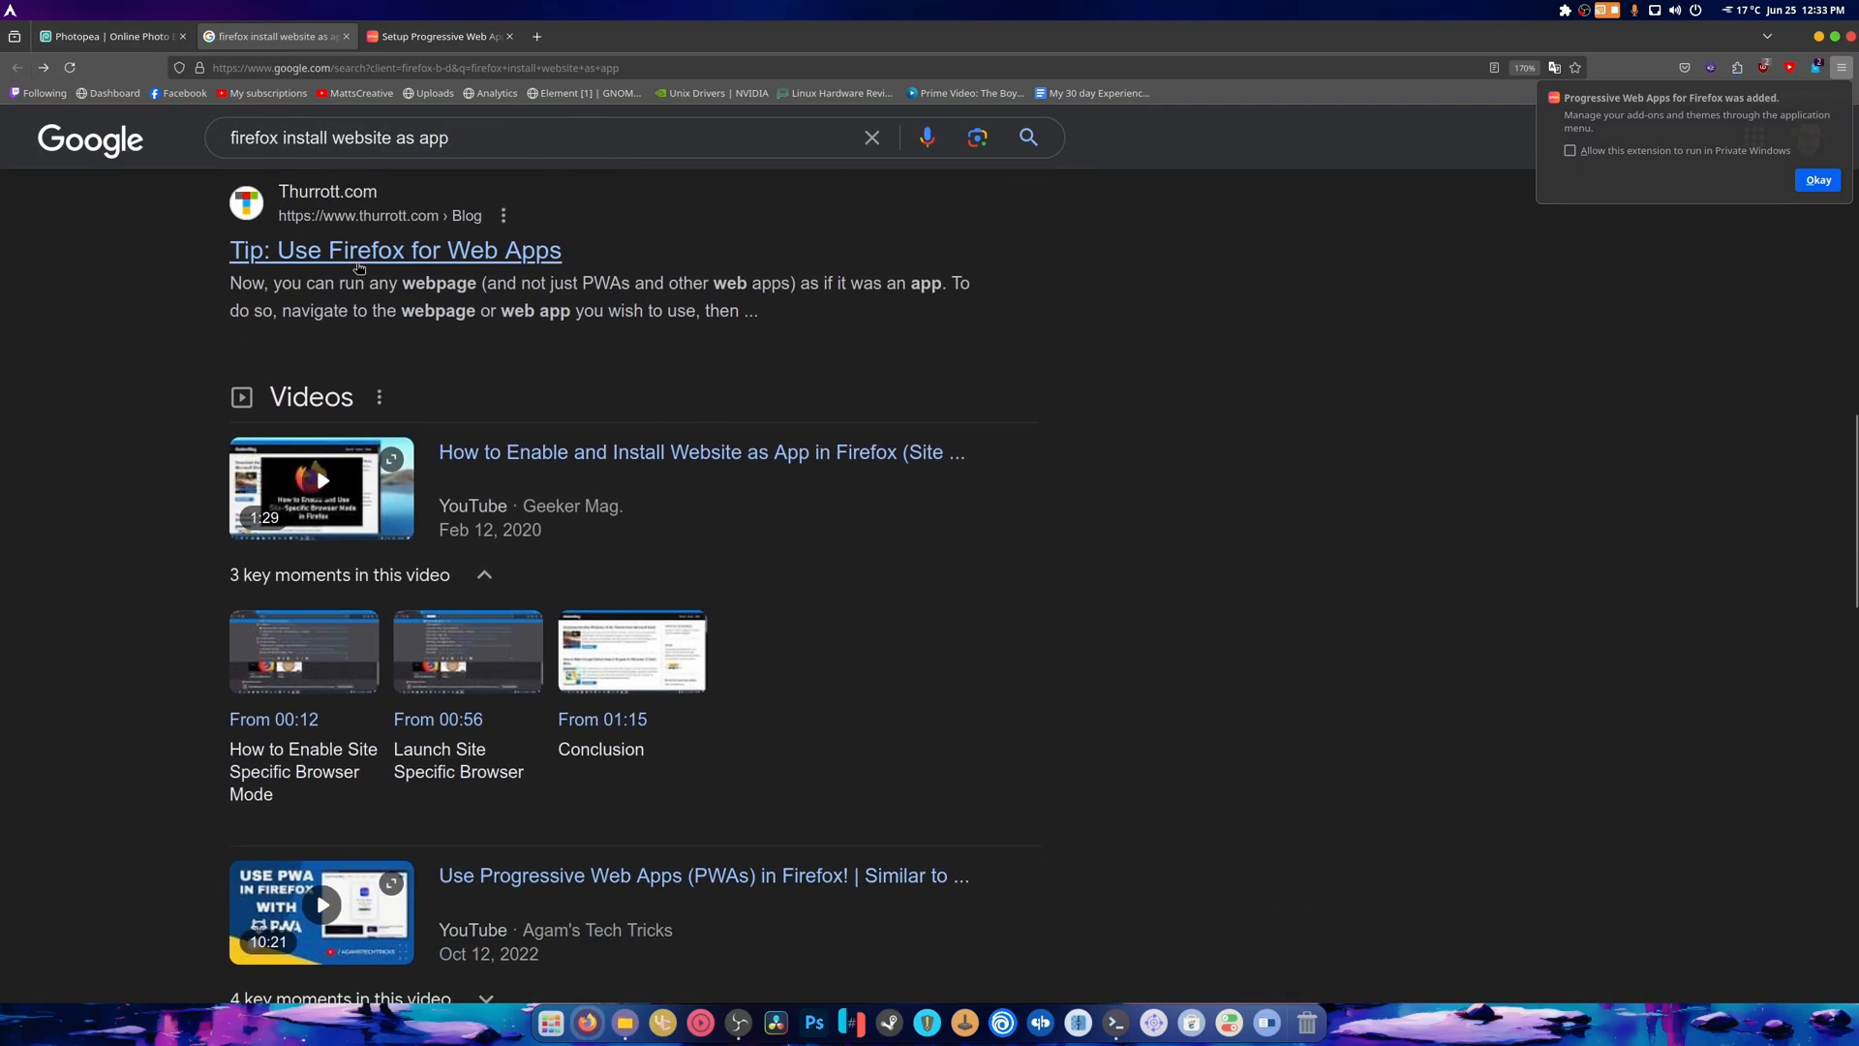
pyautogui.click(394, 250)
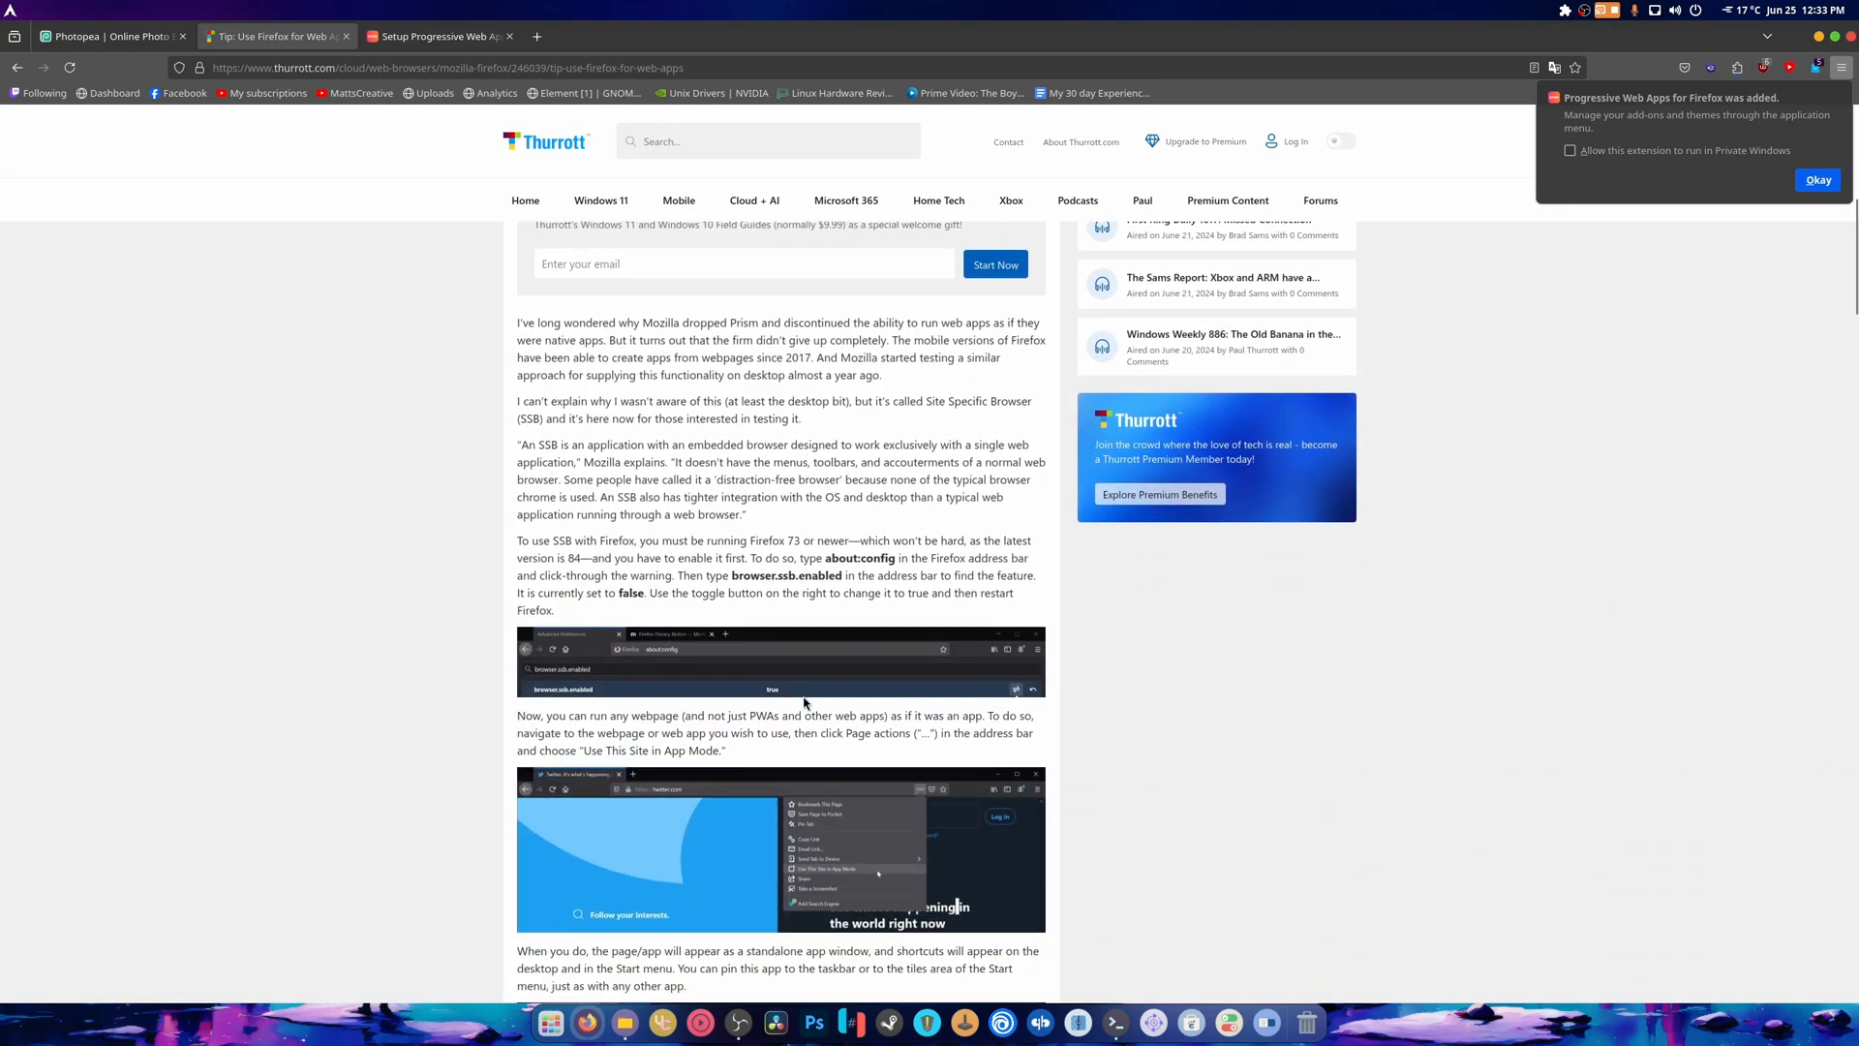
pyautogui.scroll(-3)
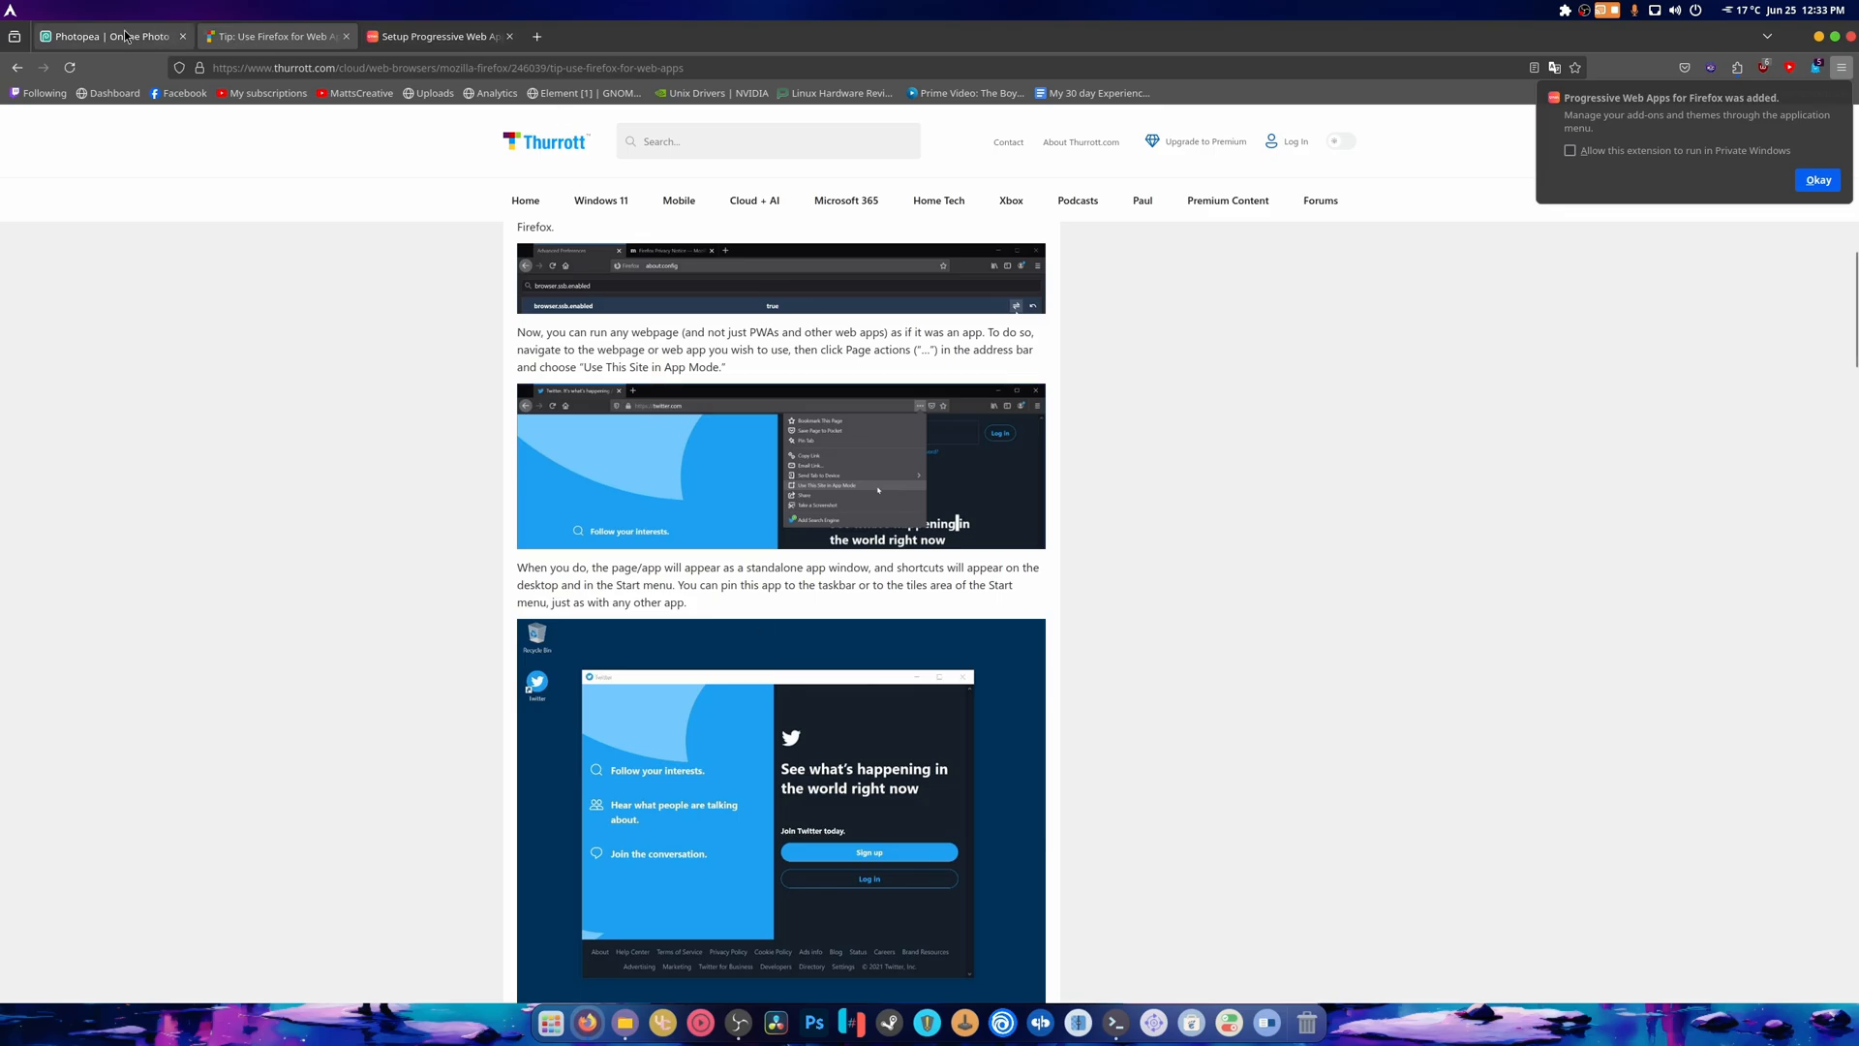
pyautogui.click(107, 36)
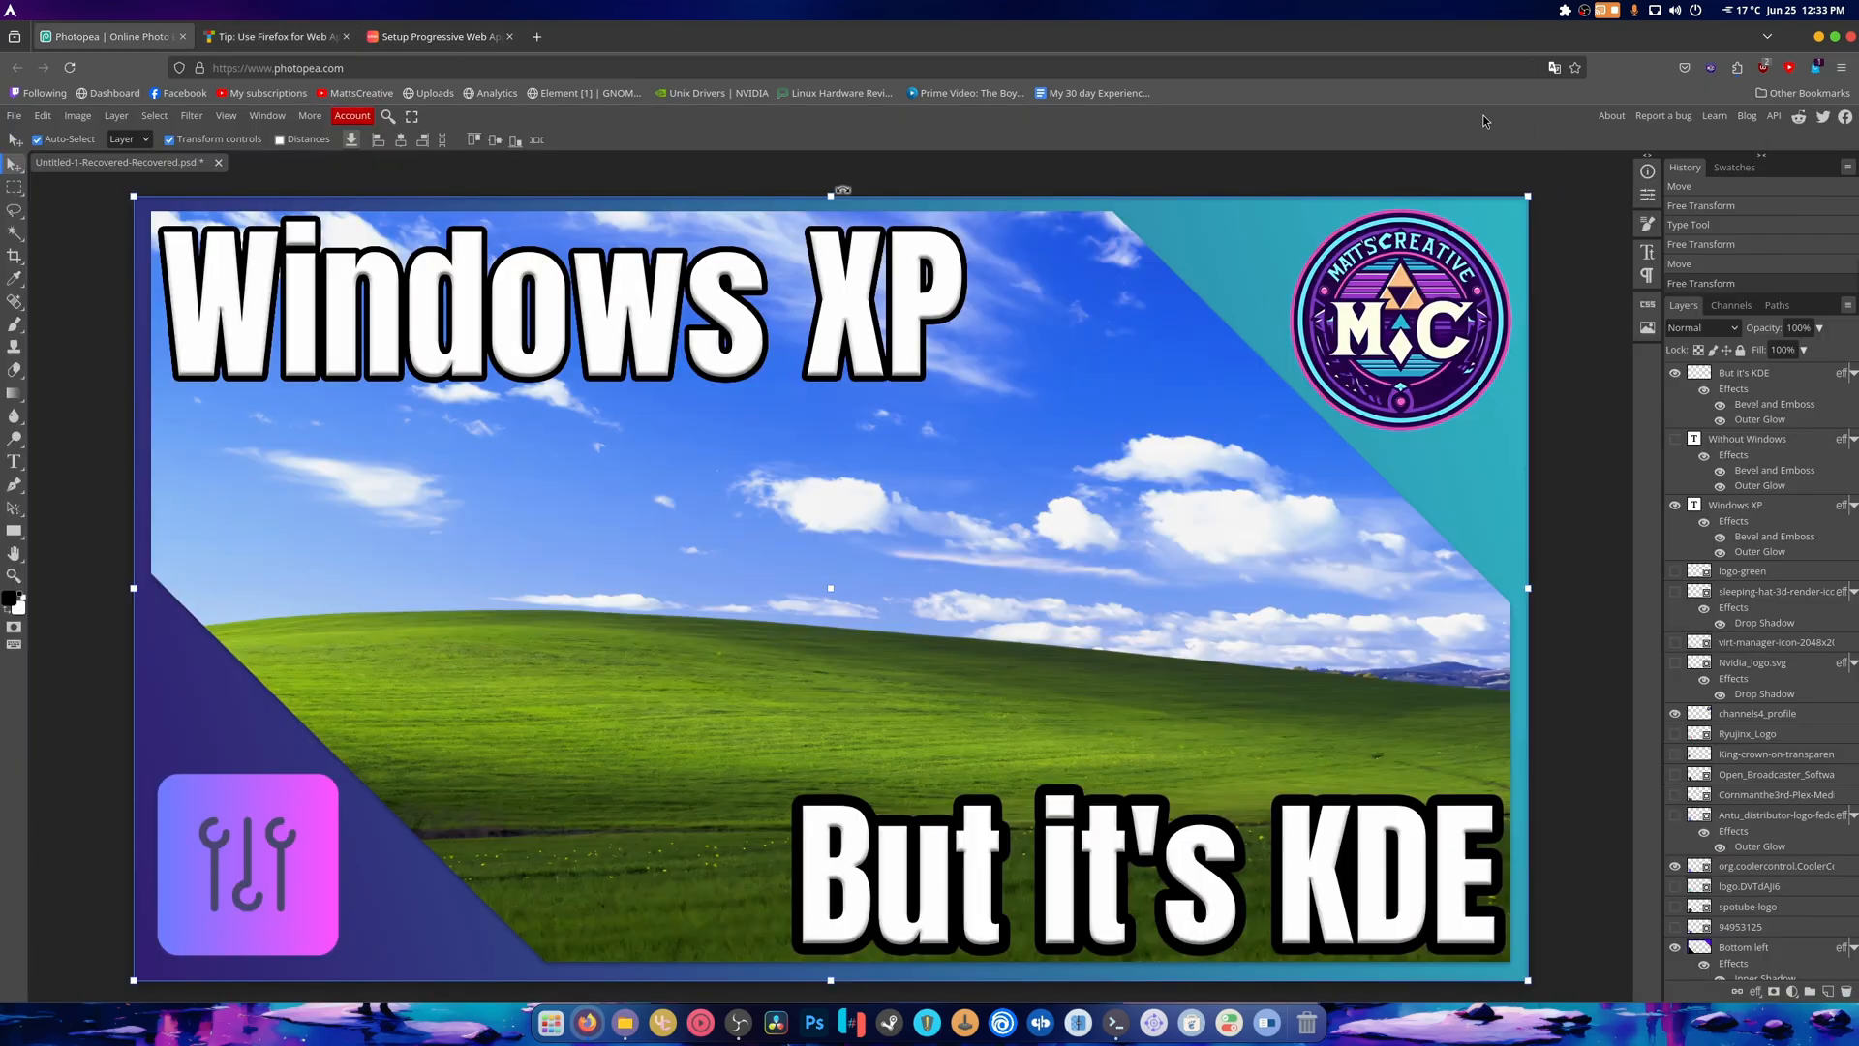
pyautogui.moveTo(1530, 71)
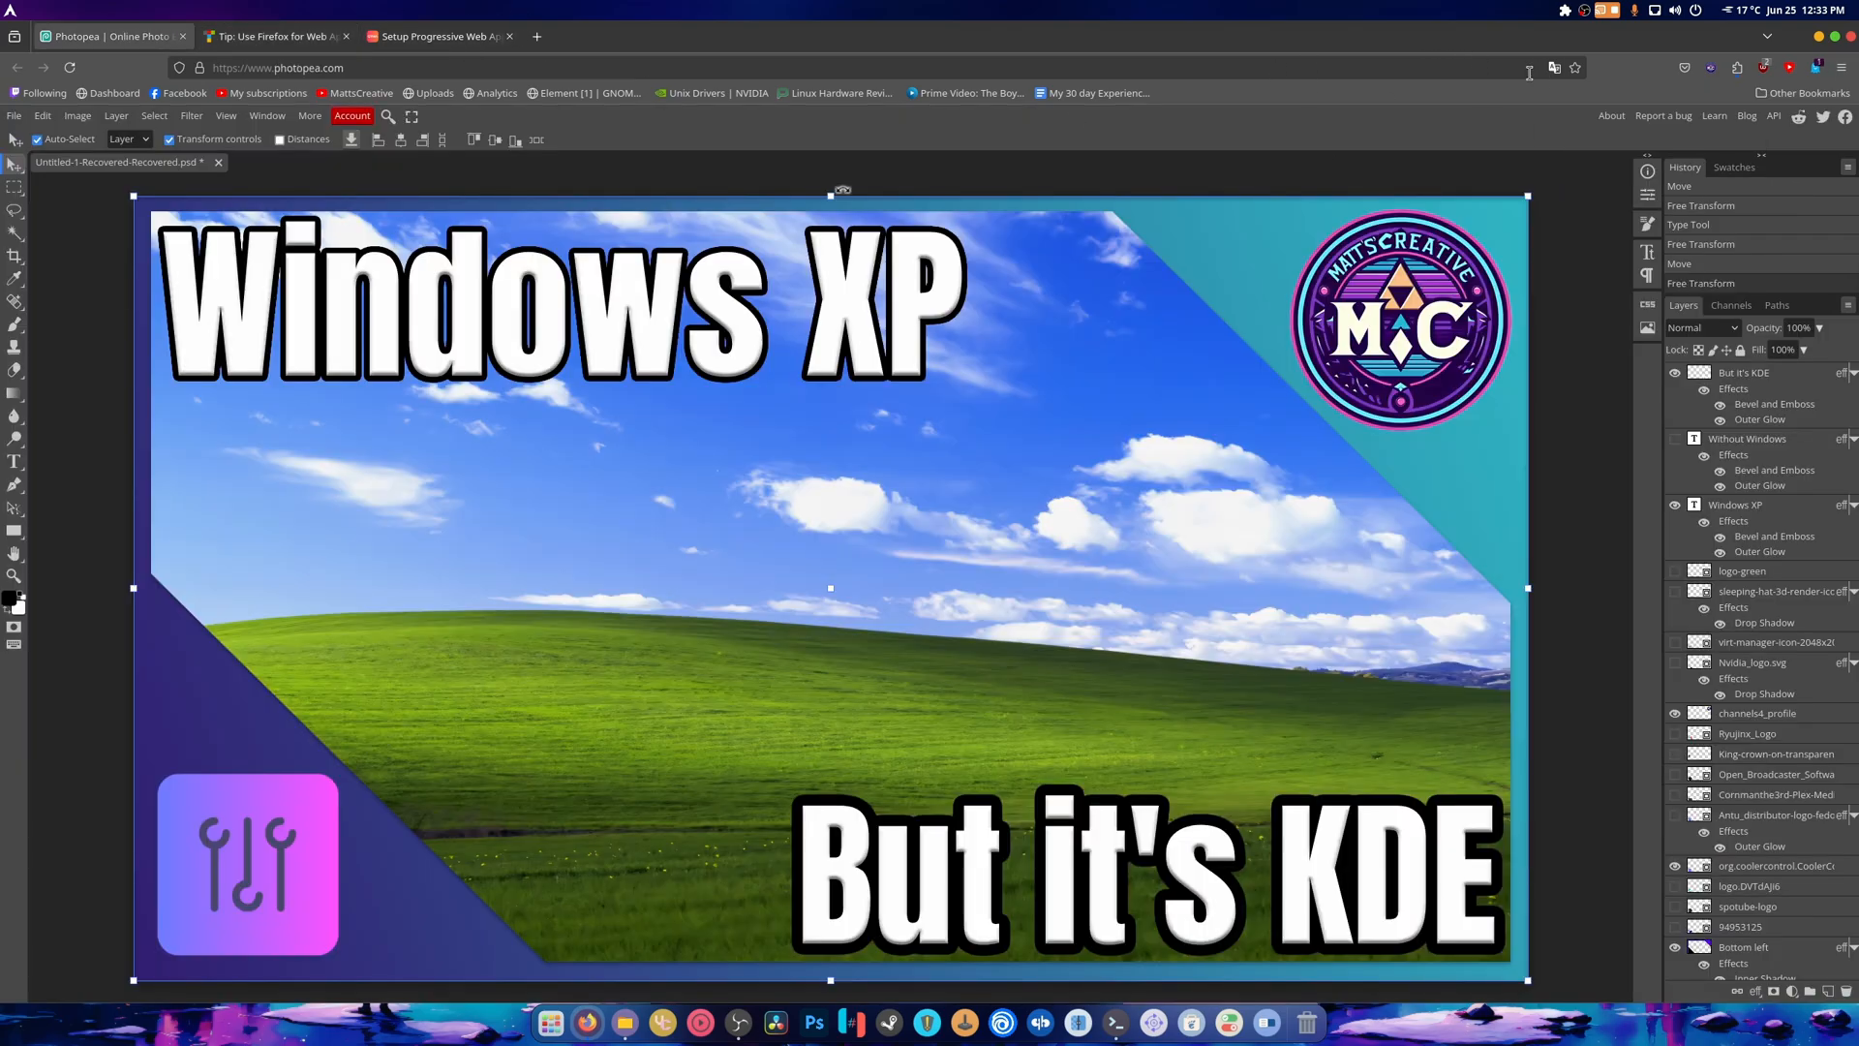
# Return to the article, close the newsletter popup, scroll through it, and switch to Konsole
pyautogui.click(275, 37)
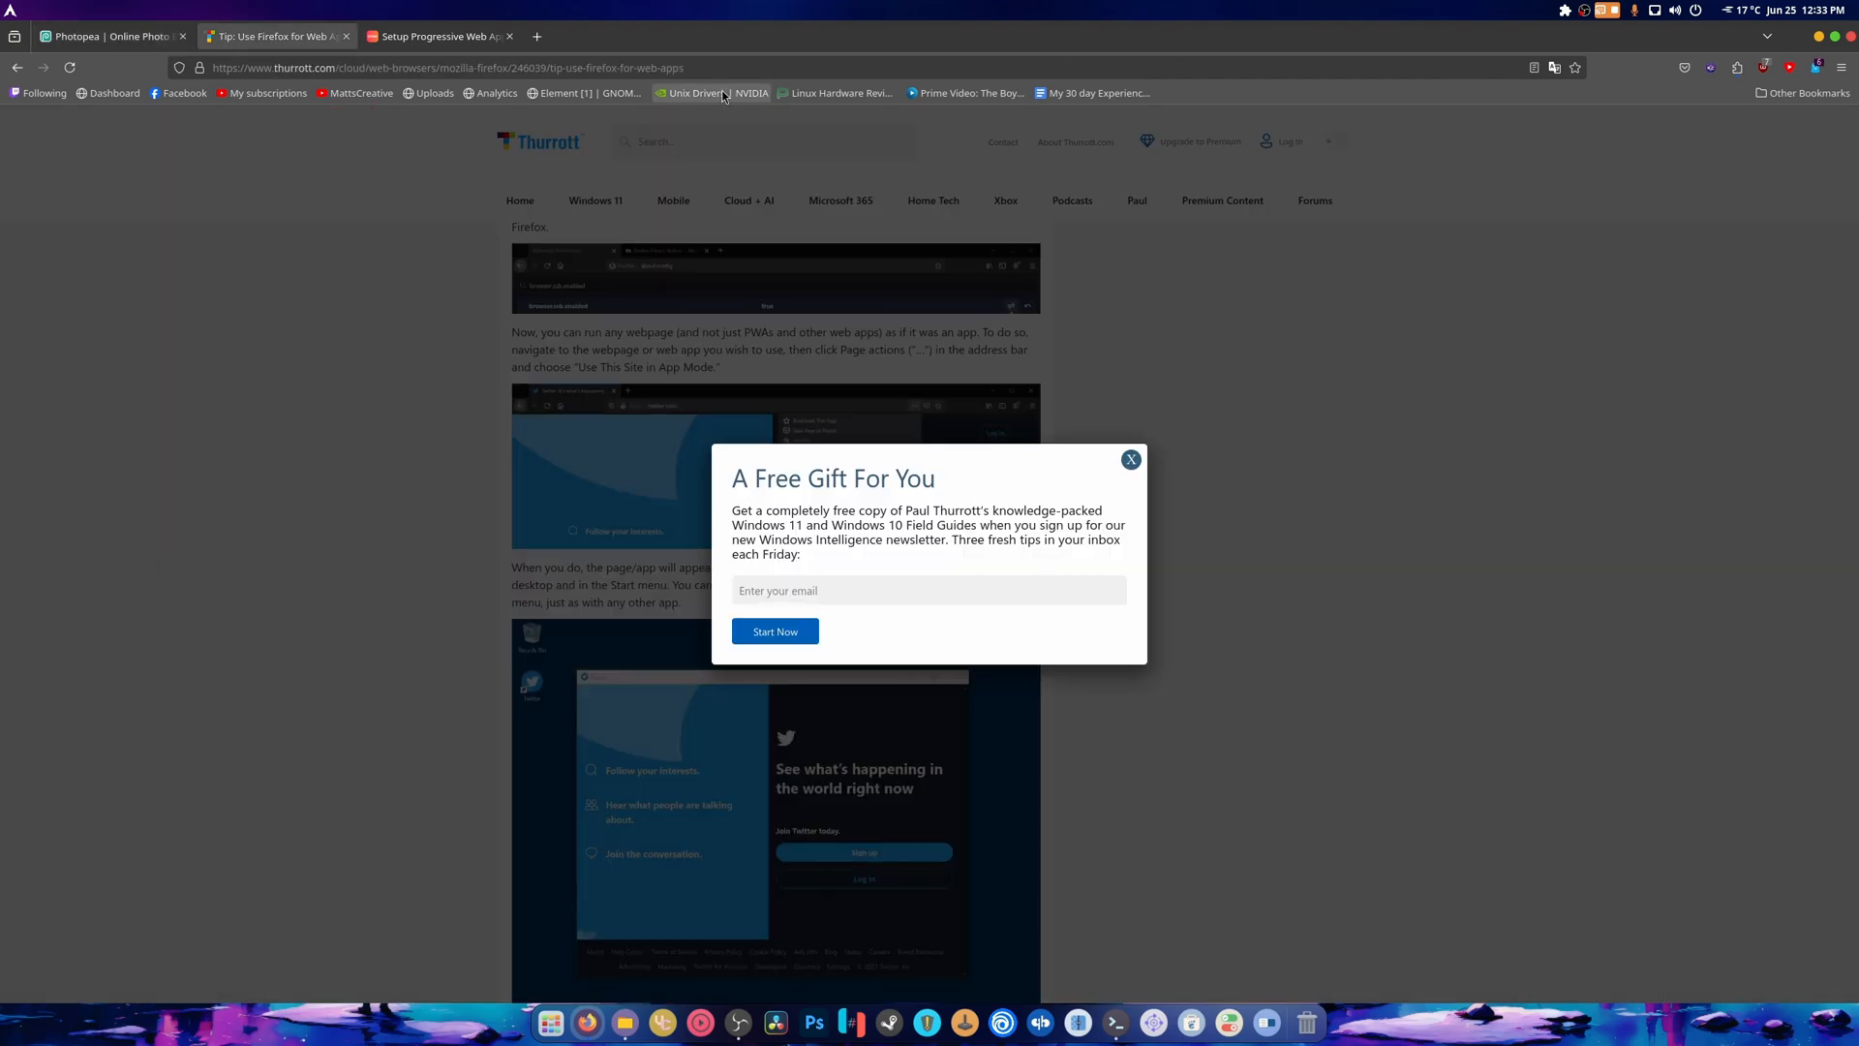
pyautogui.click(1129, 459)
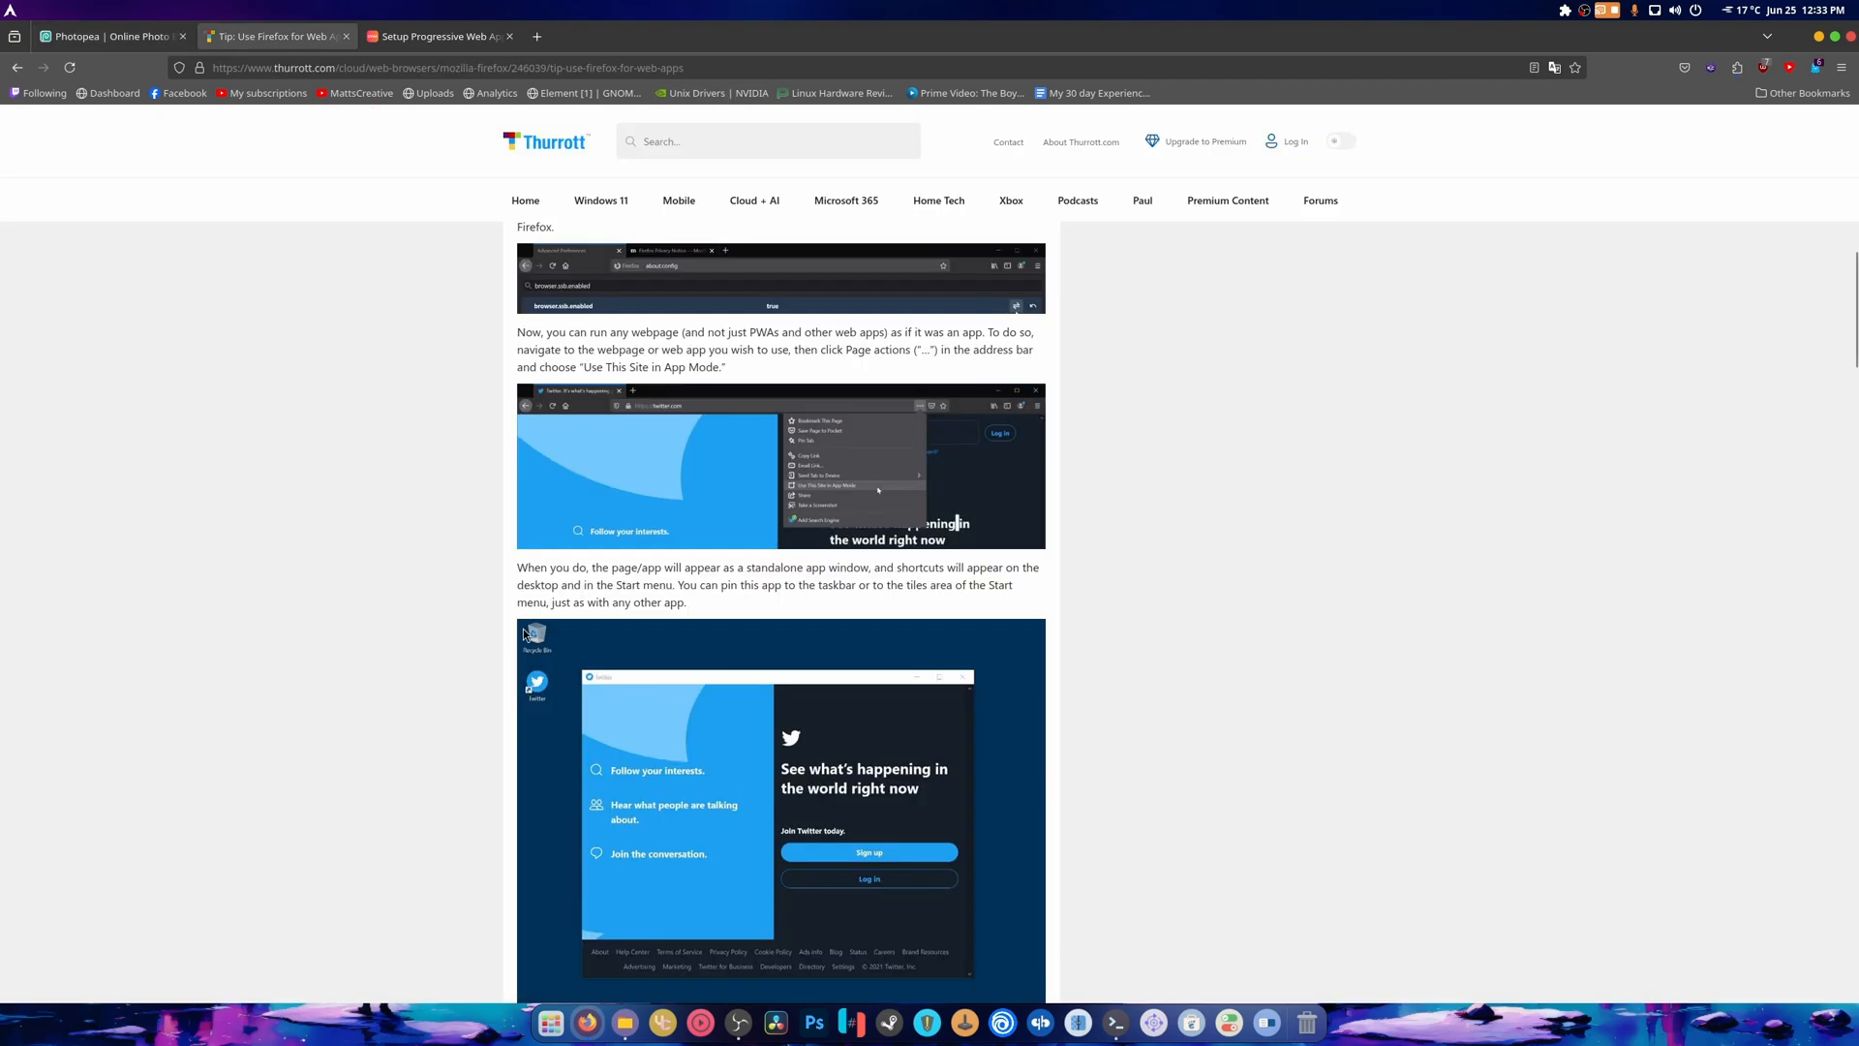
pyautogui.scroll(-3)
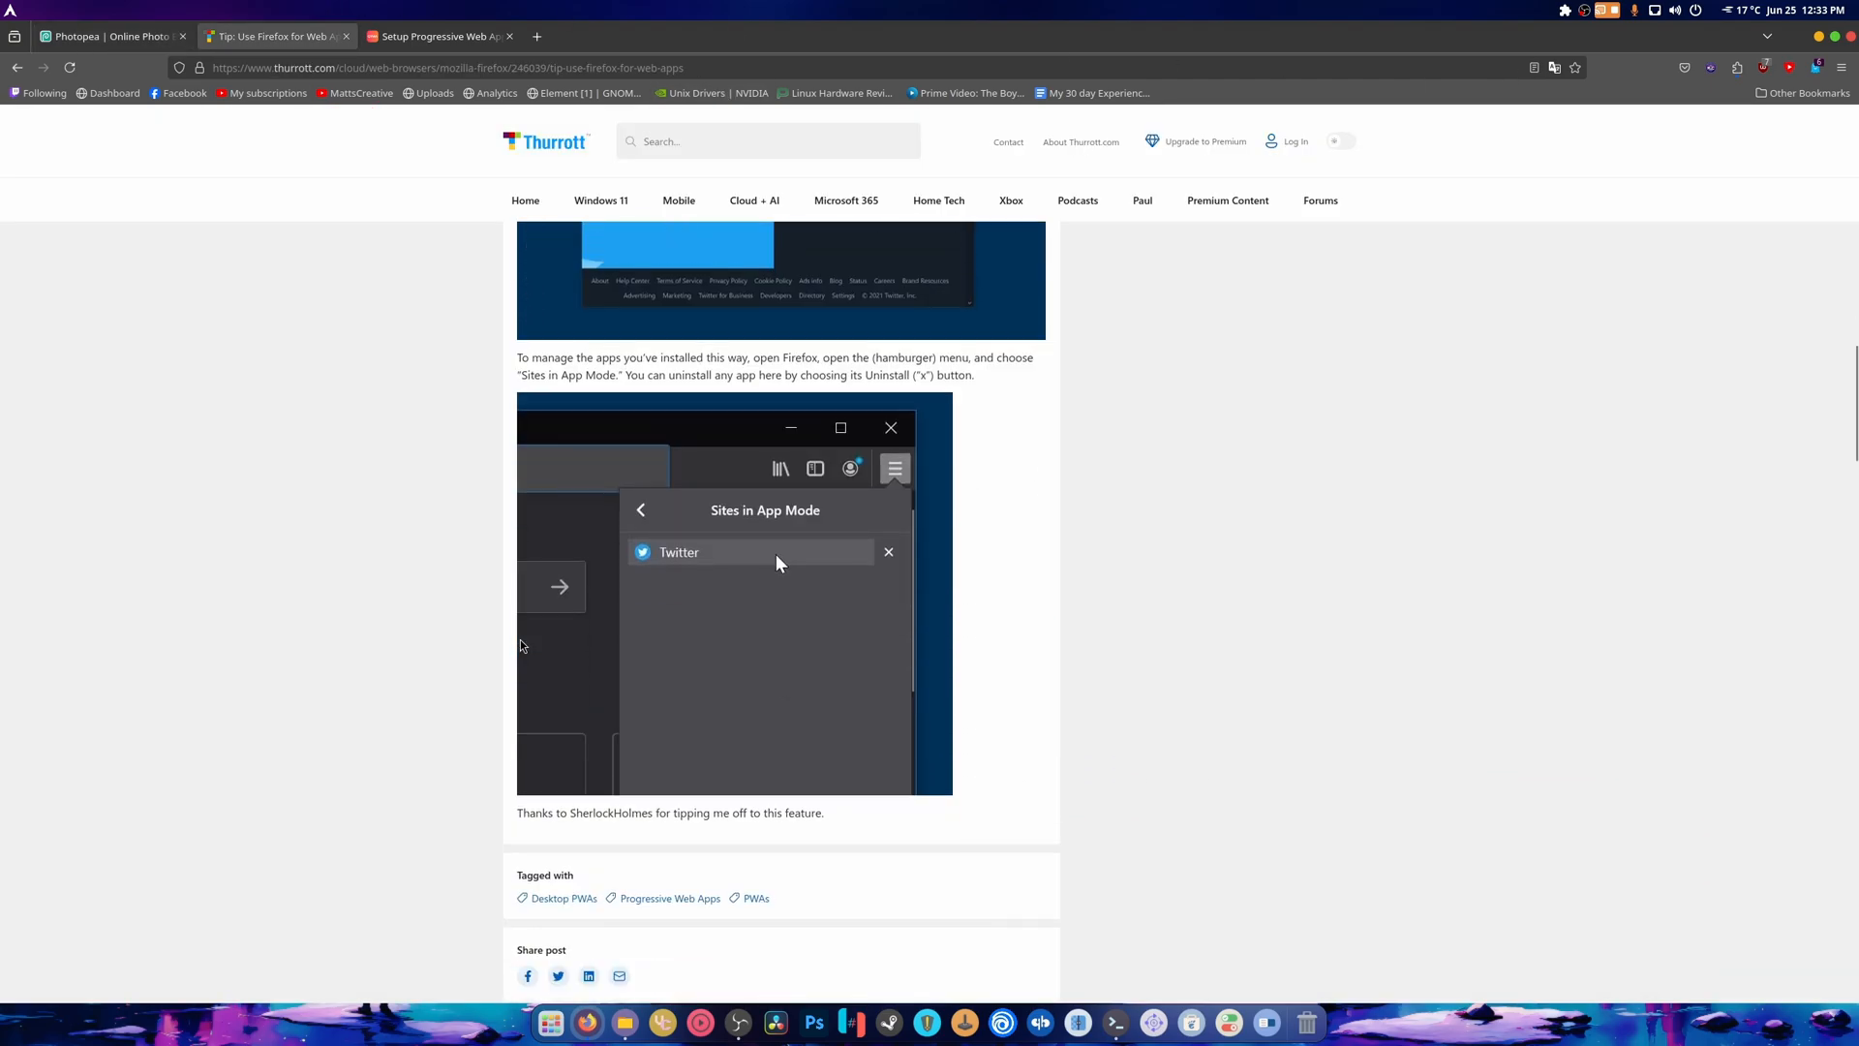
pyautogui.scroll(-3)
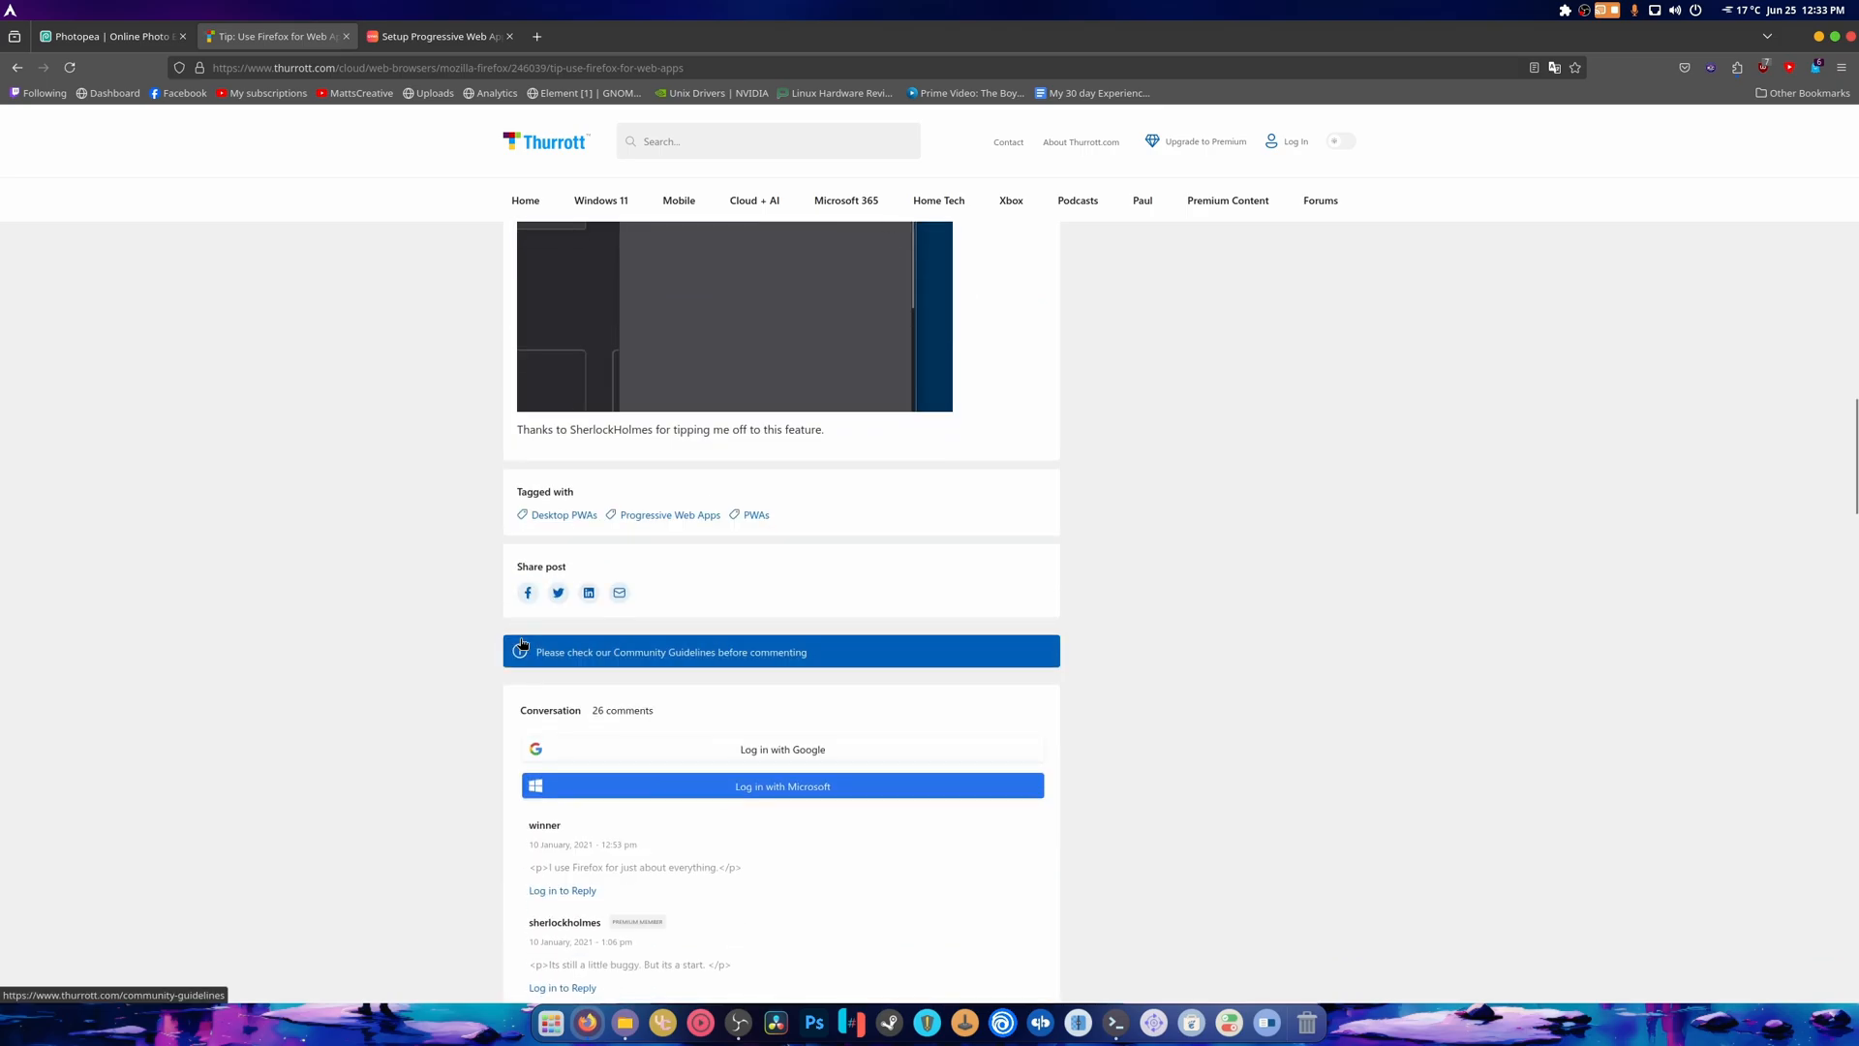
pyautogui.scroll(3)
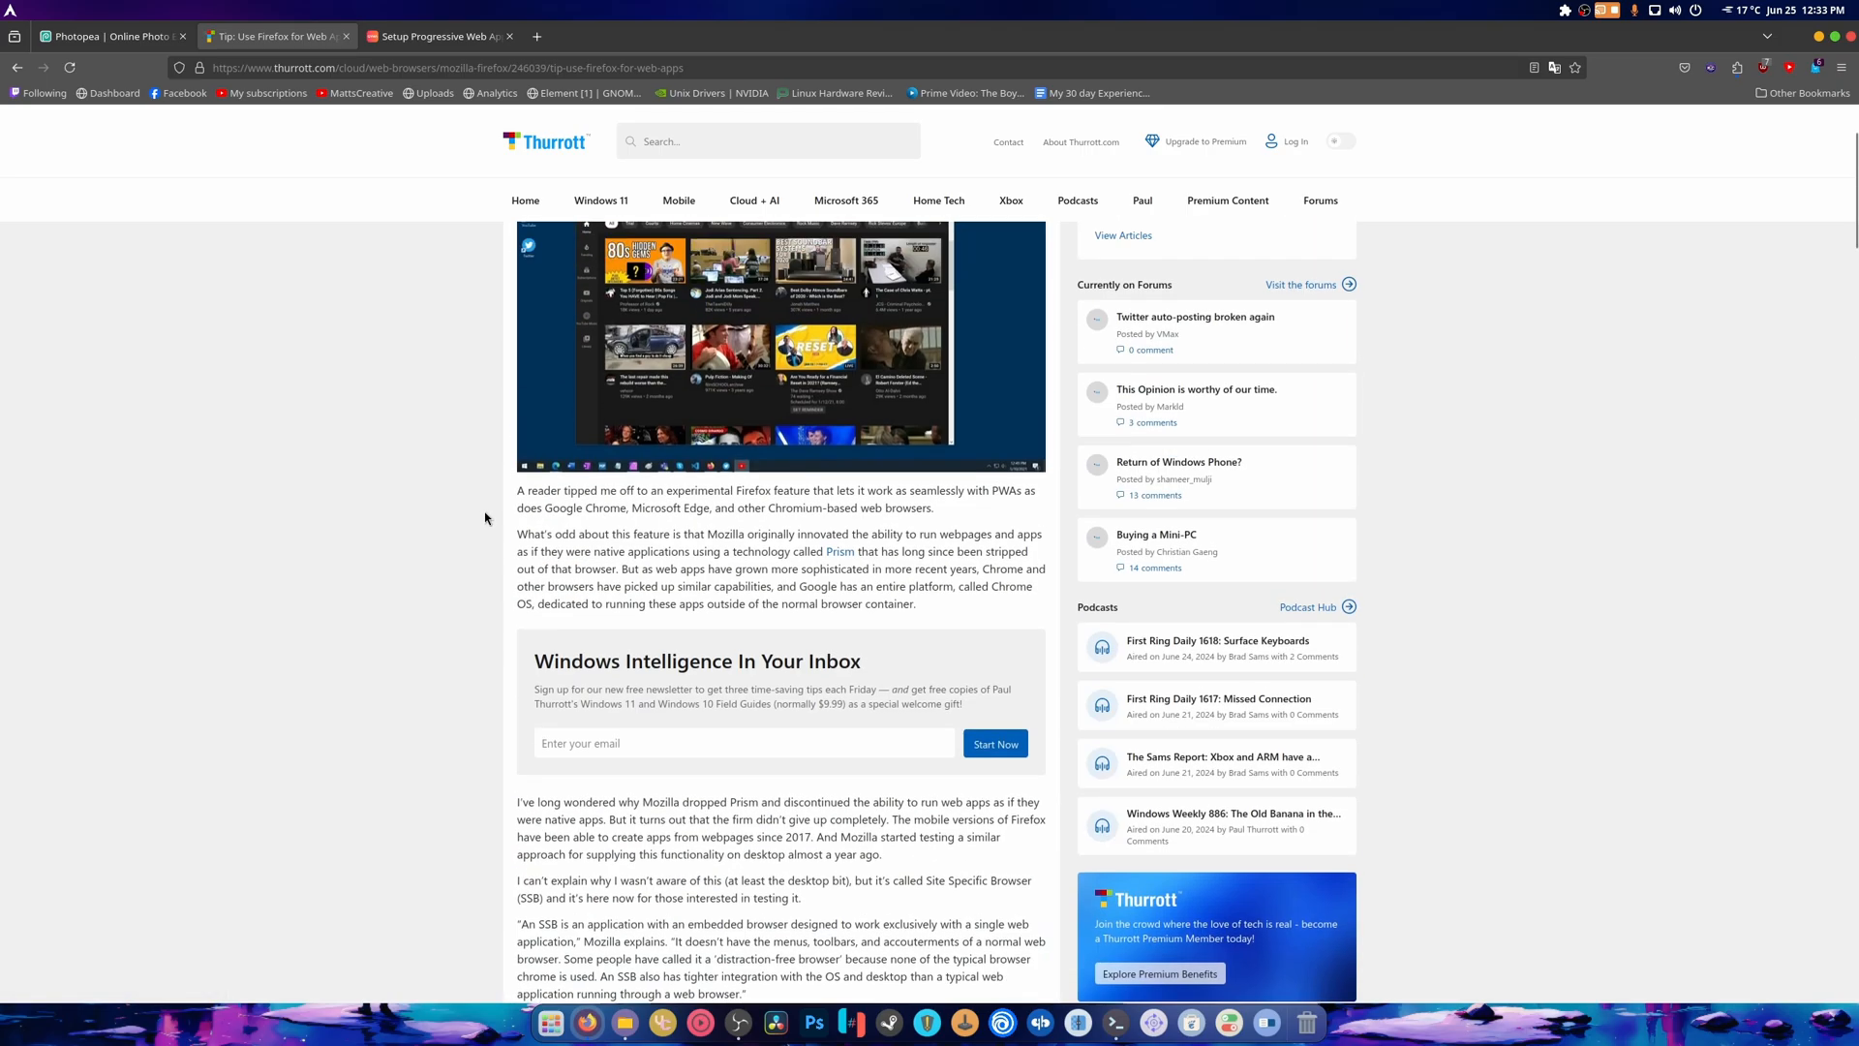
pyautogui.scroll(3)
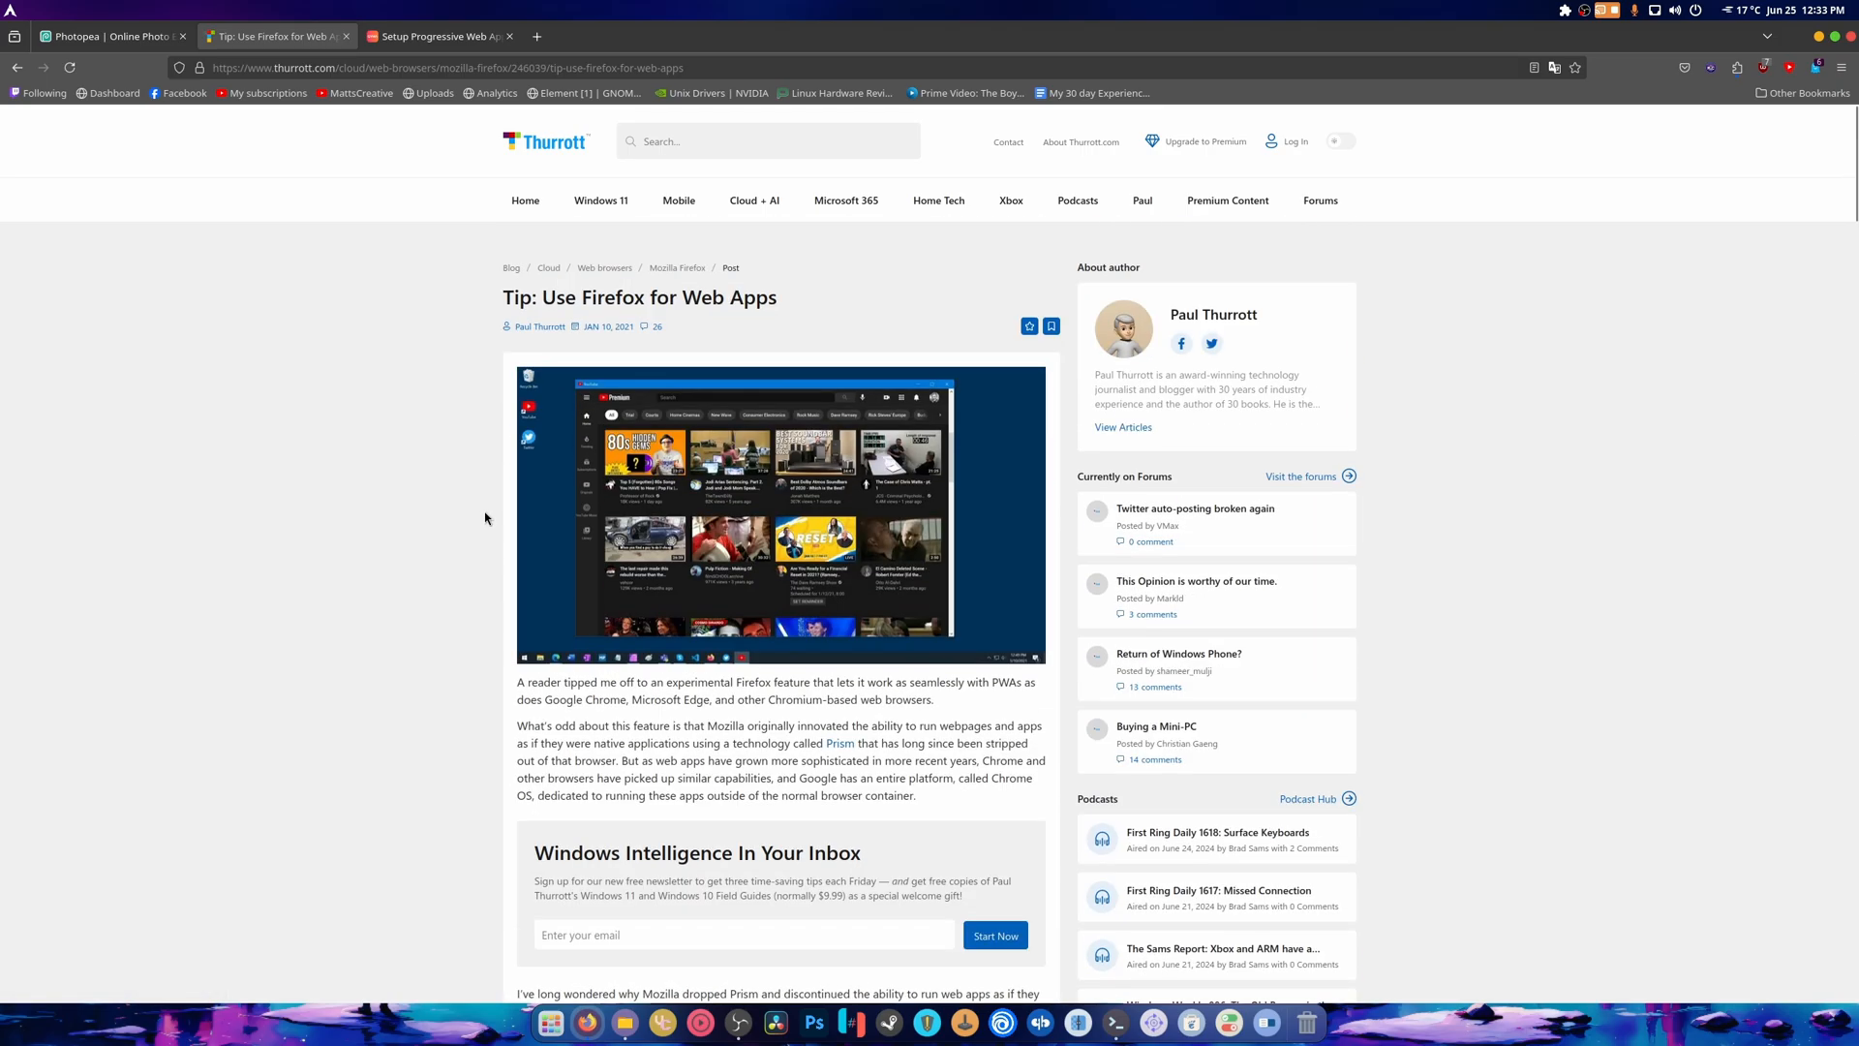
pyautogui.click(1114, 1023)
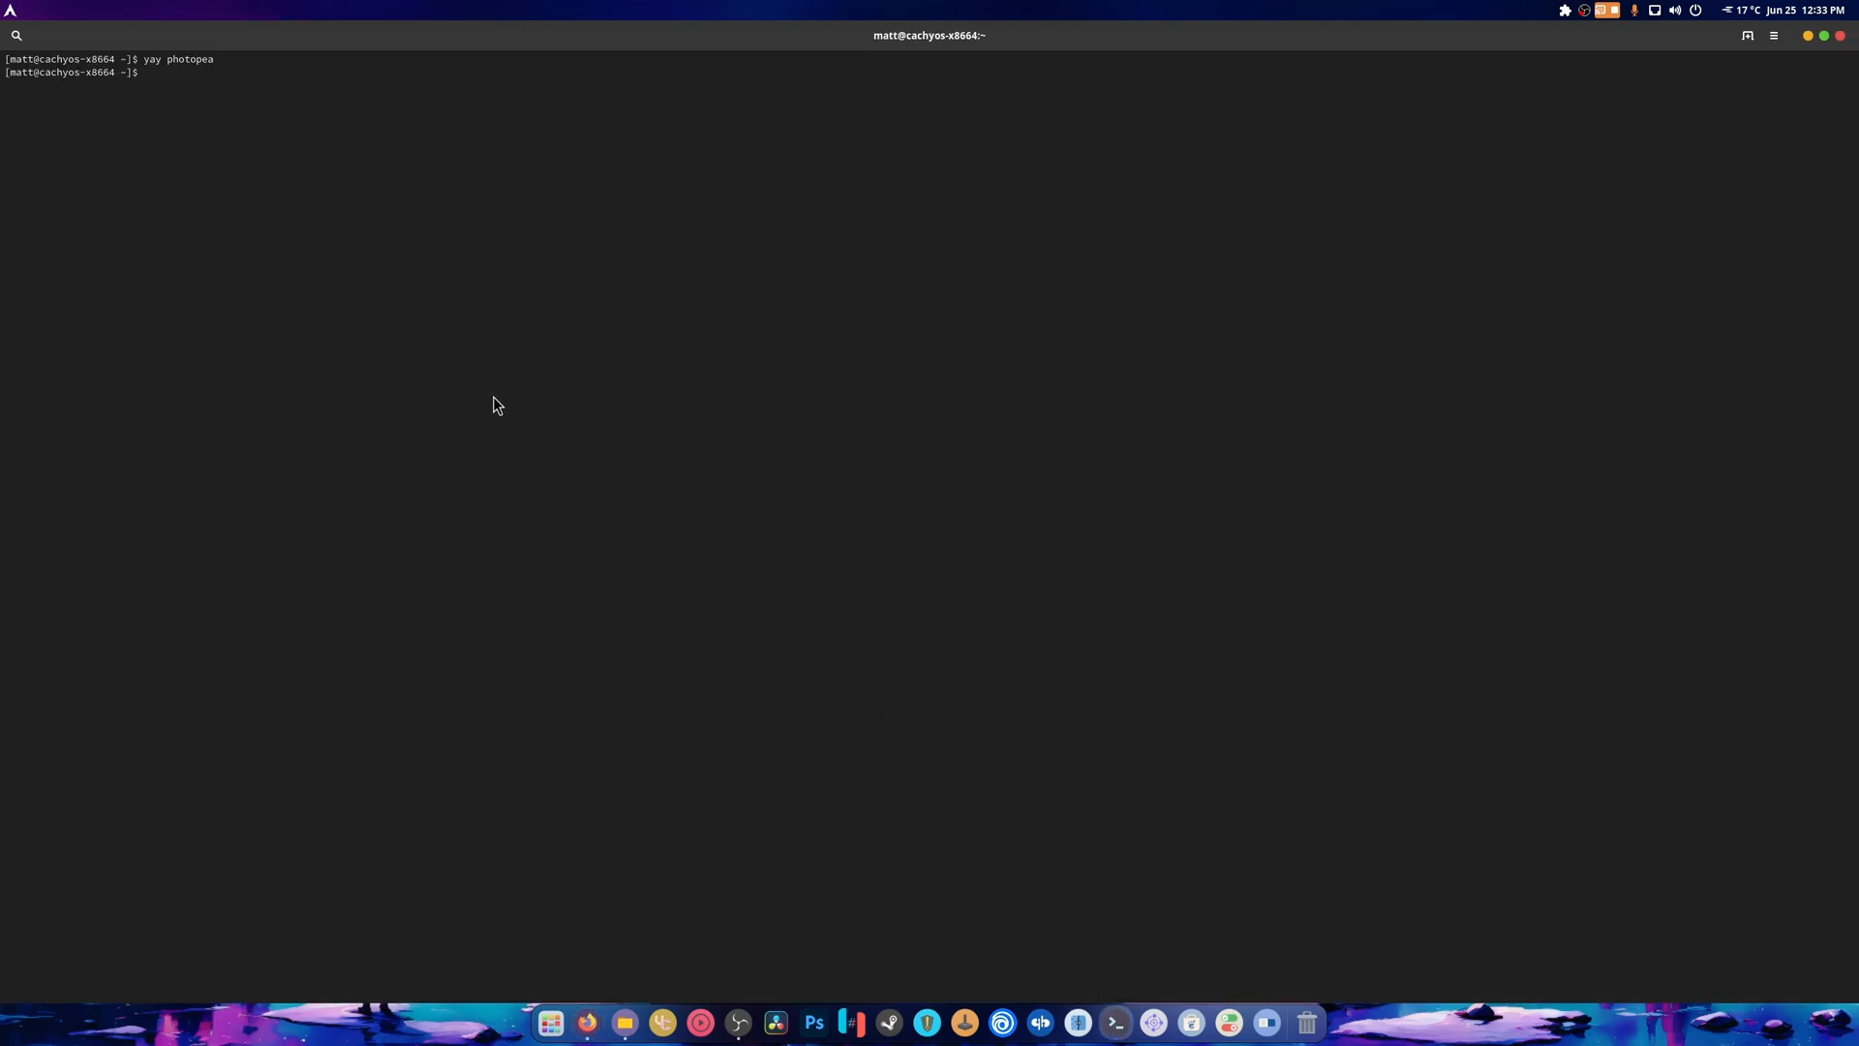
# Run 'yay firefox pwa', pick firefox-pwa-bin, and accept the default cleanBuild and diffs prompts
pyautogui.write('yay firefox')
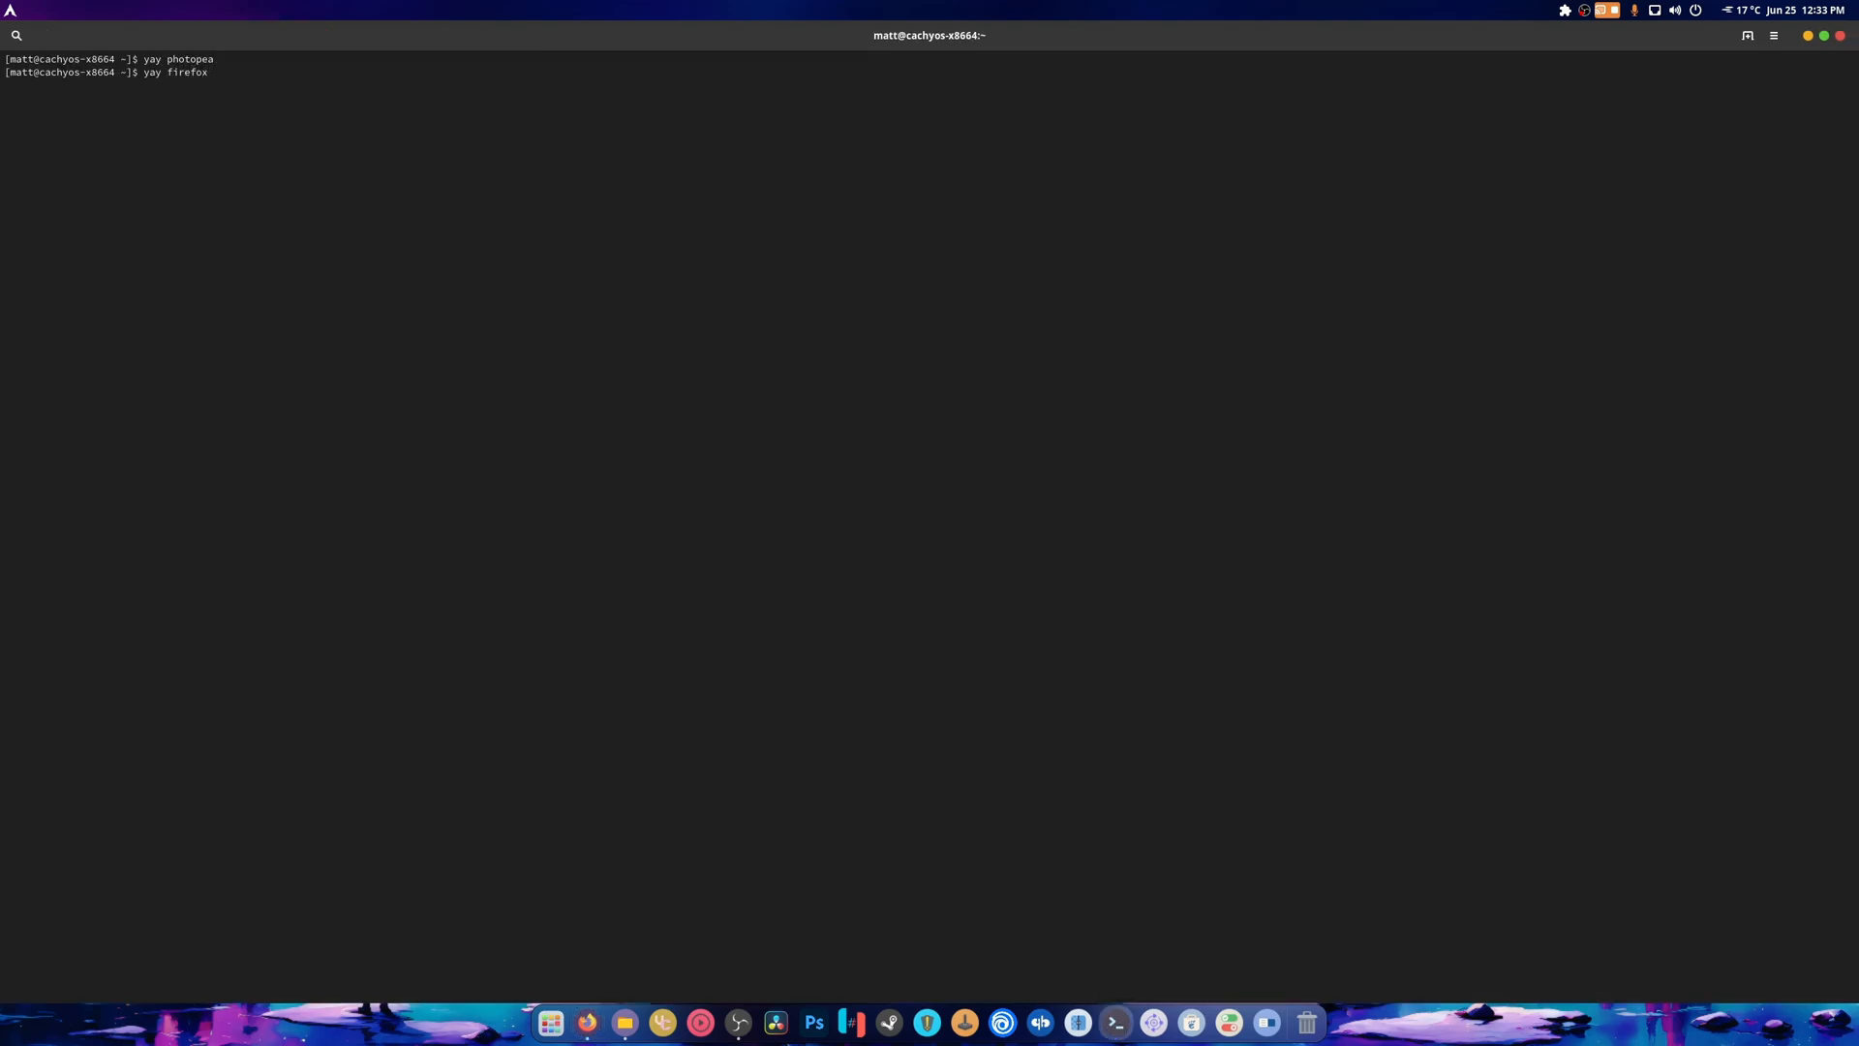
pyautogui.write('pwa')
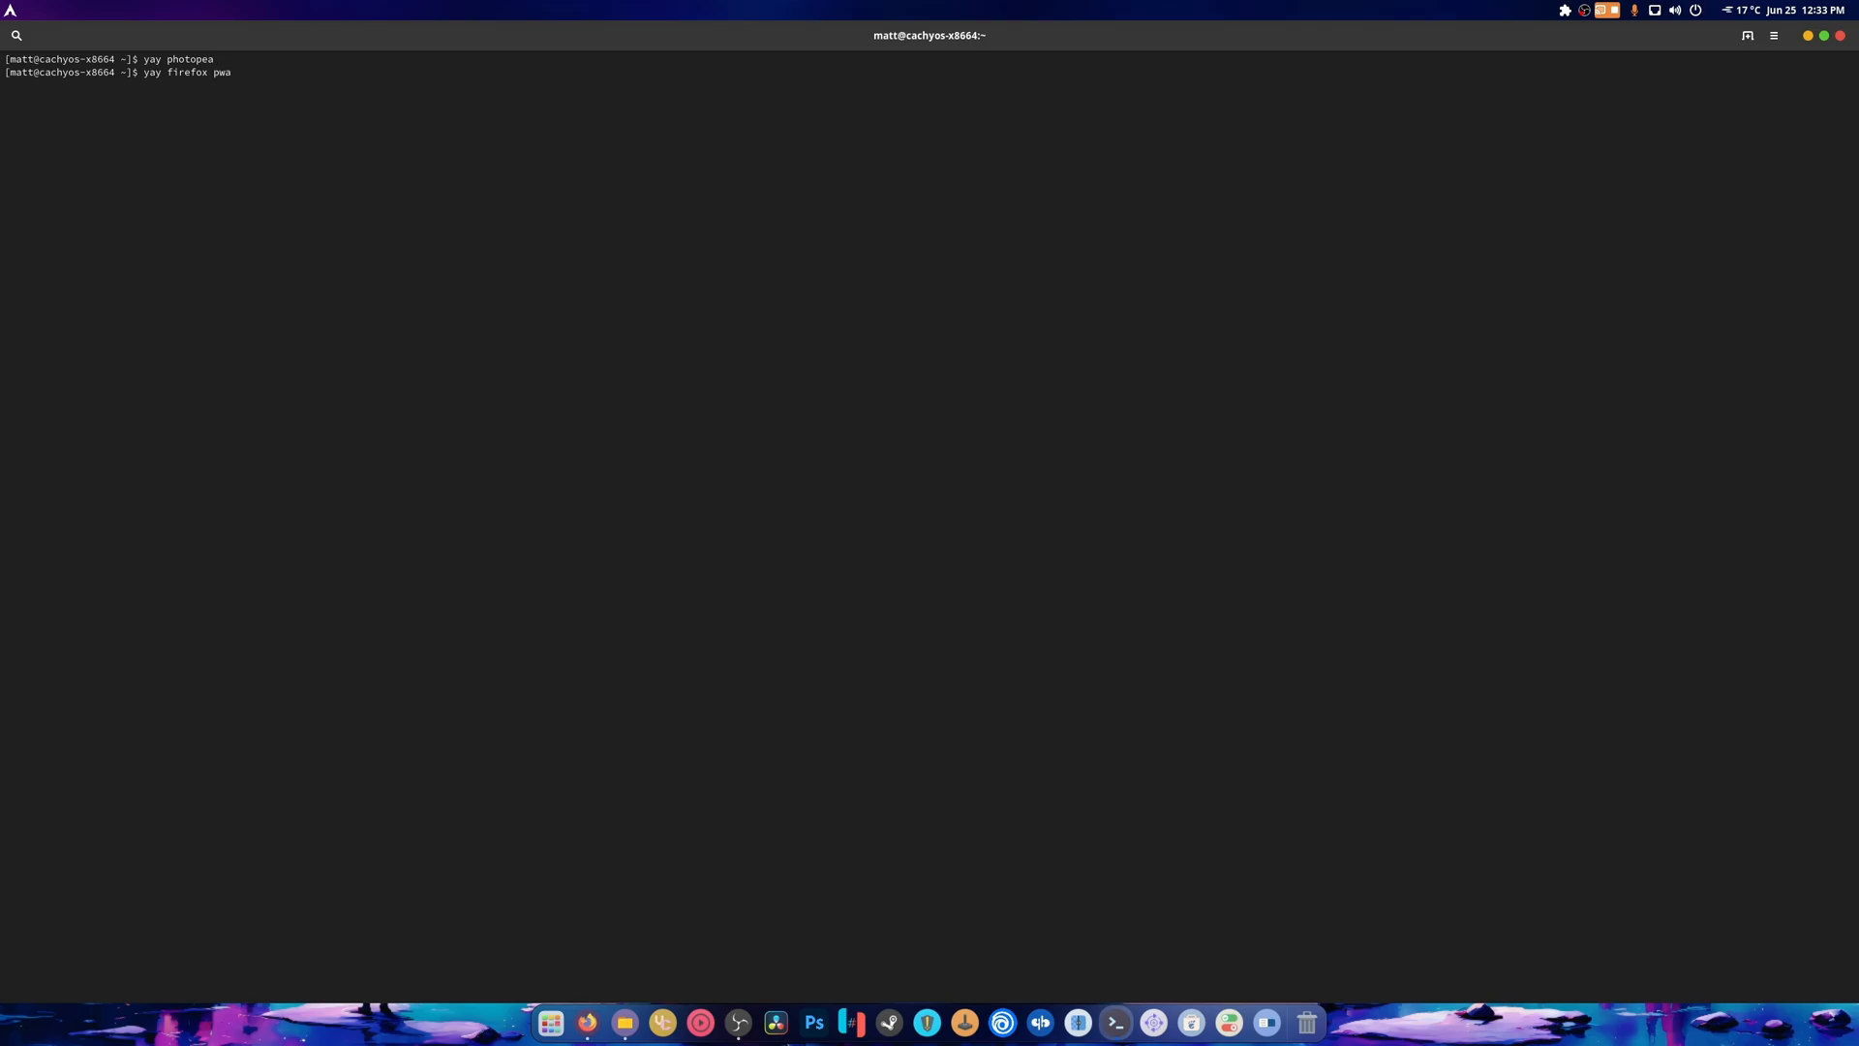
pyautogui.press('Return')
pyautogui.write('2')
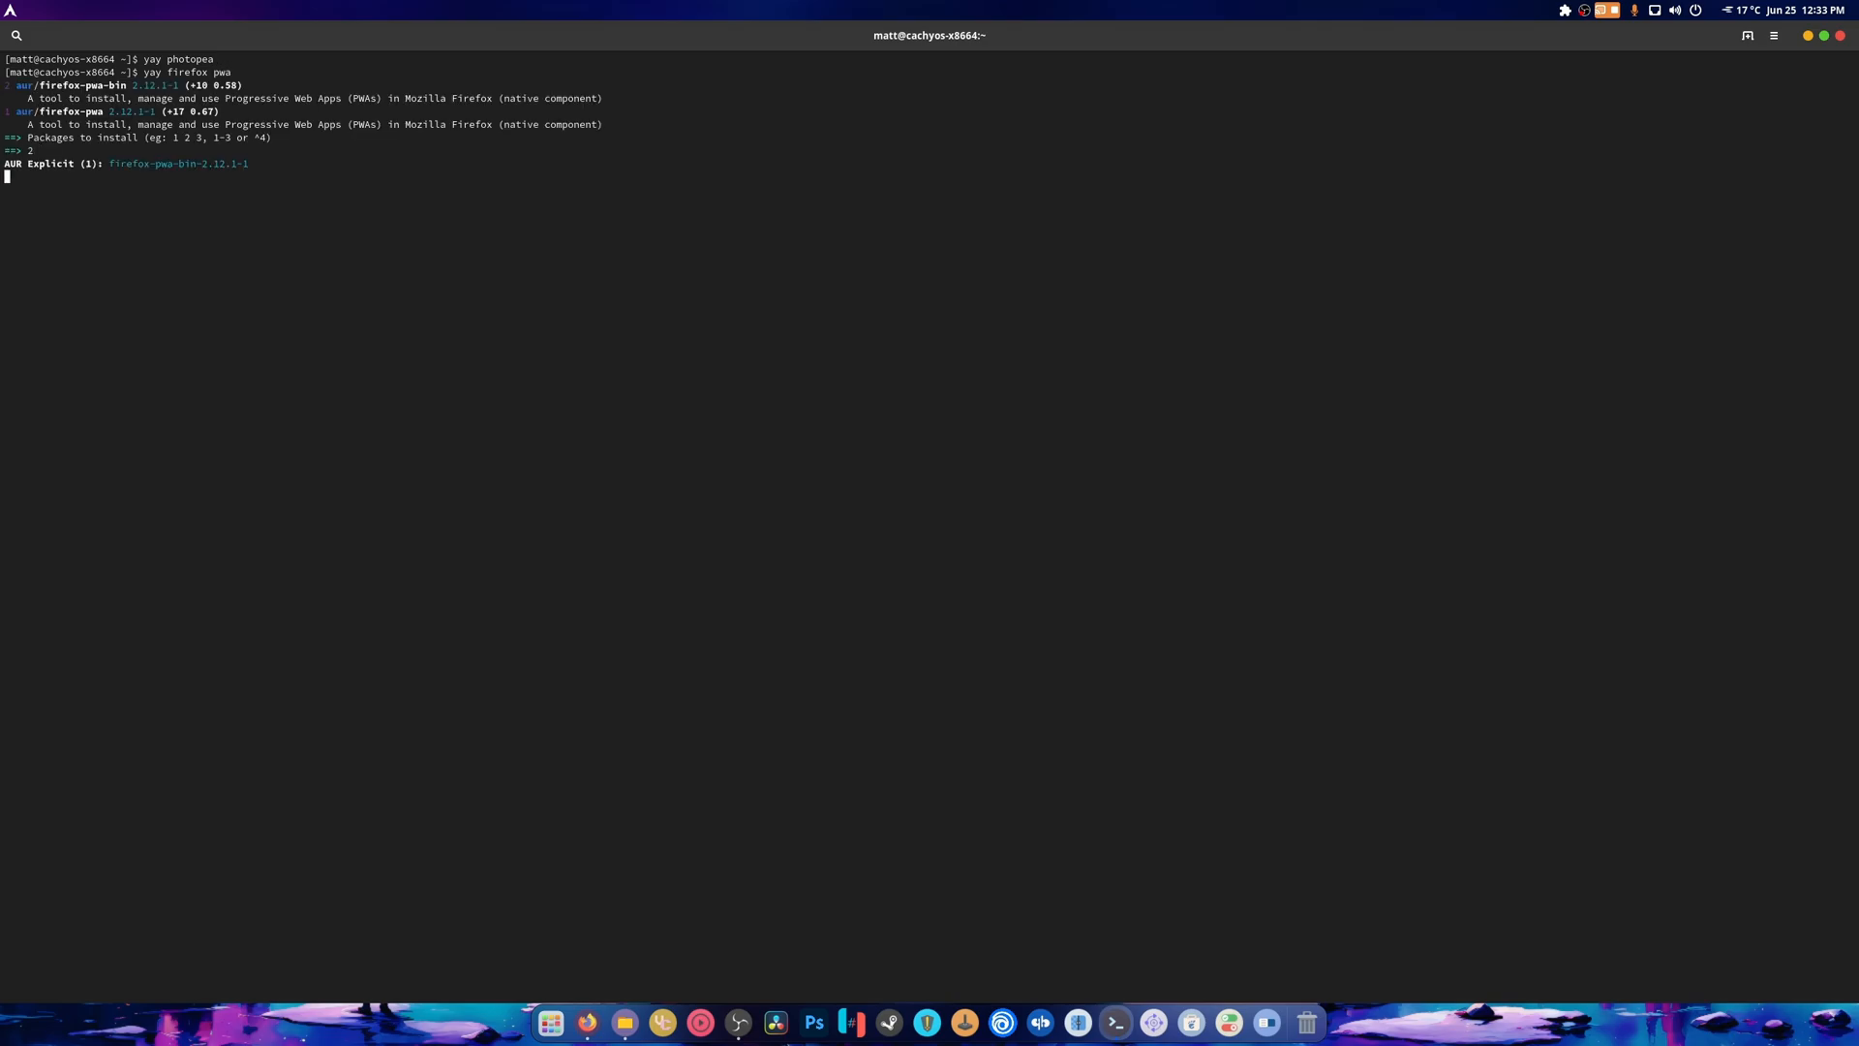
pyautogui.press('Return')
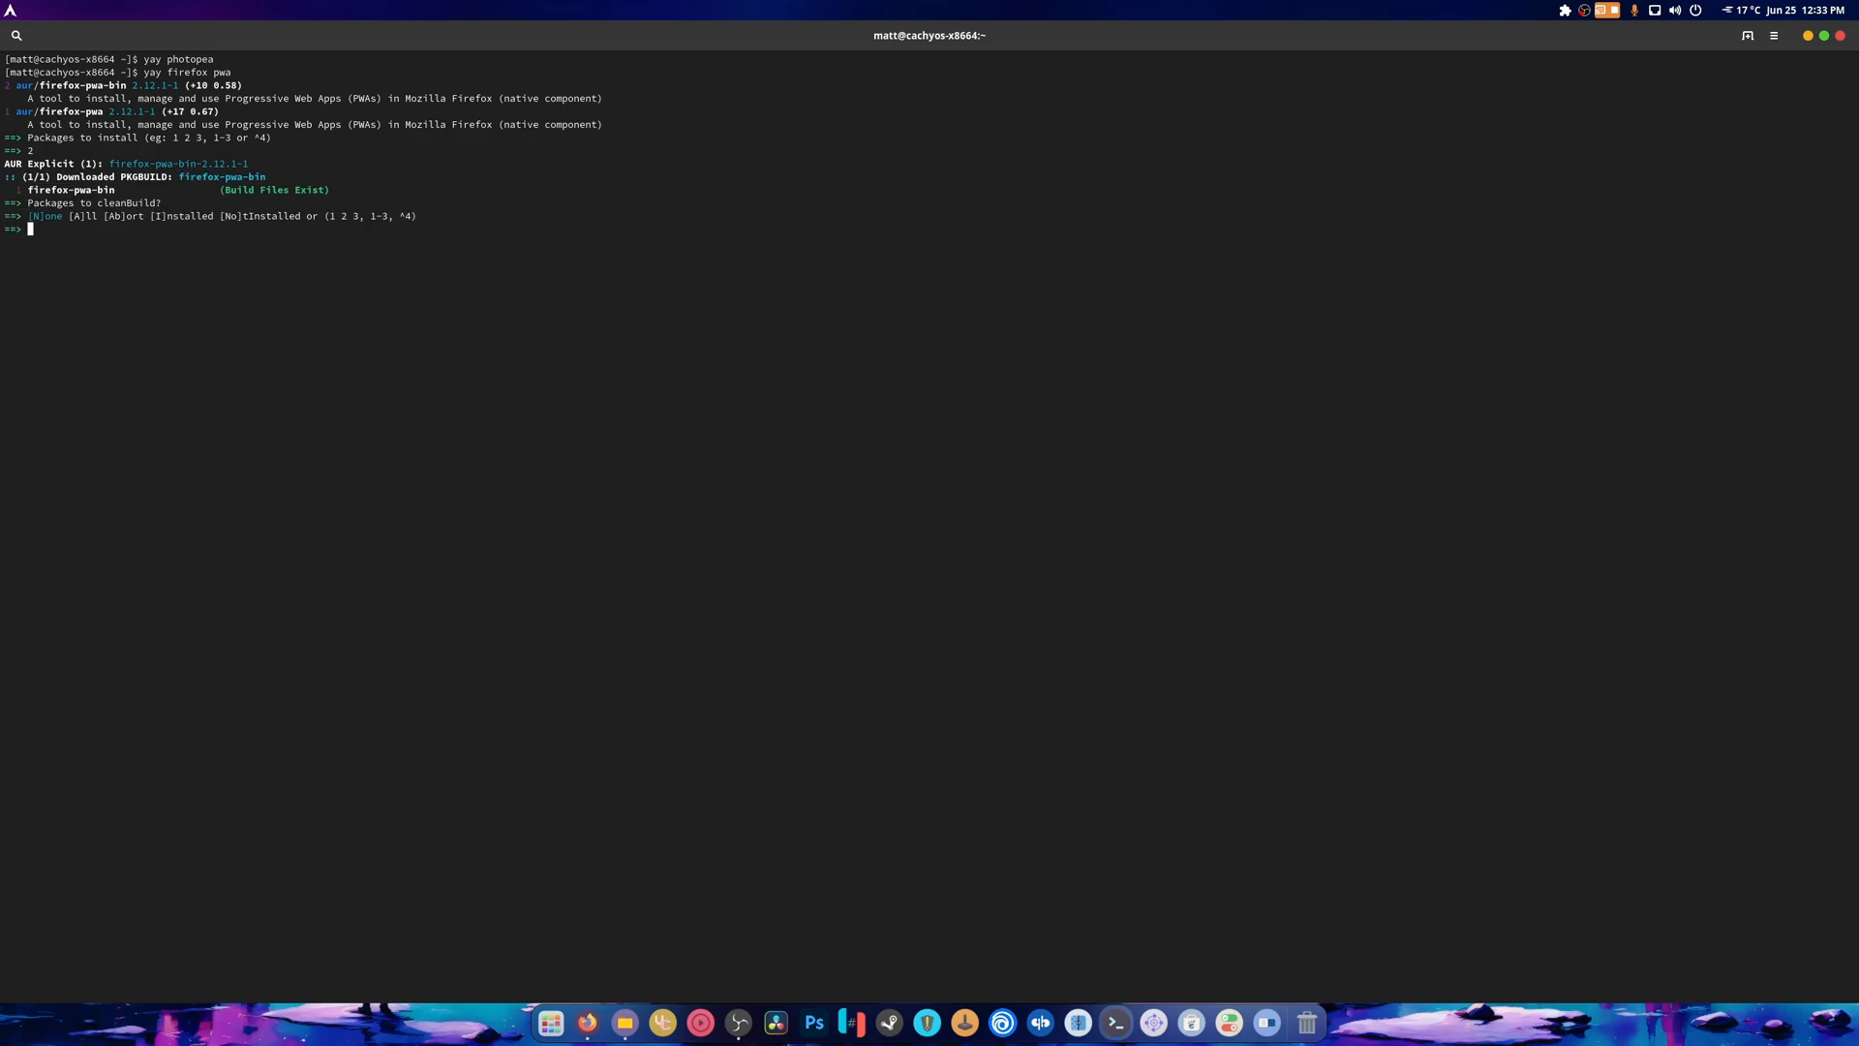
pyautogui.press('Return')
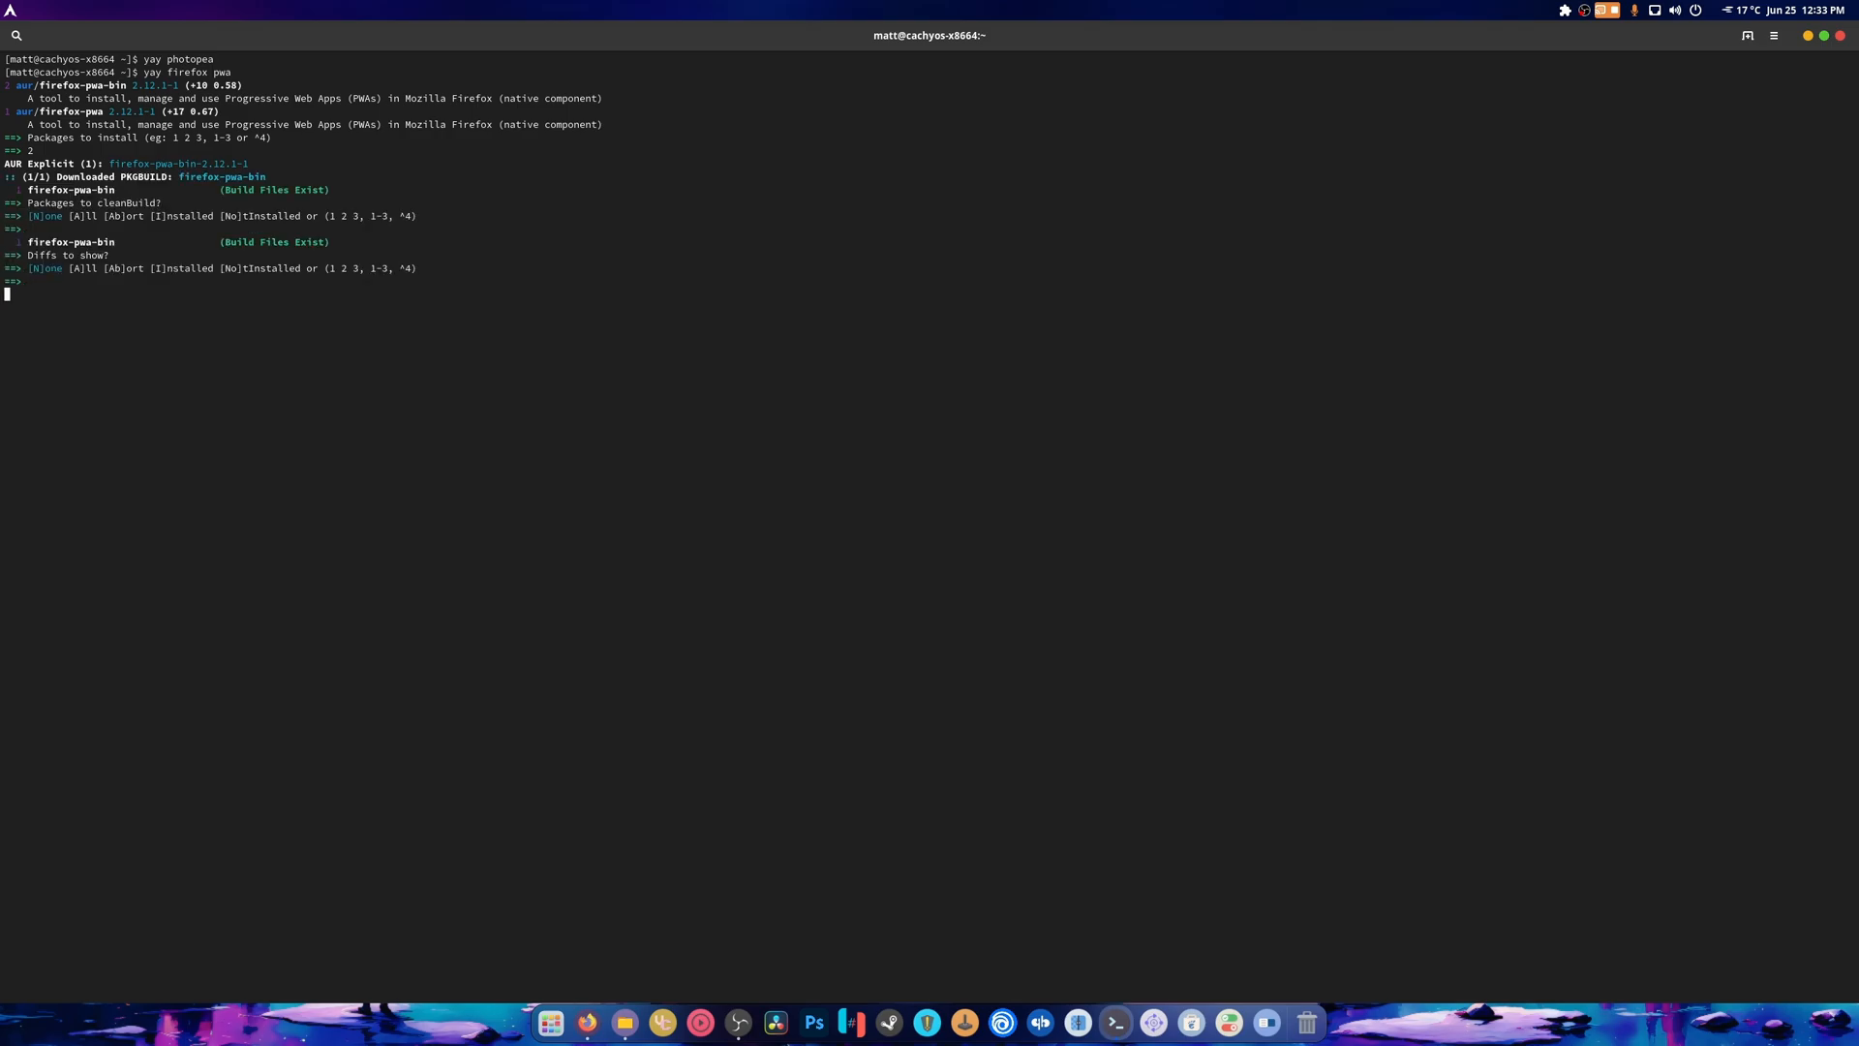
pyautogui.press('Return')
pyautogui.write('y')
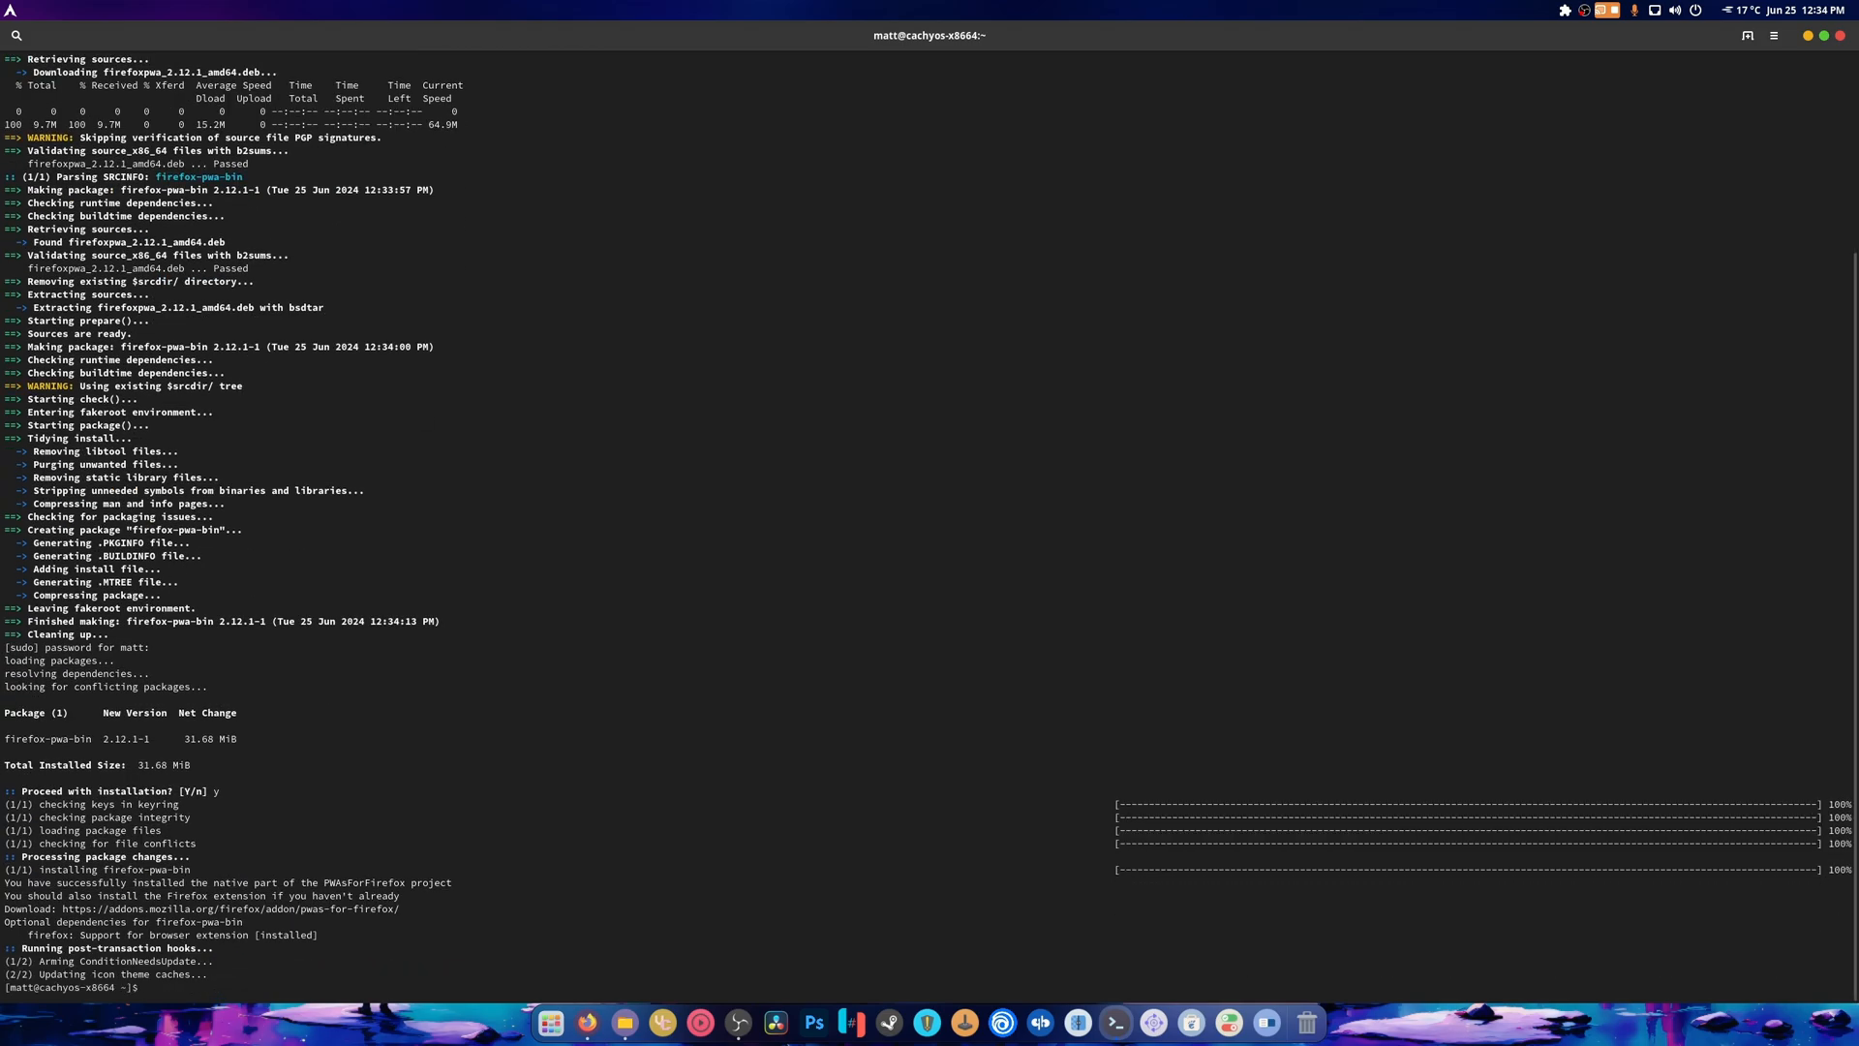
pyautogui.moveTo(549, 1023)
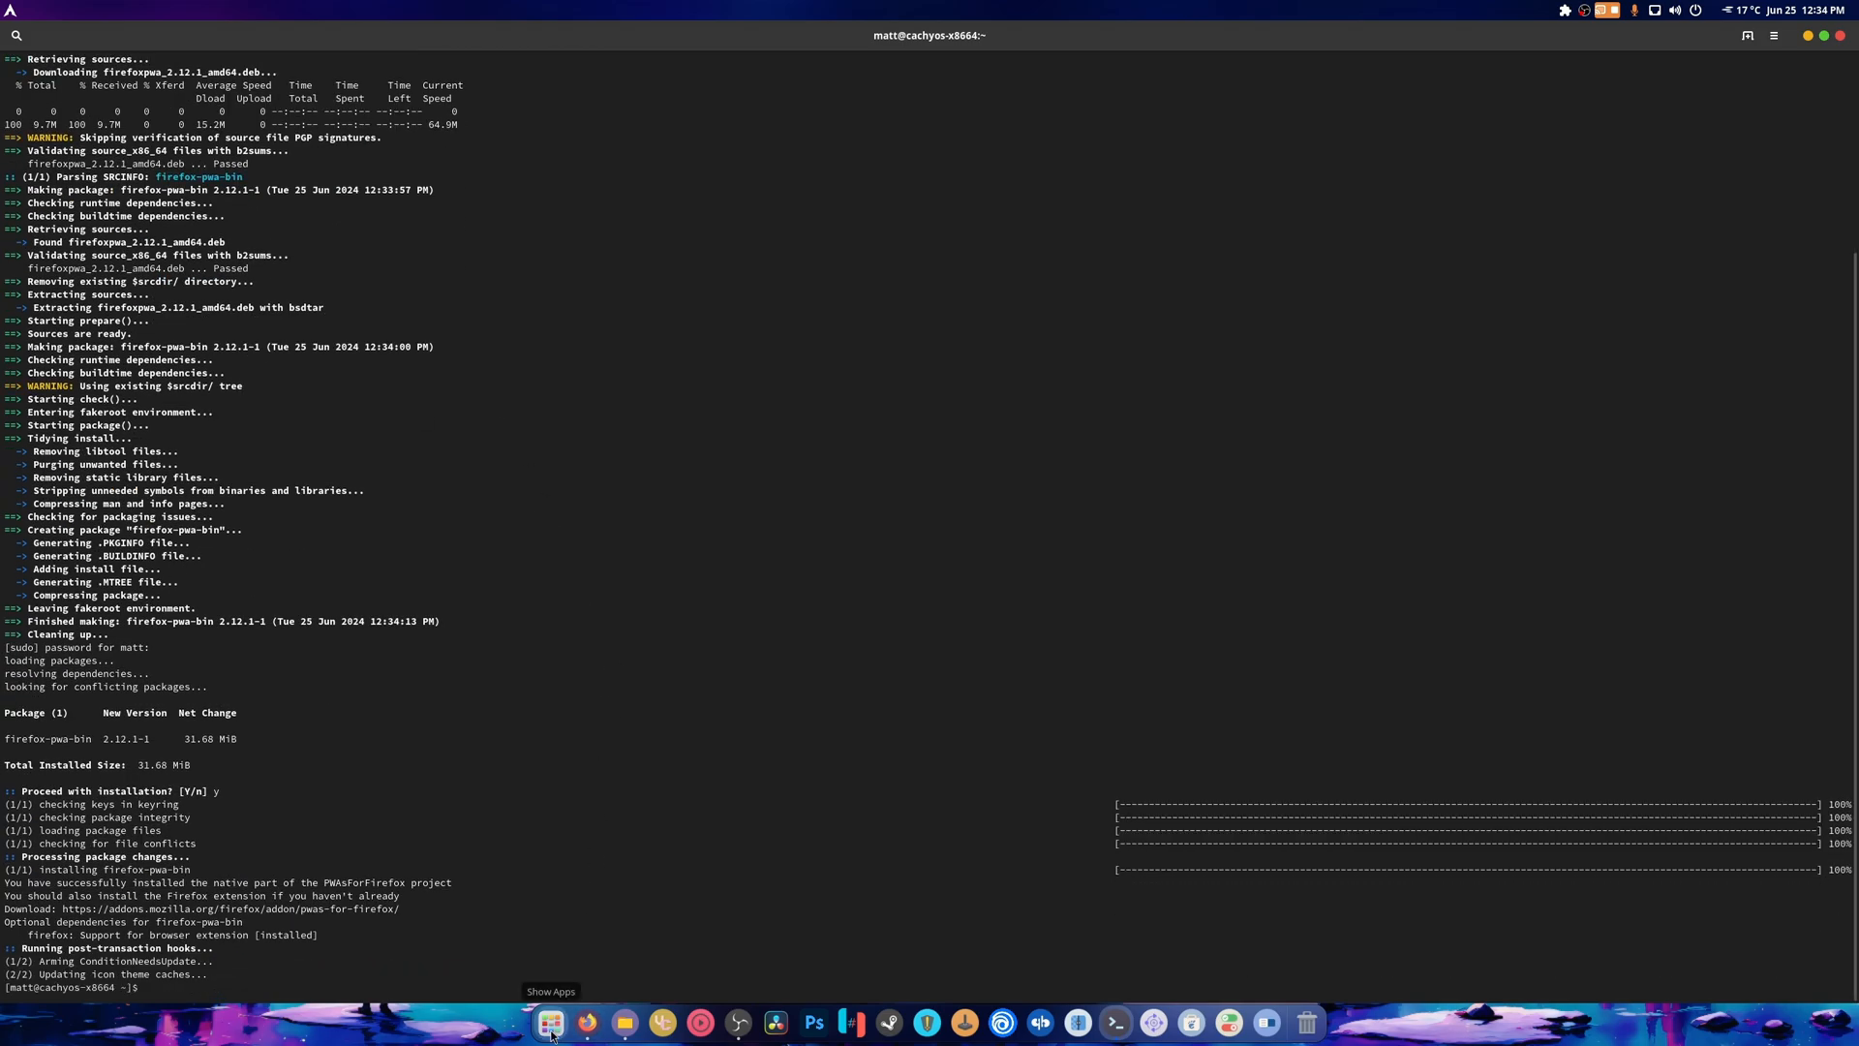
# Page through the KDE app grid, then bring Firefox back to the front
pyautogui.click(550, 1022)
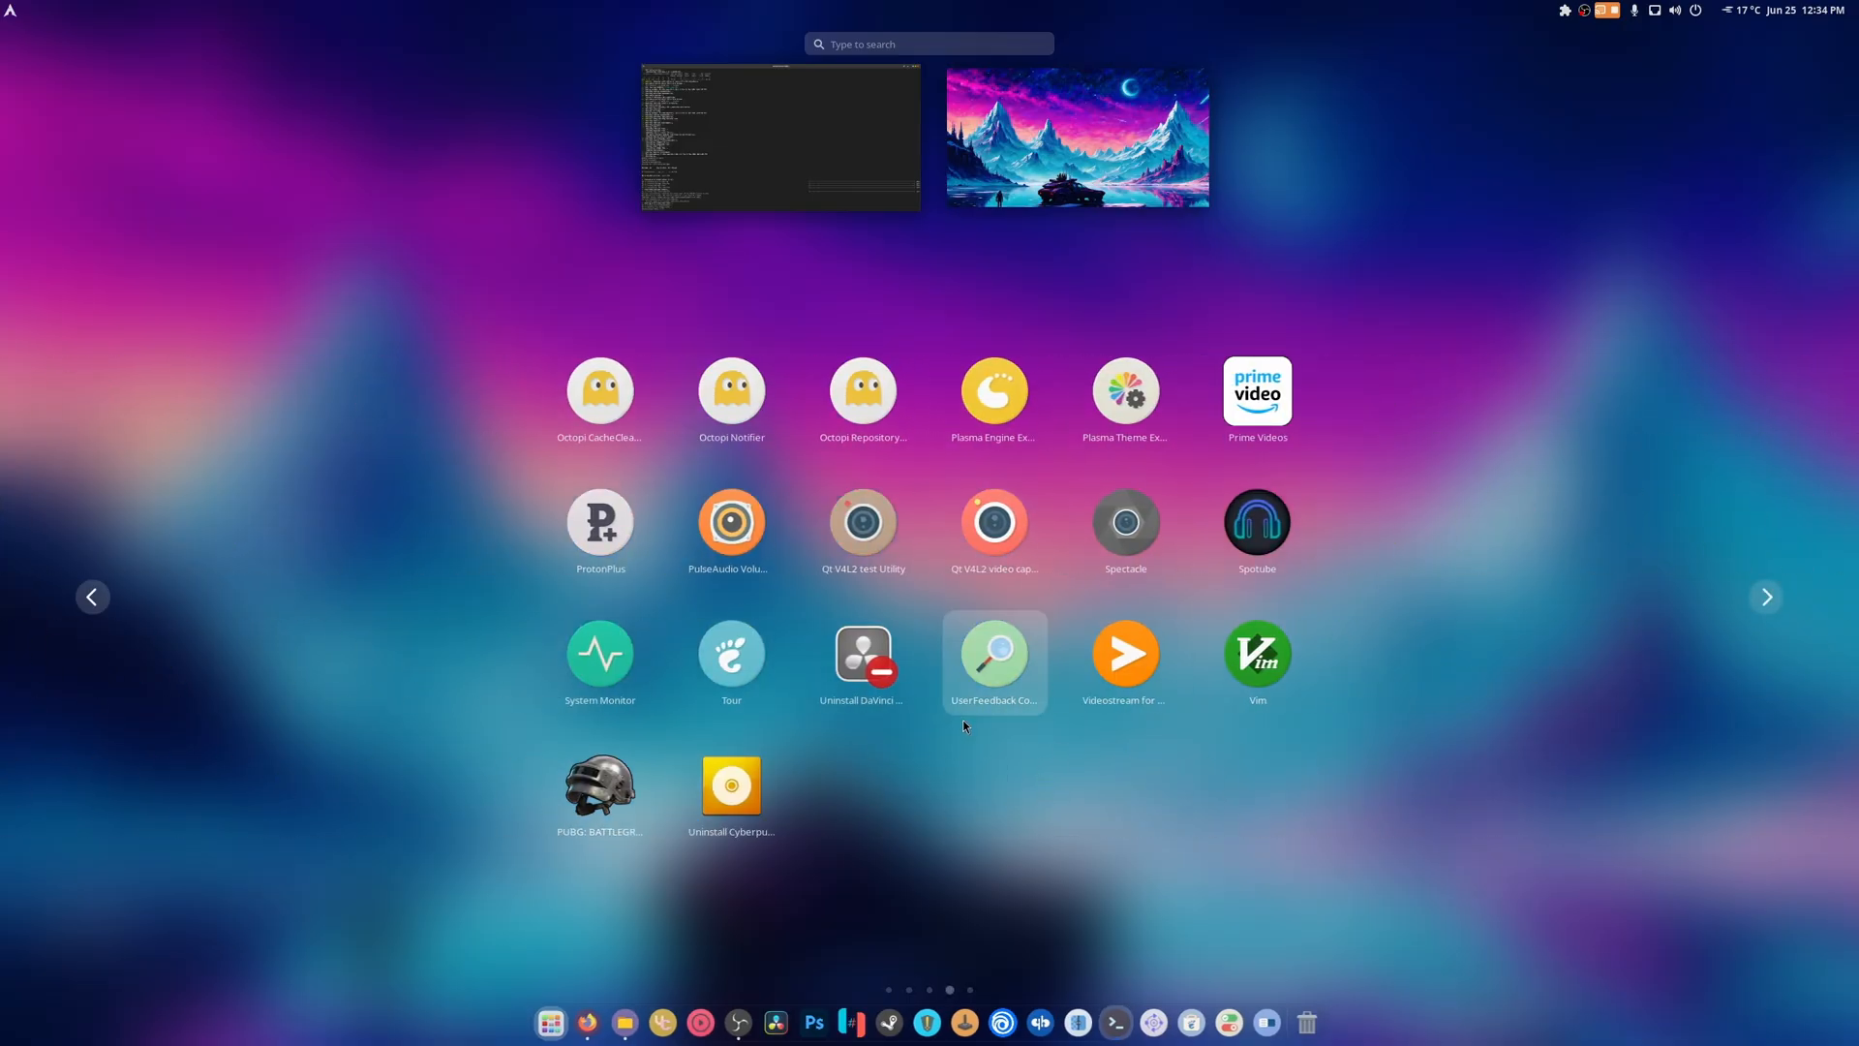
pyautogui.moveTo(970, 739)
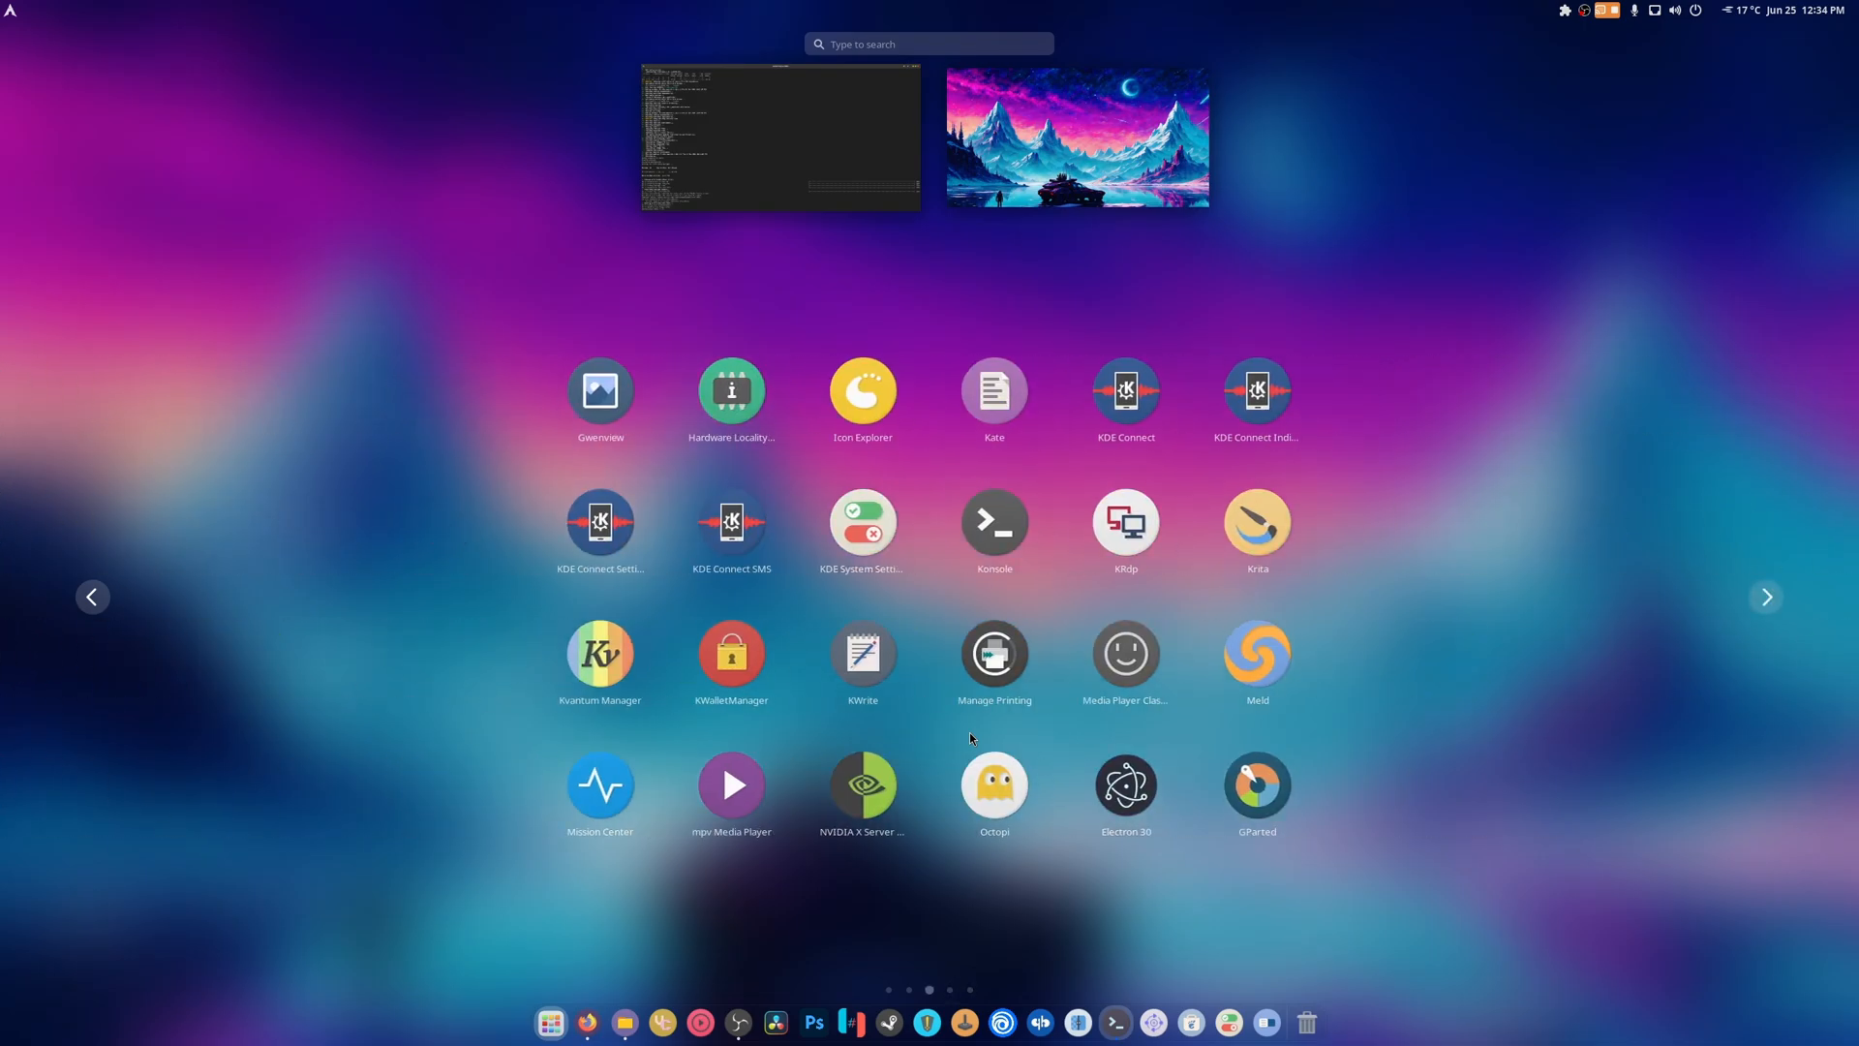
pyautogui.click(1764, 596)
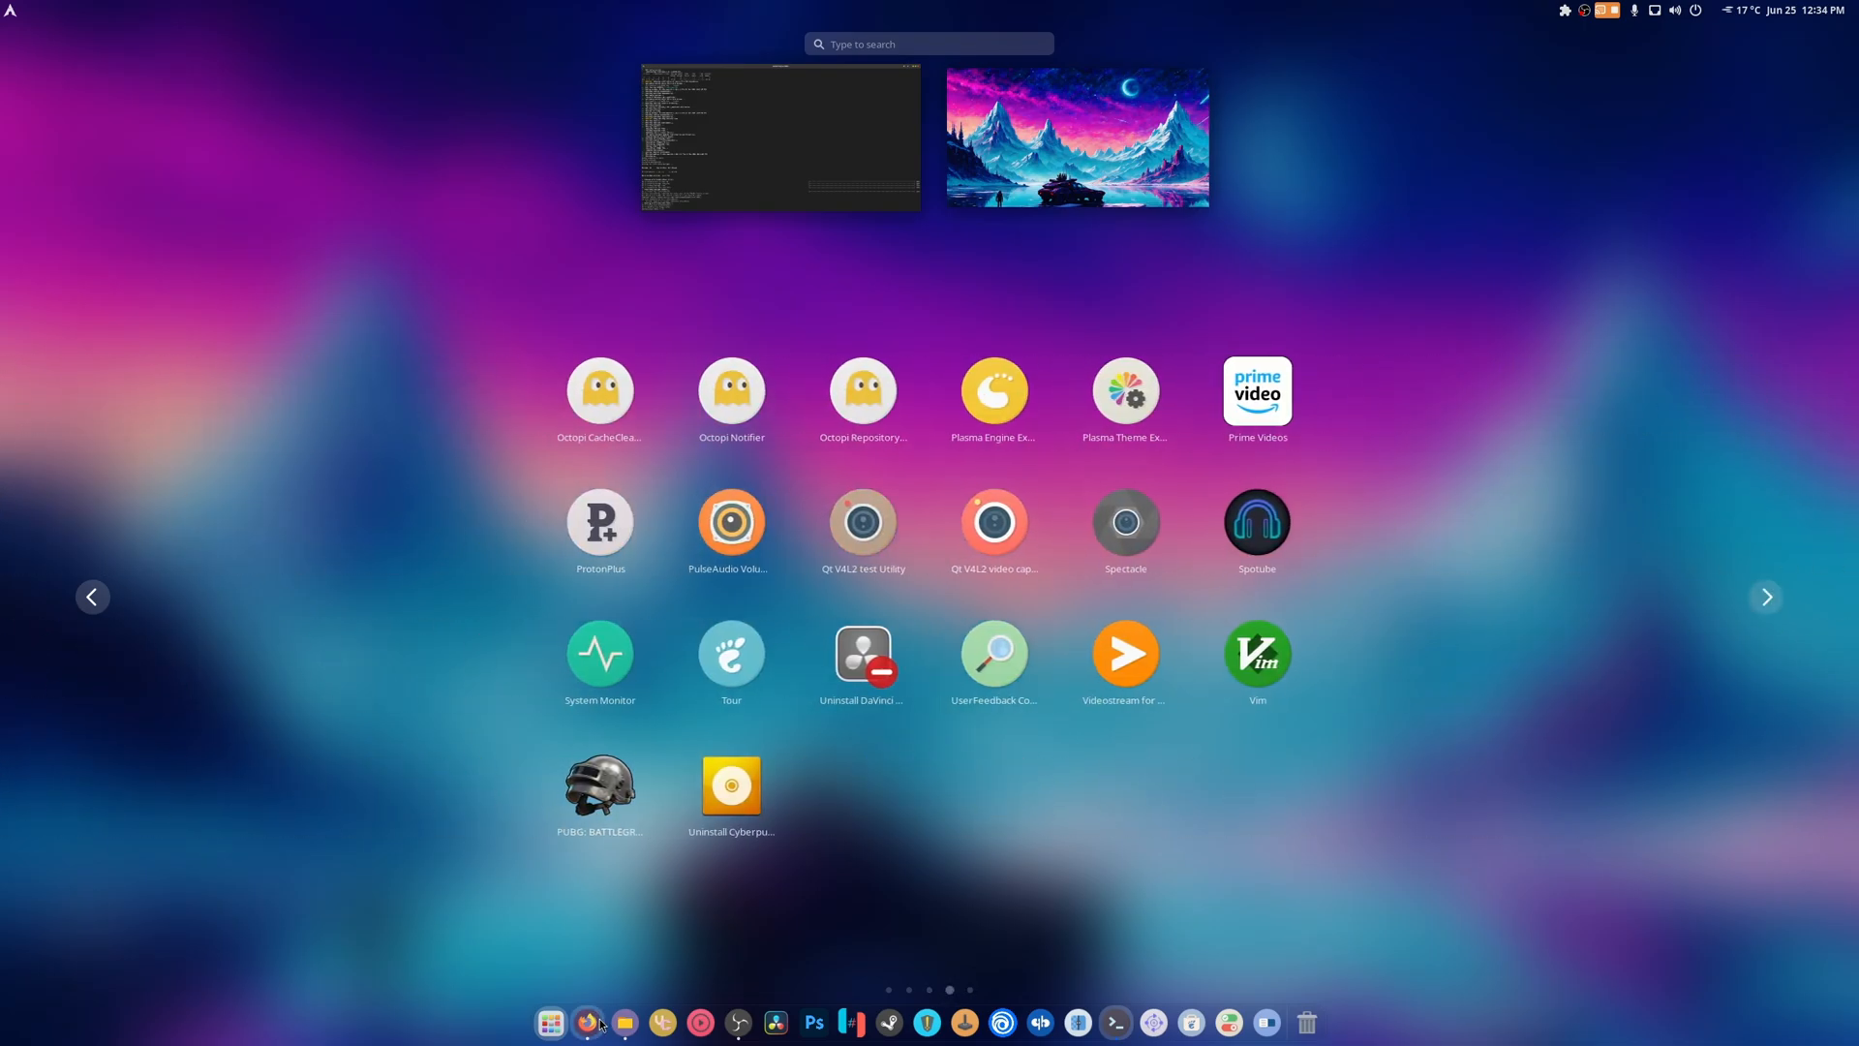
pyautogui.click(586, 1023)
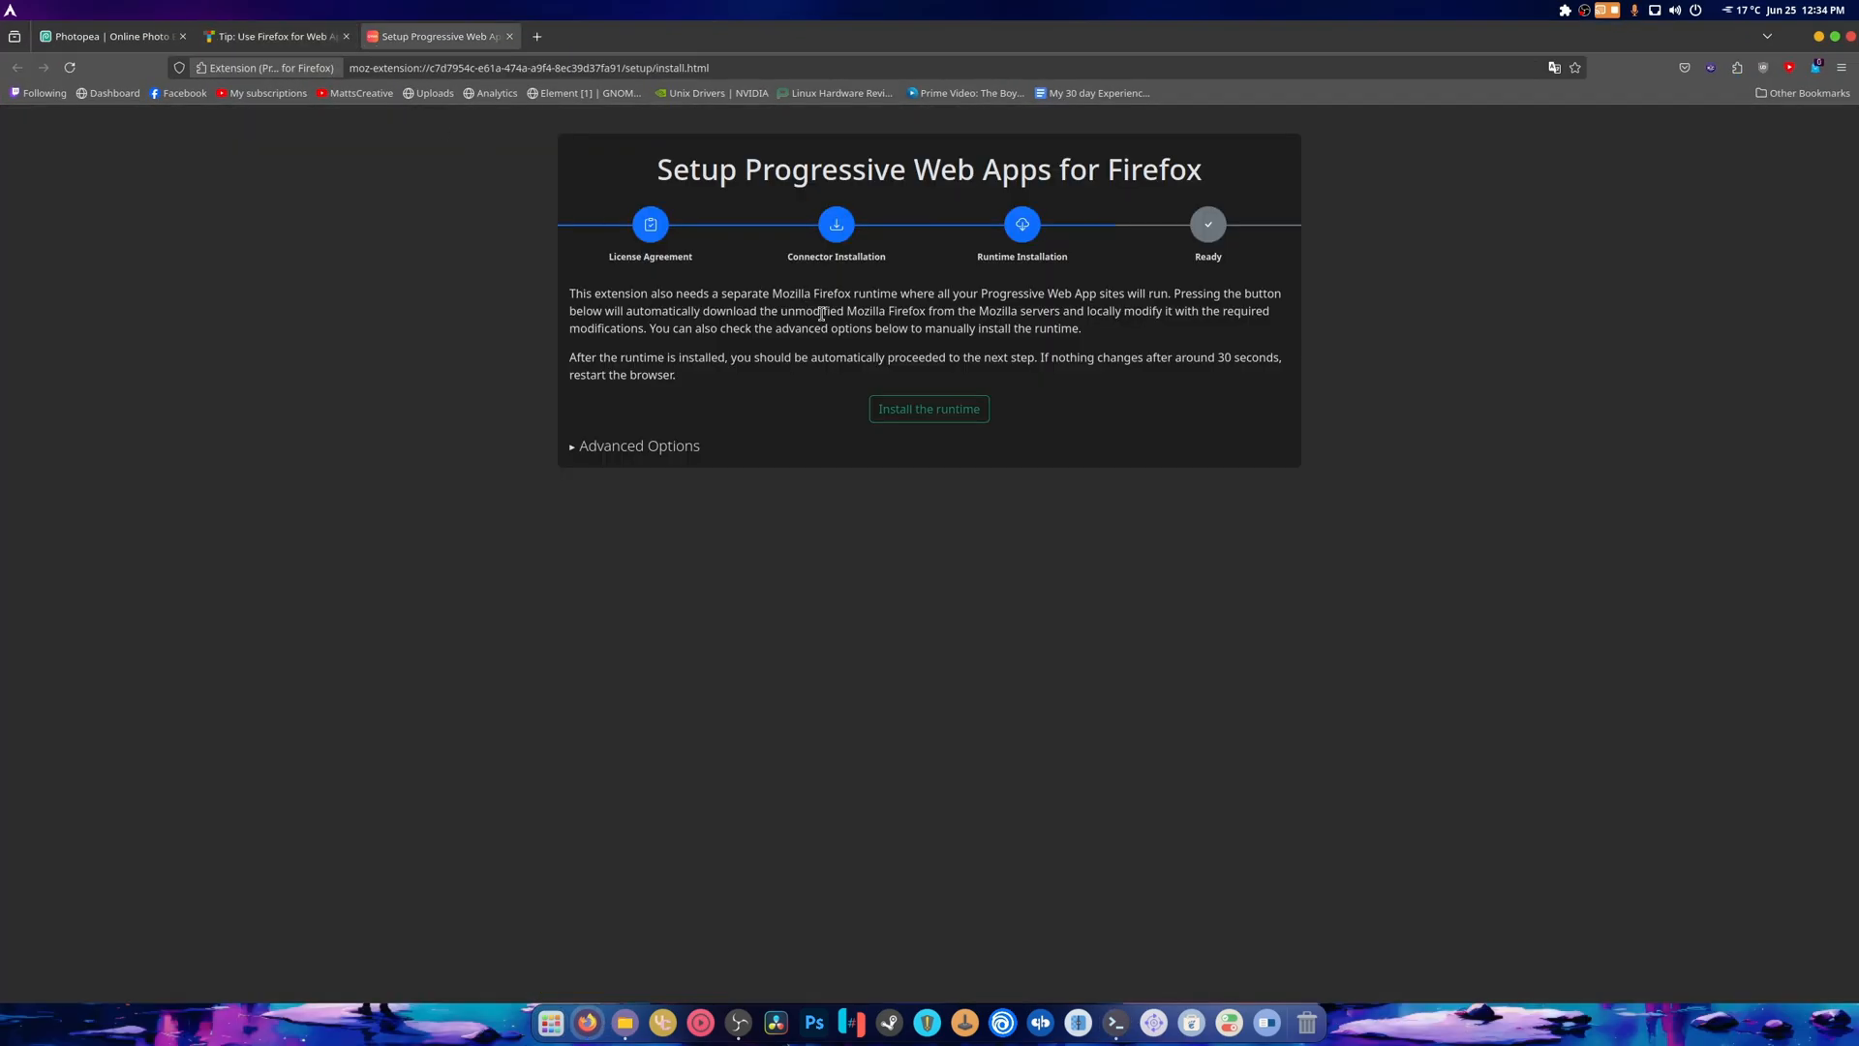
# Install the web app runtime with its advanced options and close the finished setup tab
pyautogui.click(928, 408)
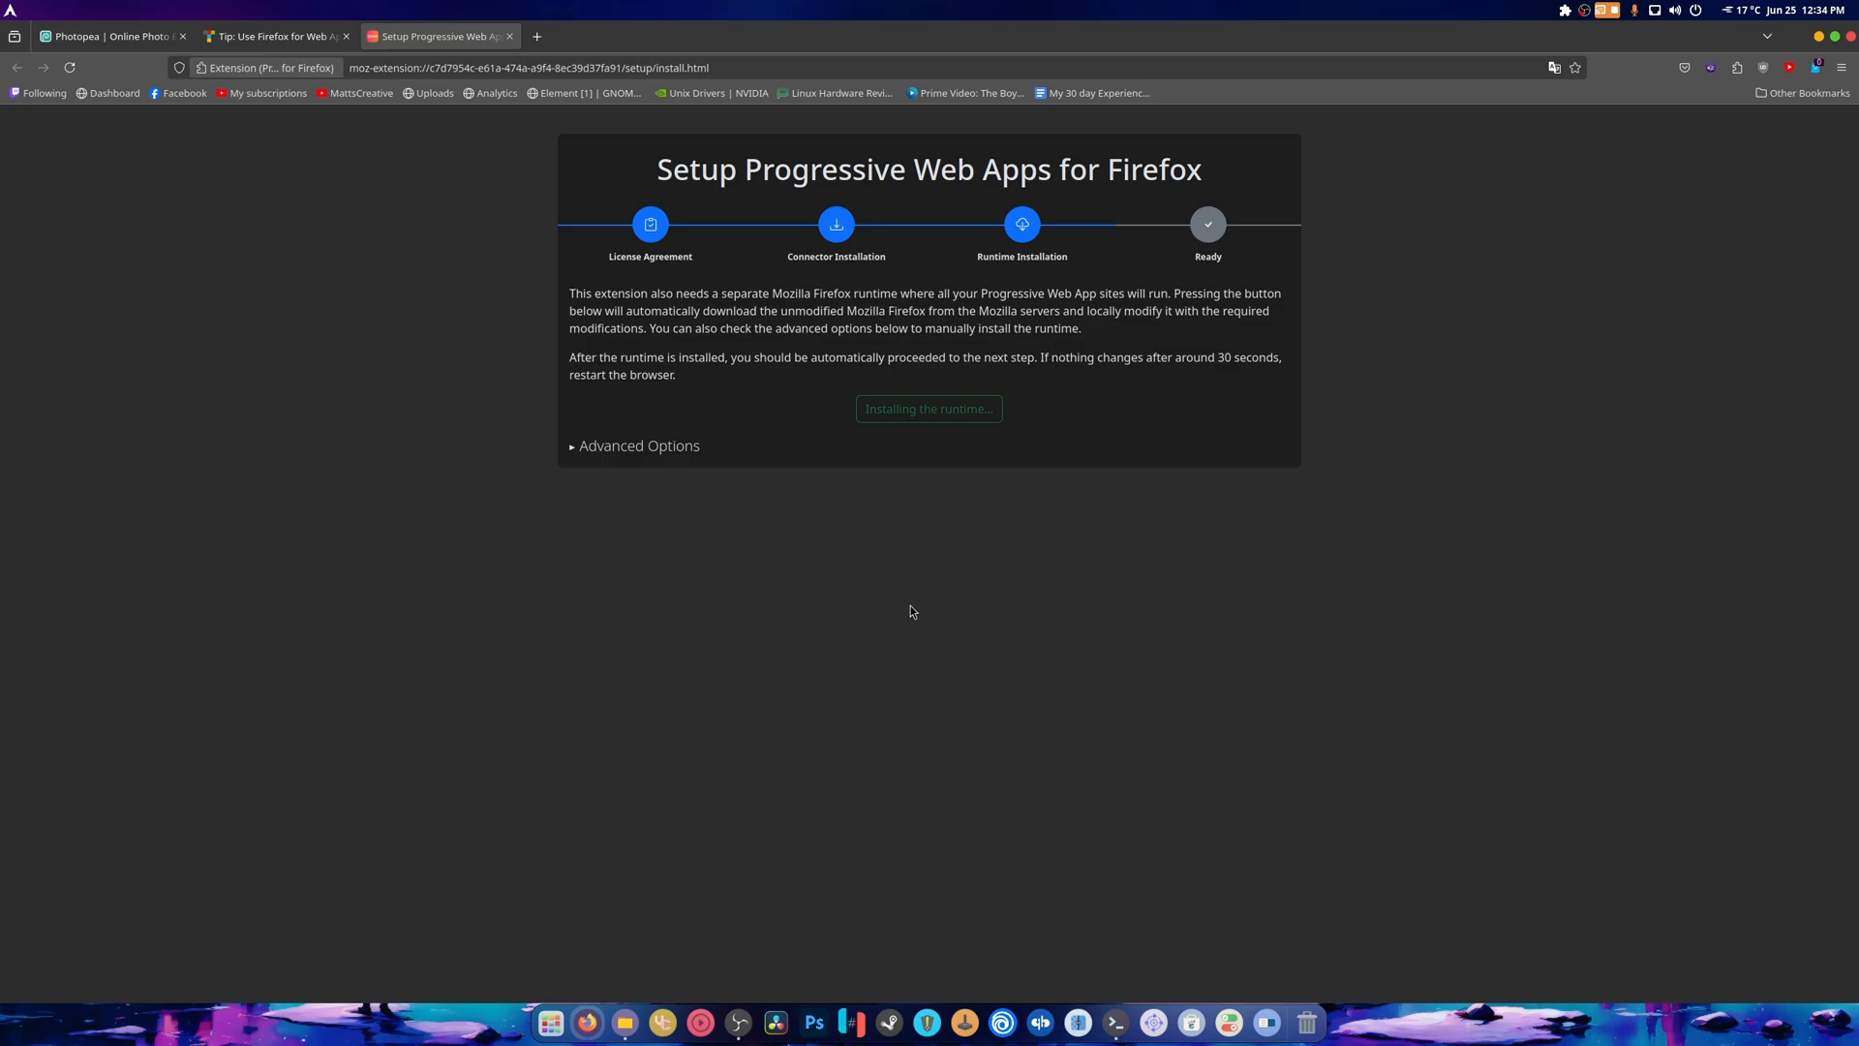
pyautogui.click(638, 445)
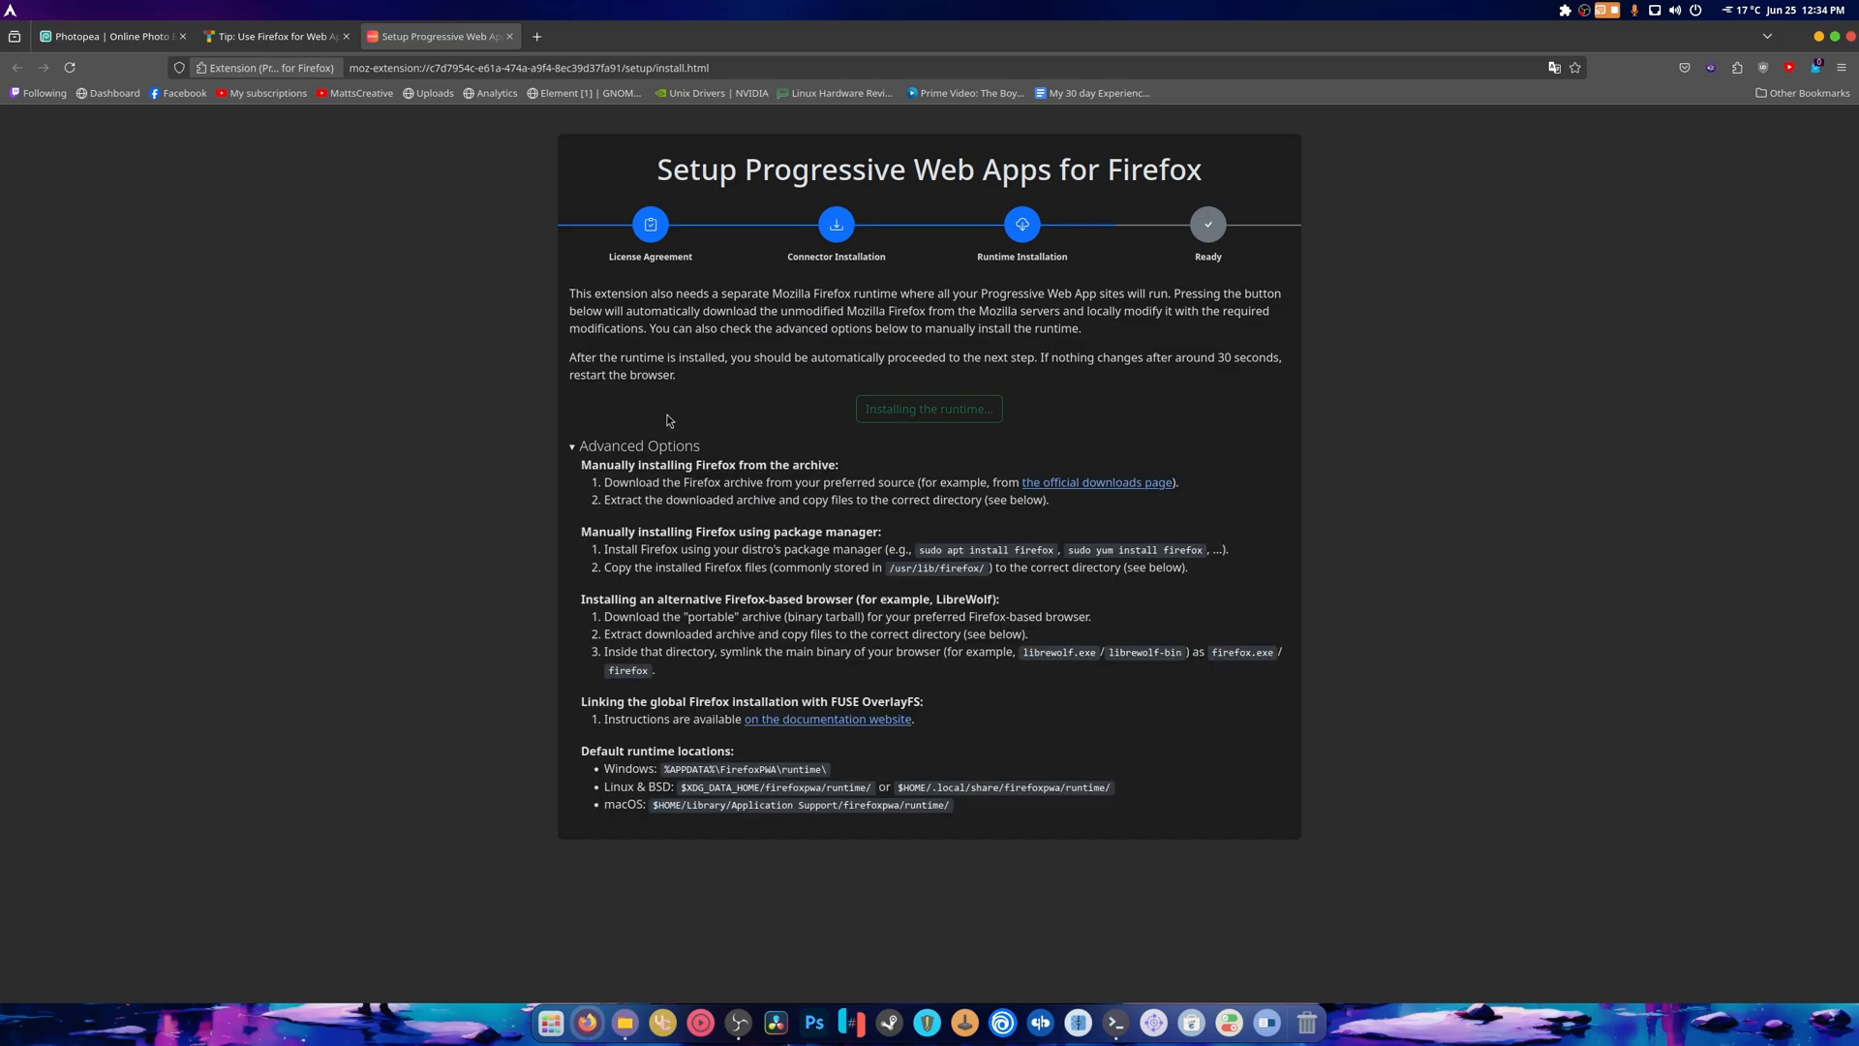
pyautogui.moveTo(788, 839)
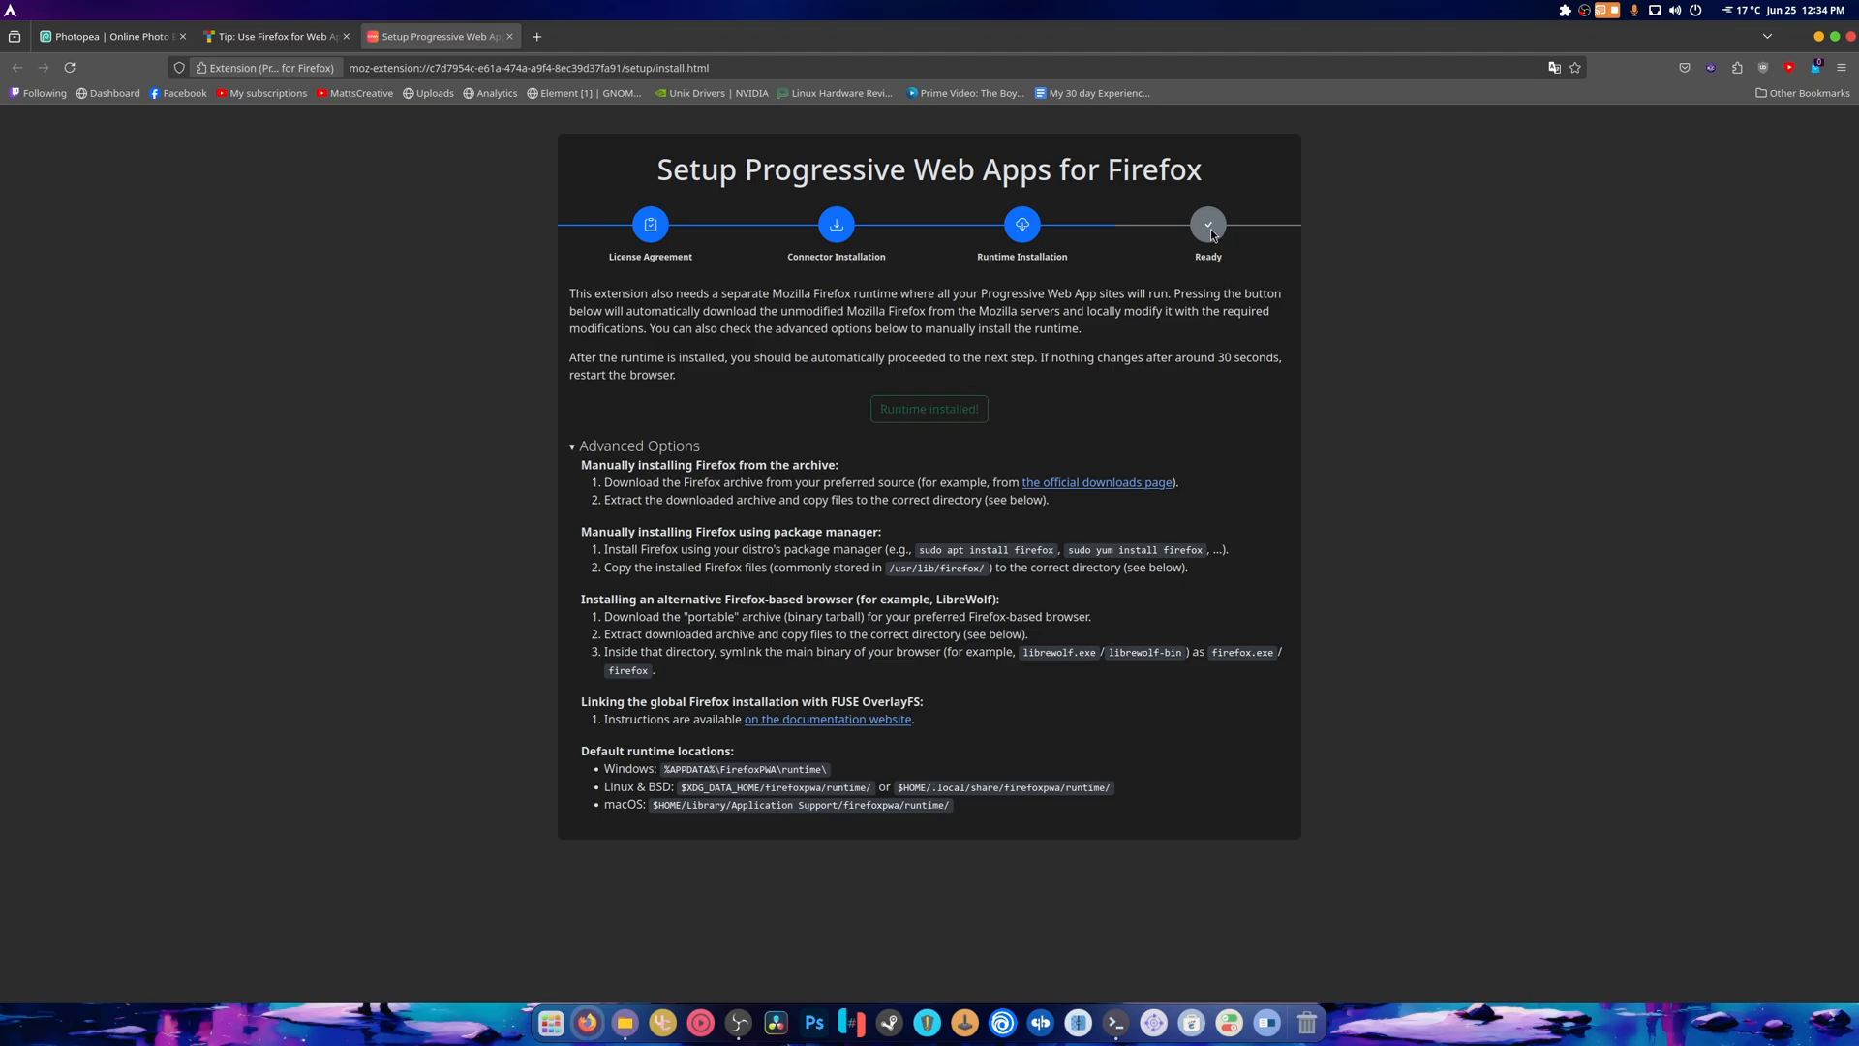
pyautogui.moveTo(1248, 507)
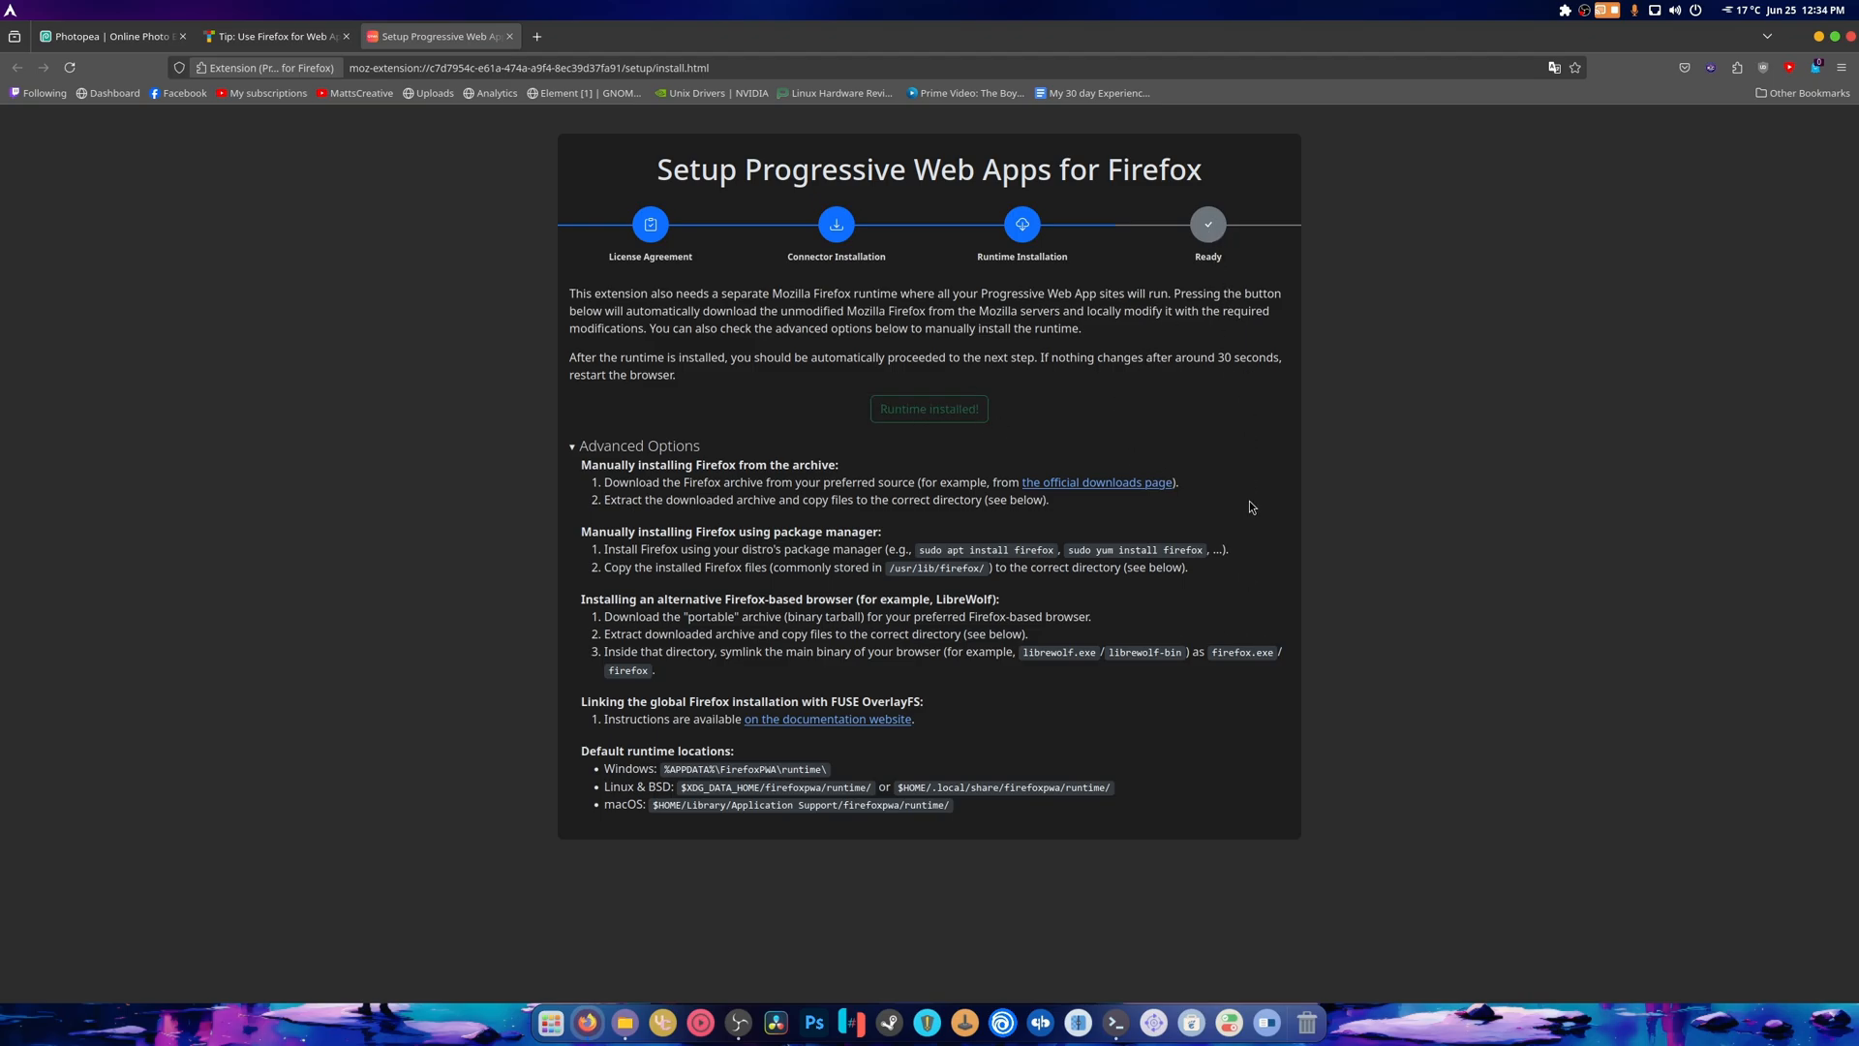
pyautogui.moveTo(759, 433)
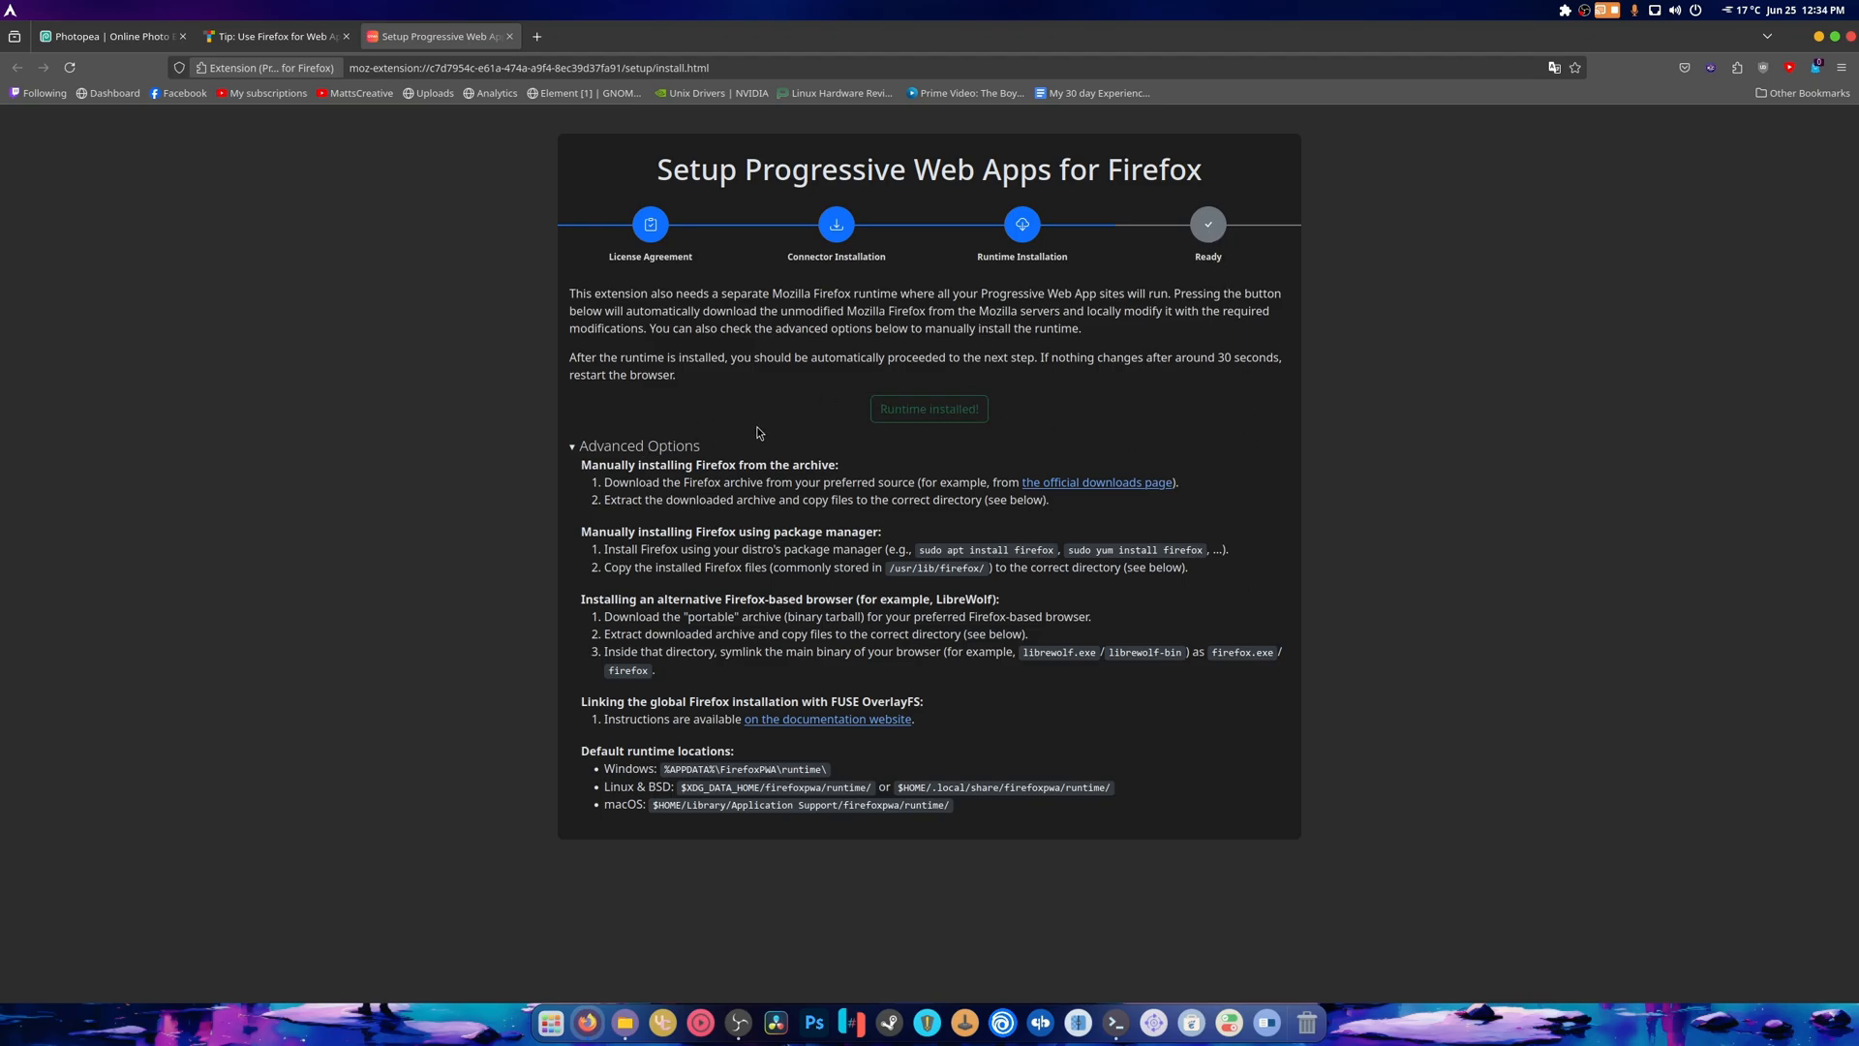
pyautogui.click(929, 408)
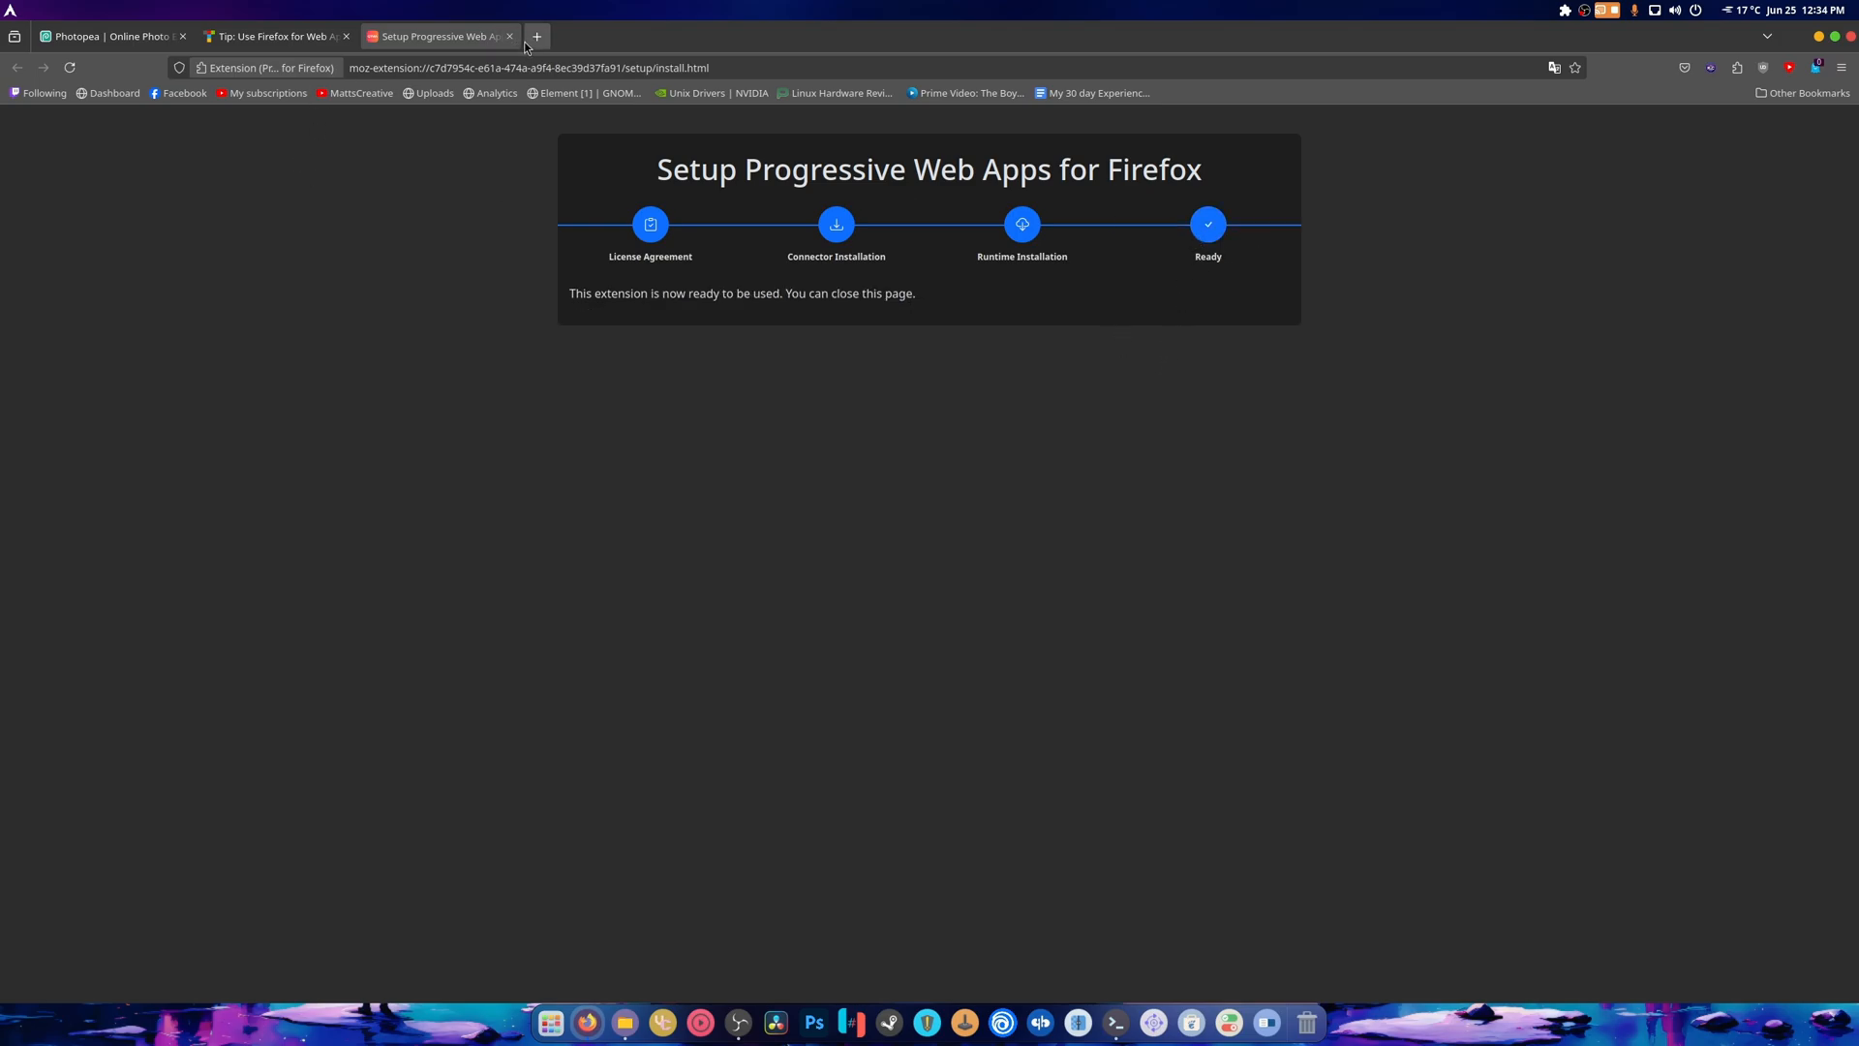
pyautogui.click(106, 36)
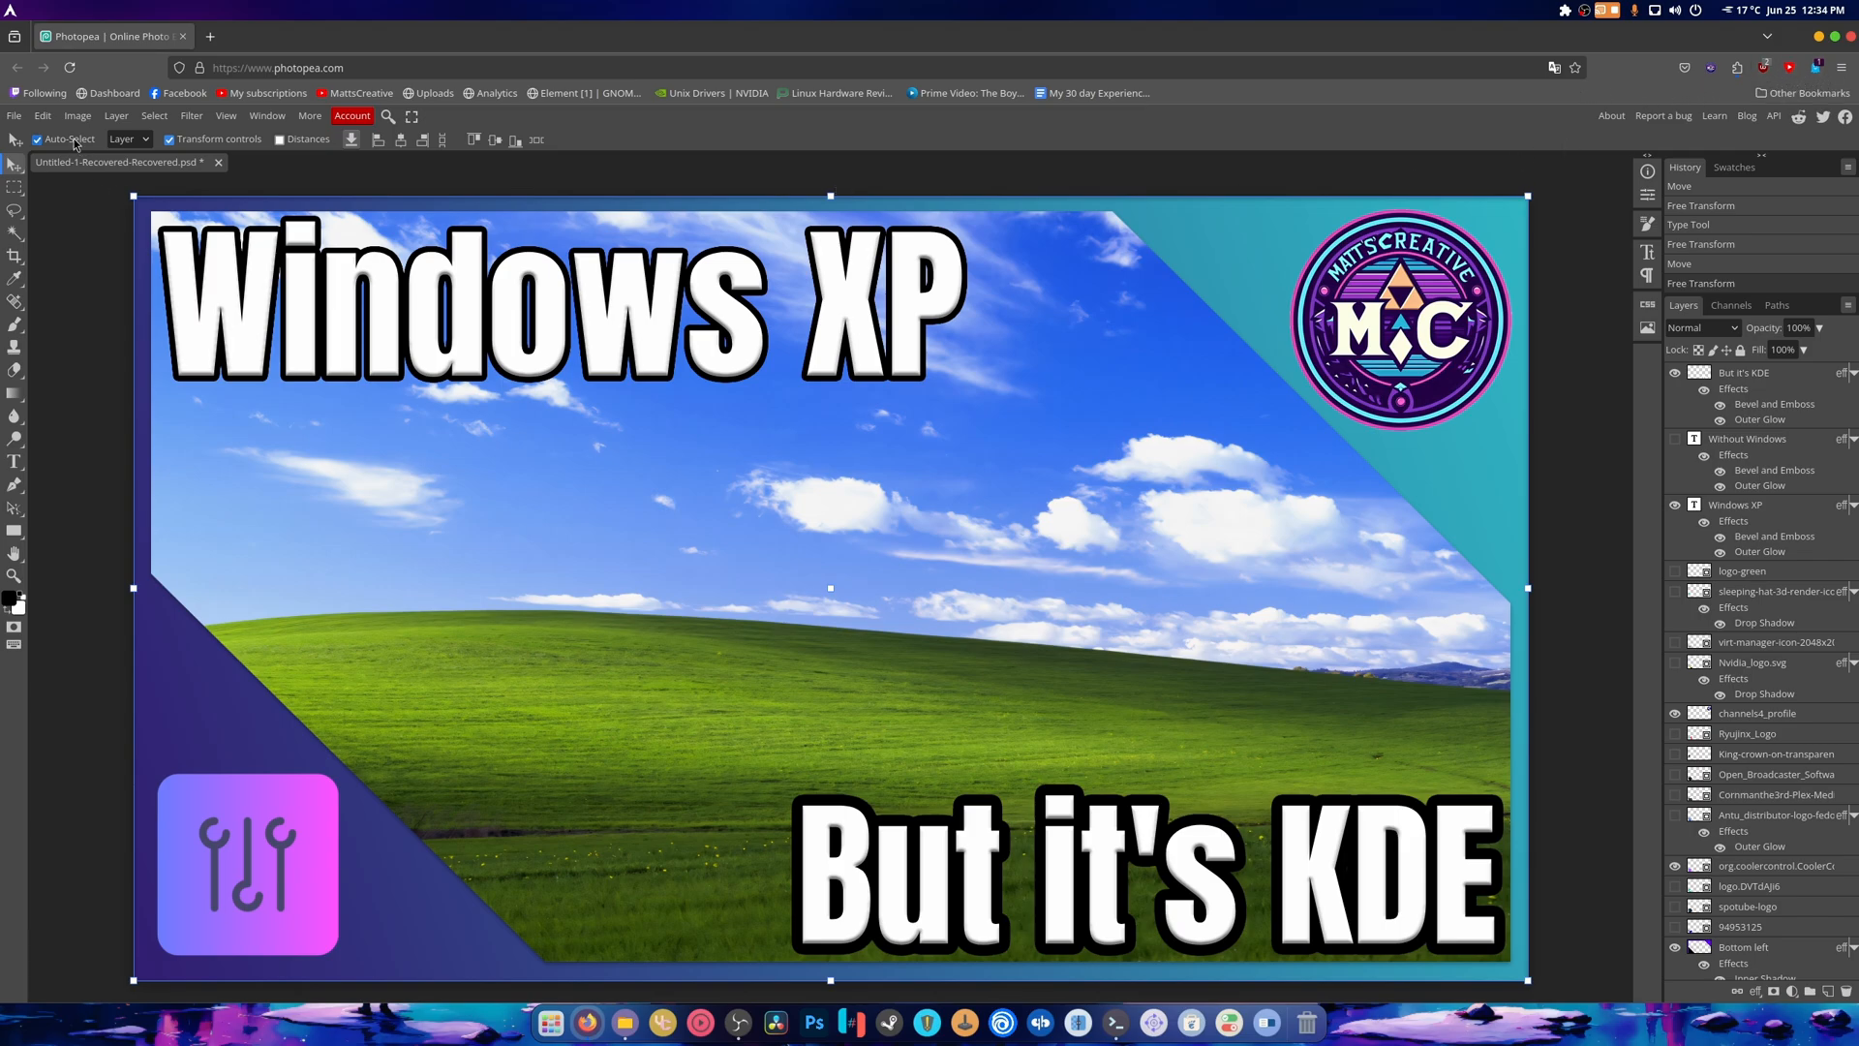
# Reload Photopea and leave the page, discarding the unsaved Windows XP thumbnail
pyautogui.click(276, 67)
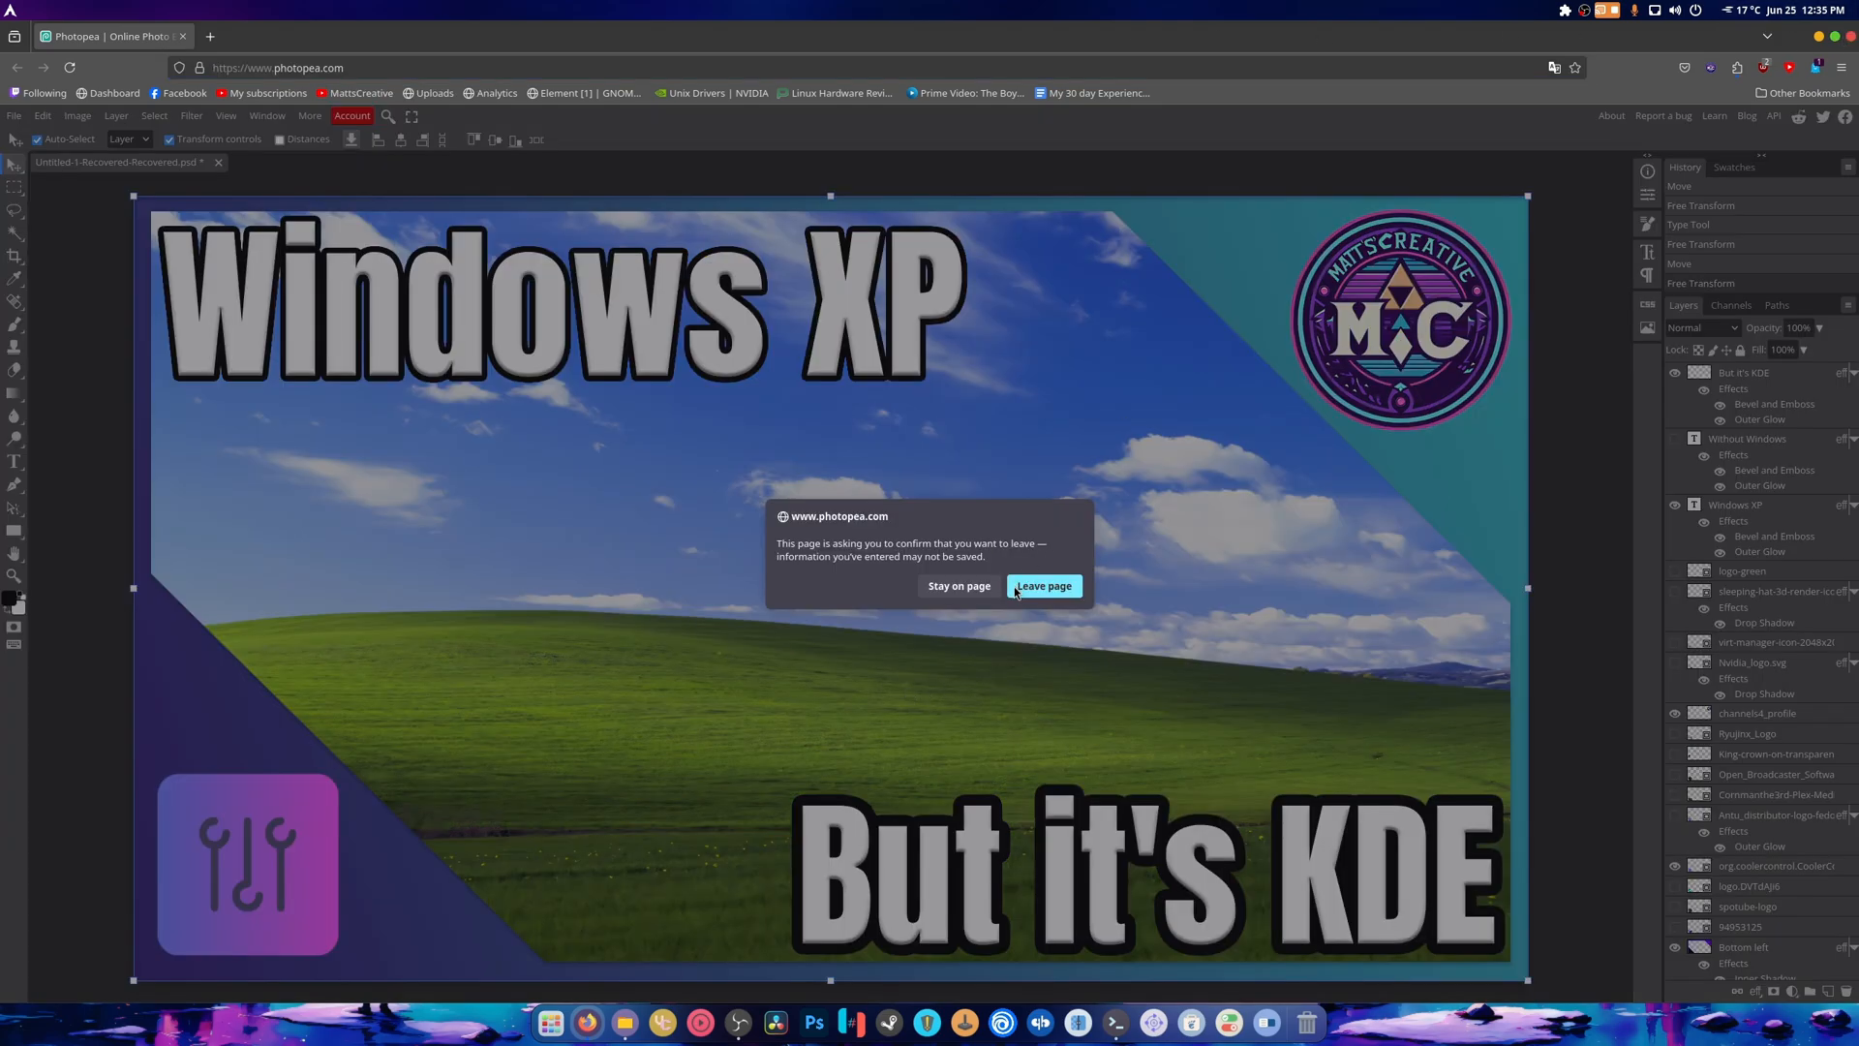
pyautogui.click(1041, 585)
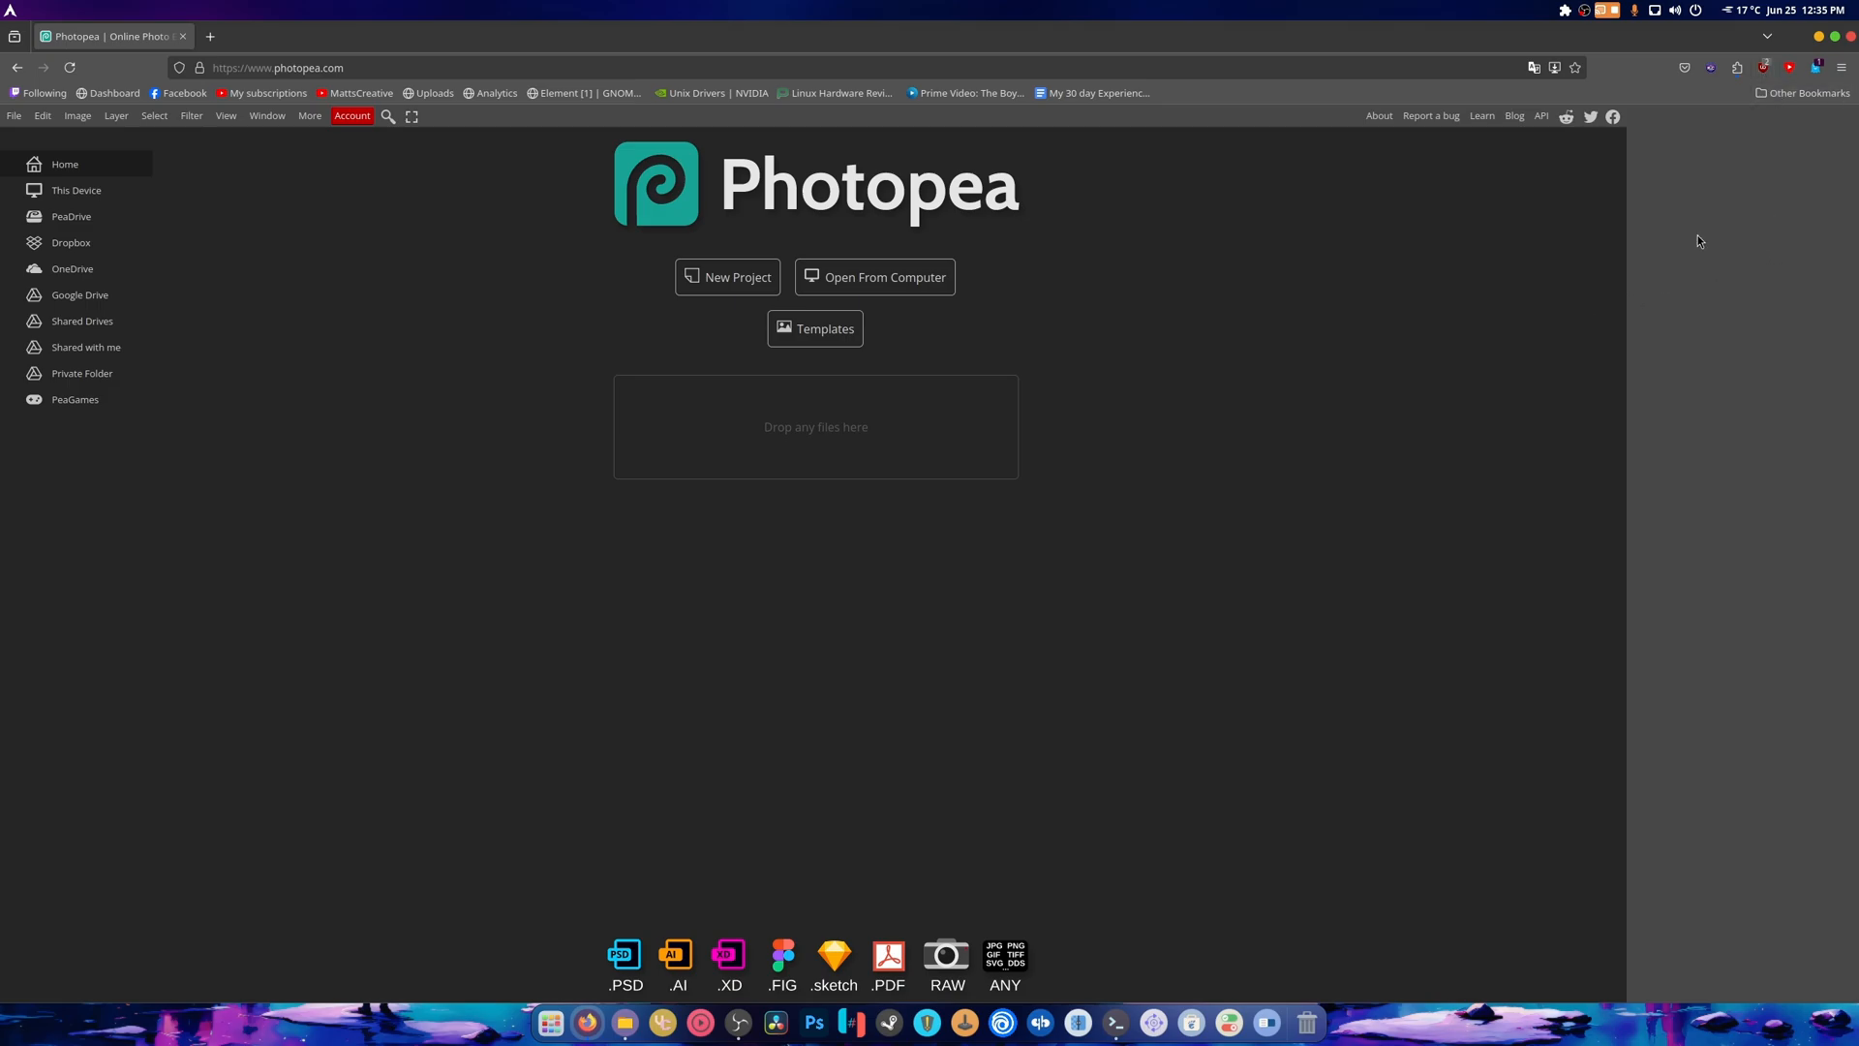
pyautogui.click(1728, 68)
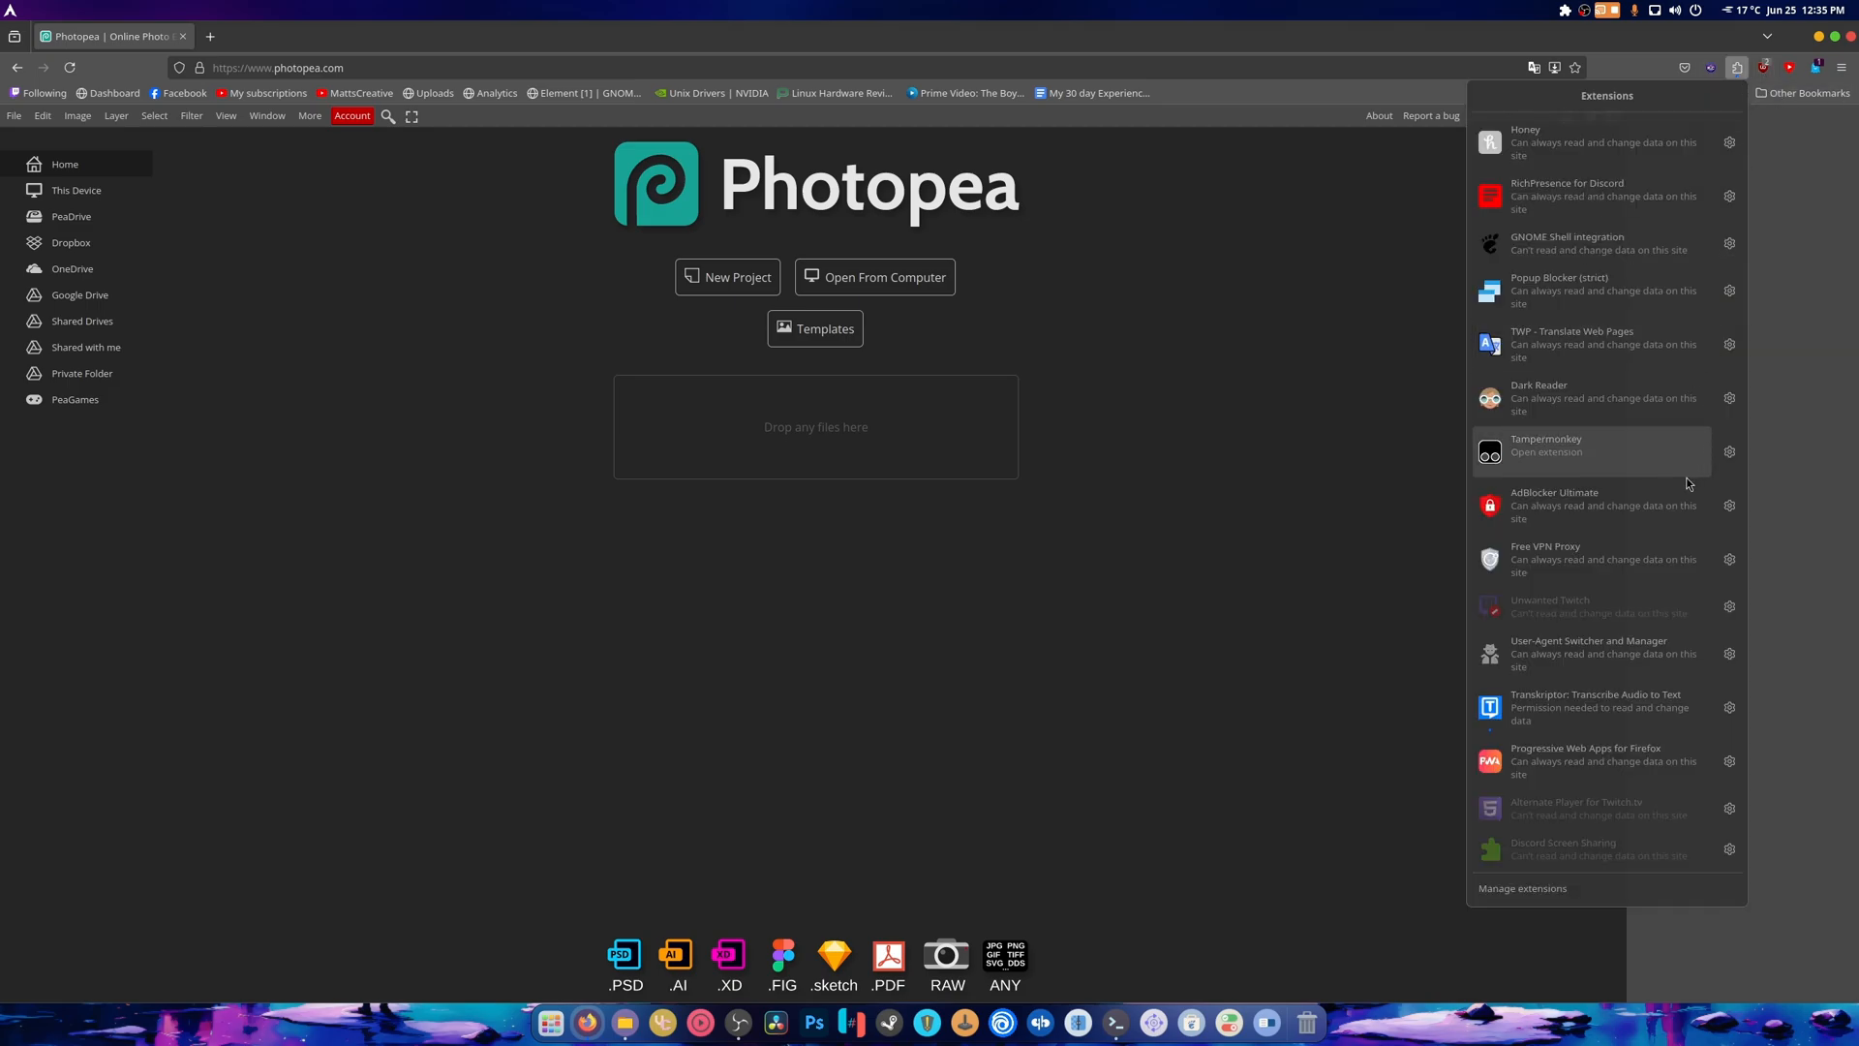
pyautogui.moveTo(1695, 606)
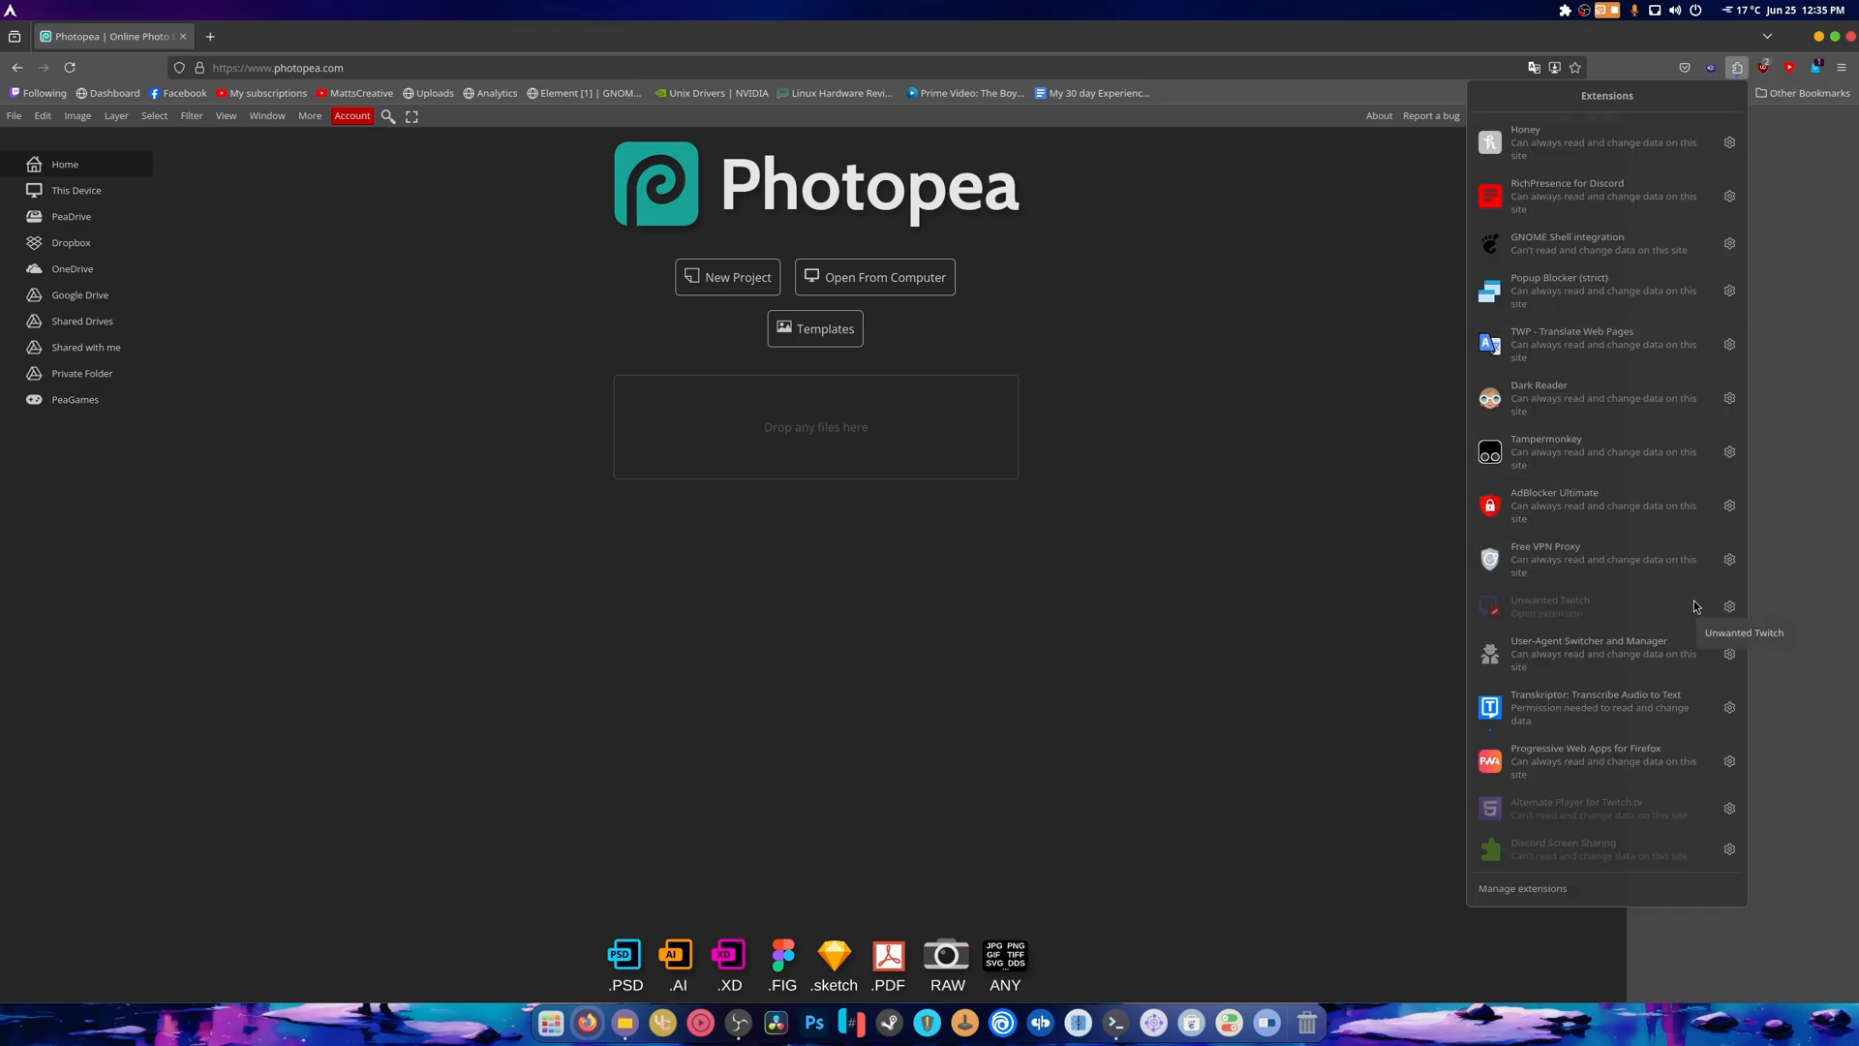
pyautogui.moveTo(1627, 682)
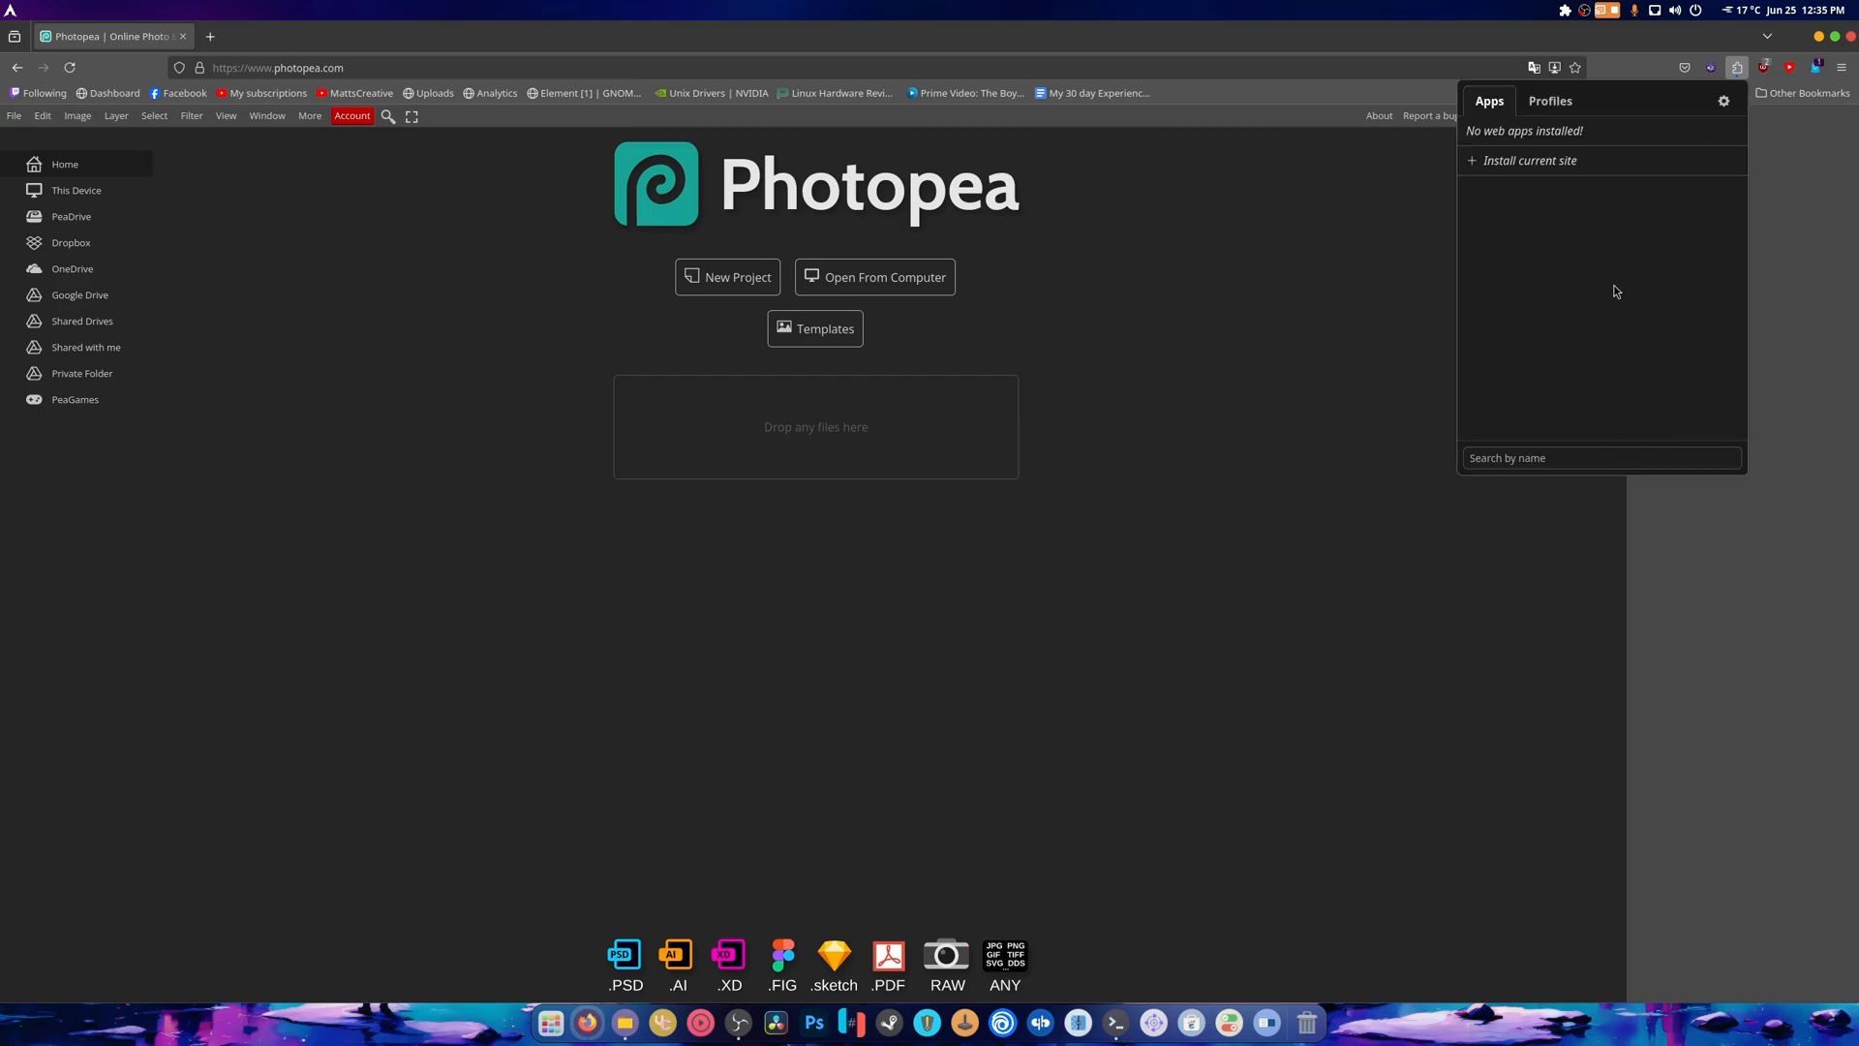
pyautogui.click(1530, 159)
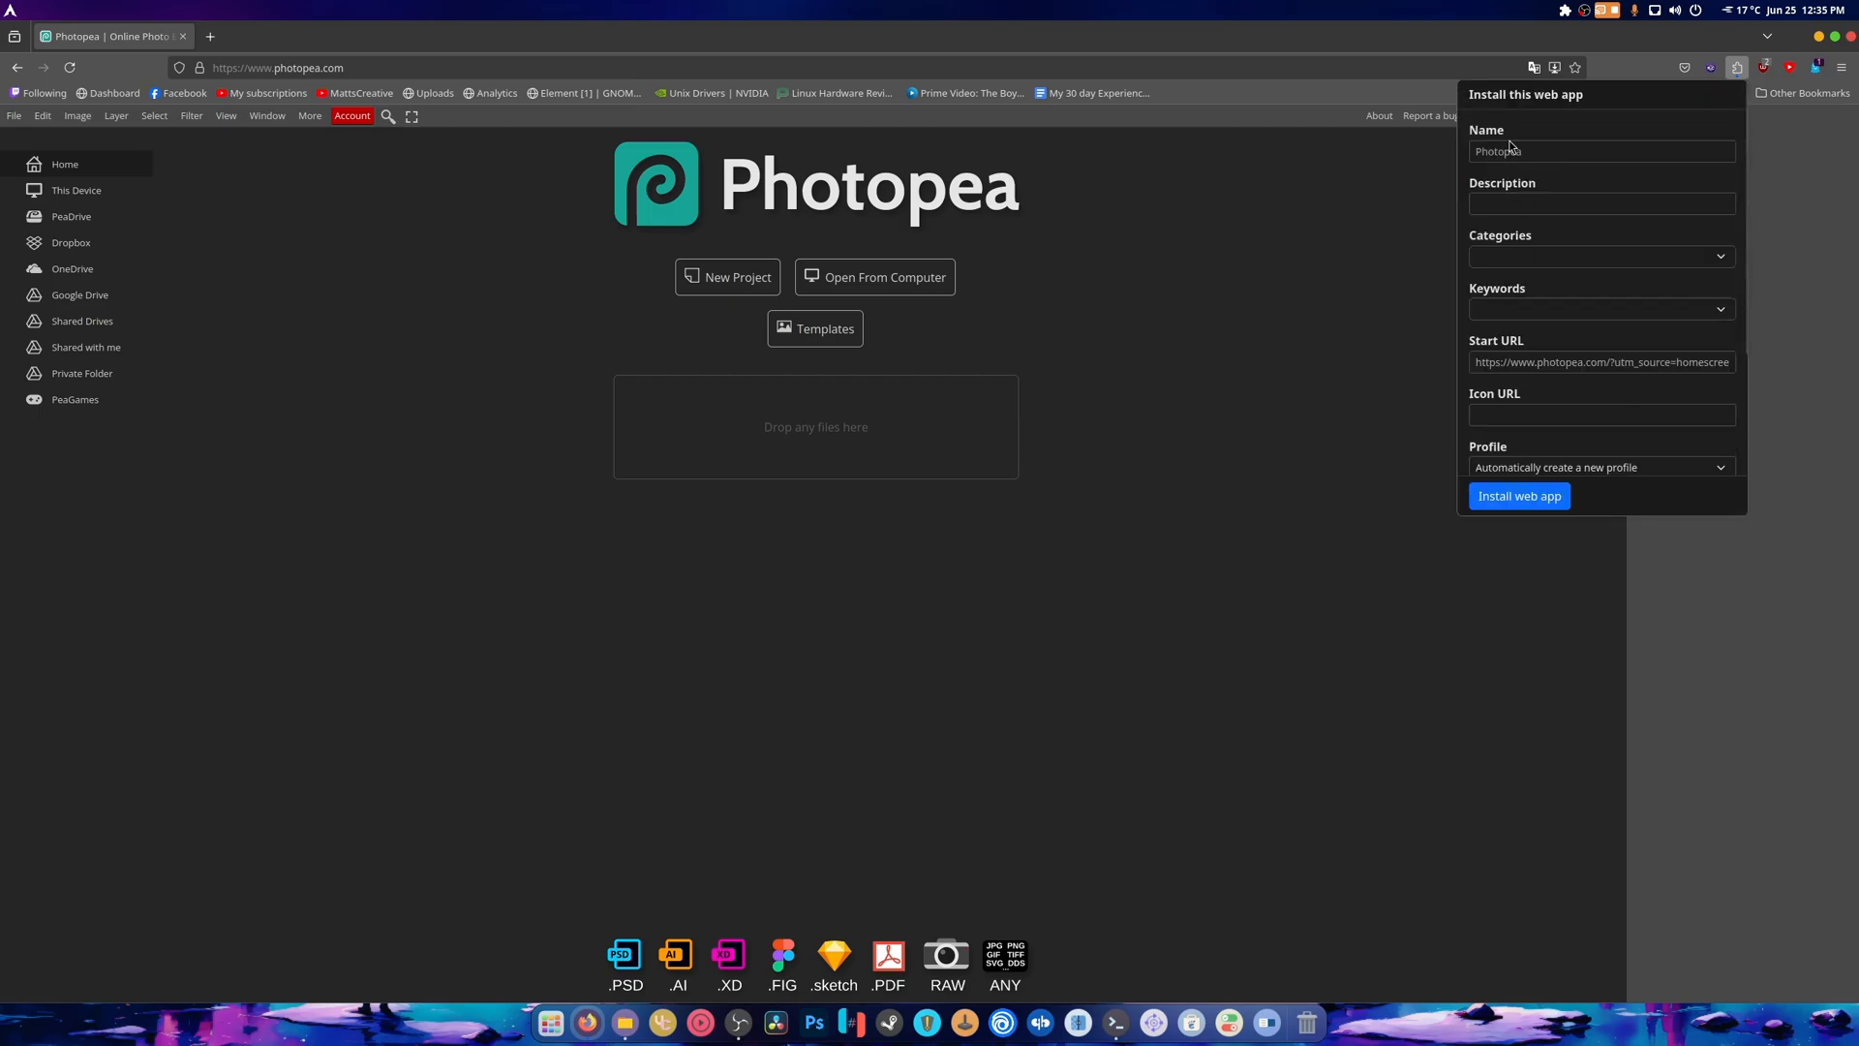
pyautogui.click(1601, 203)
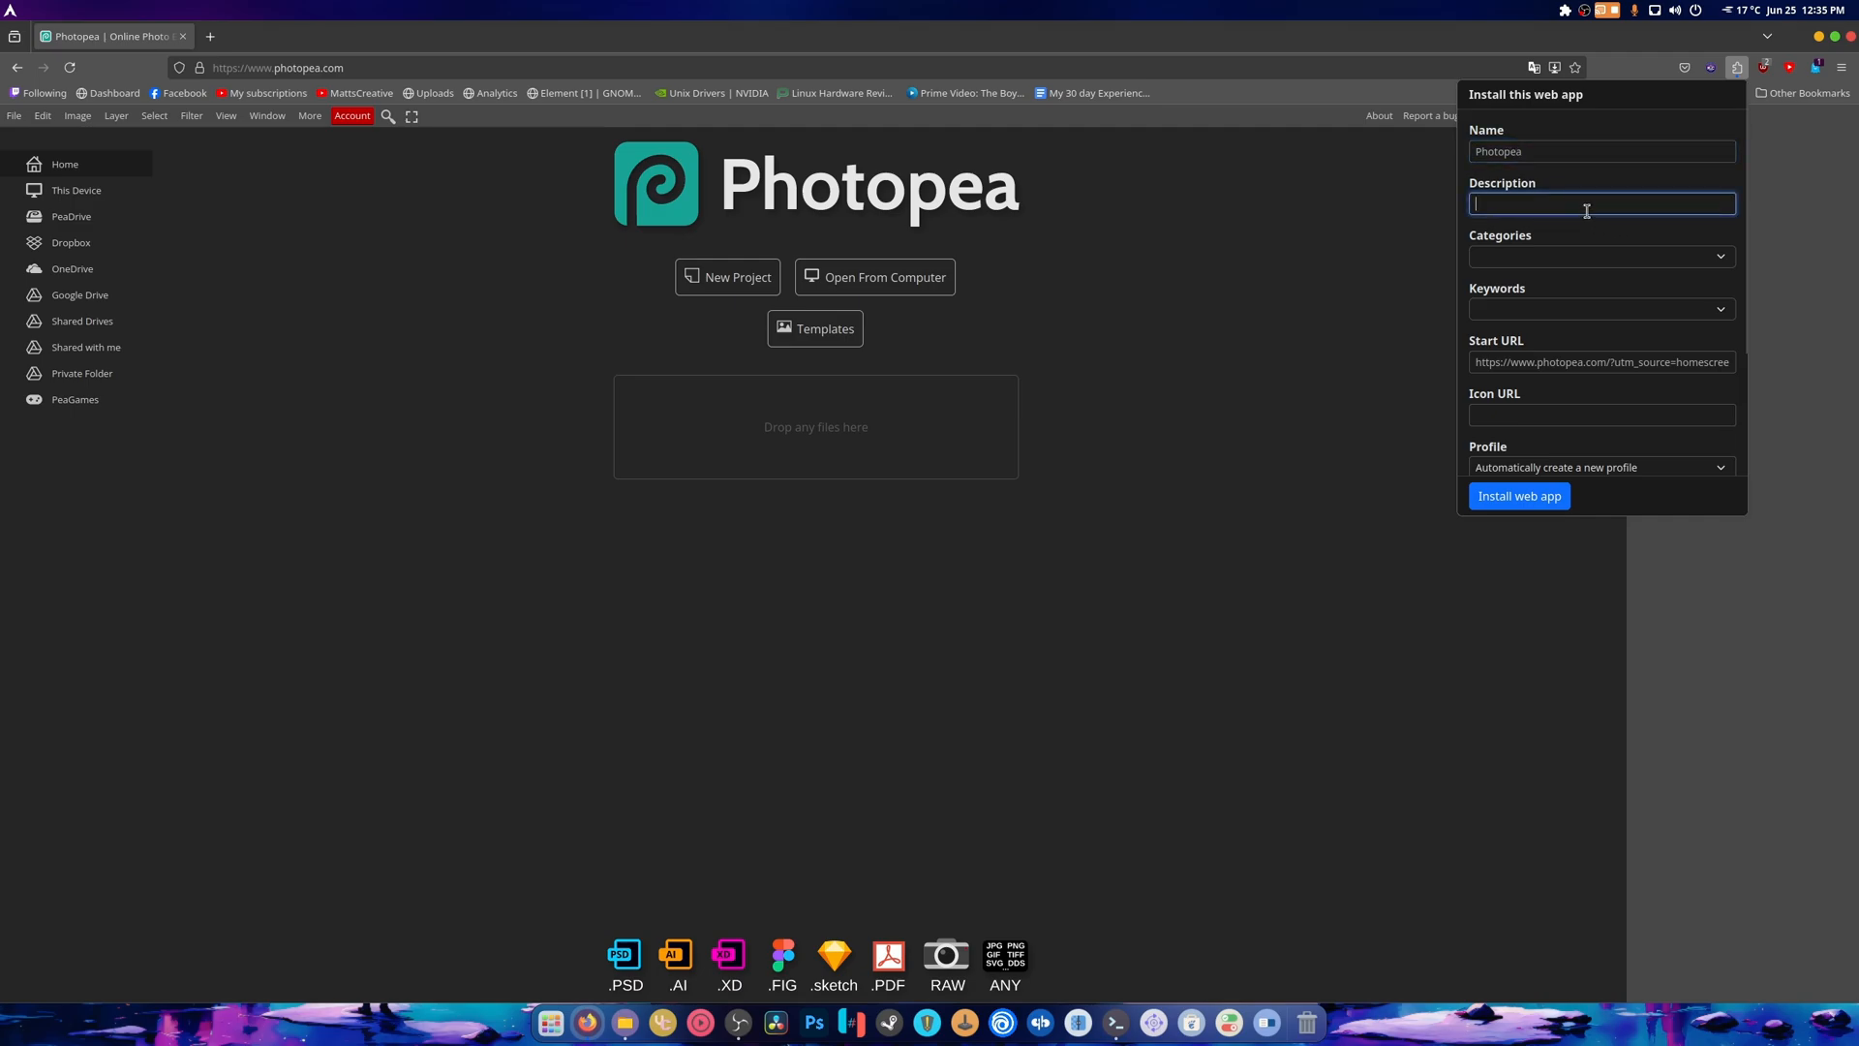
pyautogui.write('Photoshop')
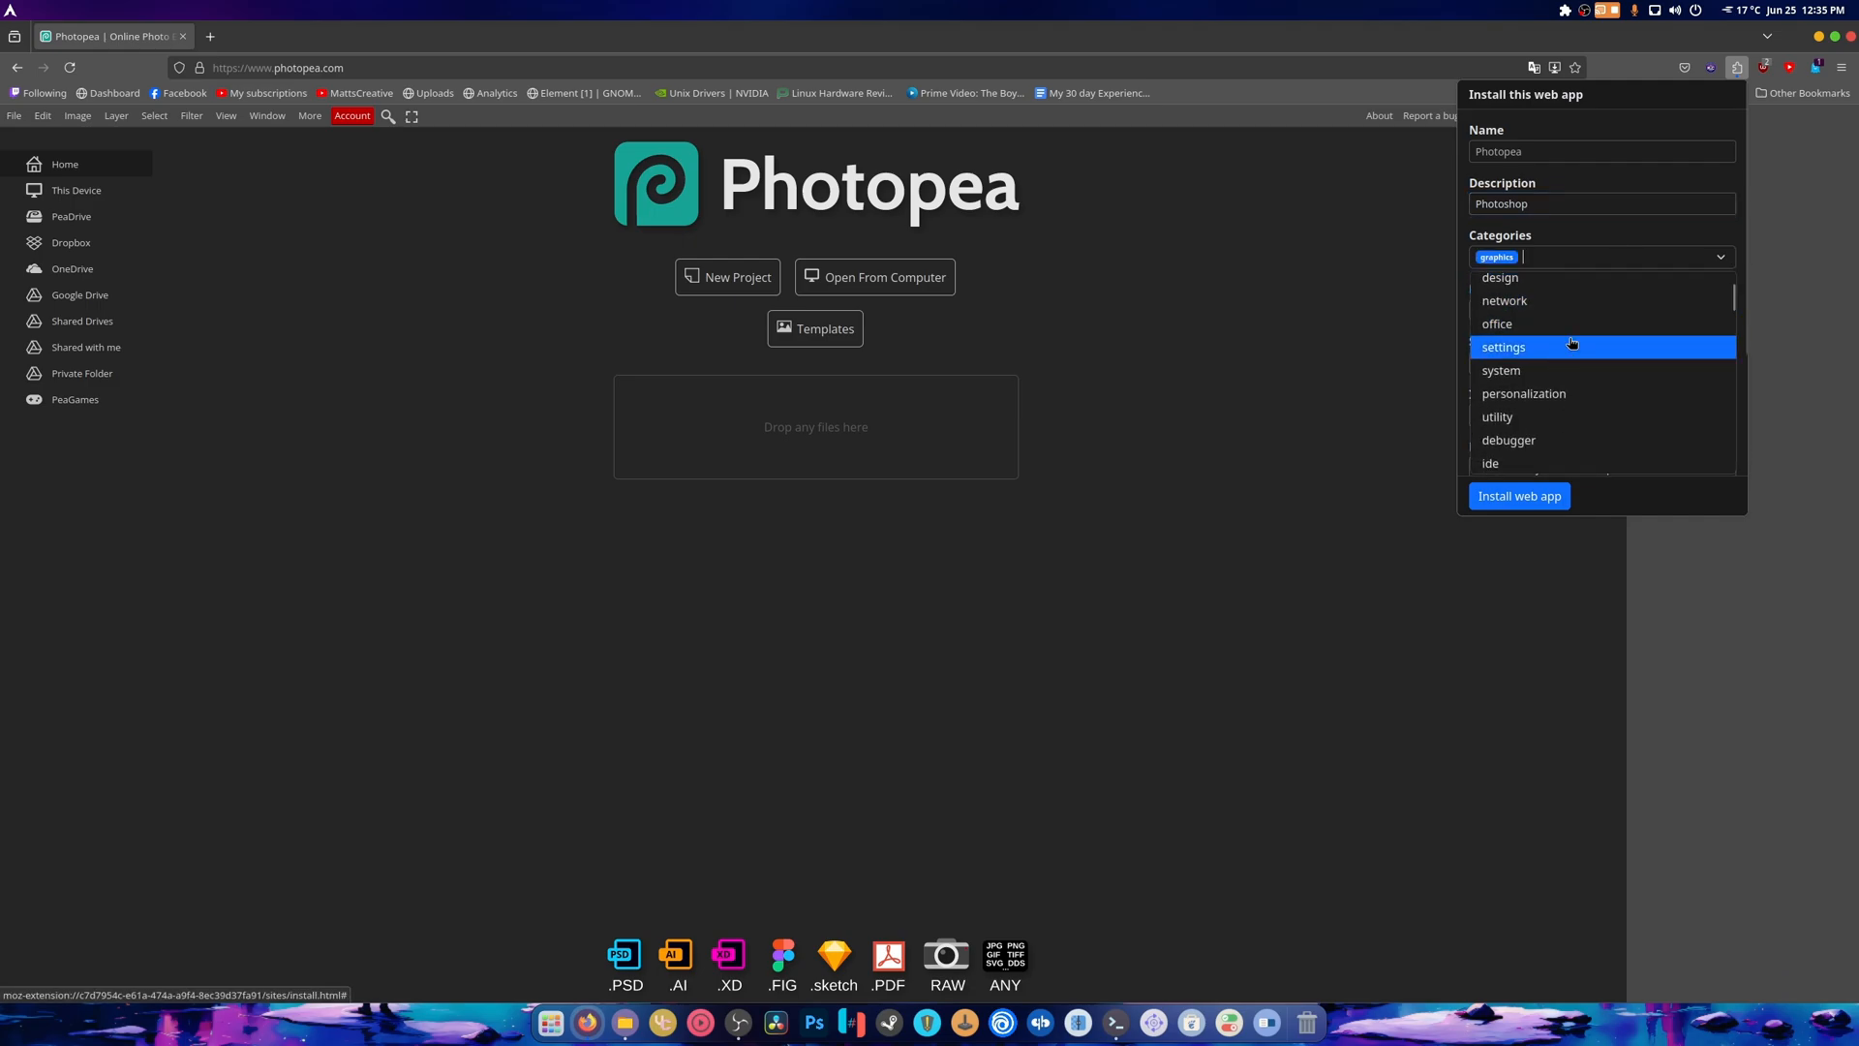
pyautogui.click(1499, 277)
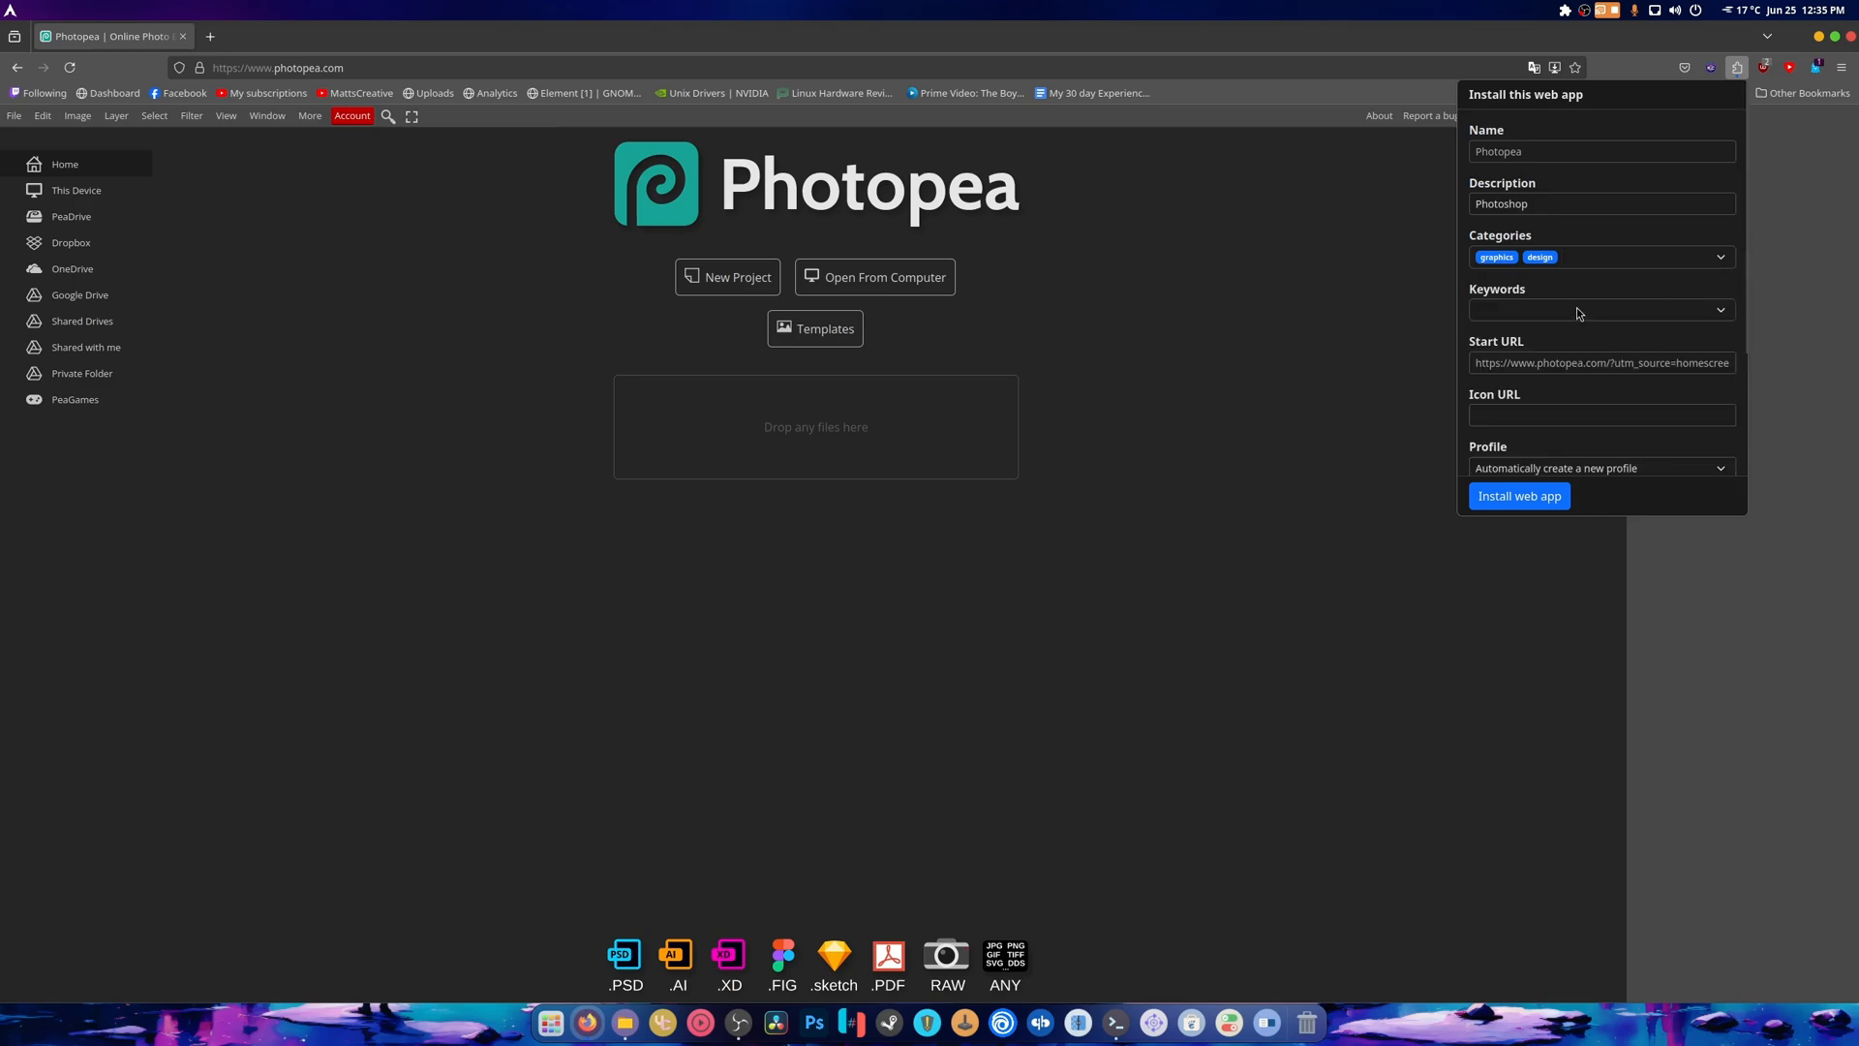
pyautogui.moveTo(1585, 316)
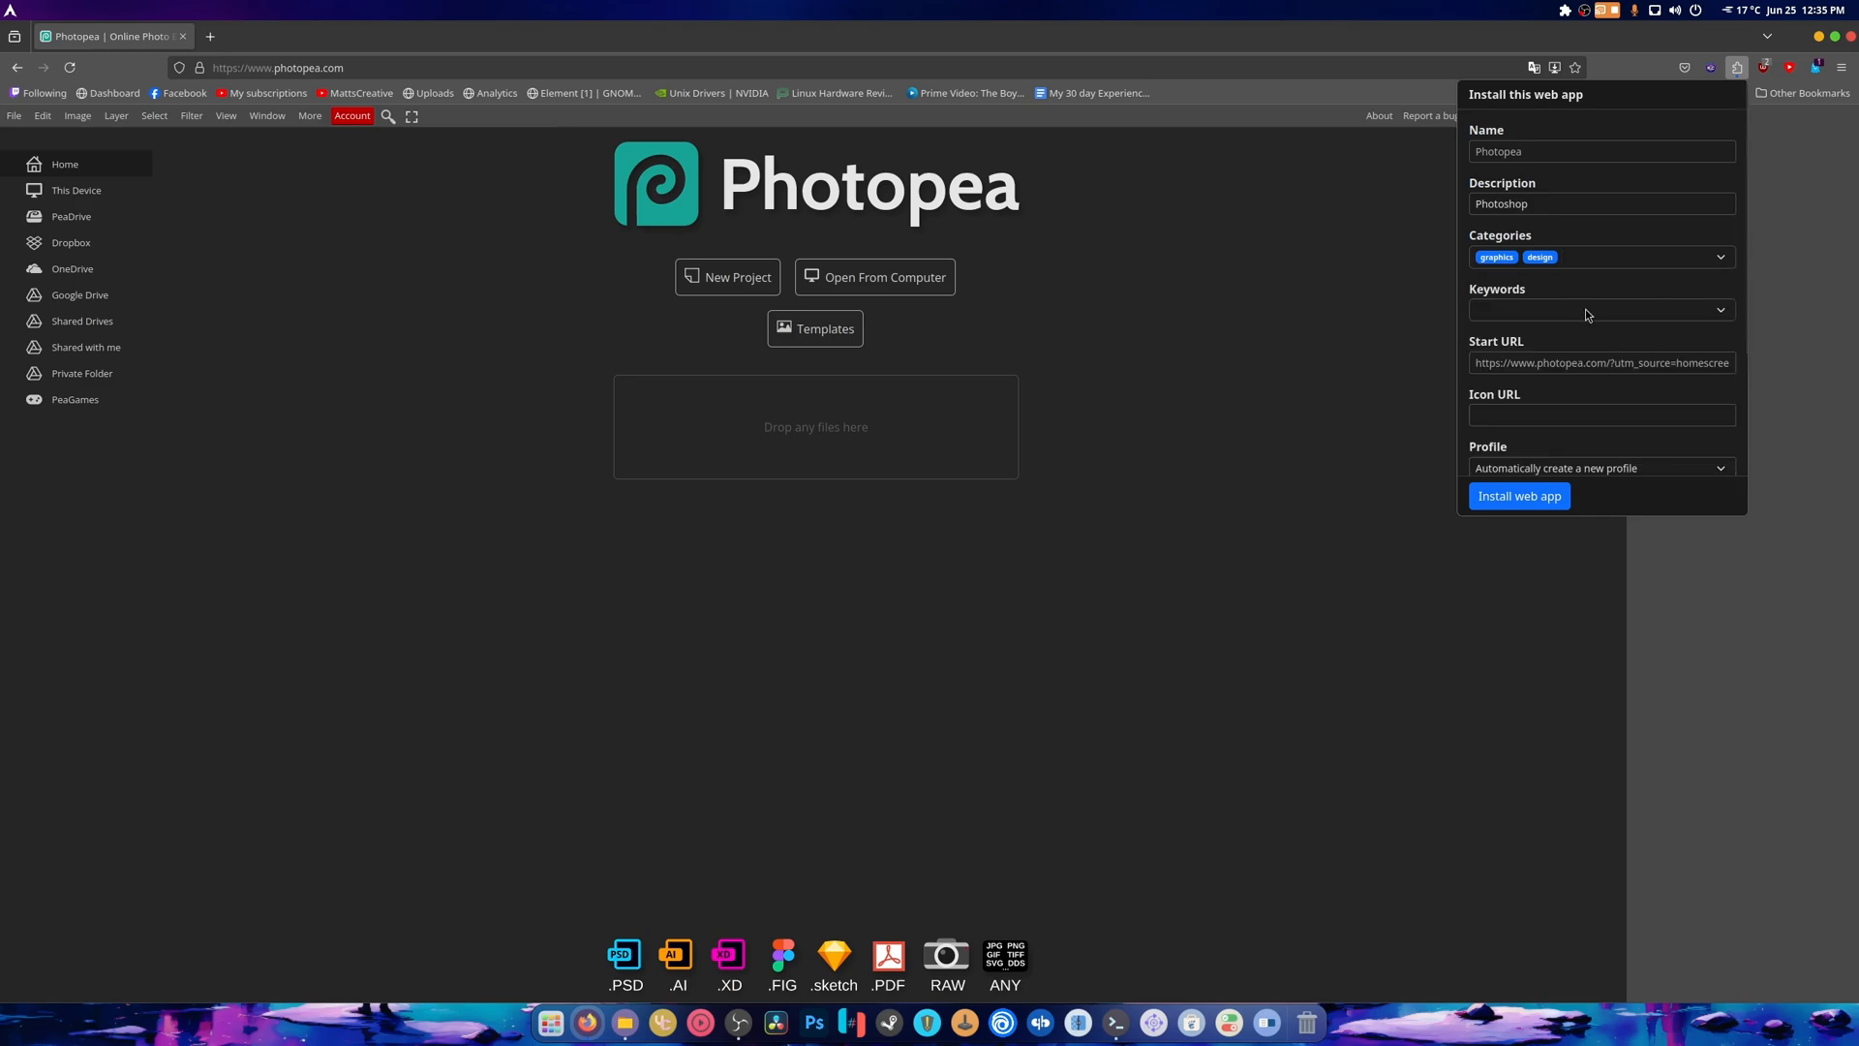
pyautogui.scroll(-3)
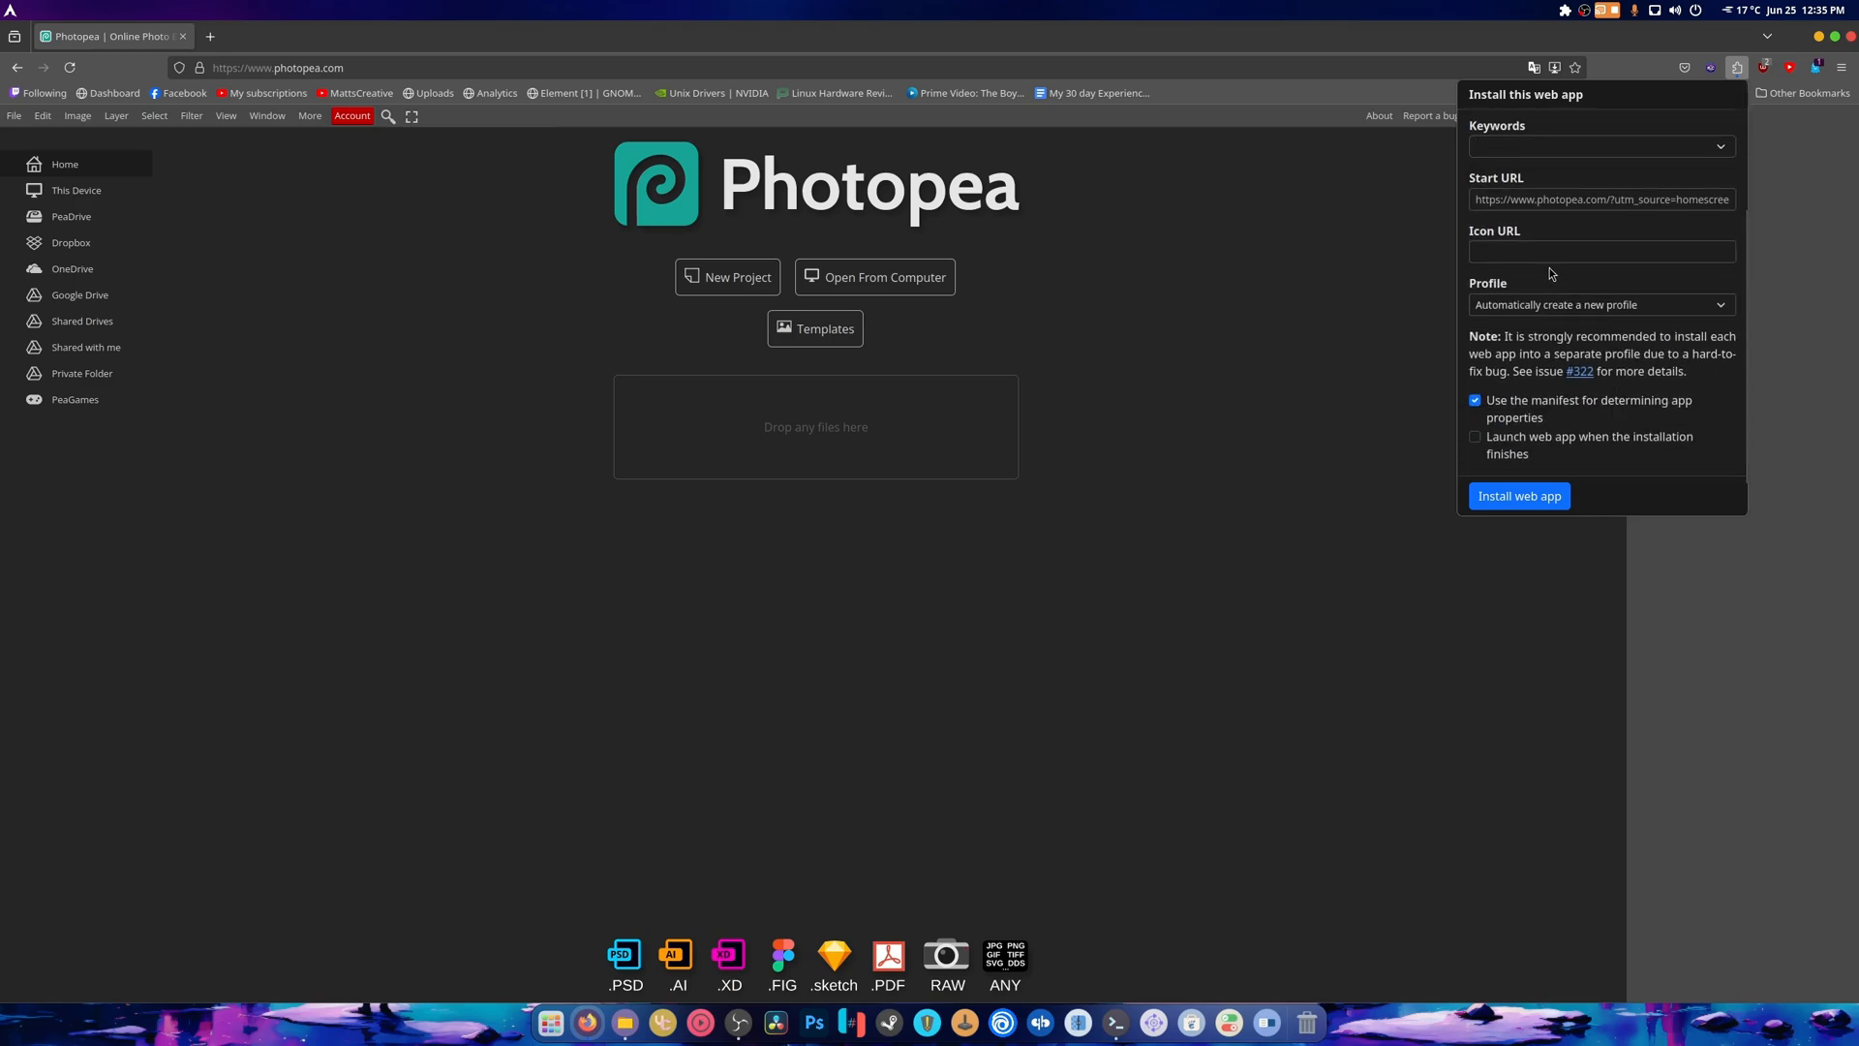
pyautogui.rightClick(656, 184)
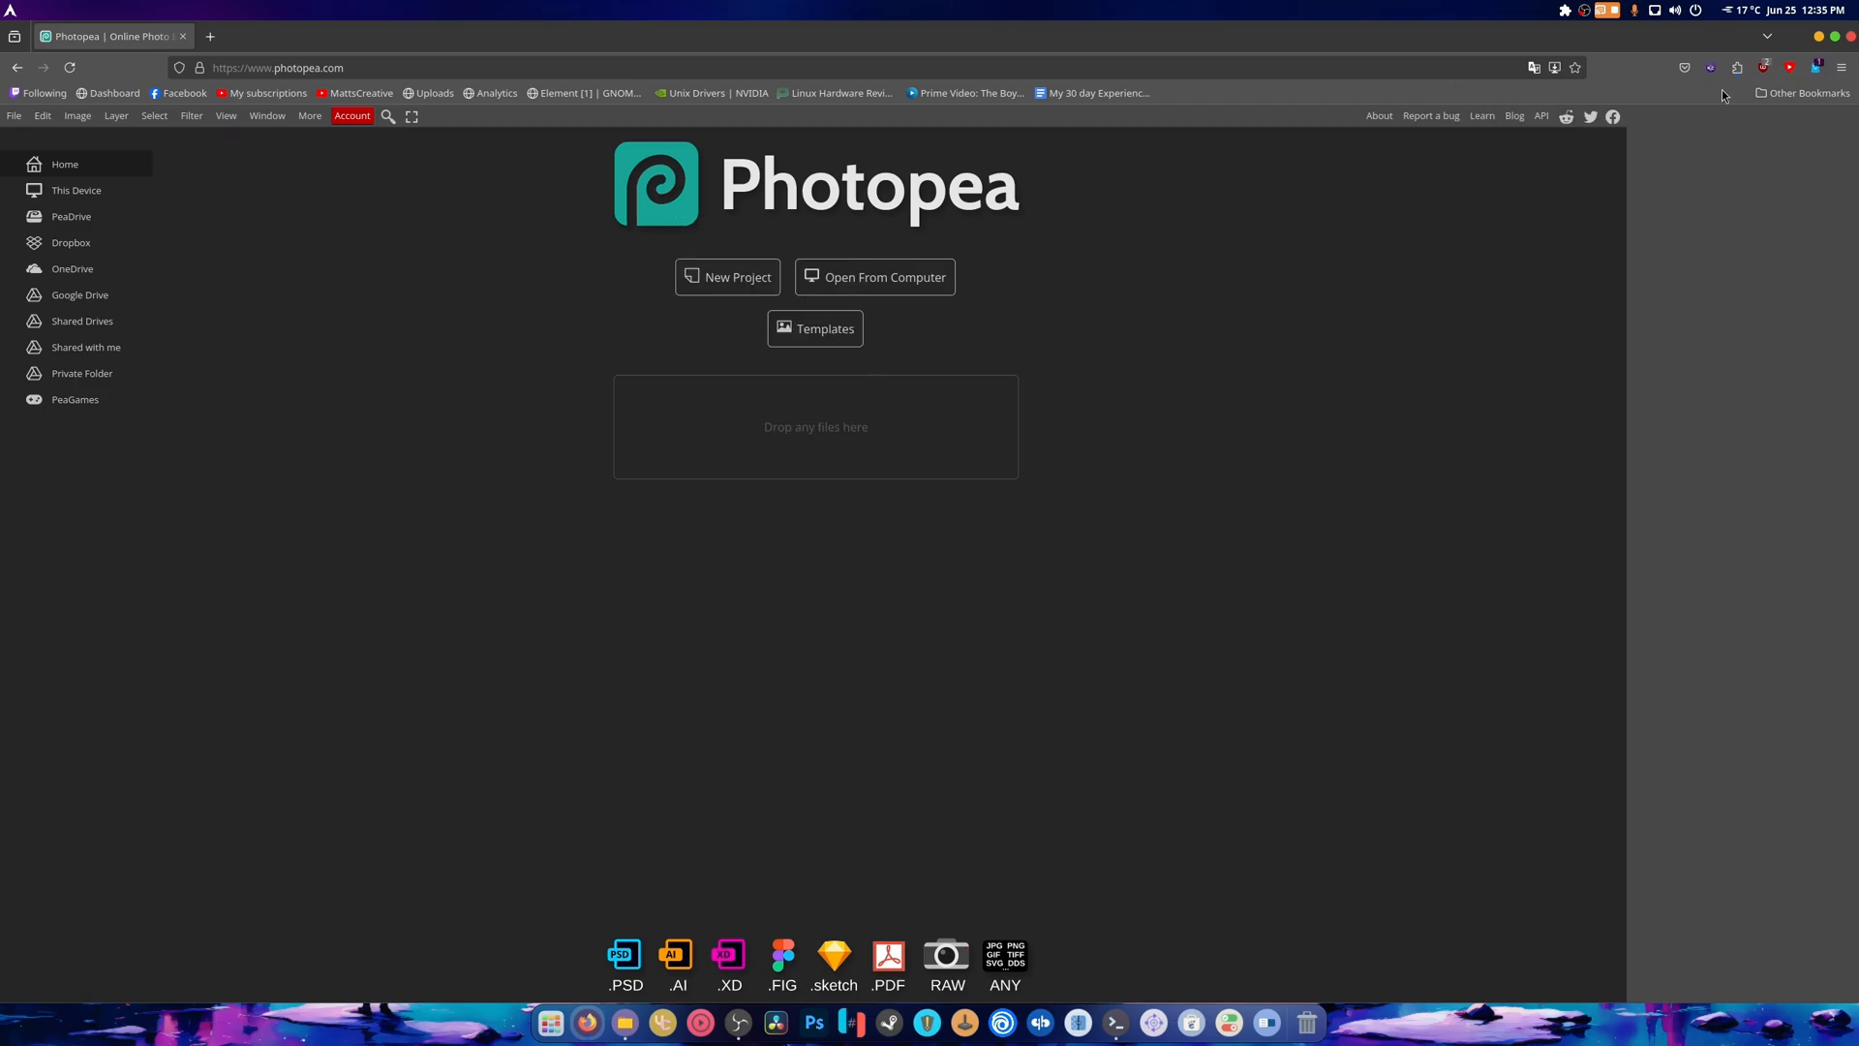
# Open the Progressive Web Apps installer and review Photopea's name and description fields
pyautogui.click(1736, 68)
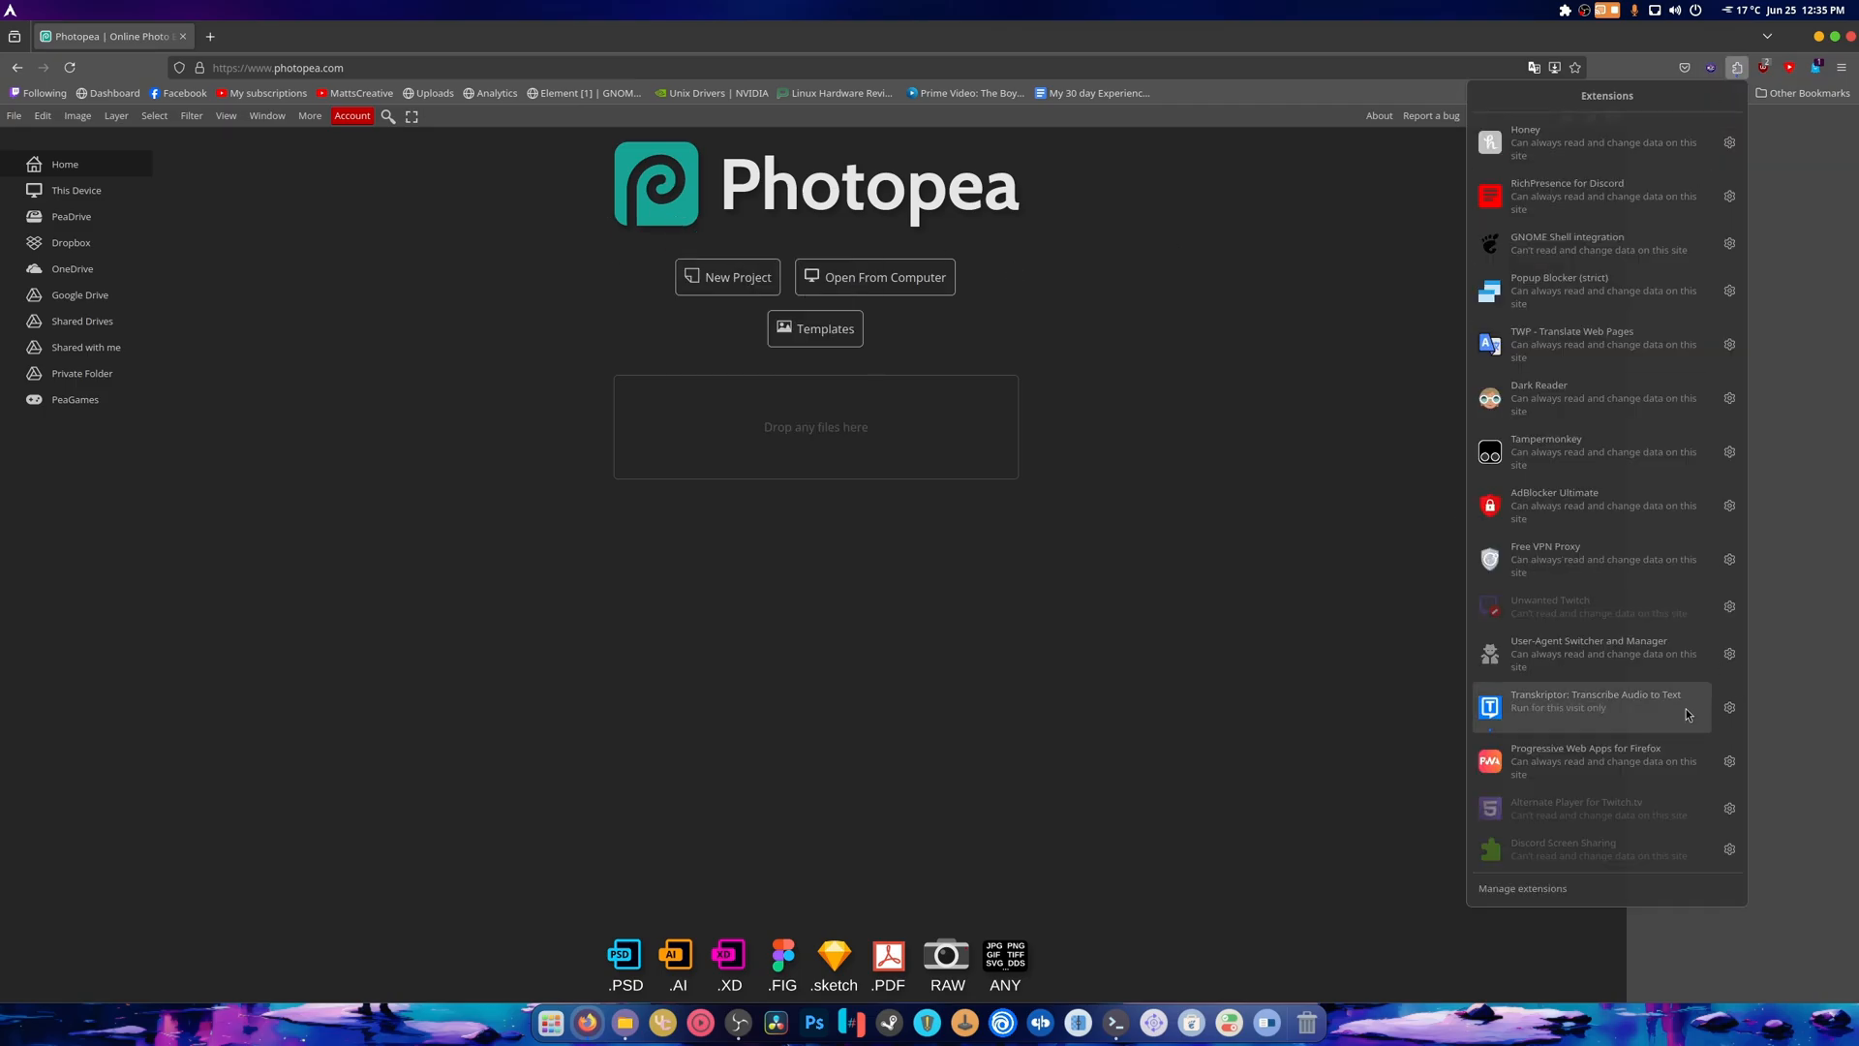
pyautogui.moveTo(1567, 761)
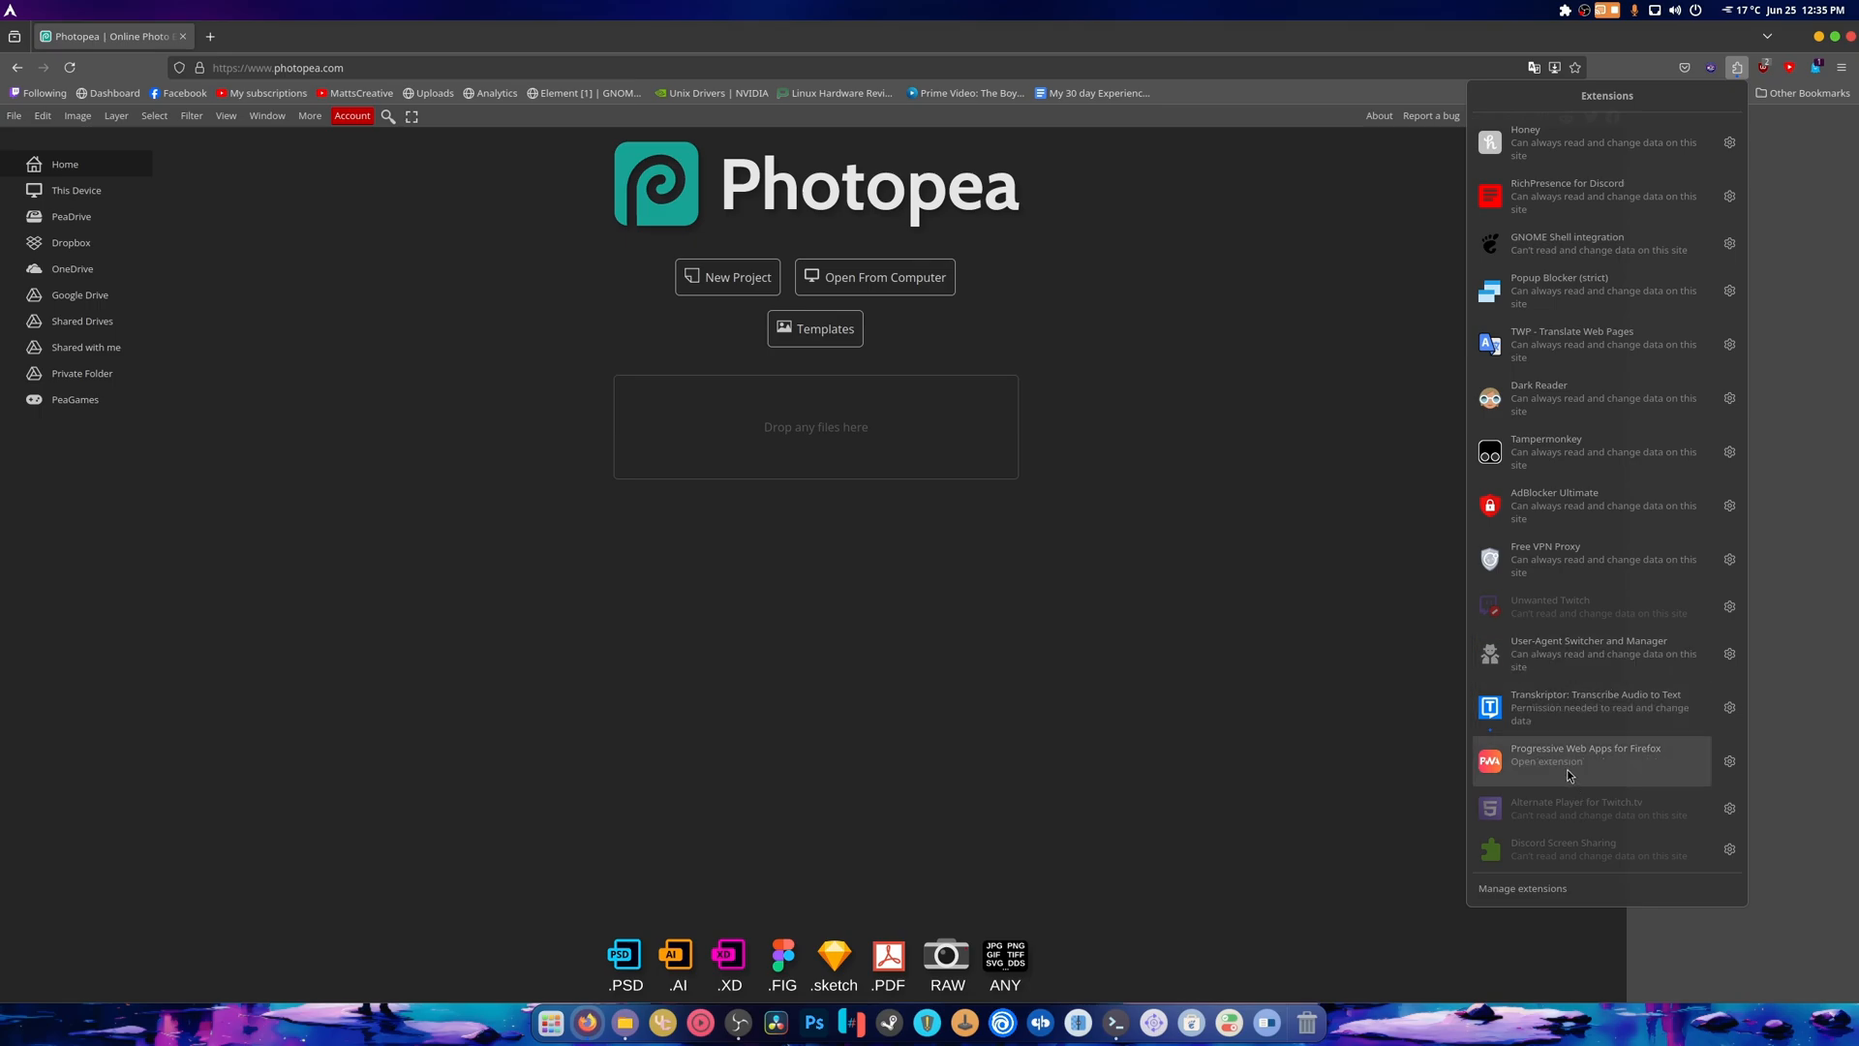
pyautogui.click(1585, 760)
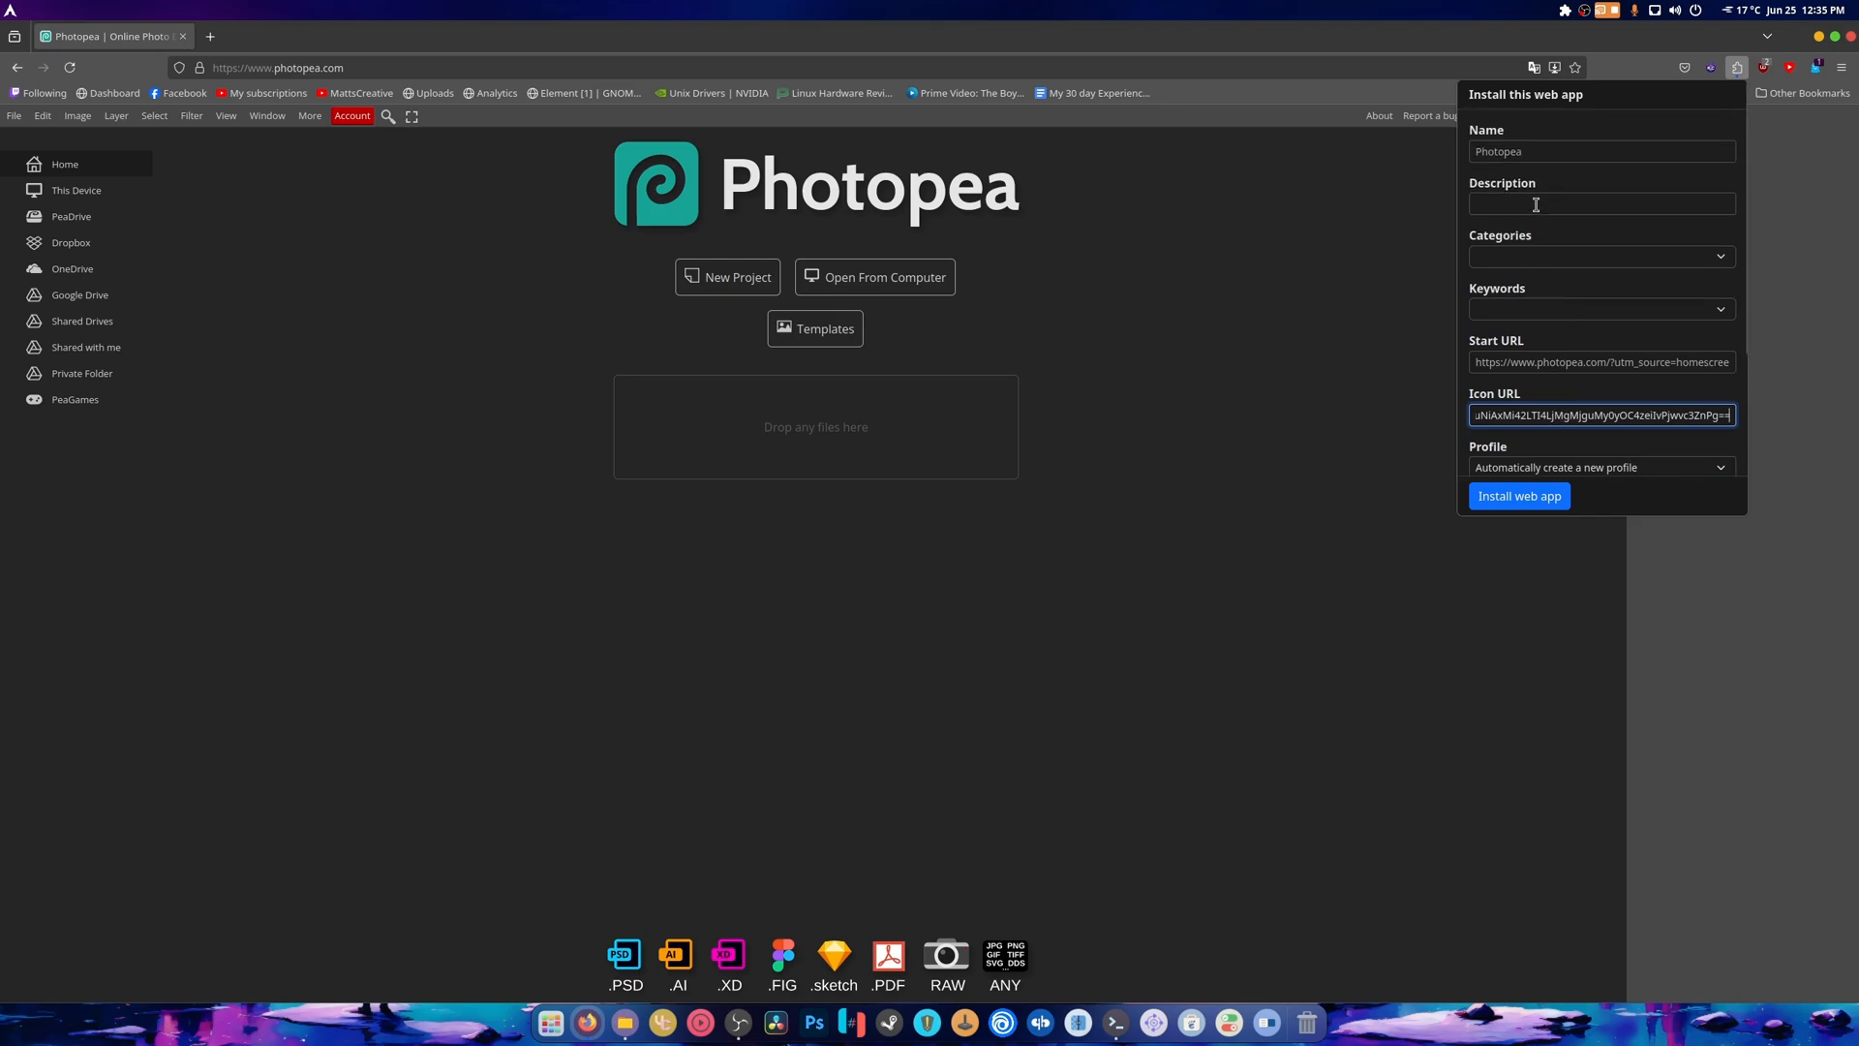
pyautogui.click(1601, 151)
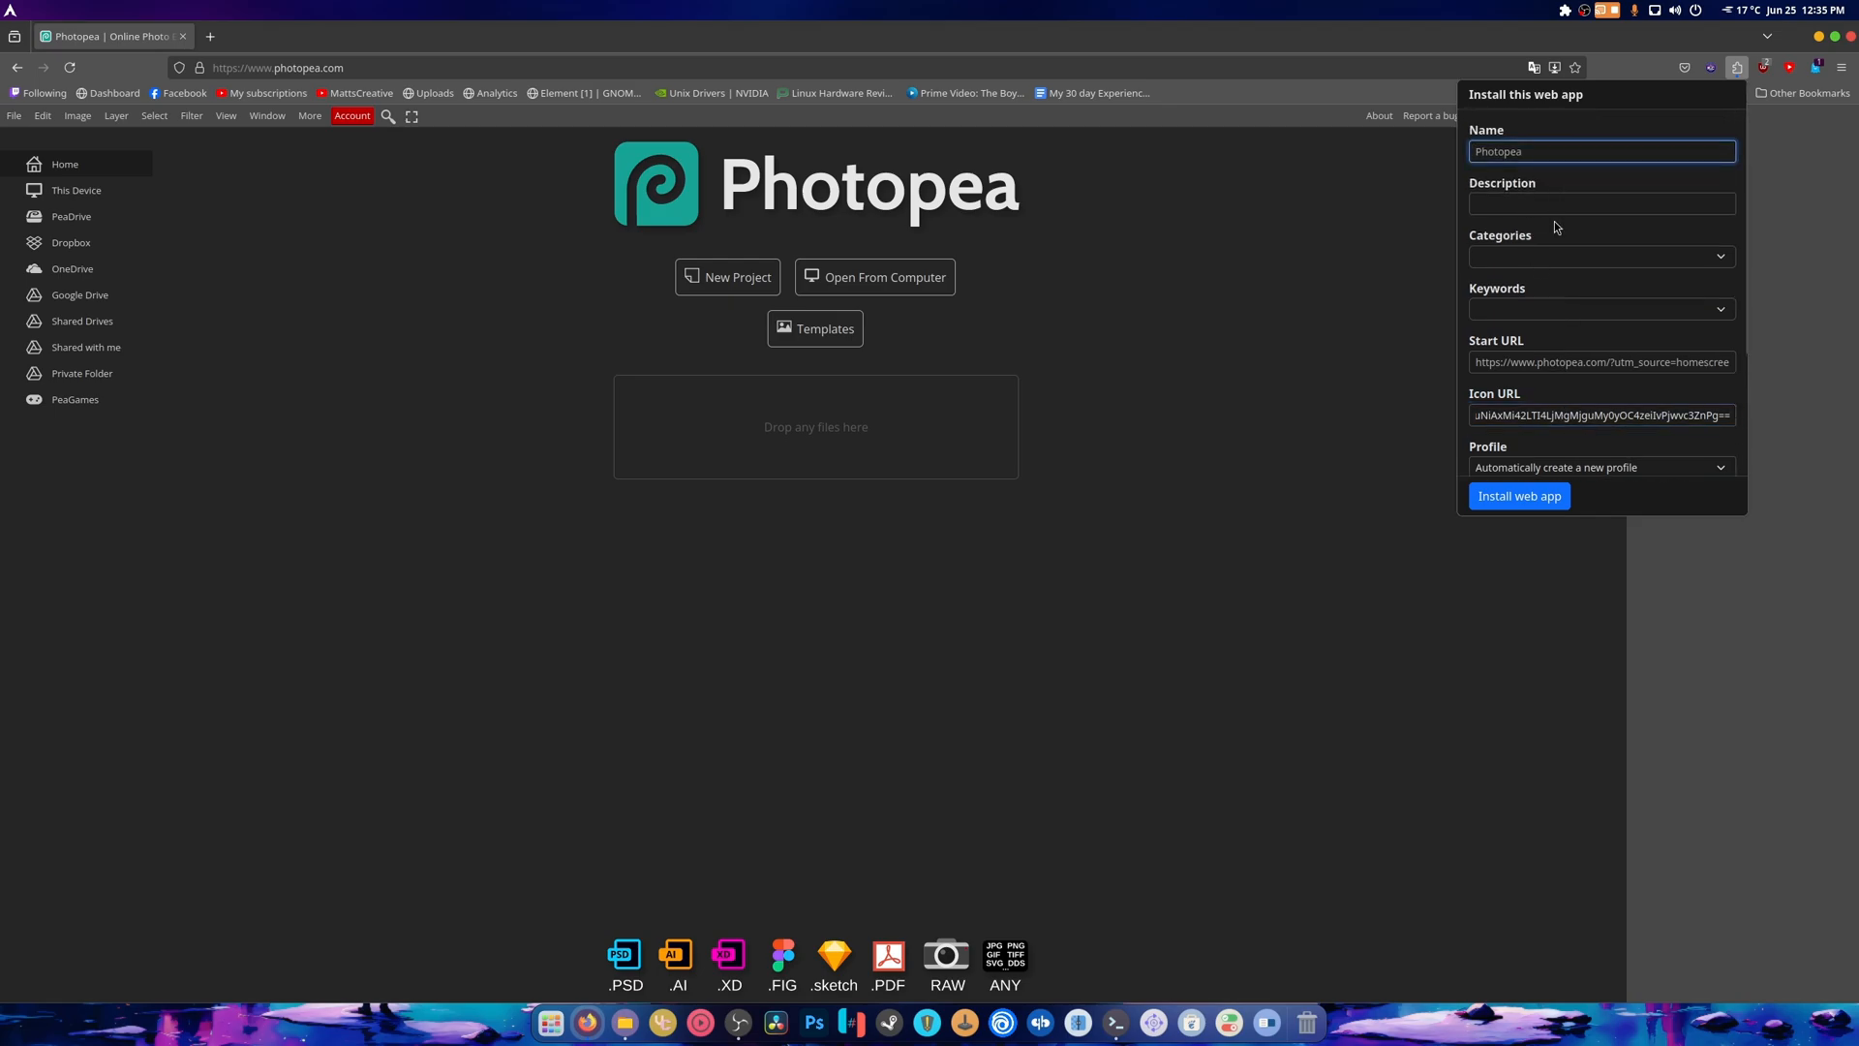
pyautogui.click(1600, 205)
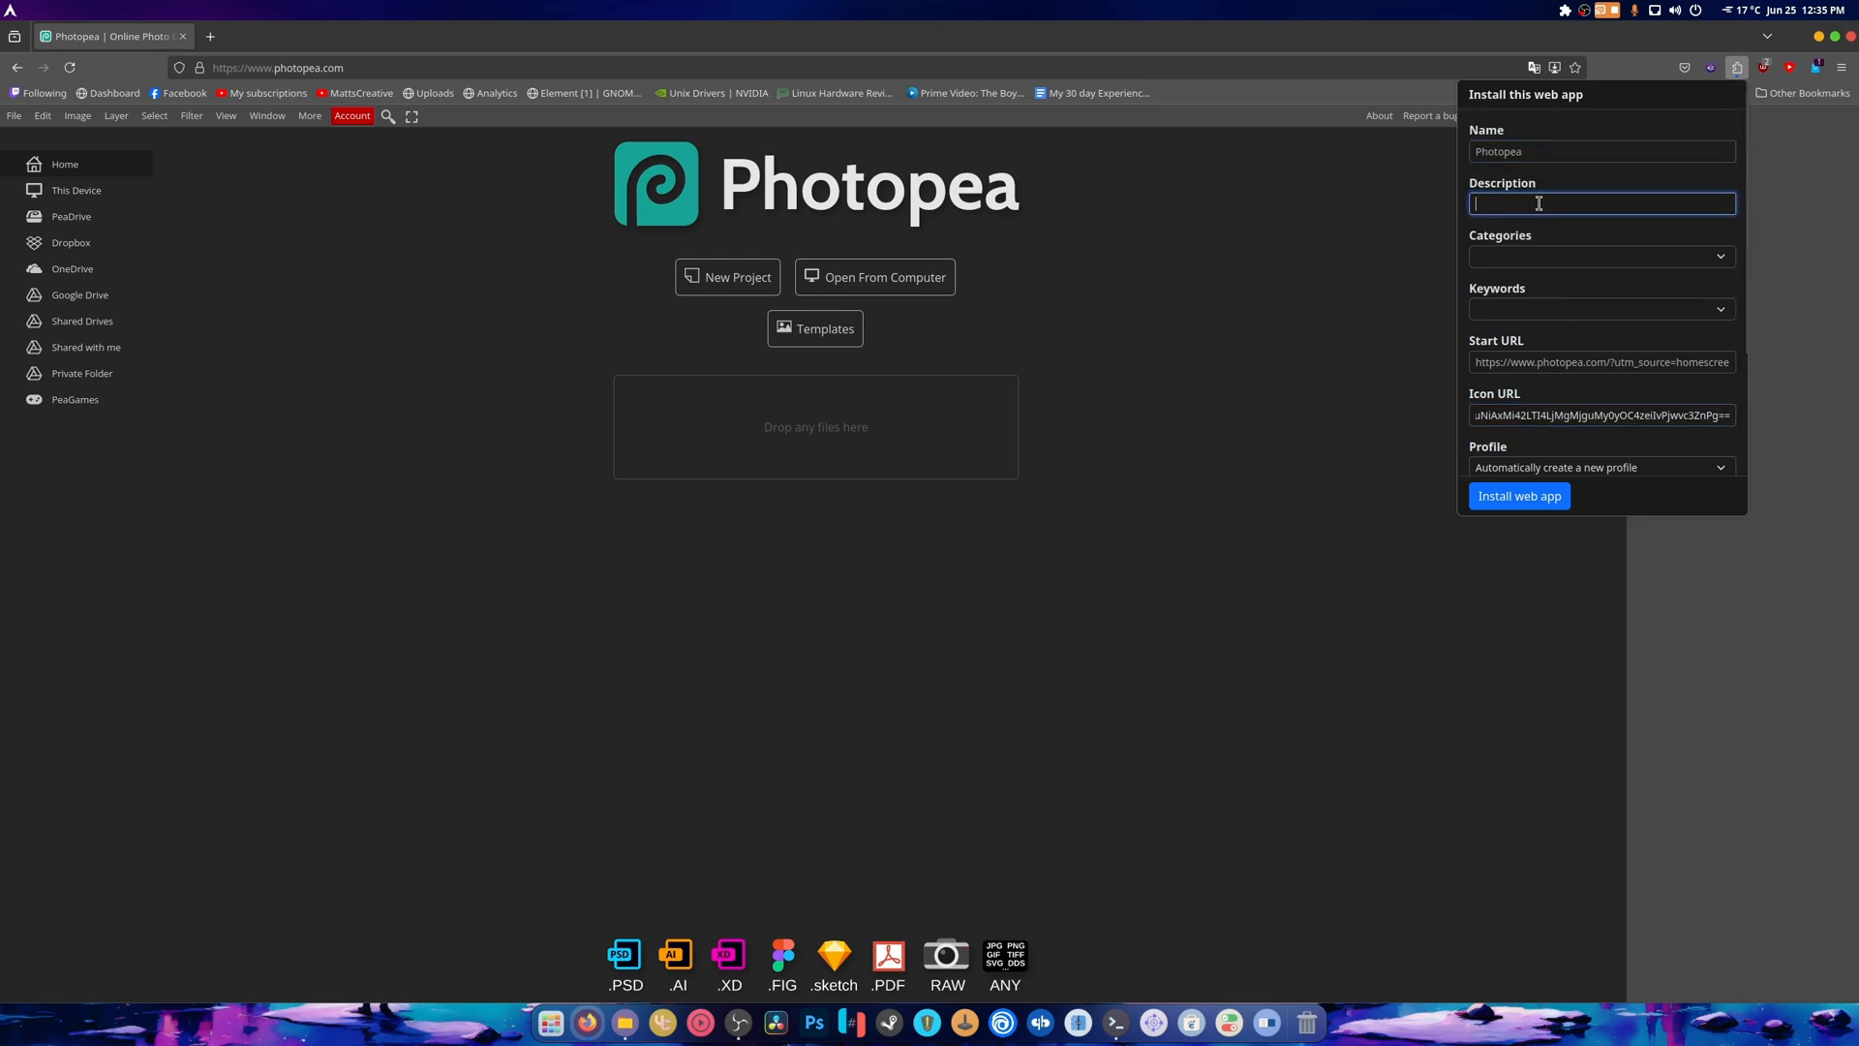
# Add graphics and design categories and install Photopea as a standalone web app
pyautogui.click(1600, 255)
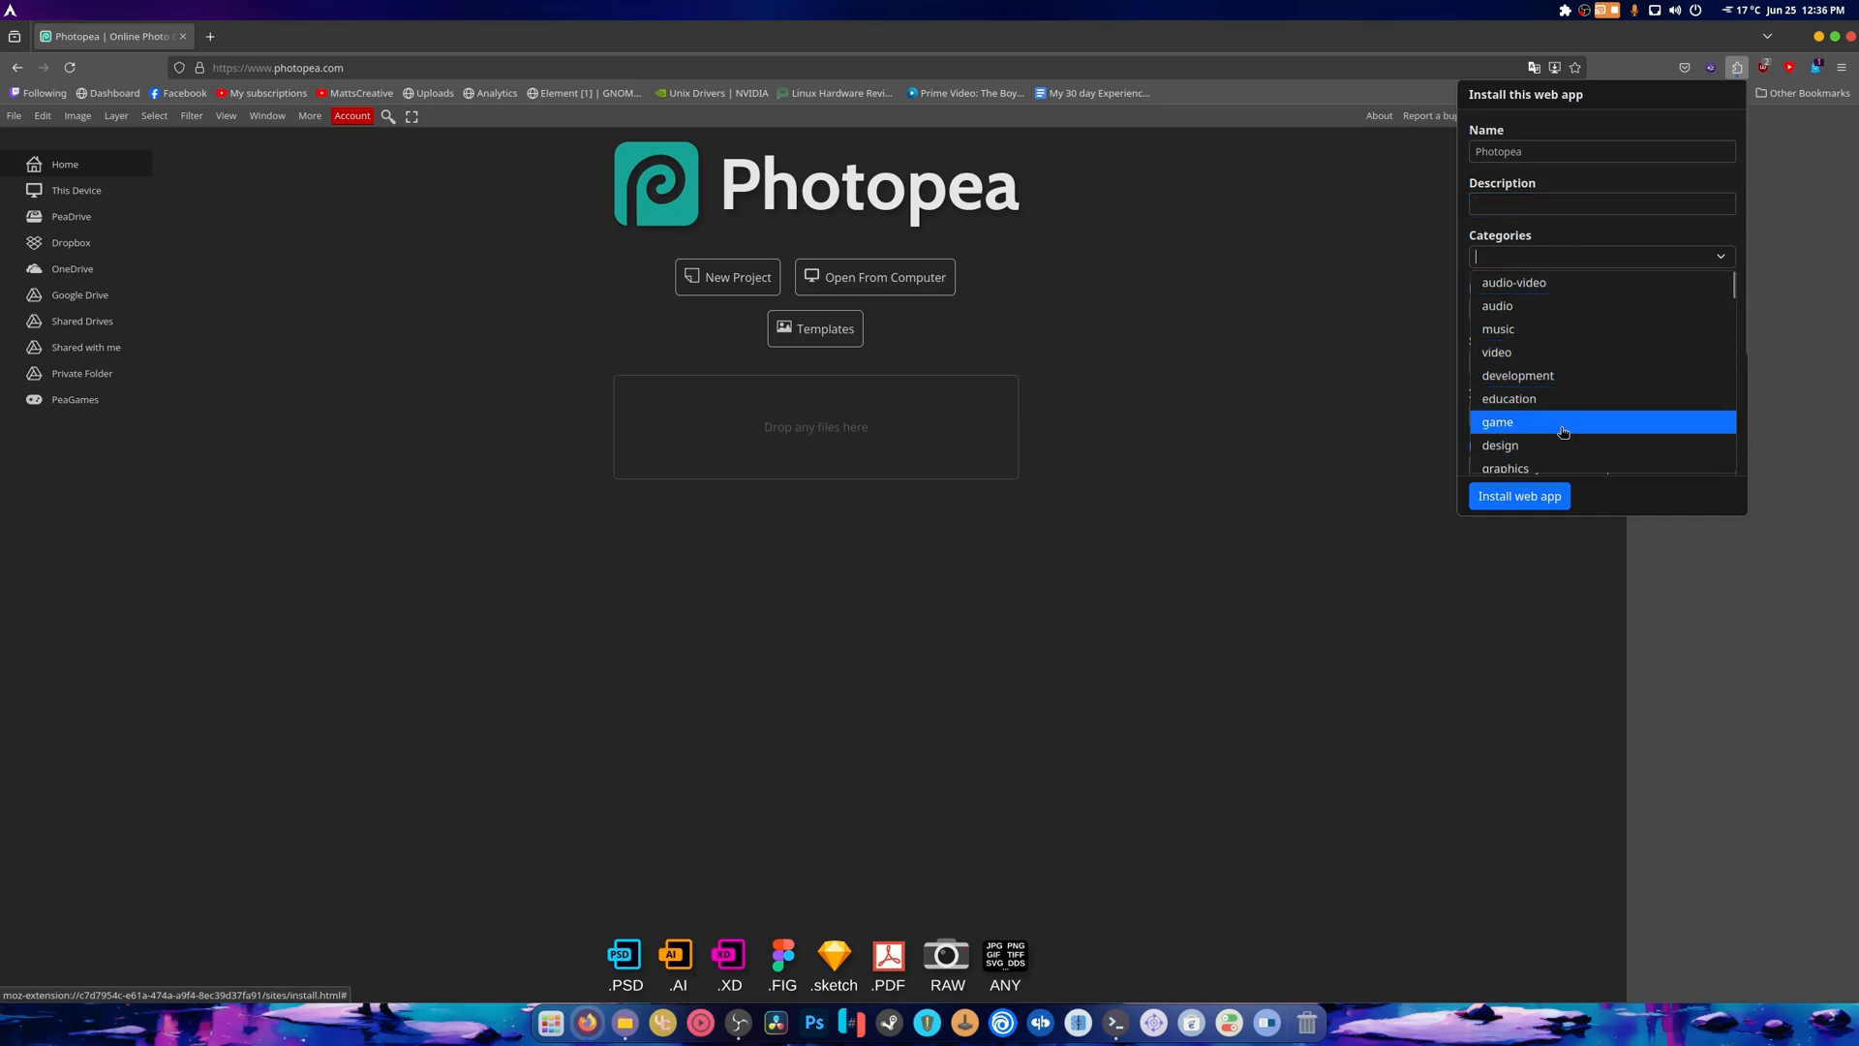
pyautogui.click(1505, 468)
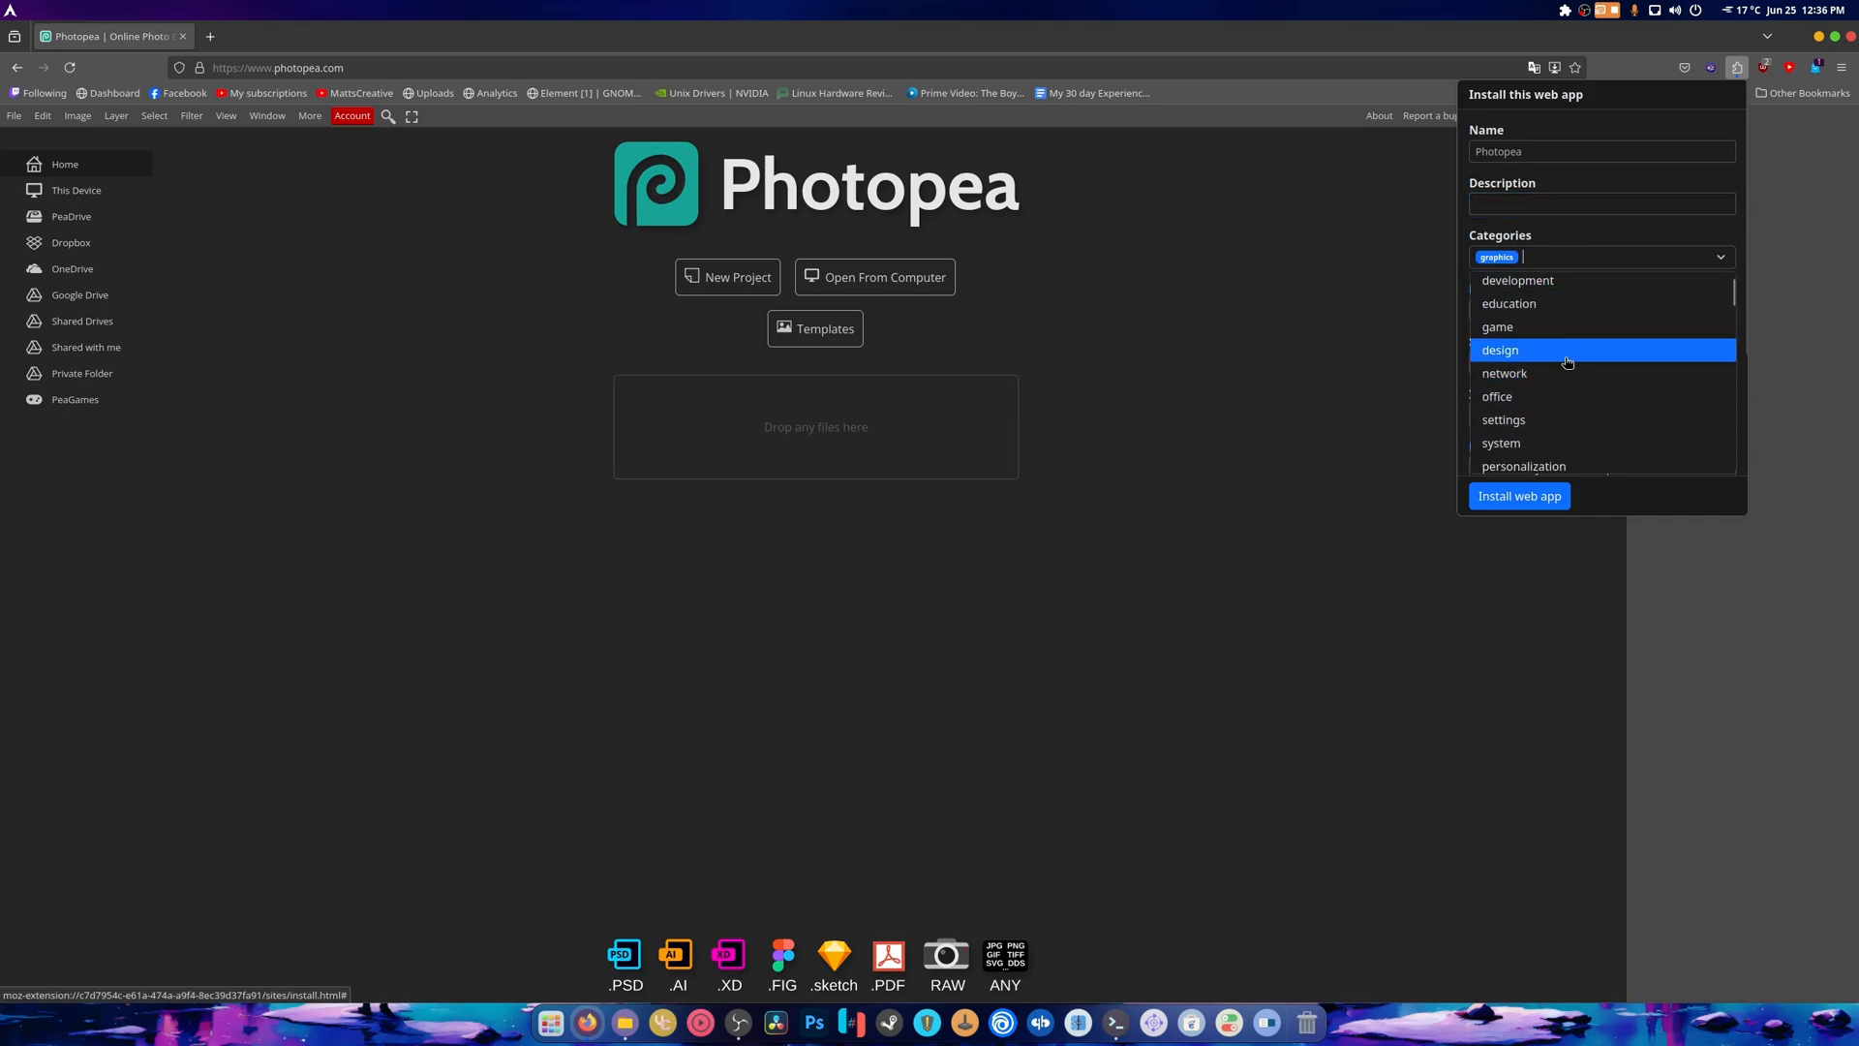
pyautogui.click(1499, 349)
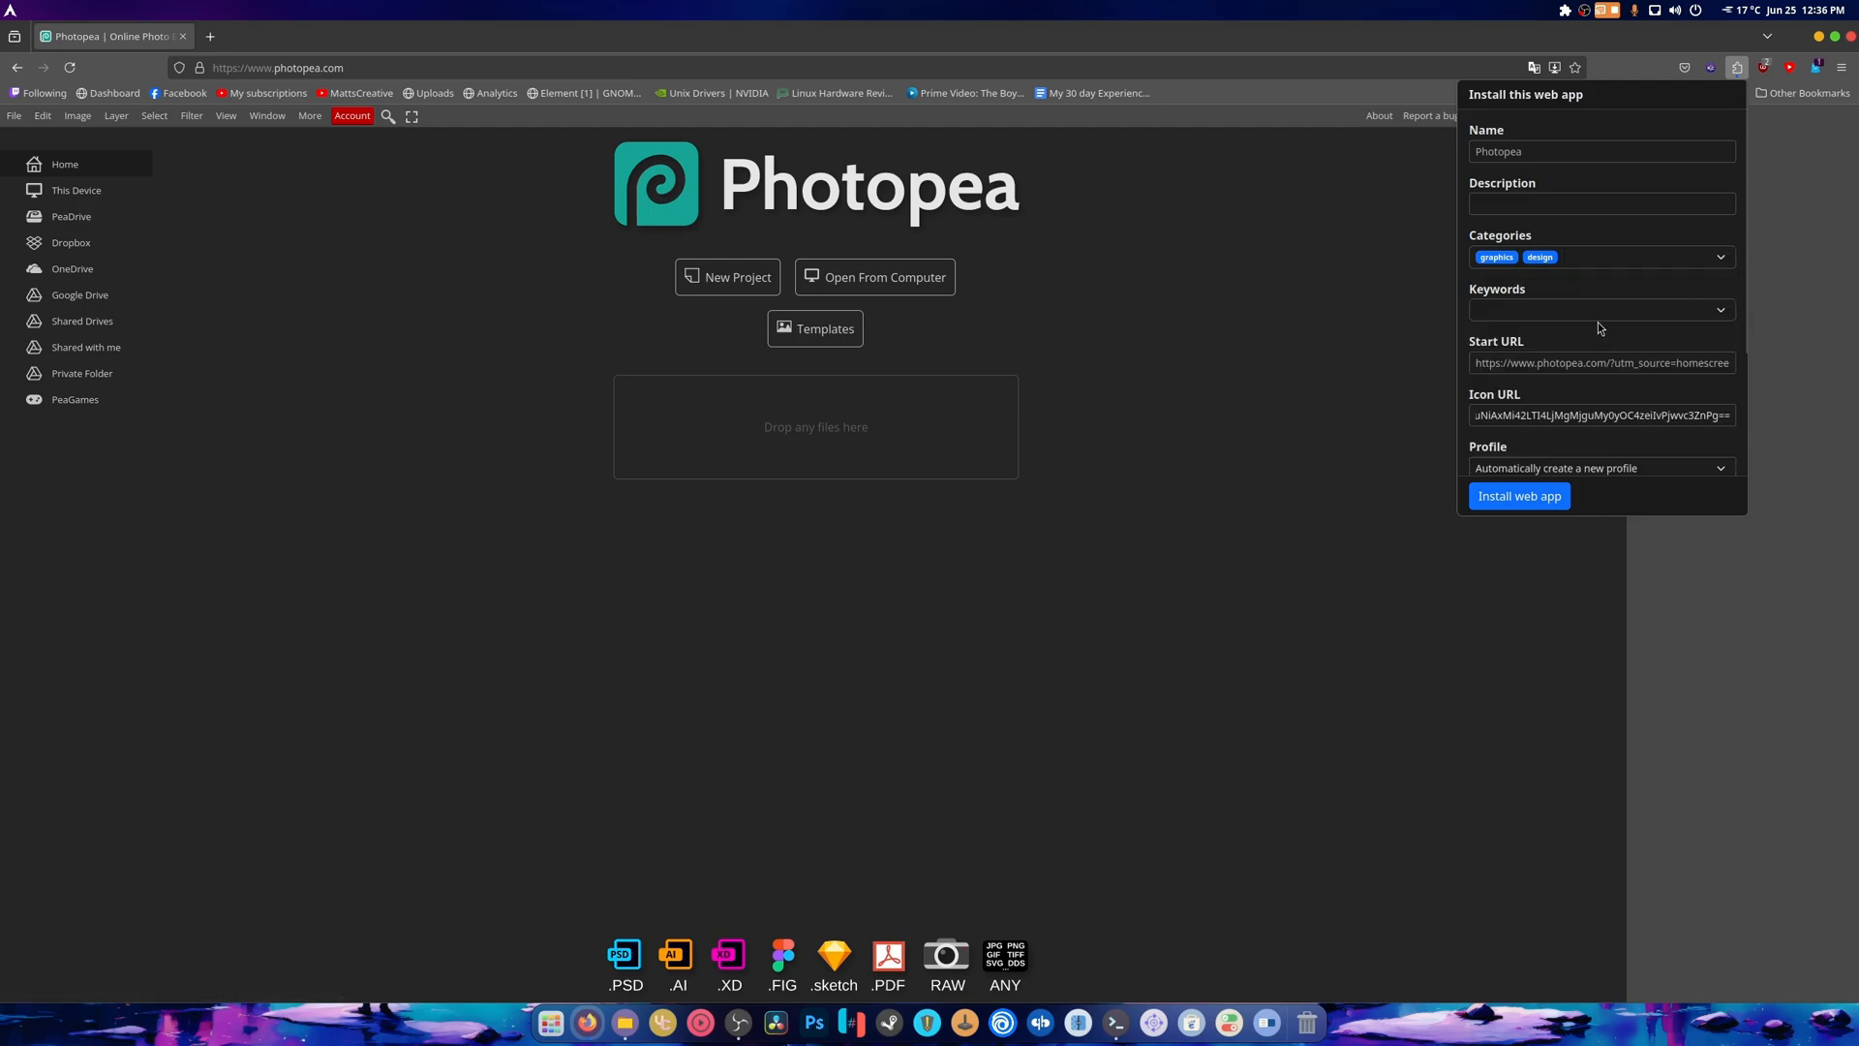
pyautogui.click(1519, 496)
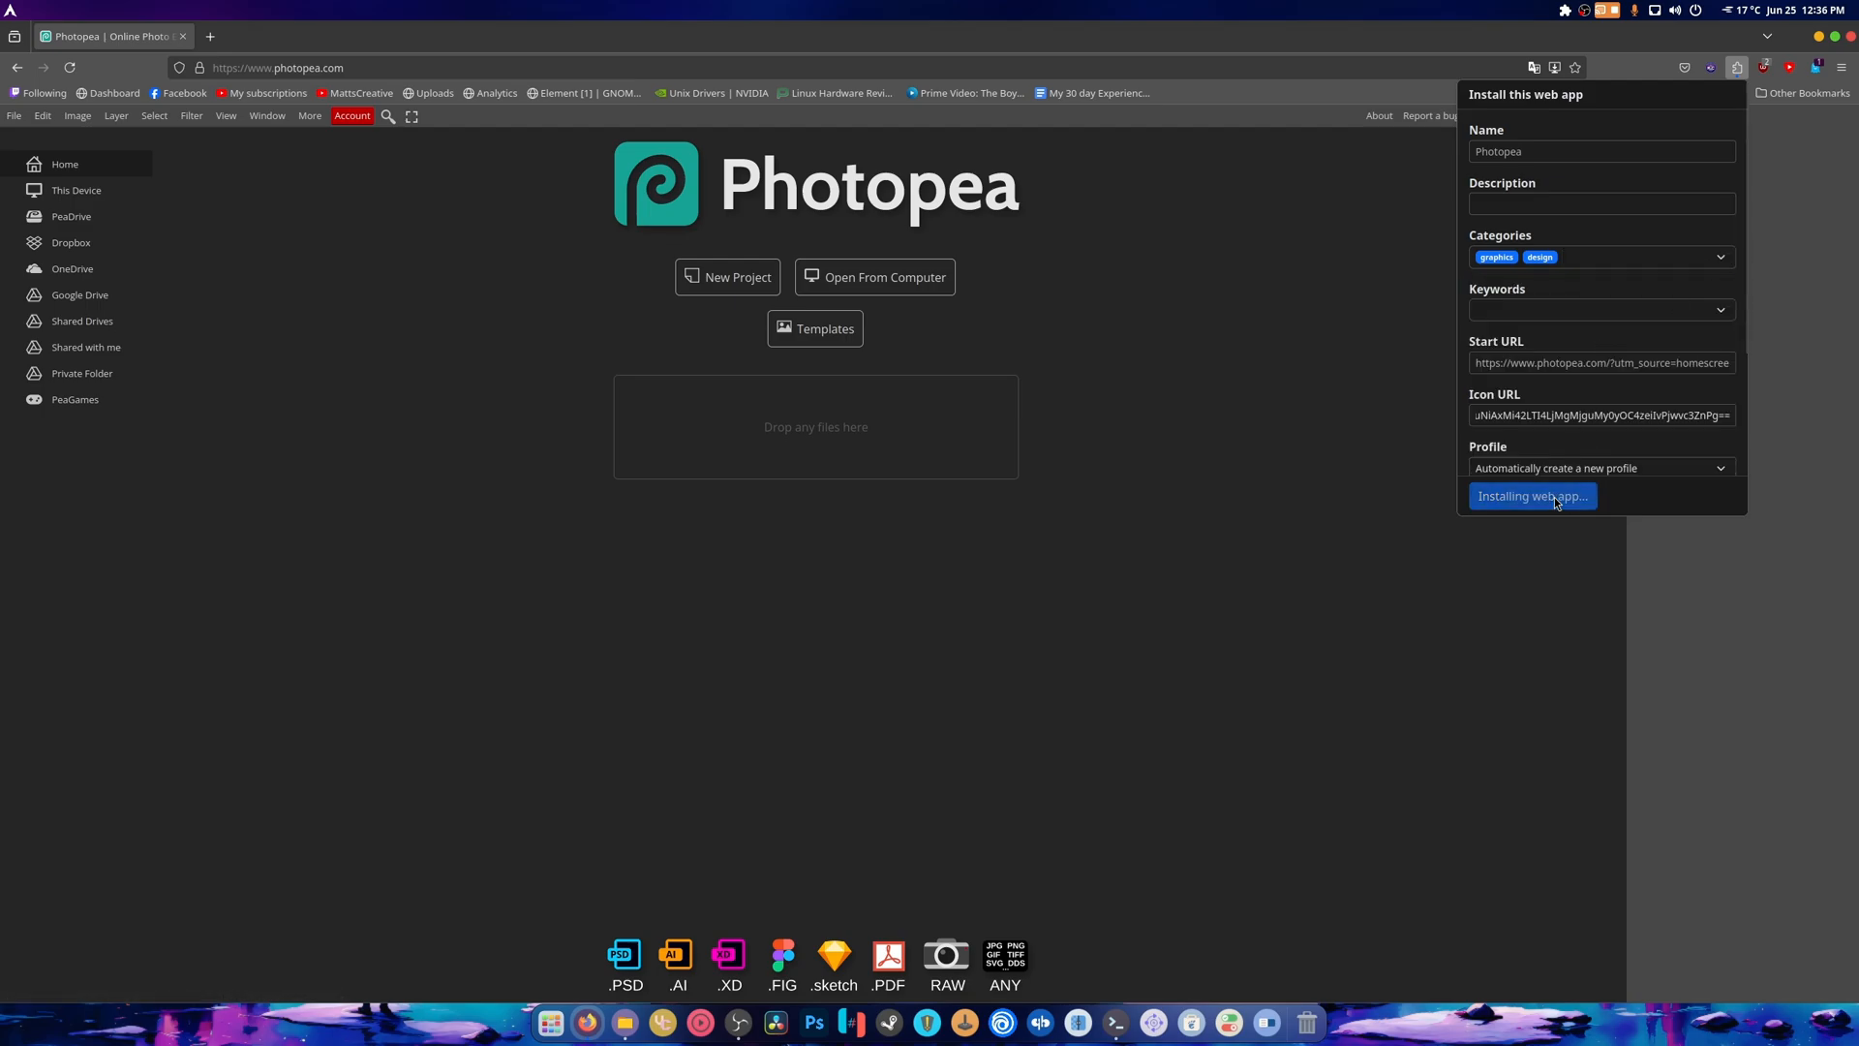
pyautogui.click(1530, 495)
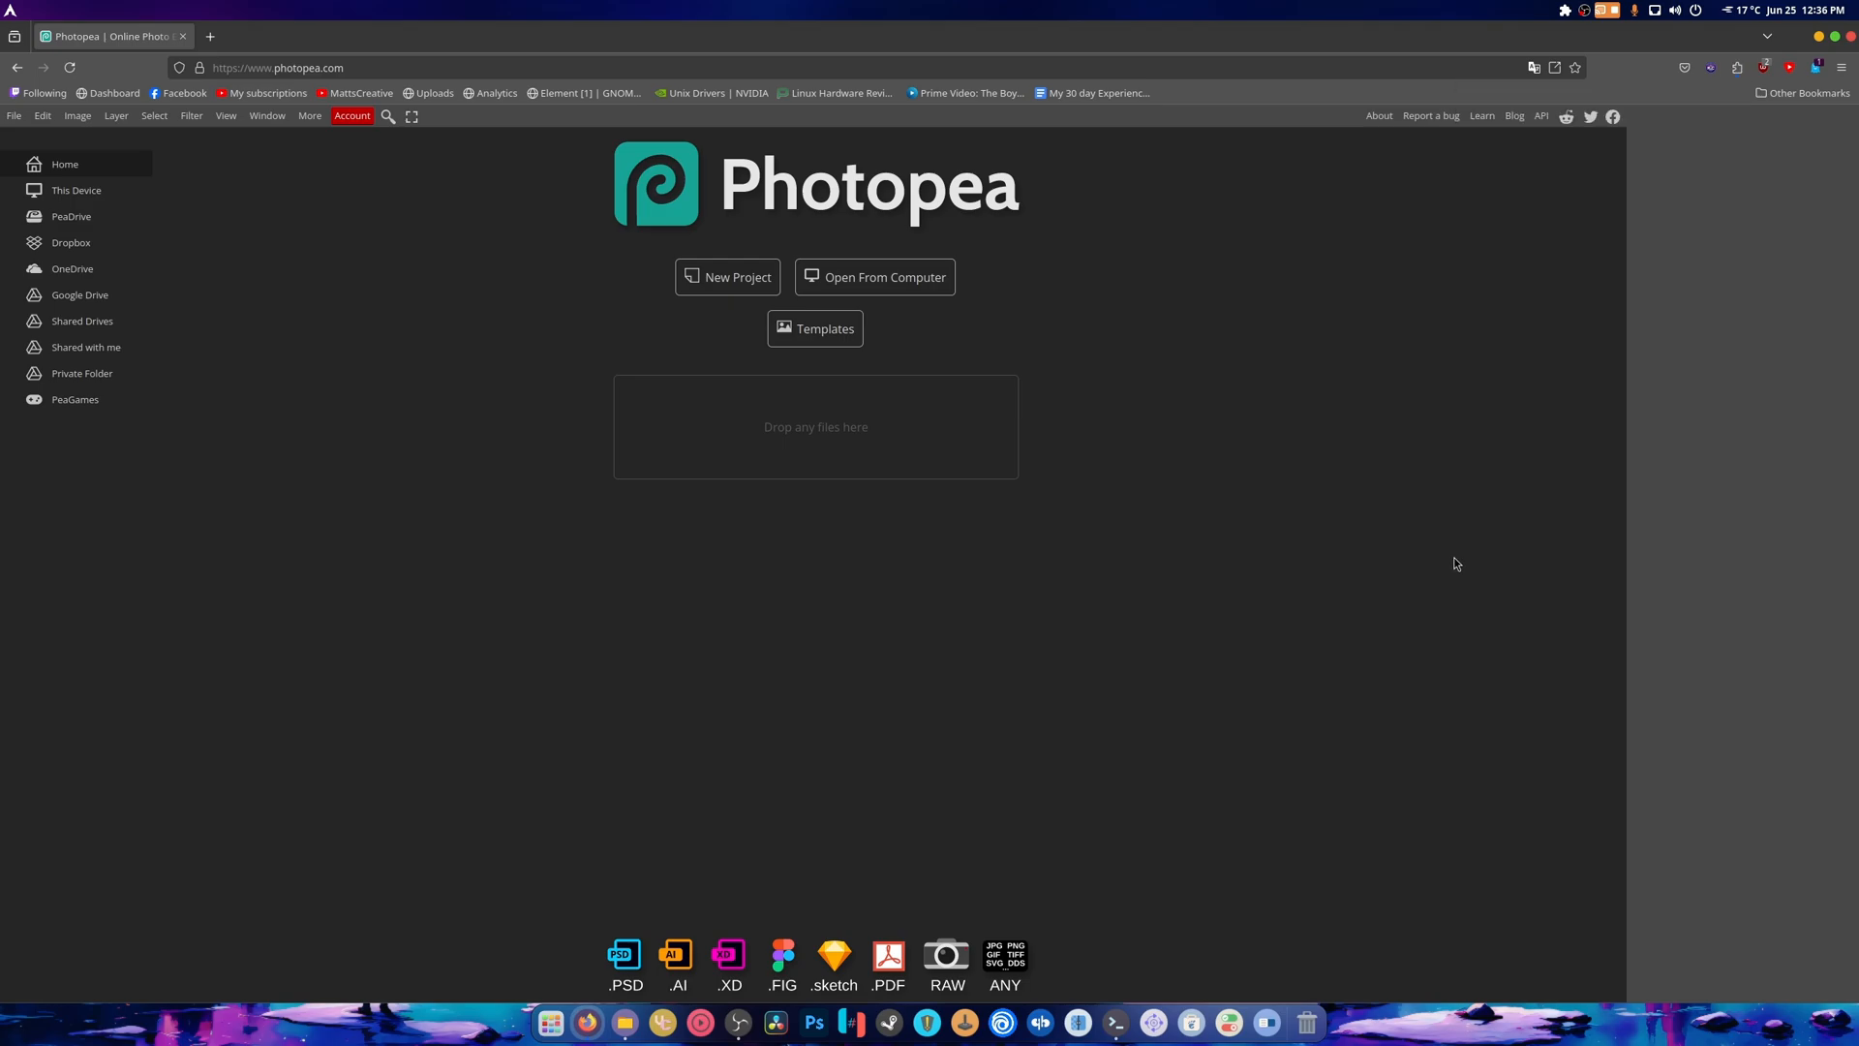
pyautogui.click(549, 1023)
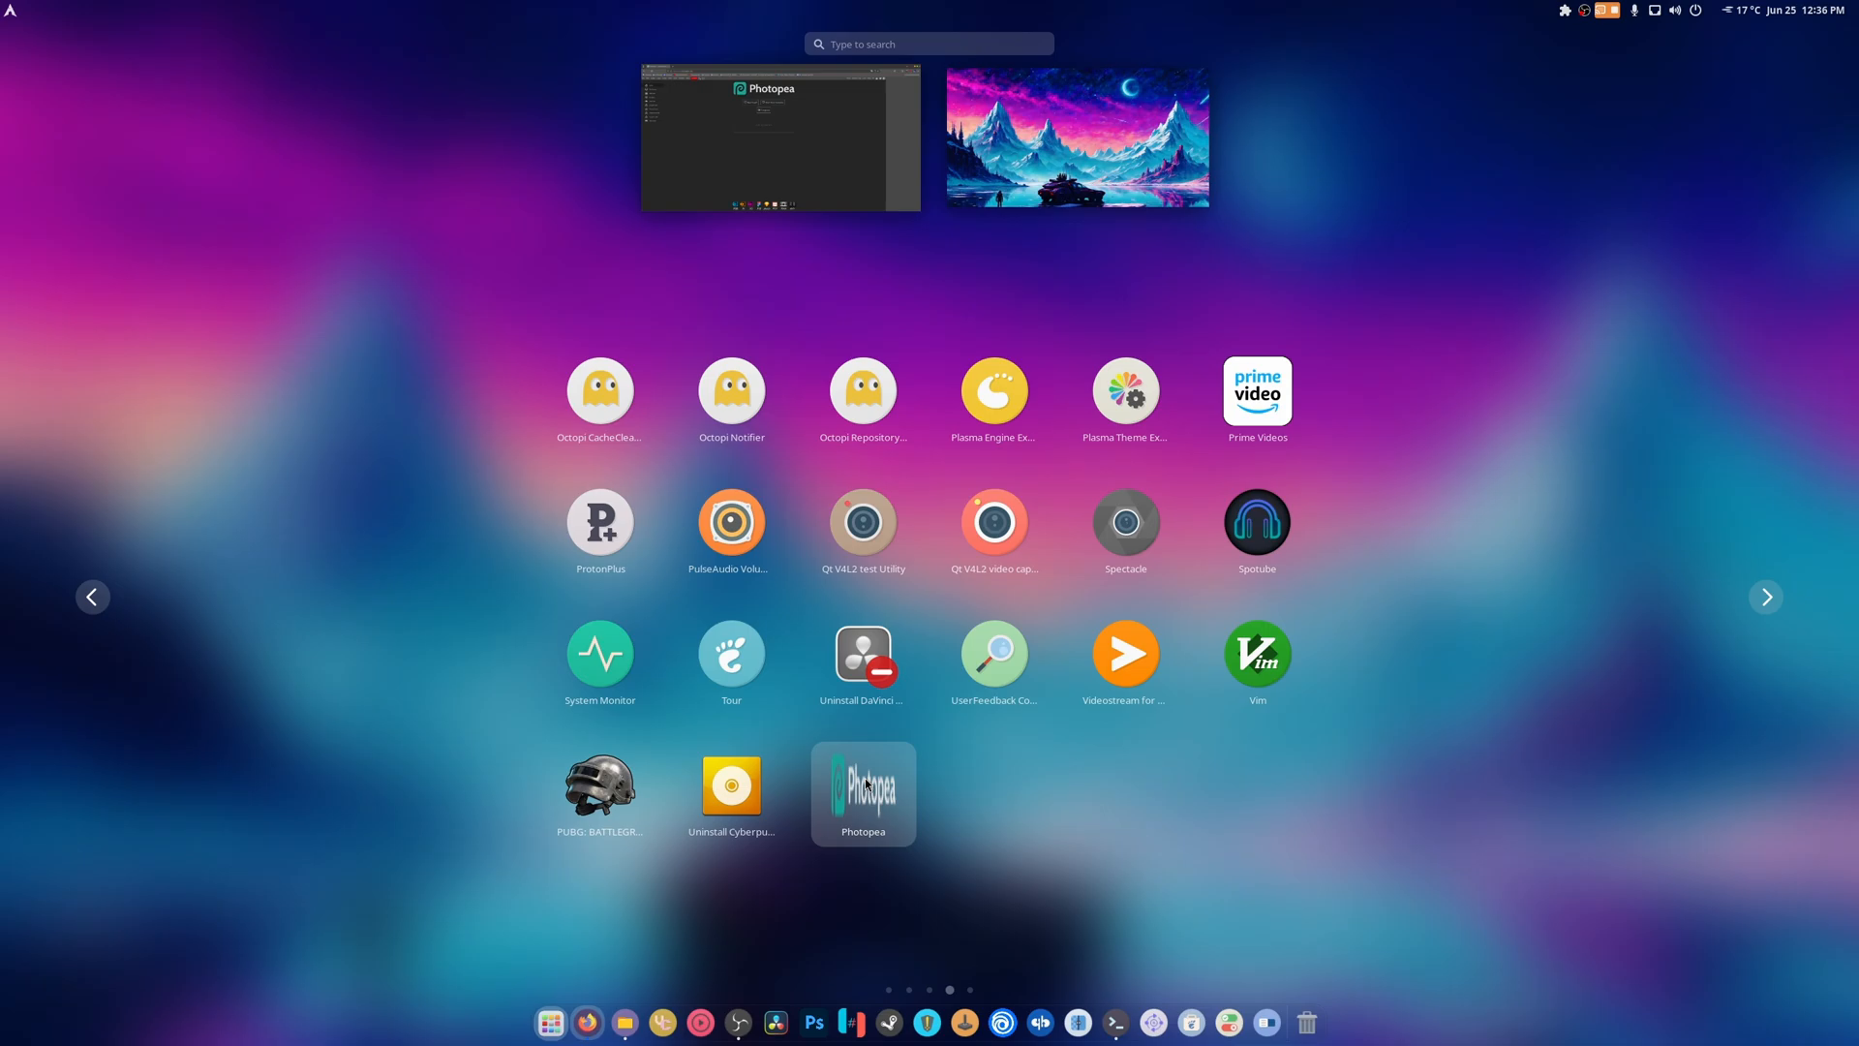
# Launch the standalone Photopea app and open its Add-ons and themes manager
pyautogui.click(863, 793)
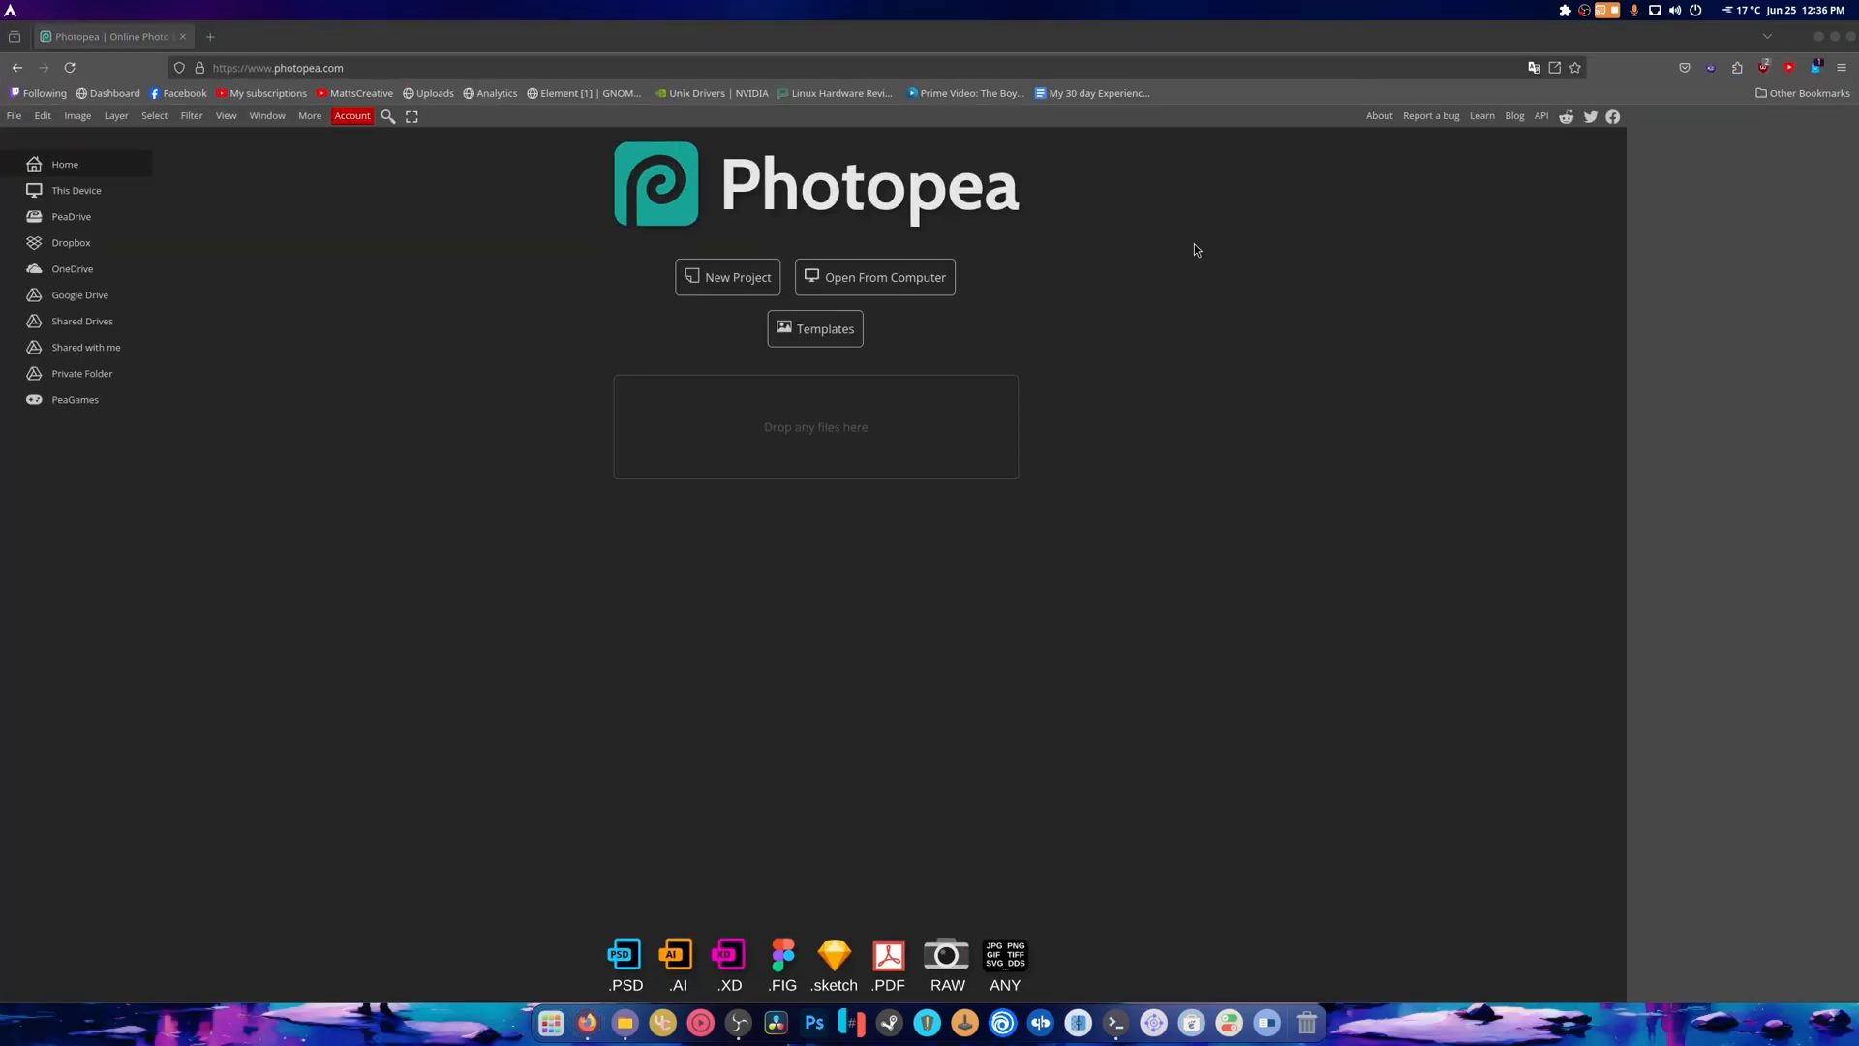
pyautogui.click(1377, 115)
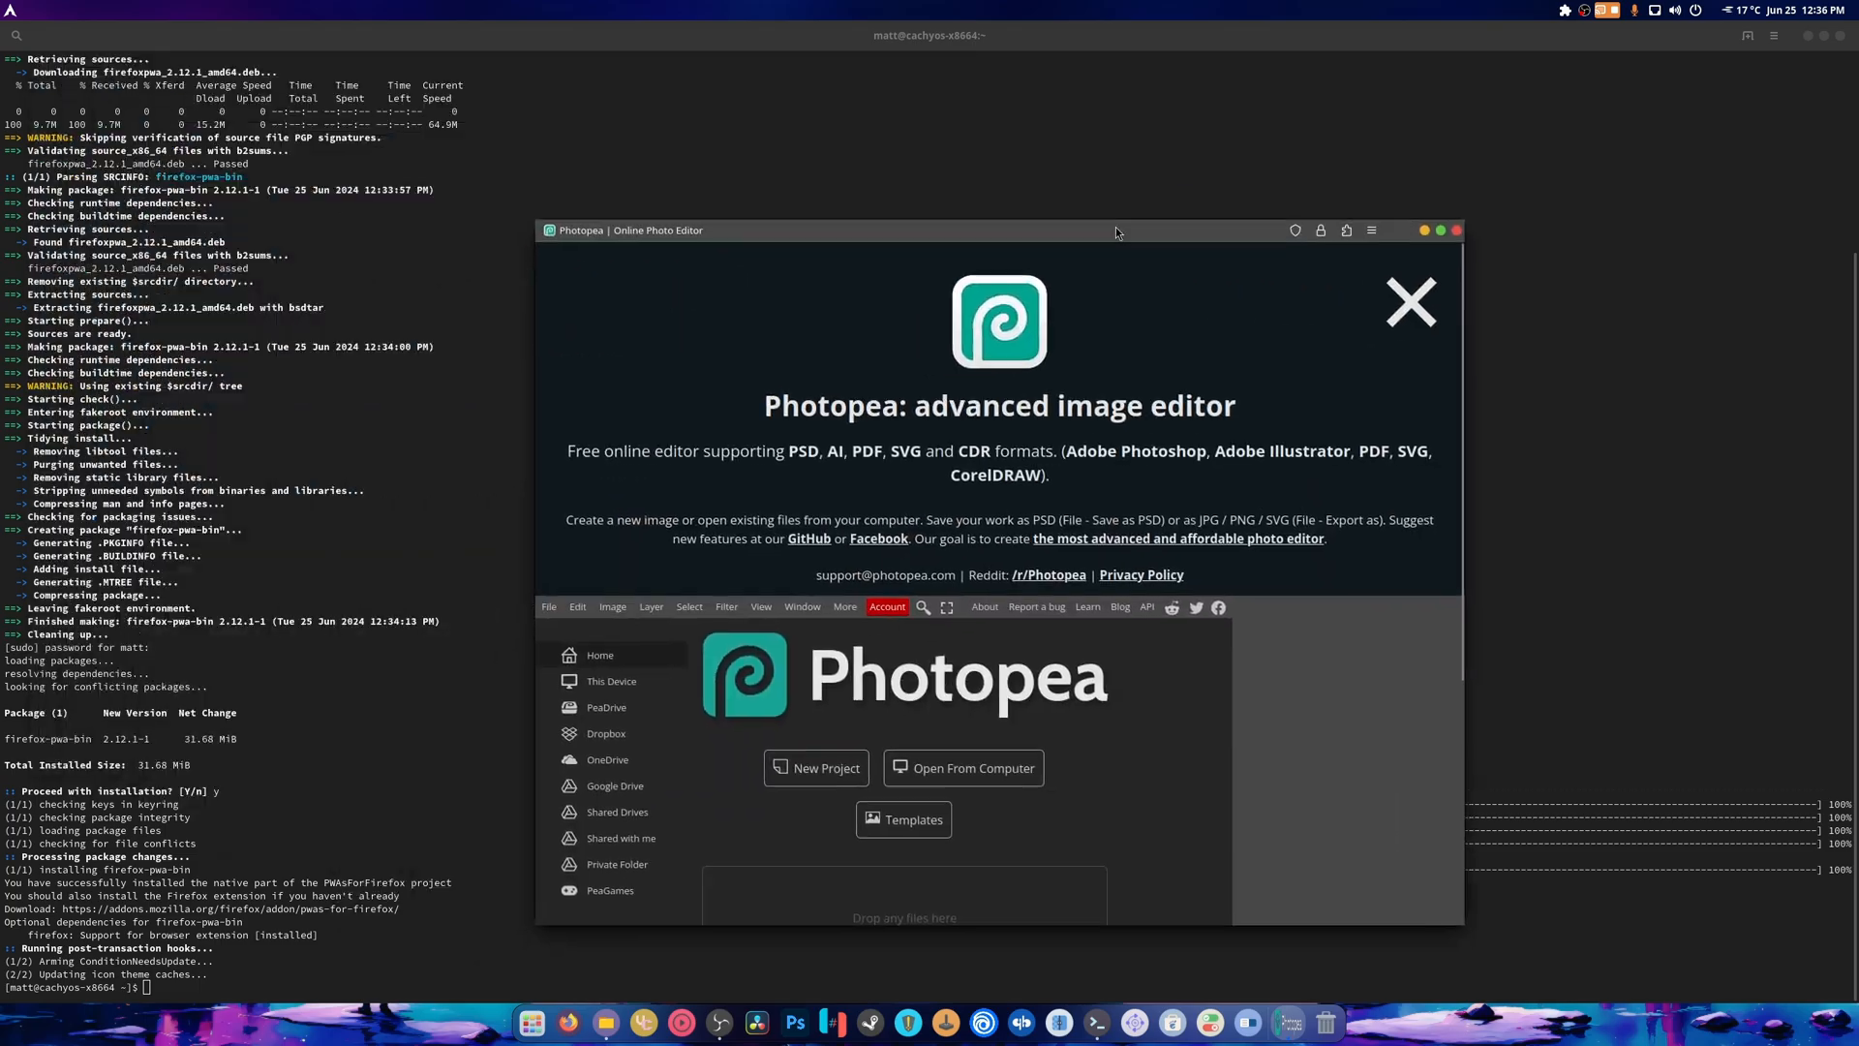
pyautogui.click(1409, 301)
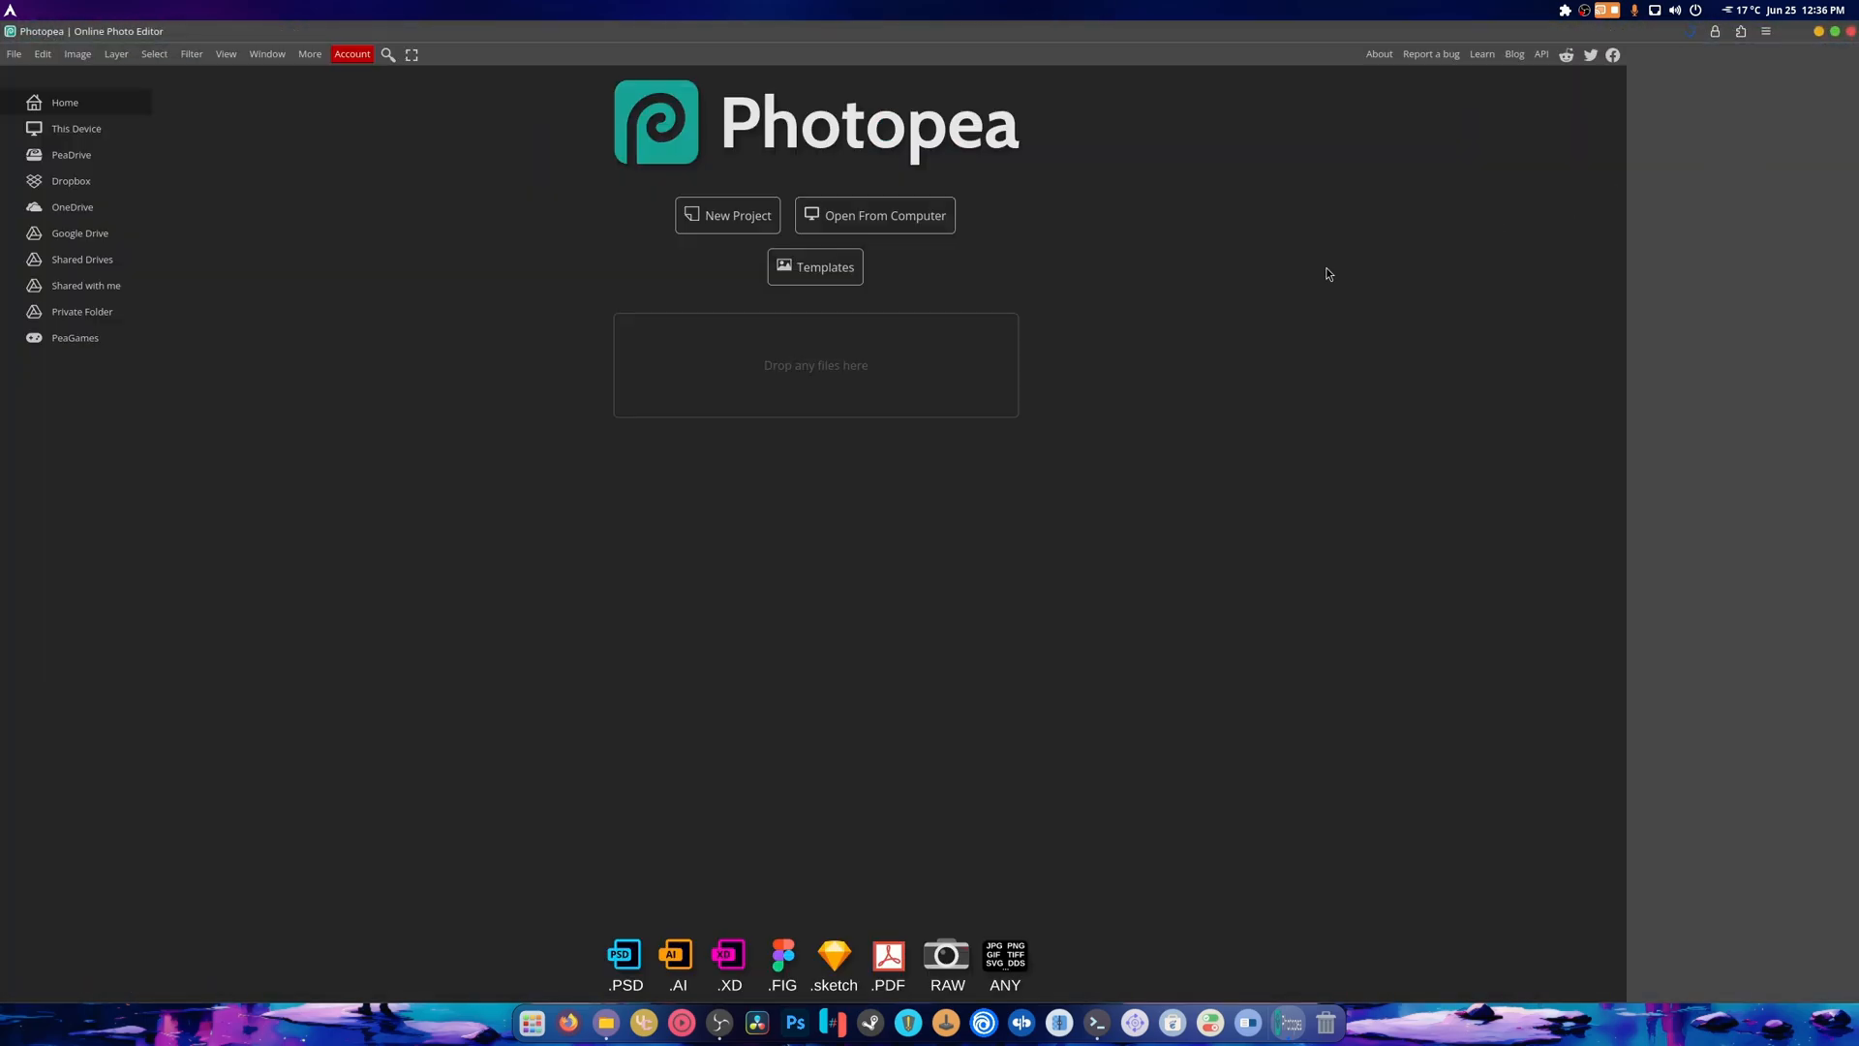
pyautogui.moveTo(1394, 412)
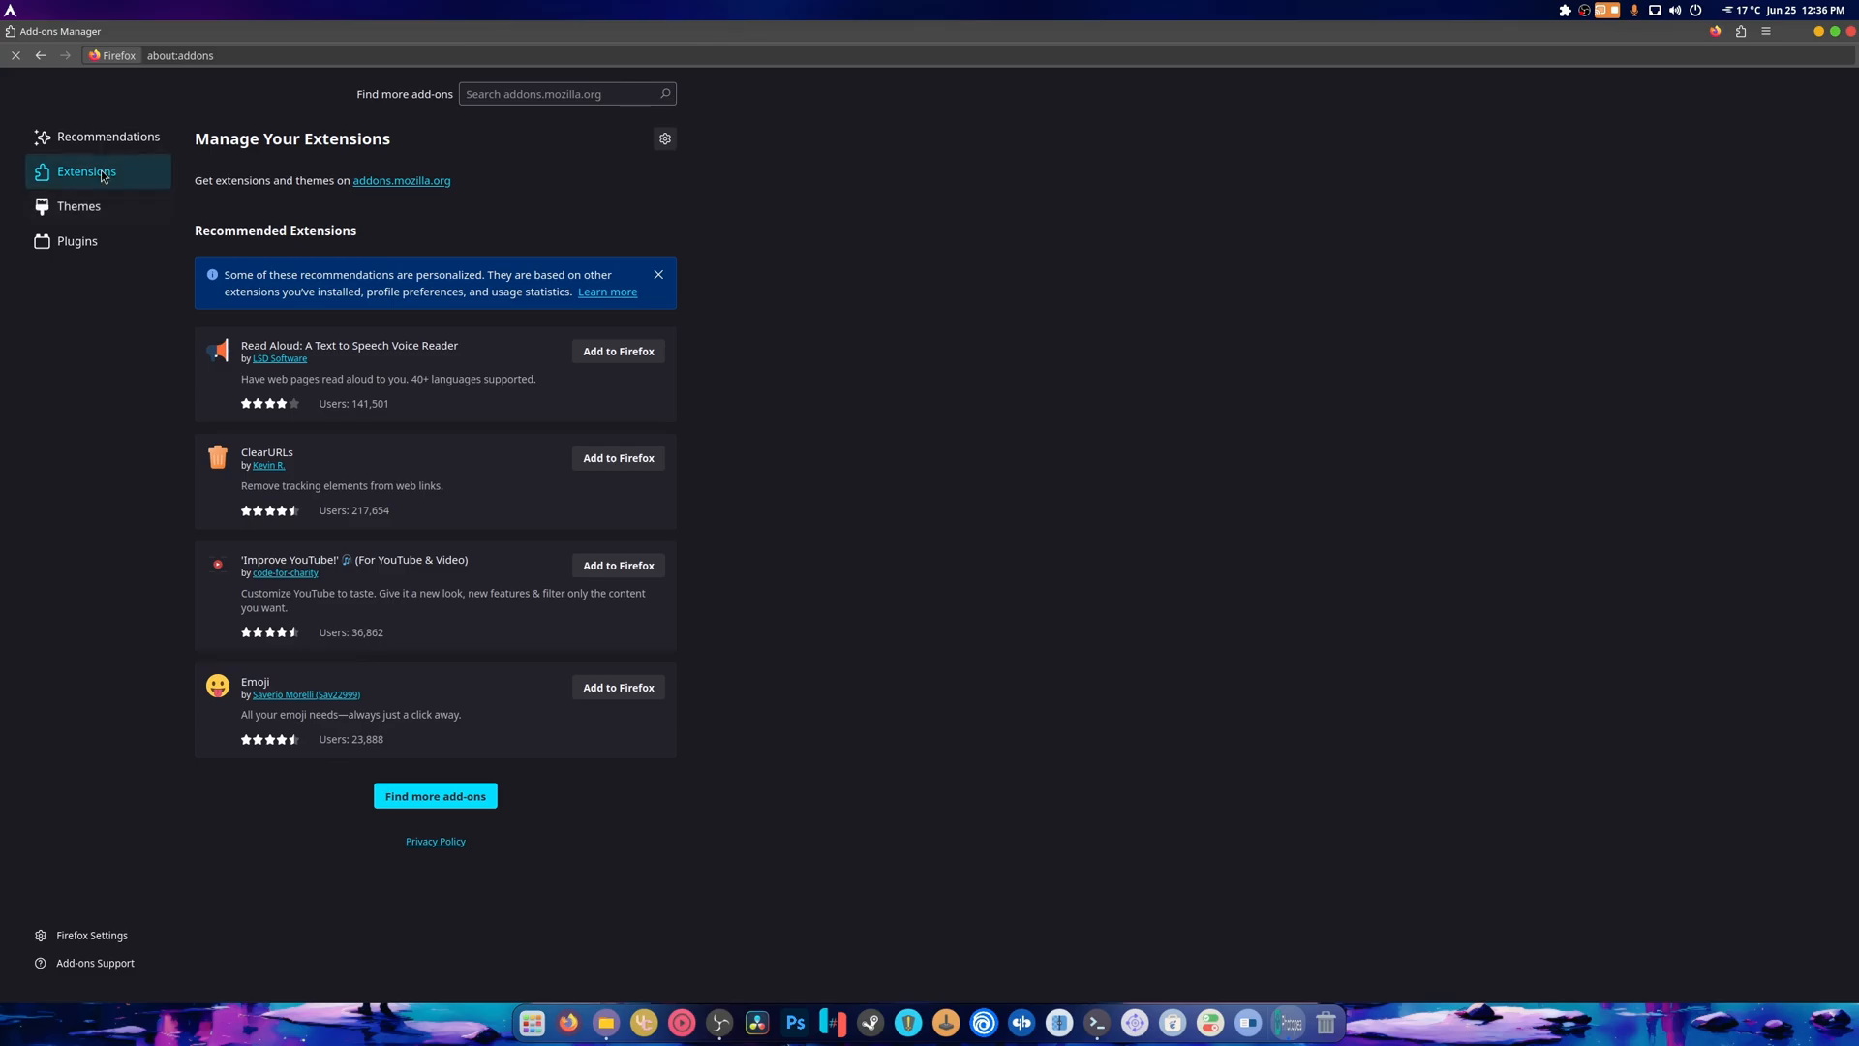
# Search add-ons for uBlock Origin, add it with its permissions, and return to Photopea
pyautogui.click(75, 241)
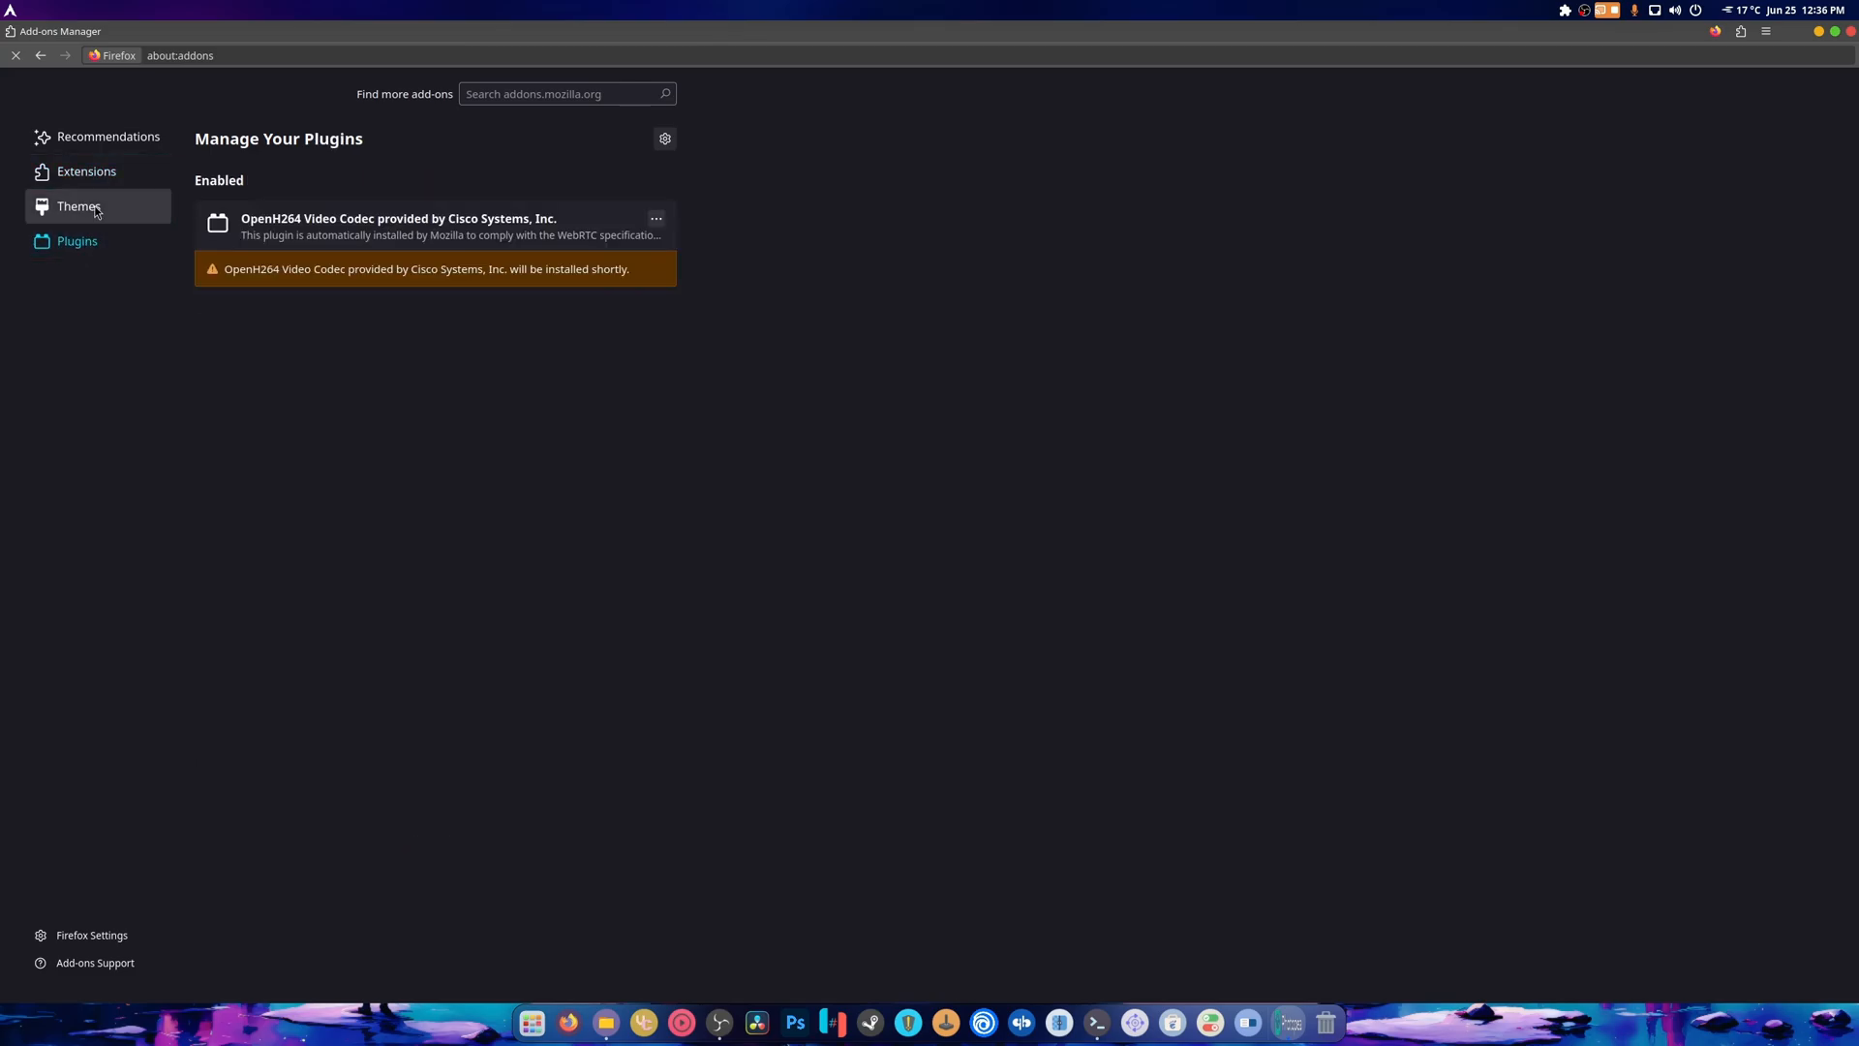
pyautogui.click(86, 170)
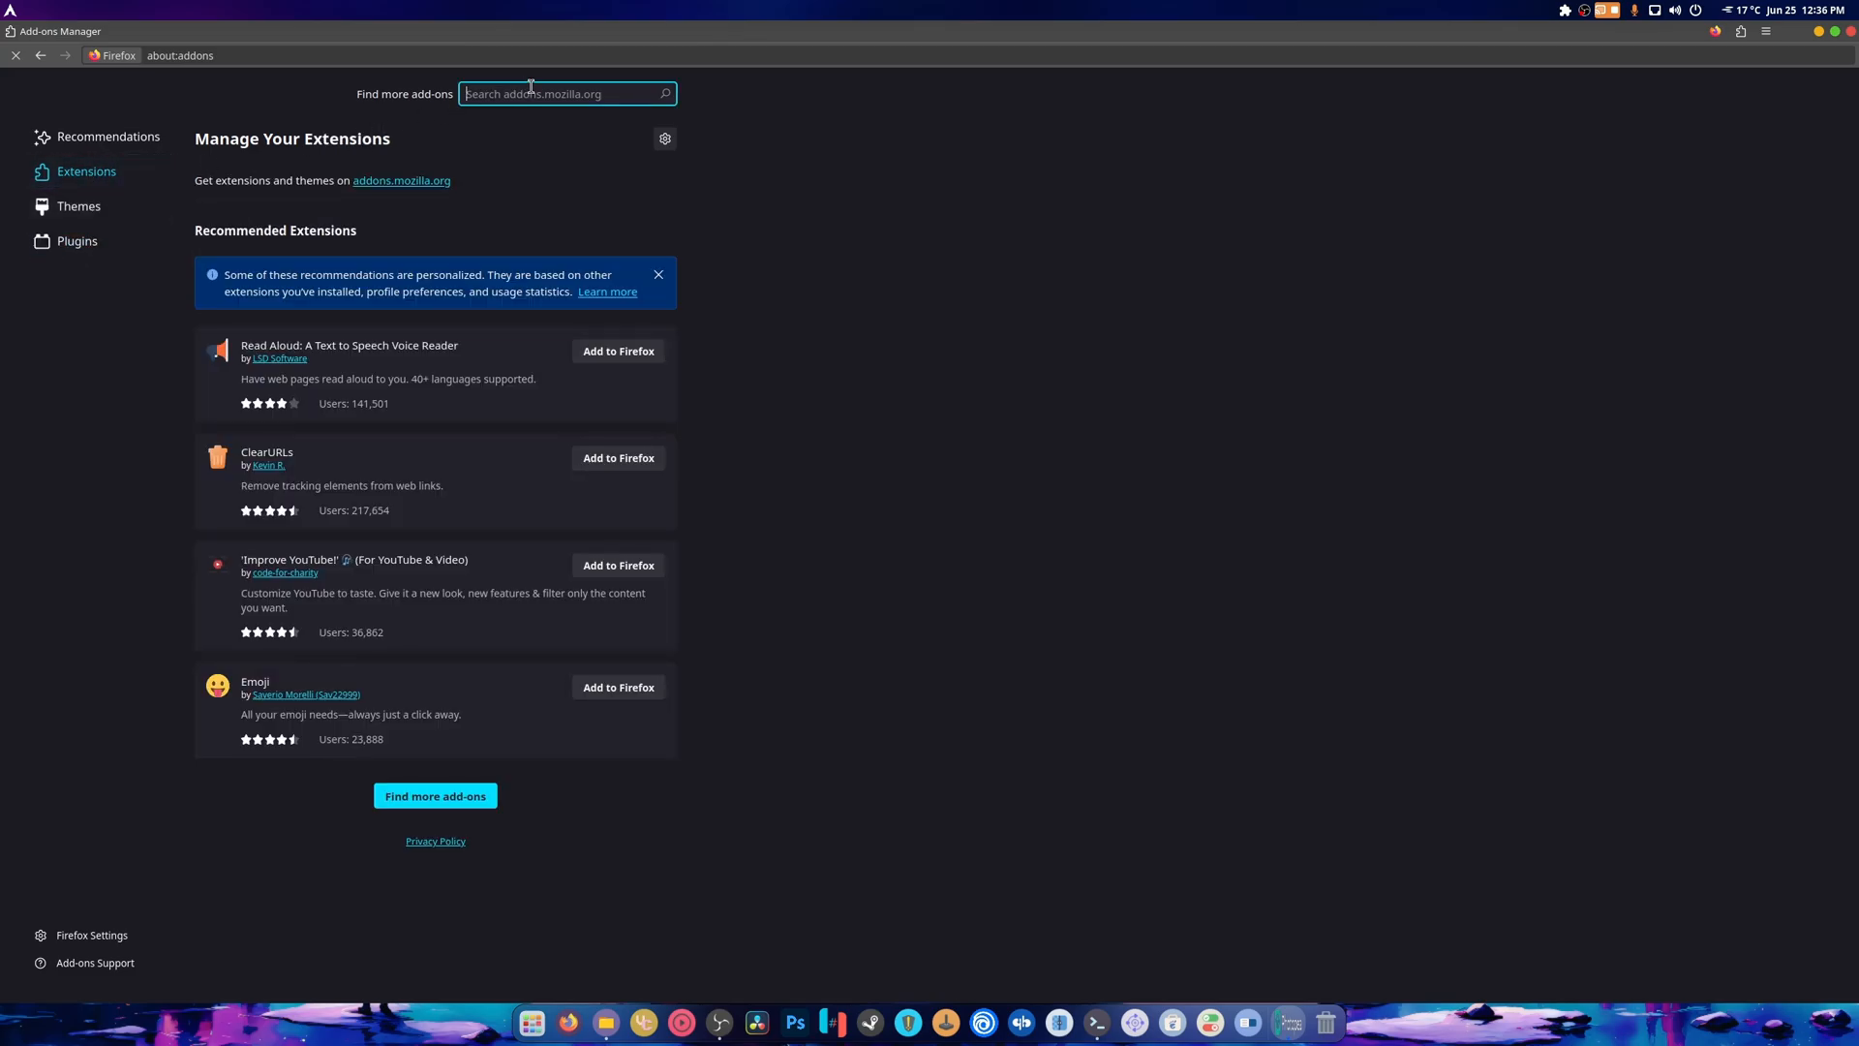
pyautogui.write('u')
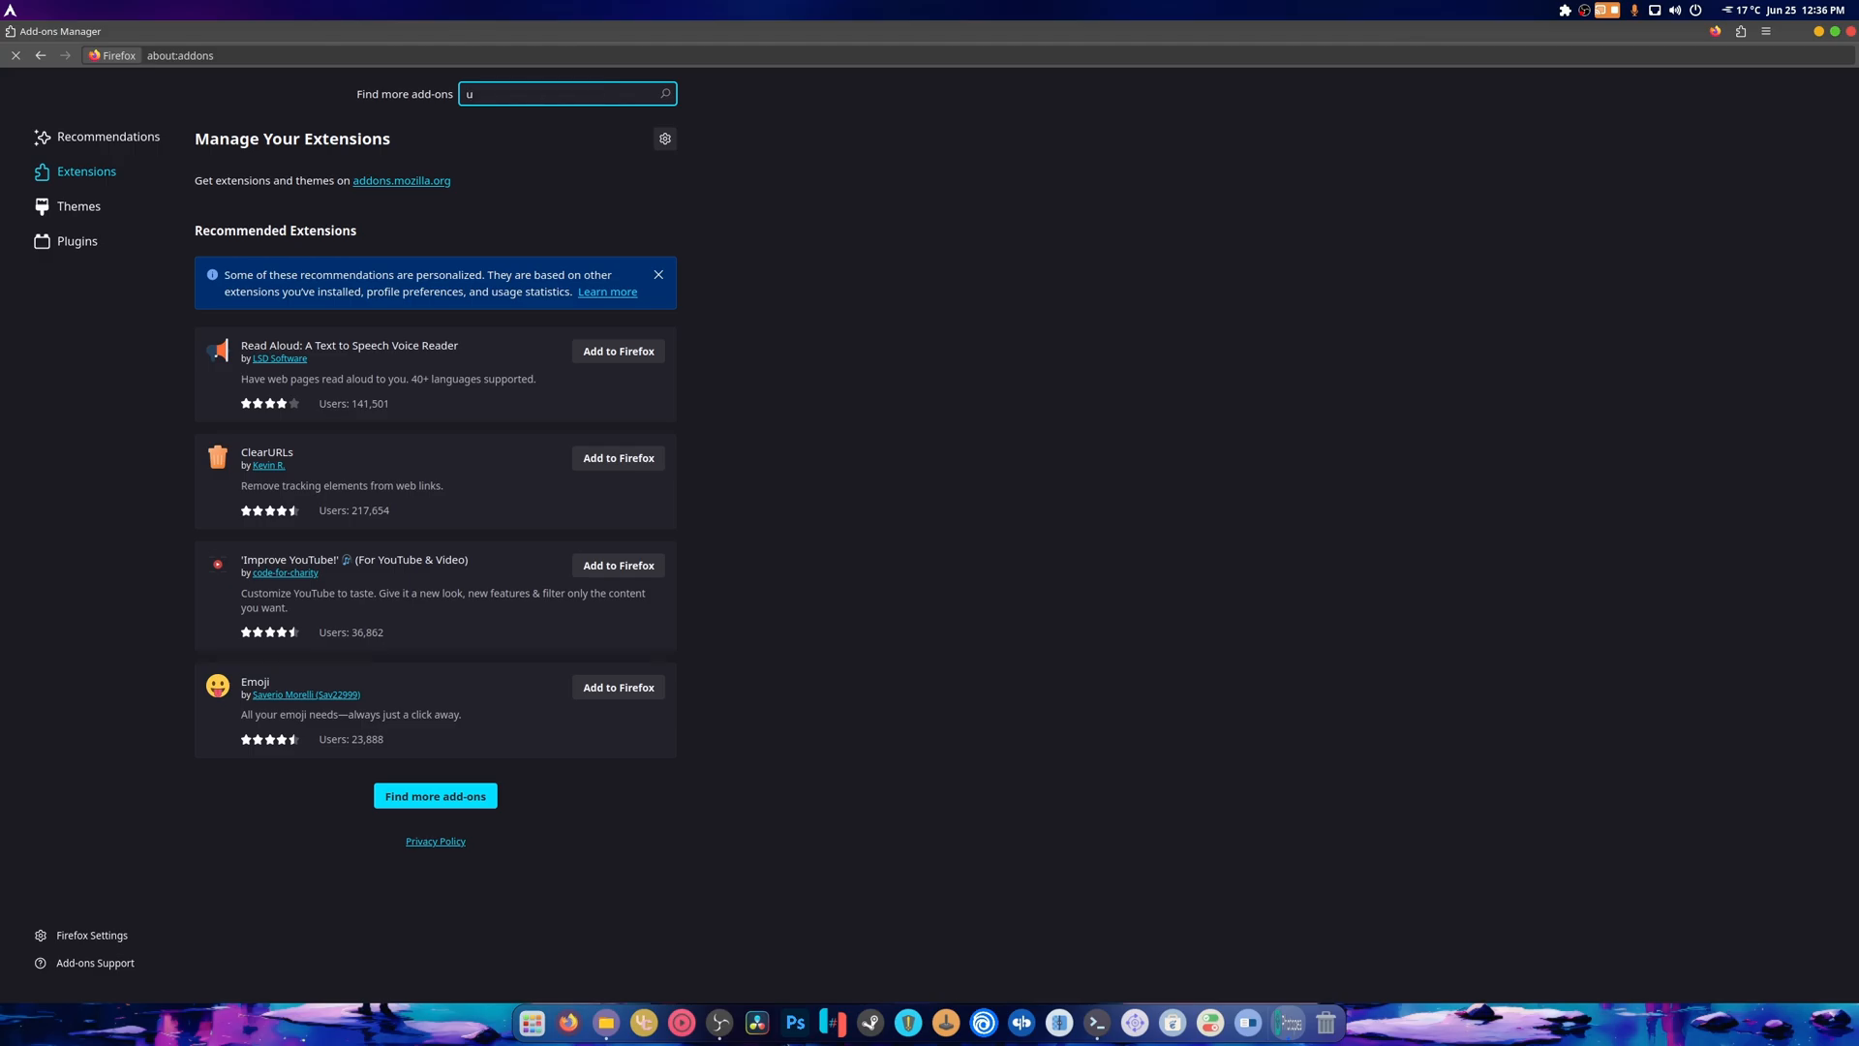
pyautogui.press('Return')
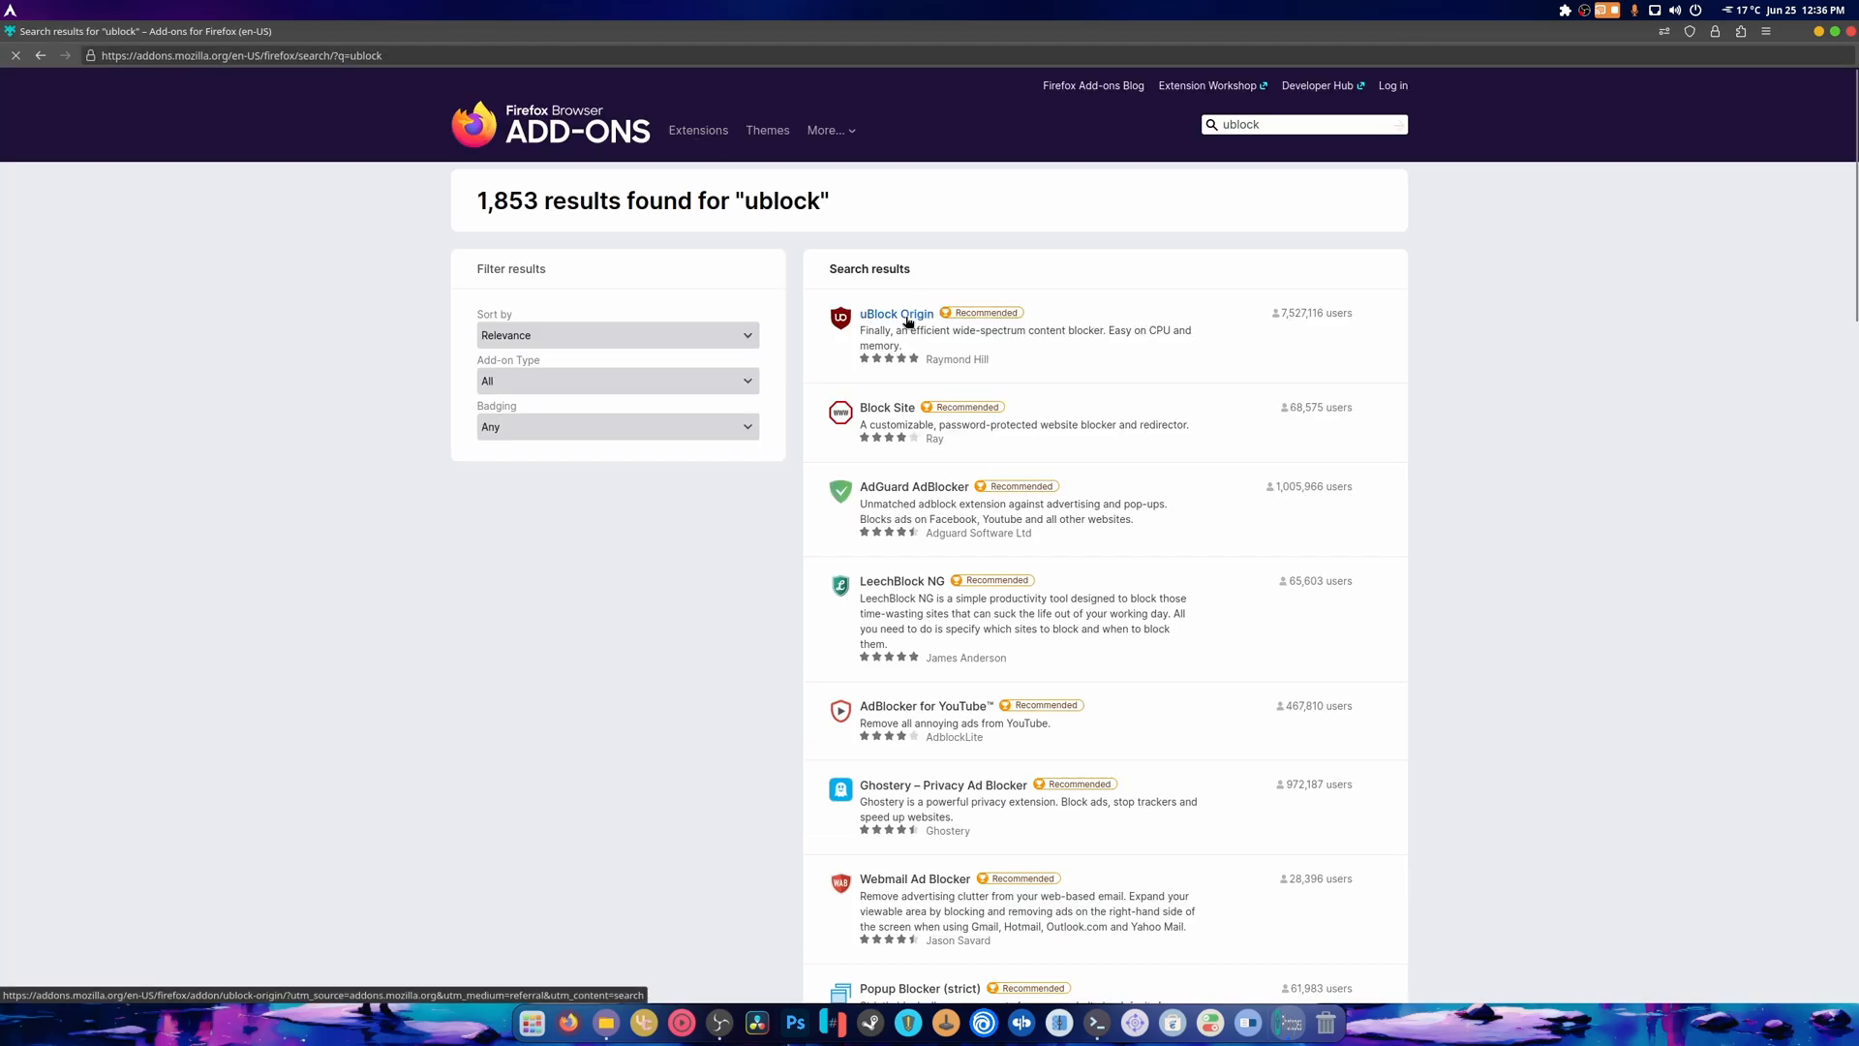
pyautogui.click(896, 314)
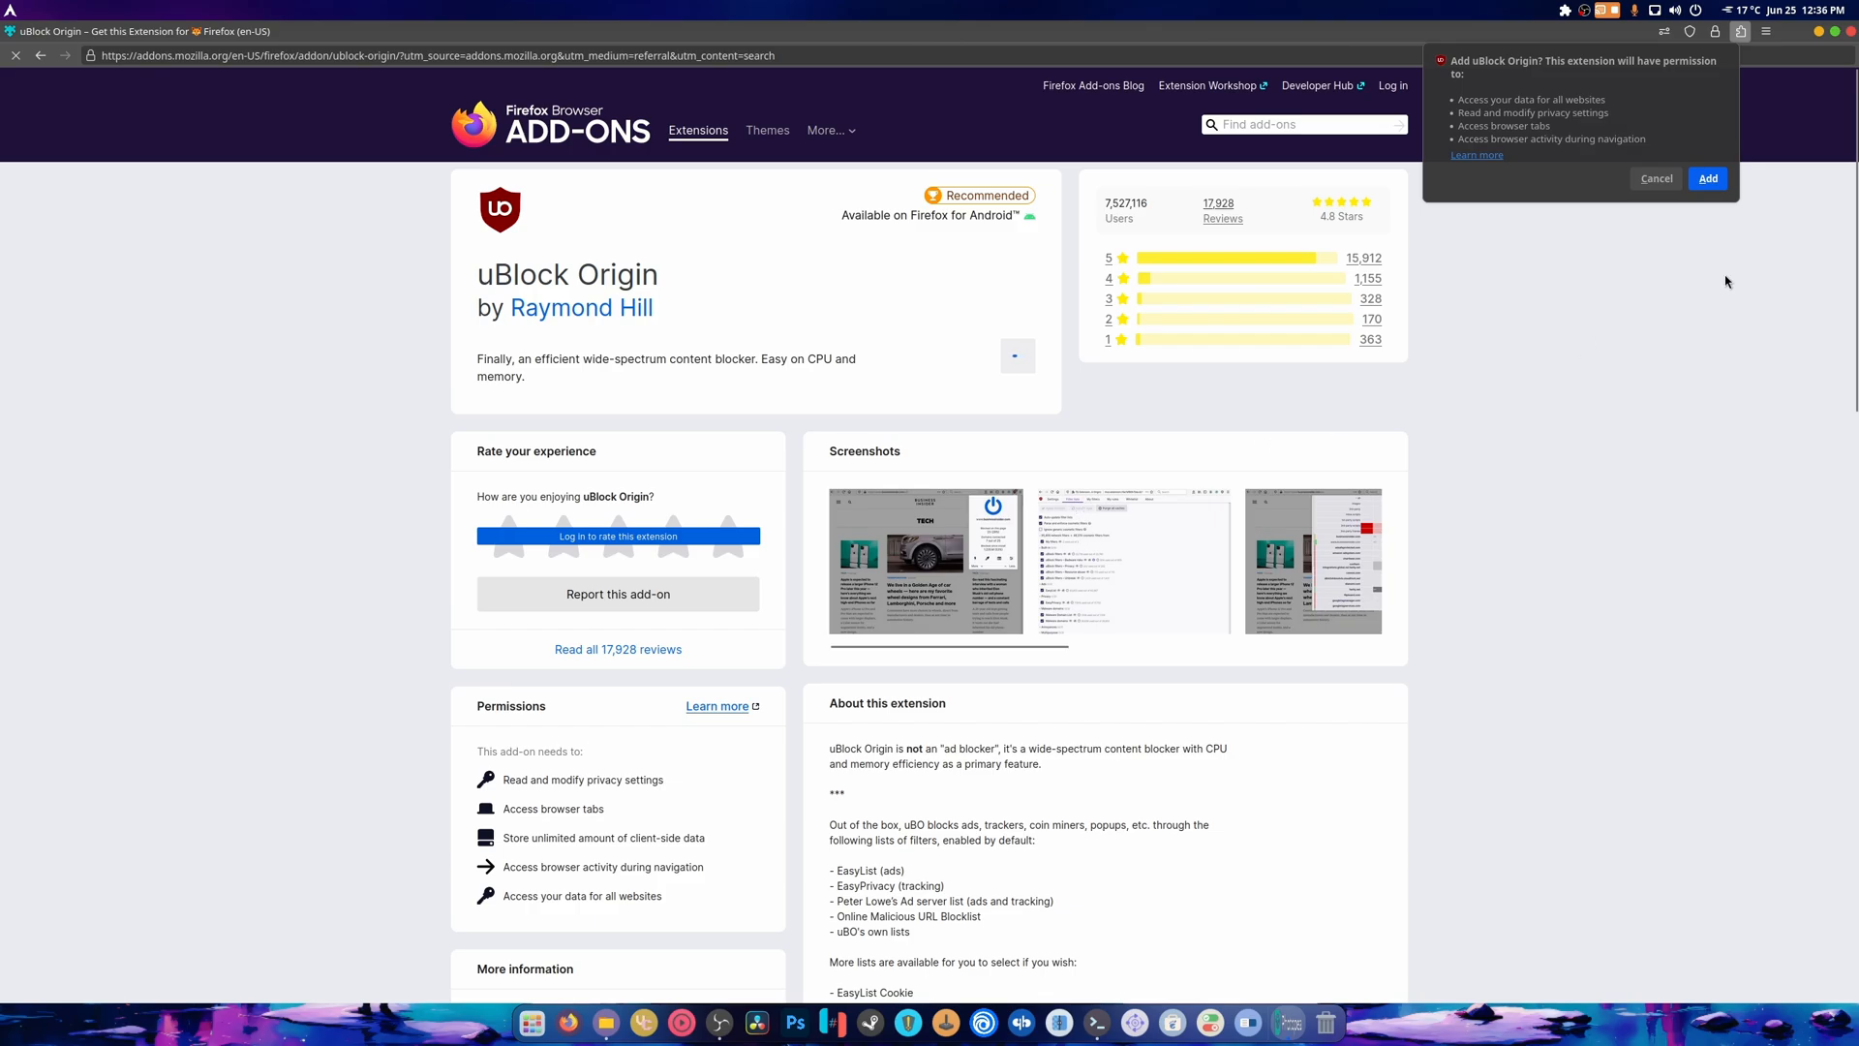
pyautogui.click(1707, 178)
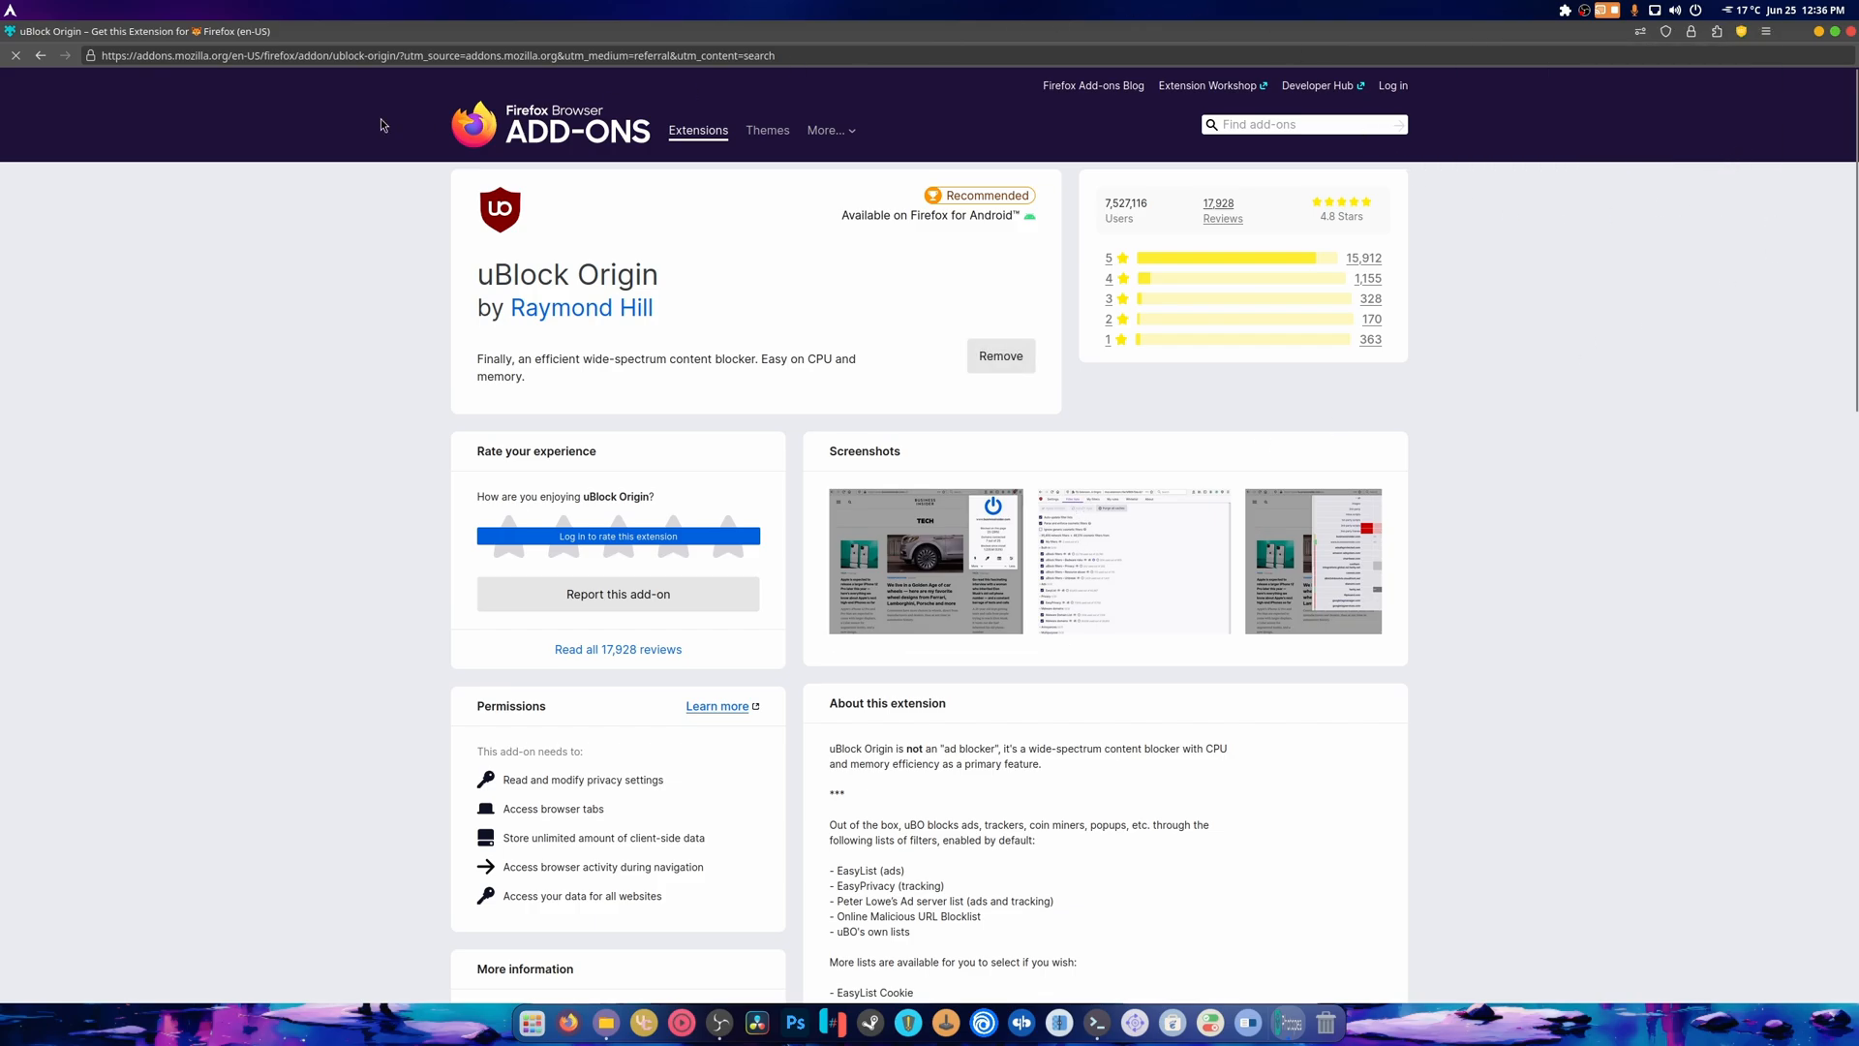
pyautogui.click(42, 56)
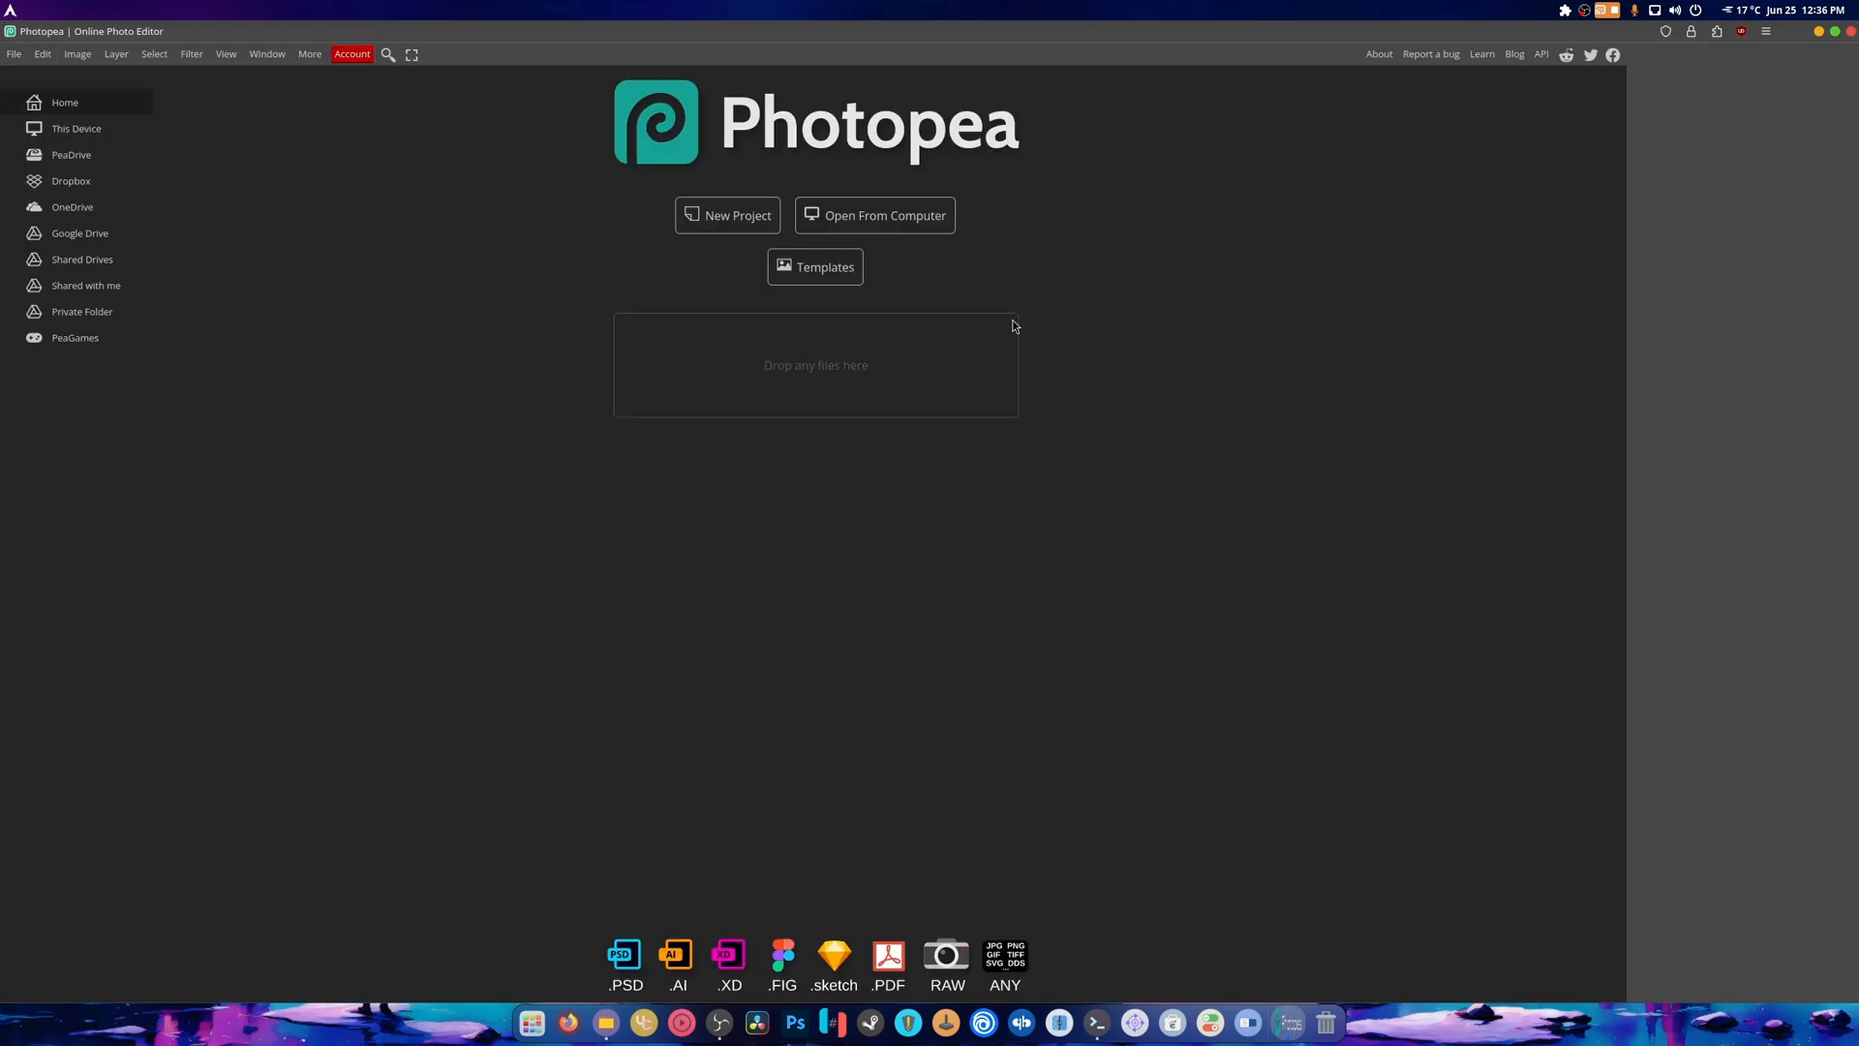
pyautogui.moveTo(875, 215)
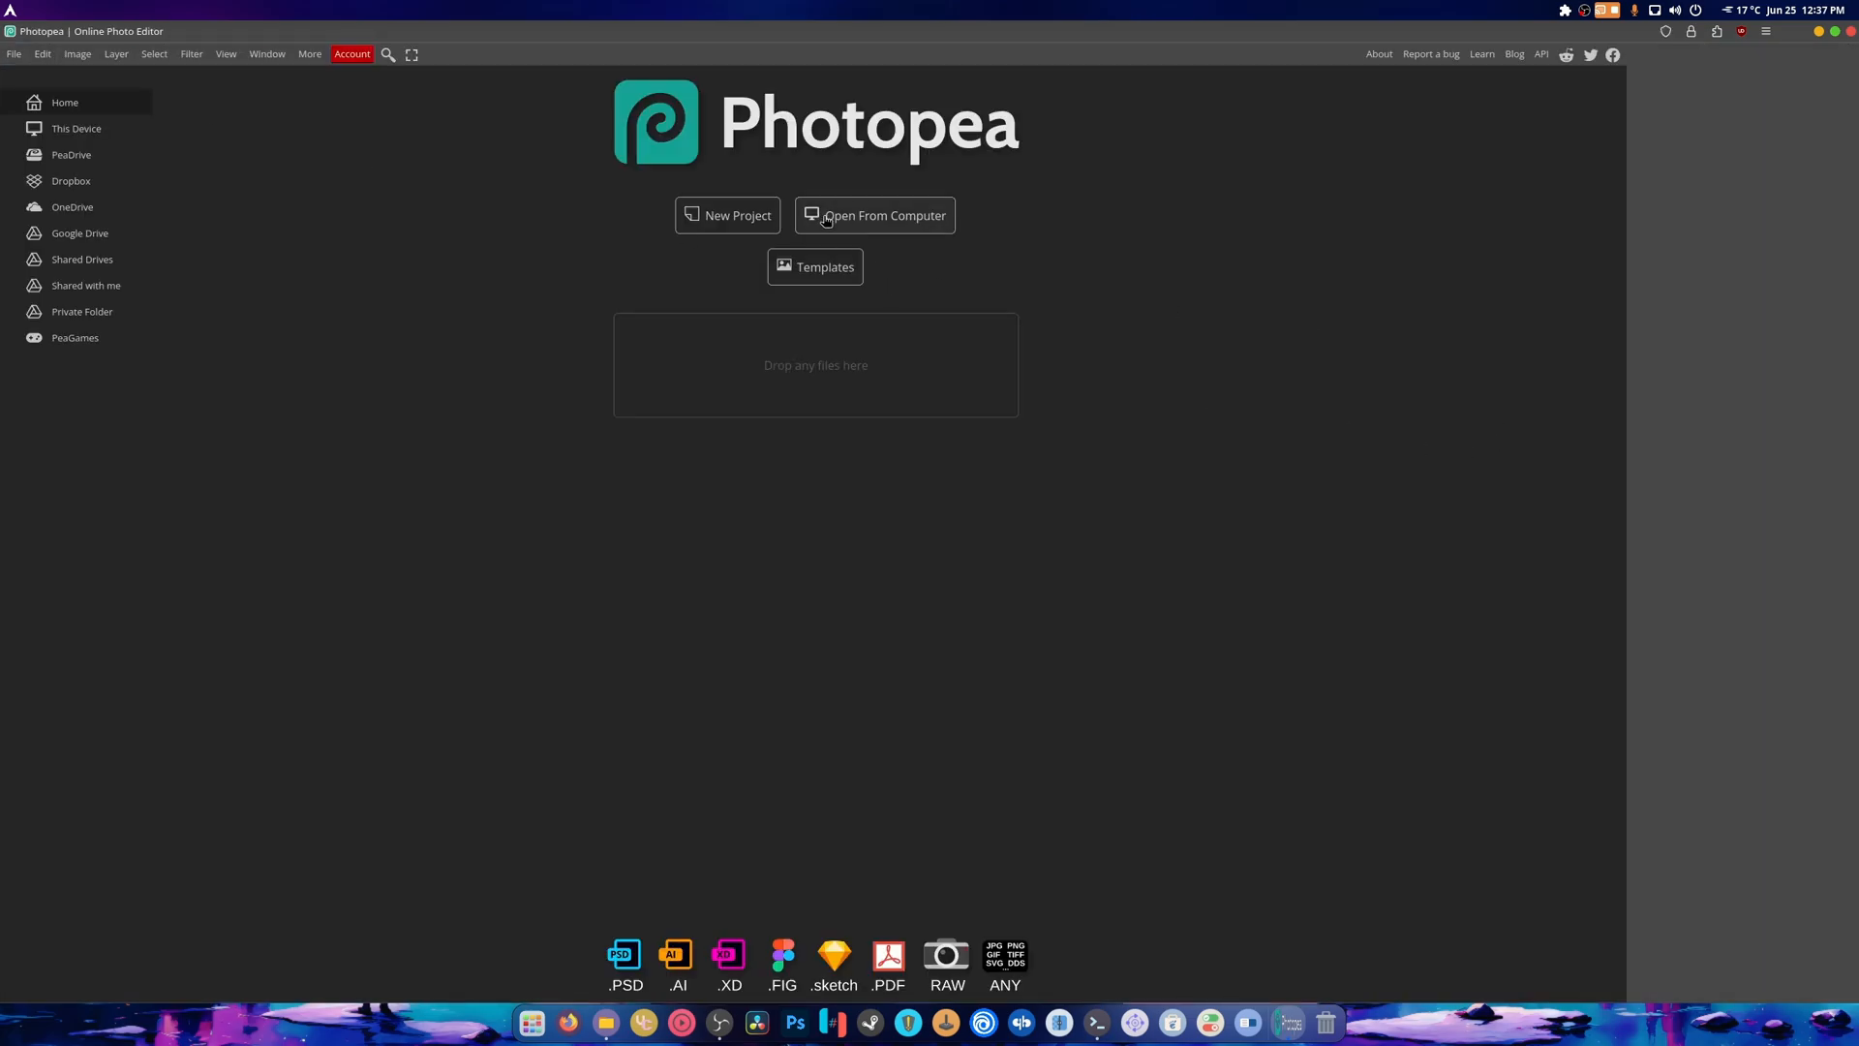
# Open the CoolerControl FanCurves PSD from Pictures > Thumbnails and choose Block element
pyautogui.click(882, 215)
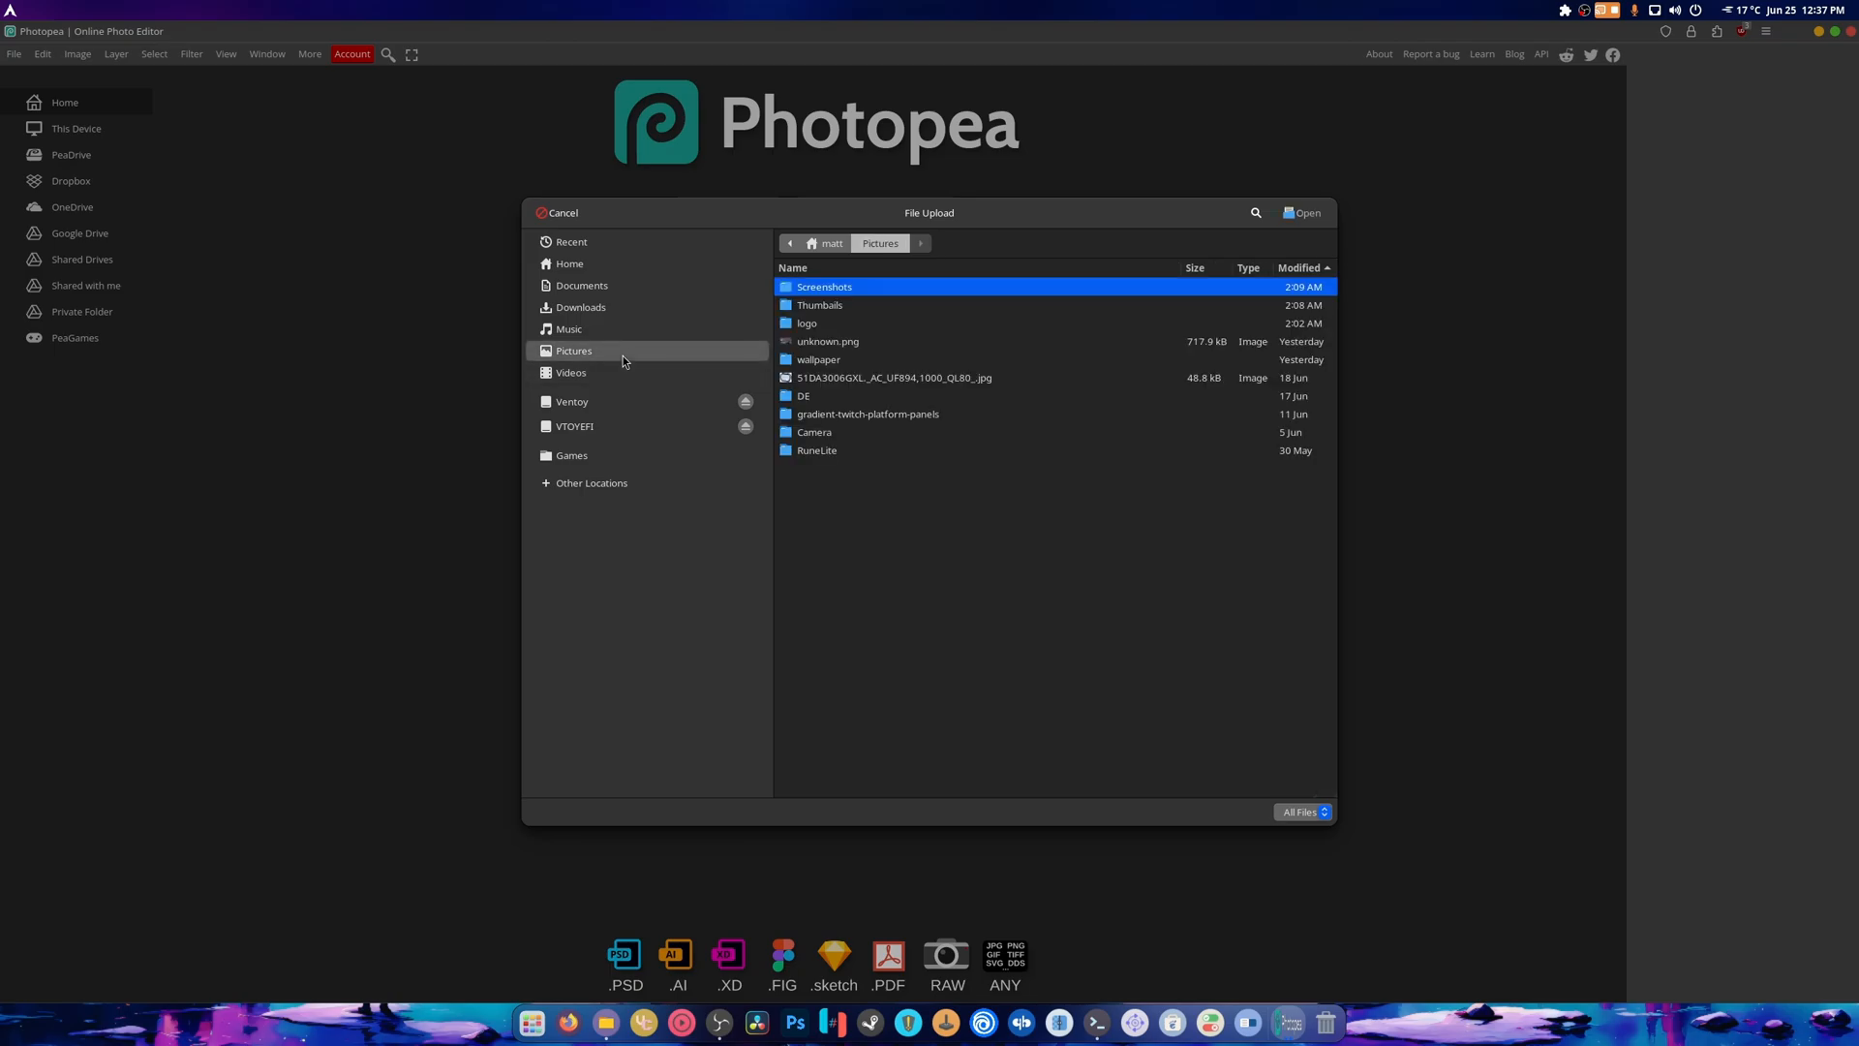
pyautogui.moveTo(822, 323)
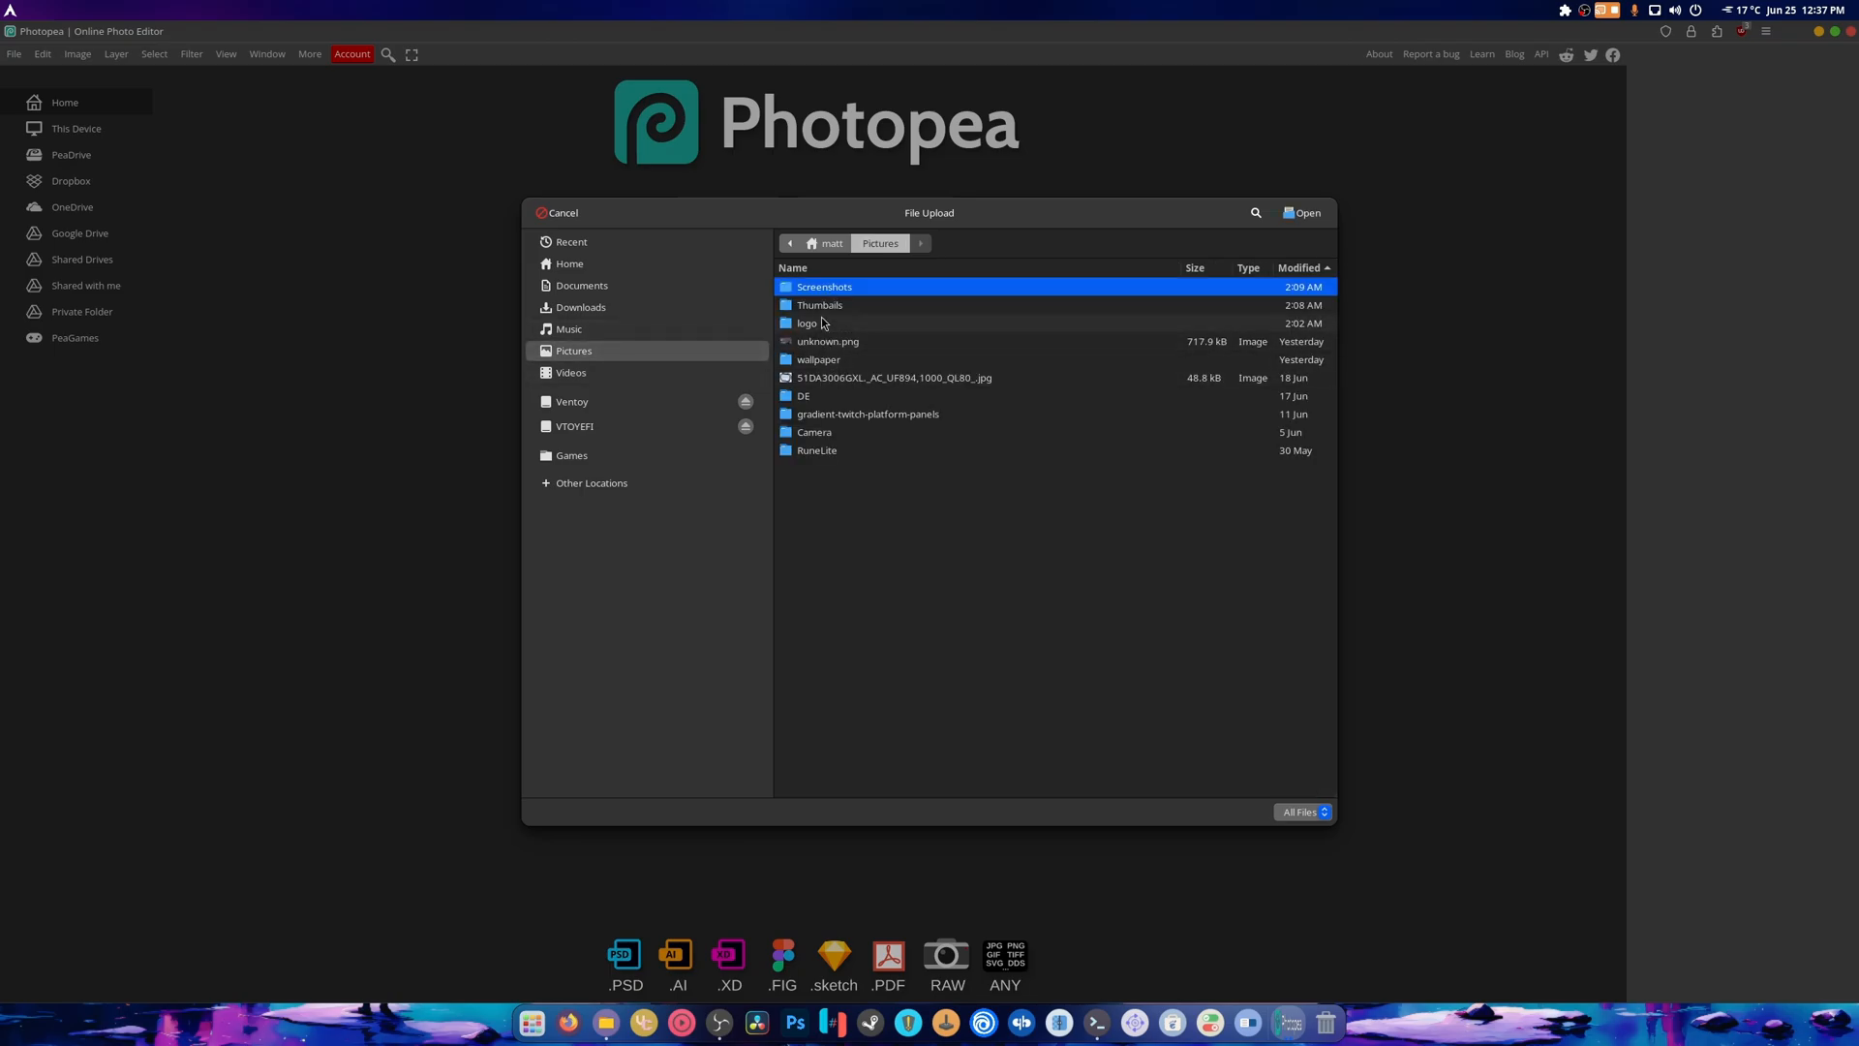
pyautogui.doubleClick(819, 305)
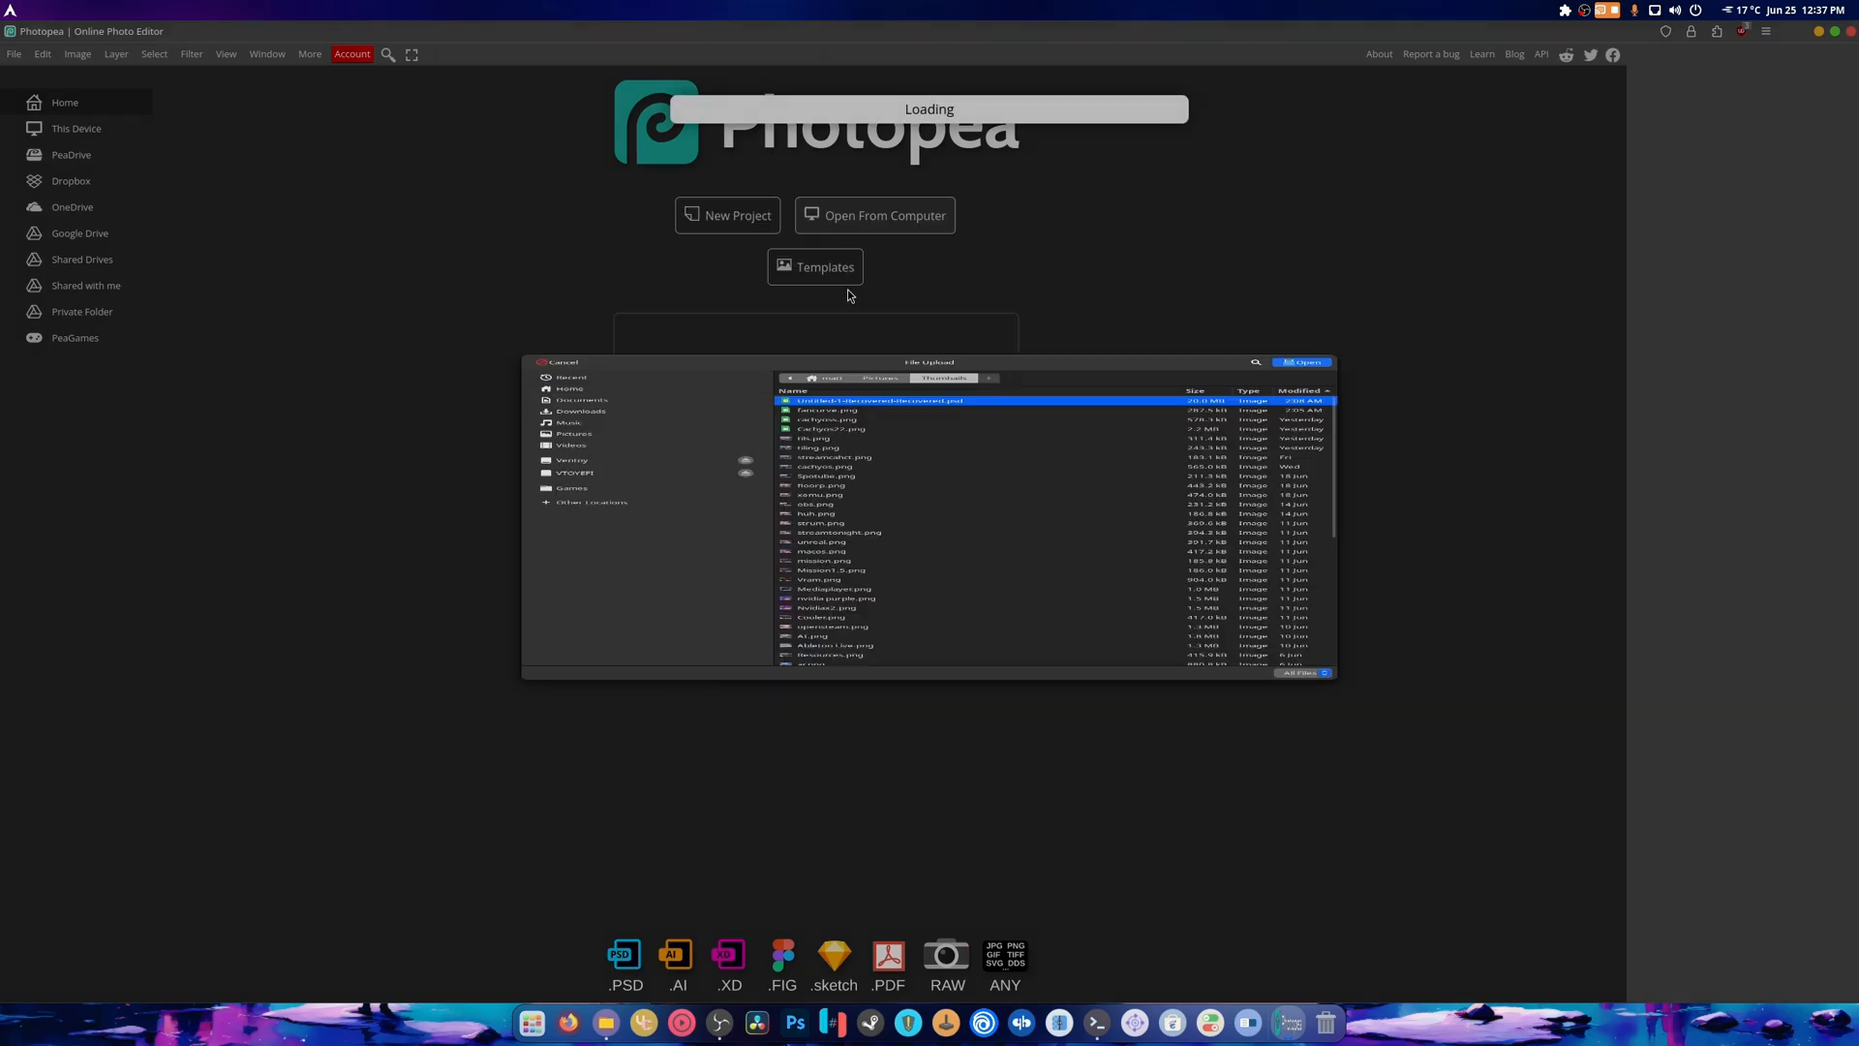
pyautogui.click(1299, 361)
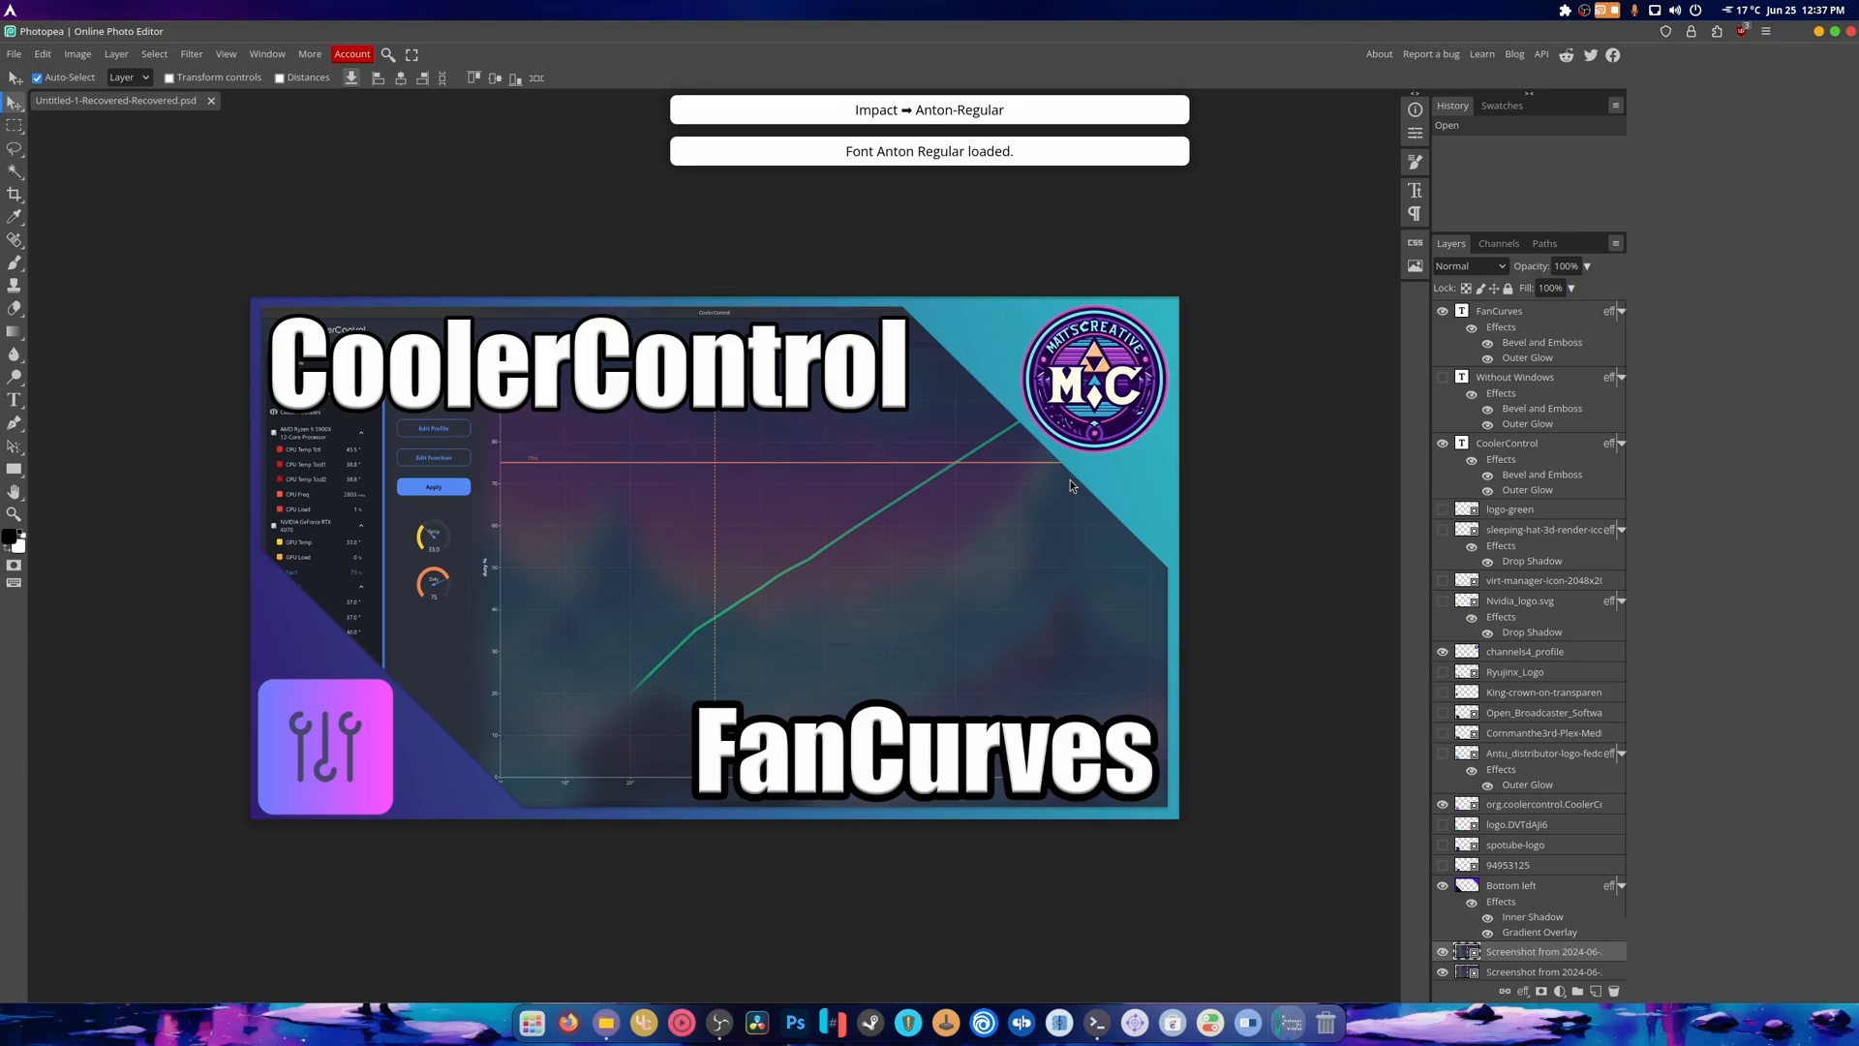
pyautogui.rightClick(1764, 382)
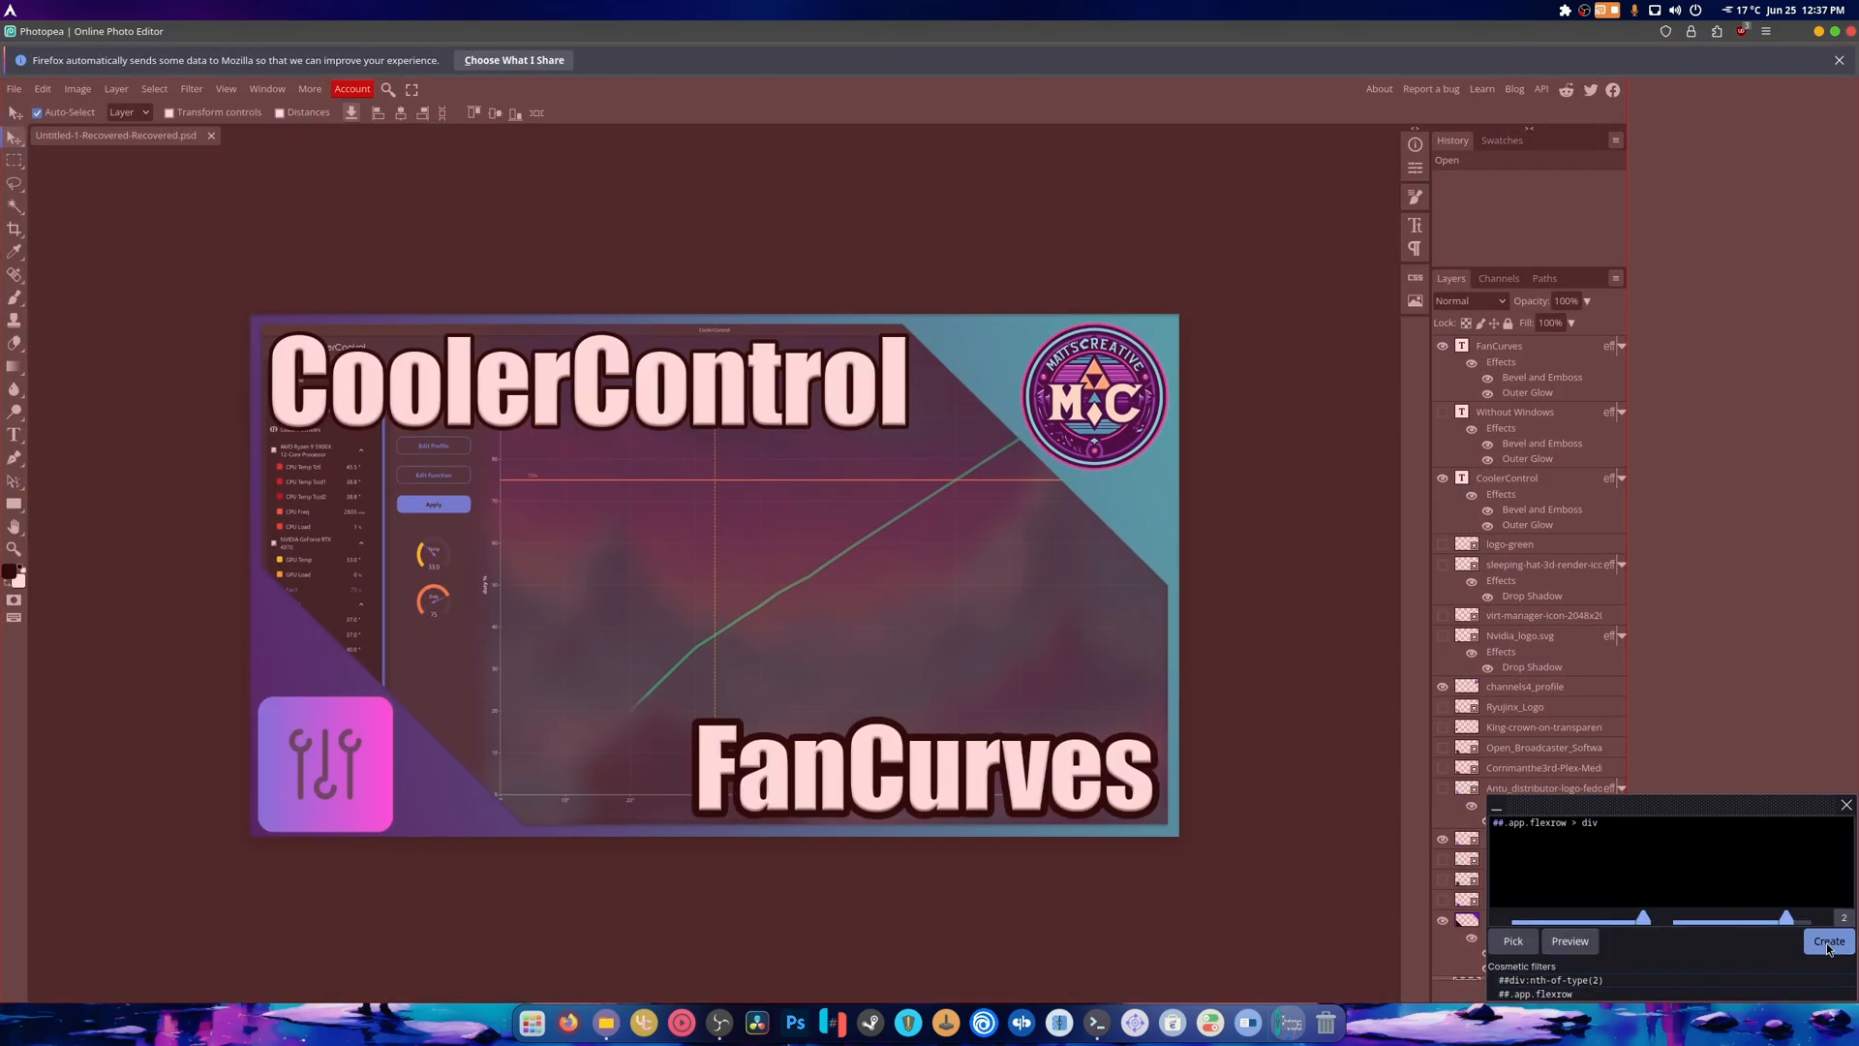
# Create the uBlock filter for the picked element, open its dashboard, then return to Photopea
pyautogui.click(1743, 30)
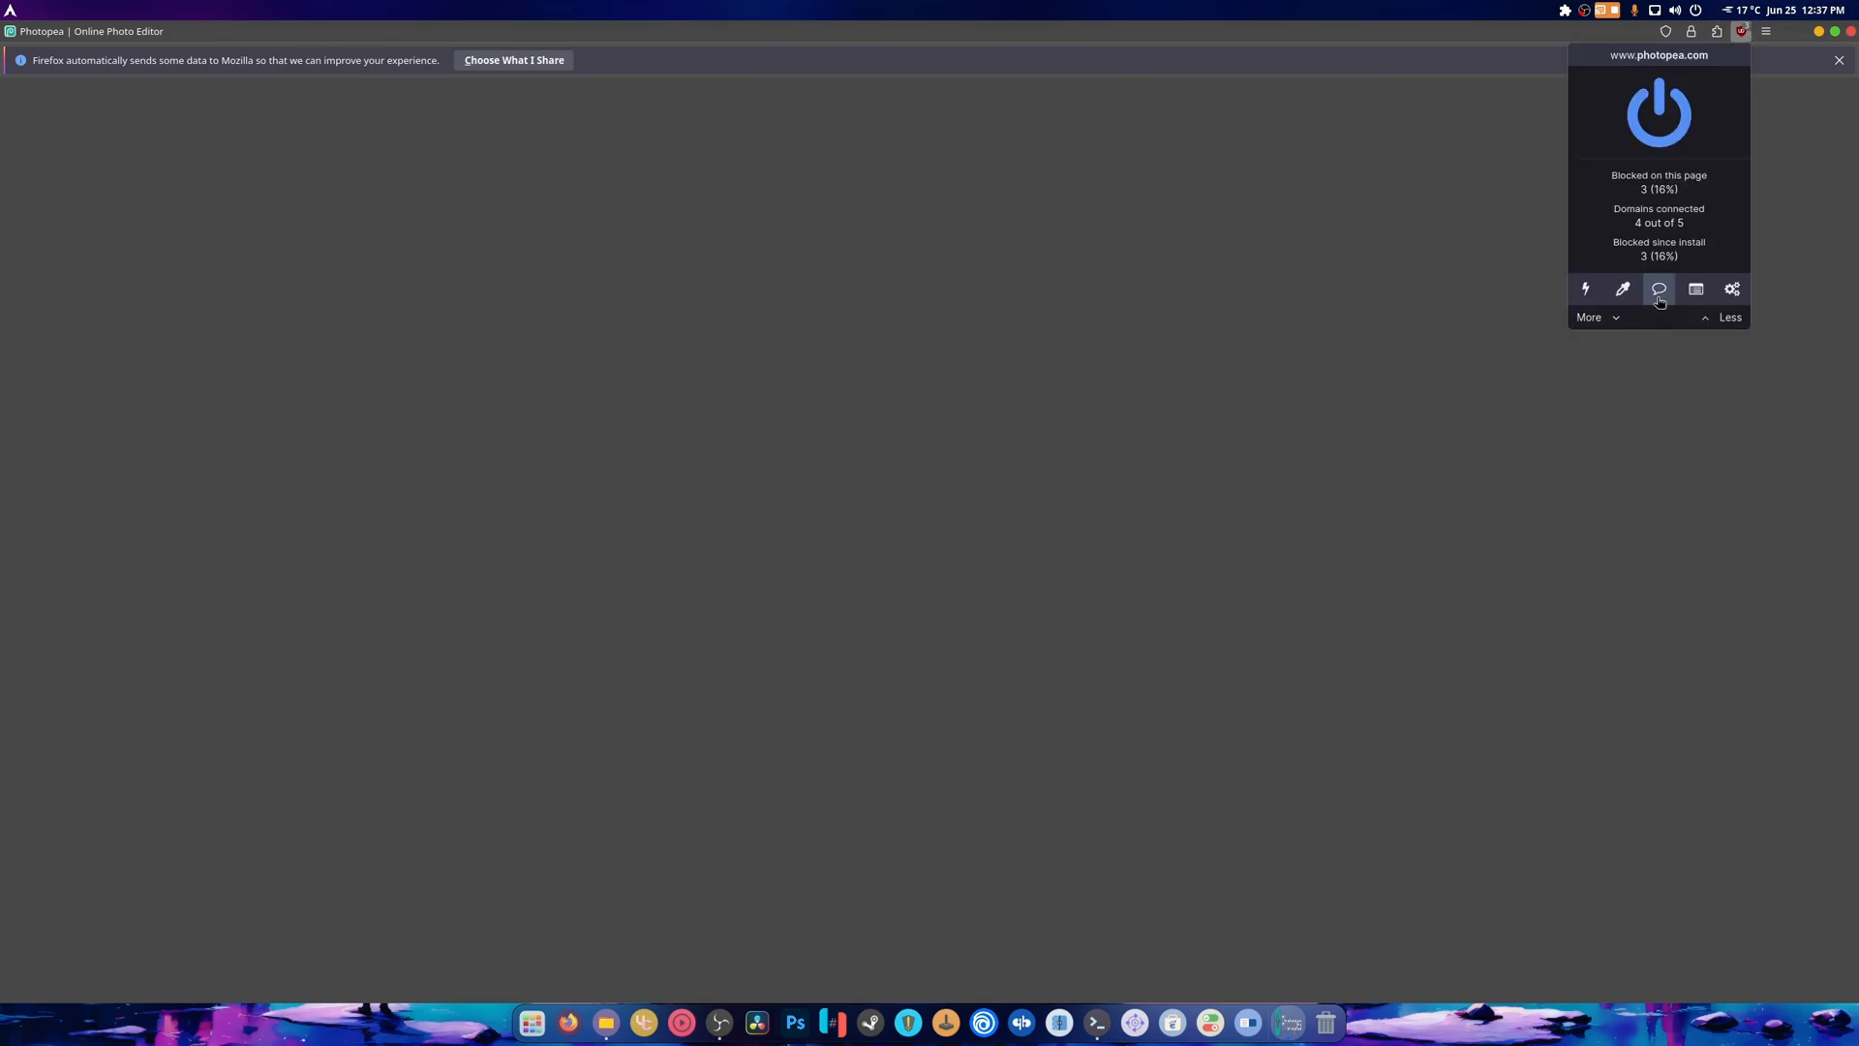
pyautogui.click(1731, 292)
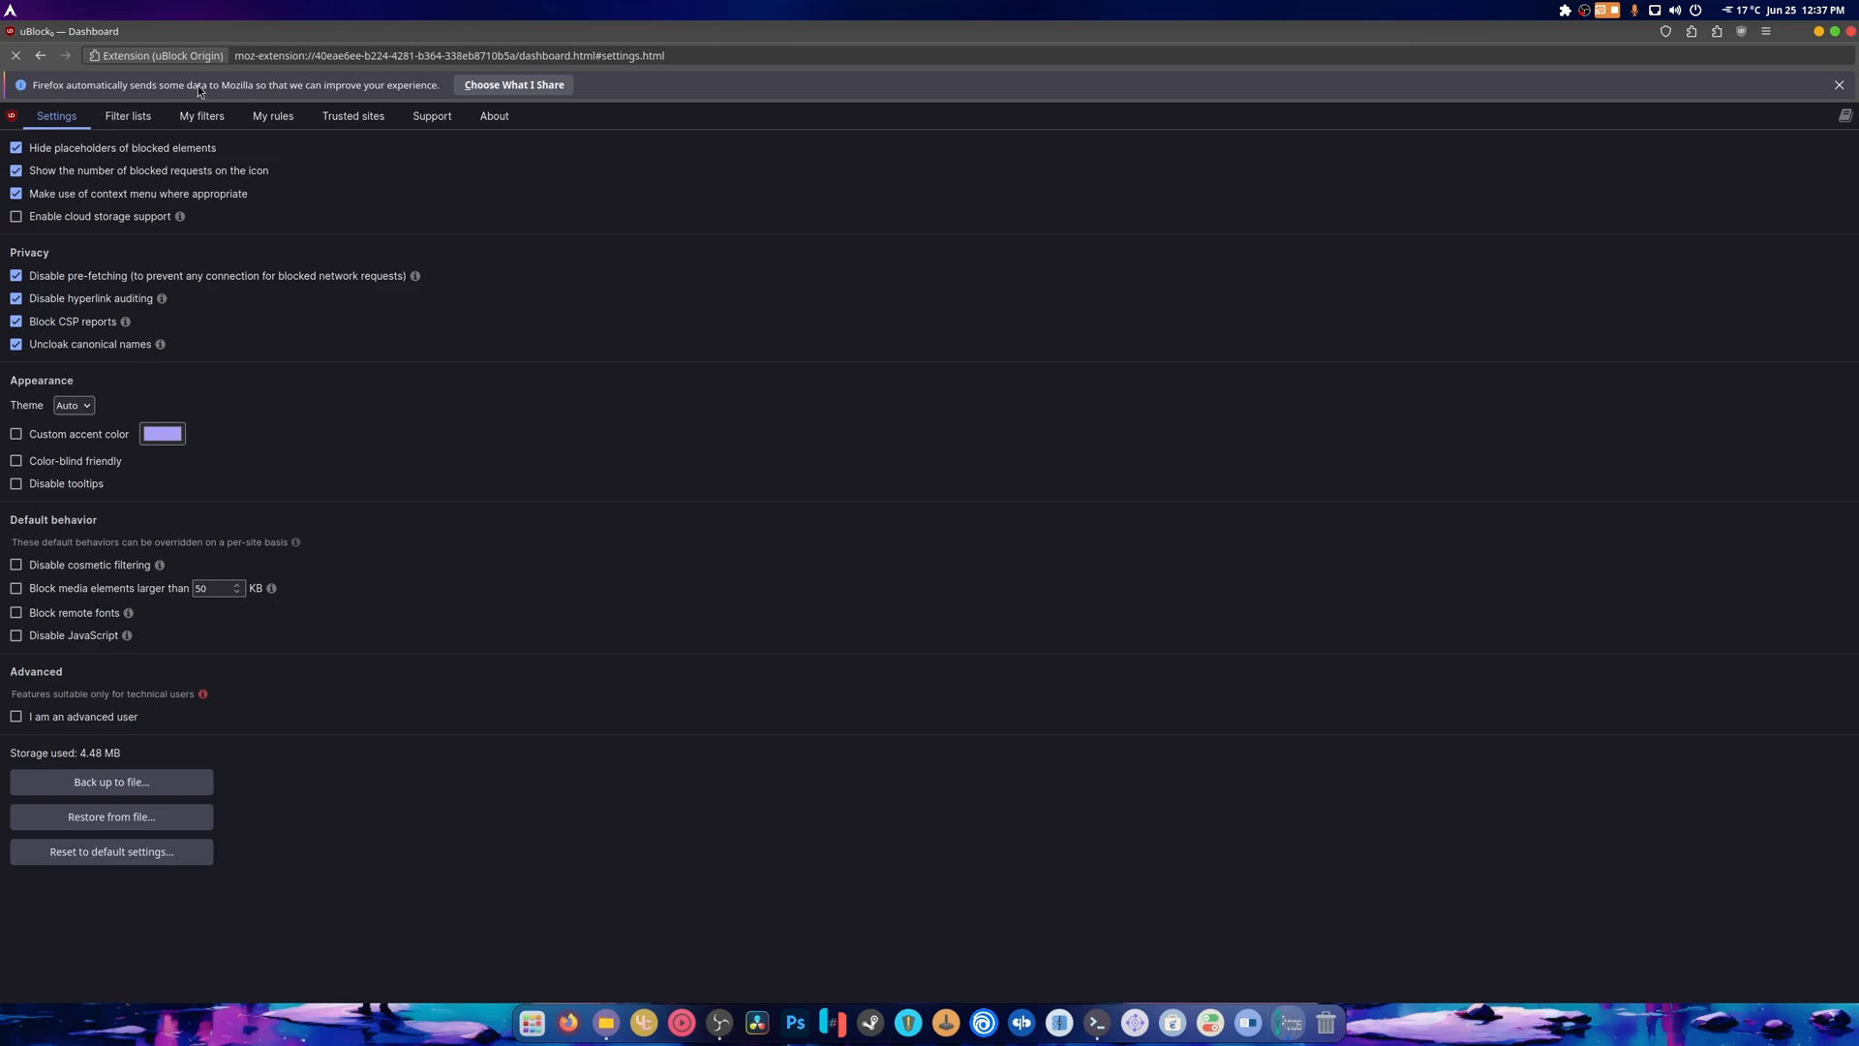
pyautogui.click(201, 117)
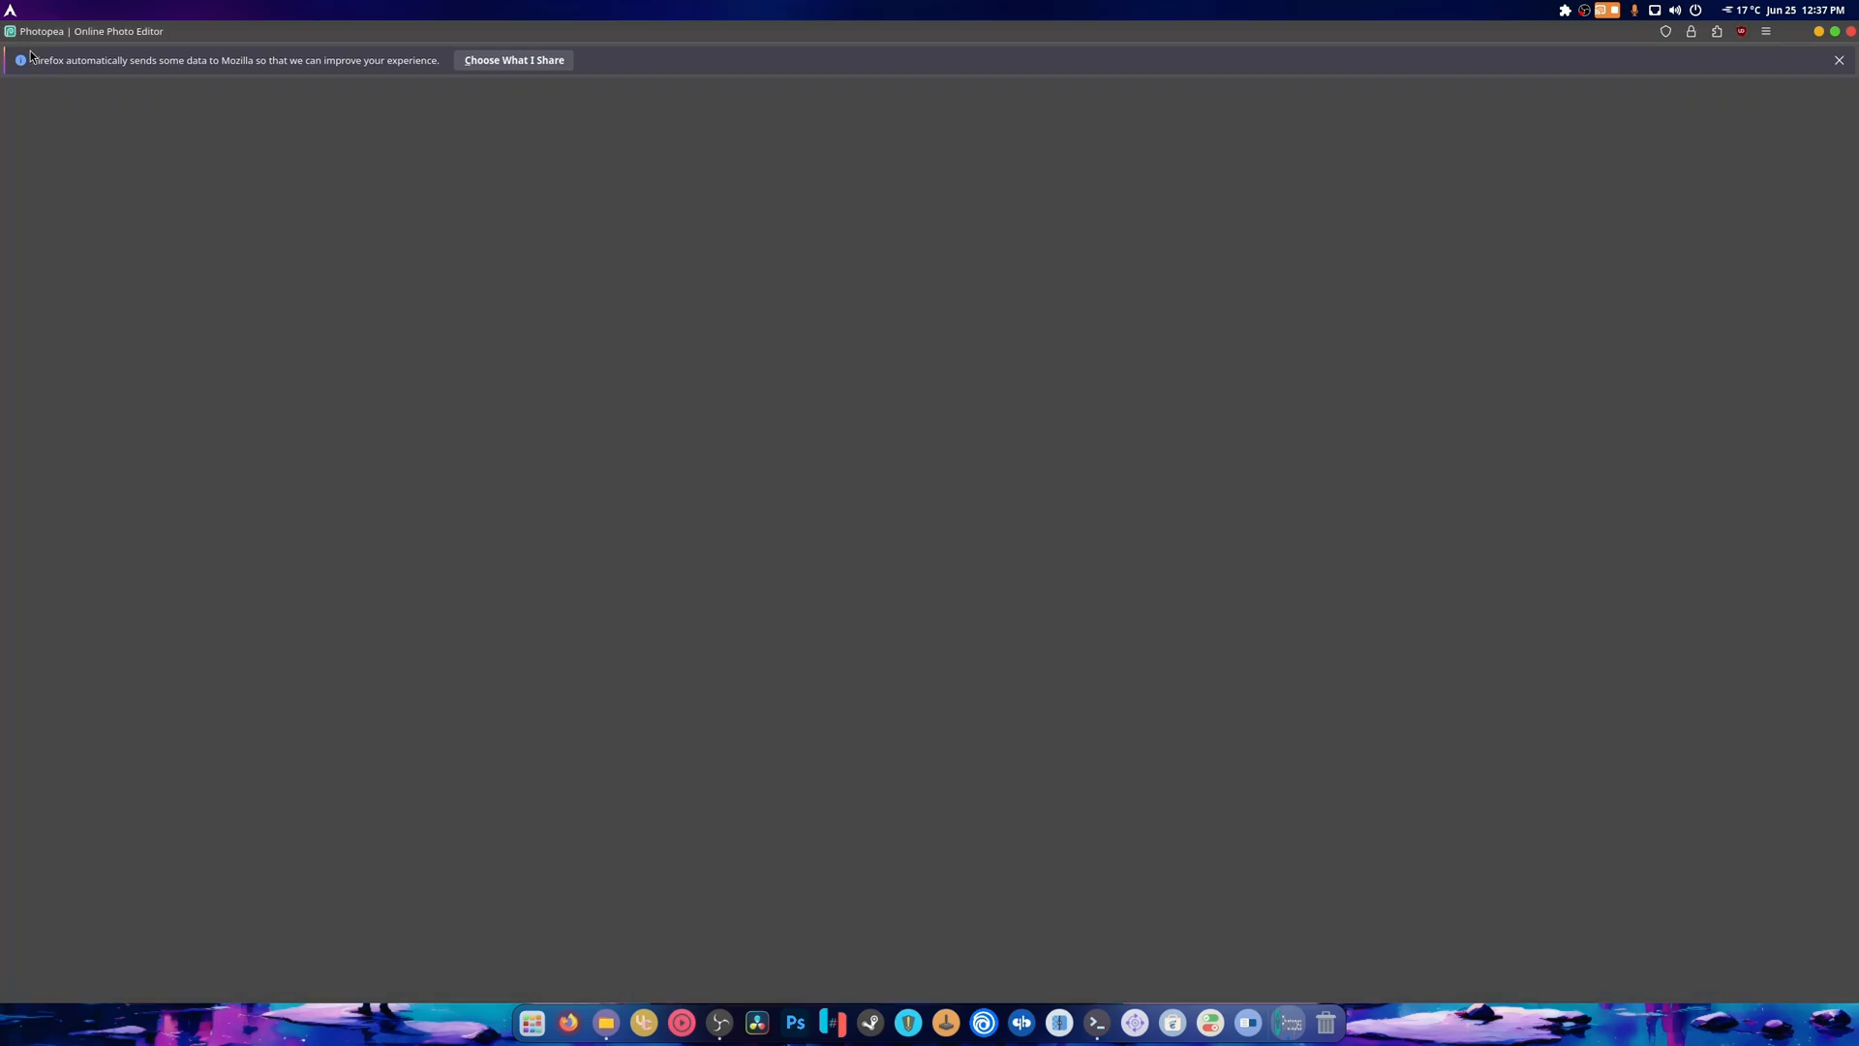
pyautogui.moveTo(824, 157)
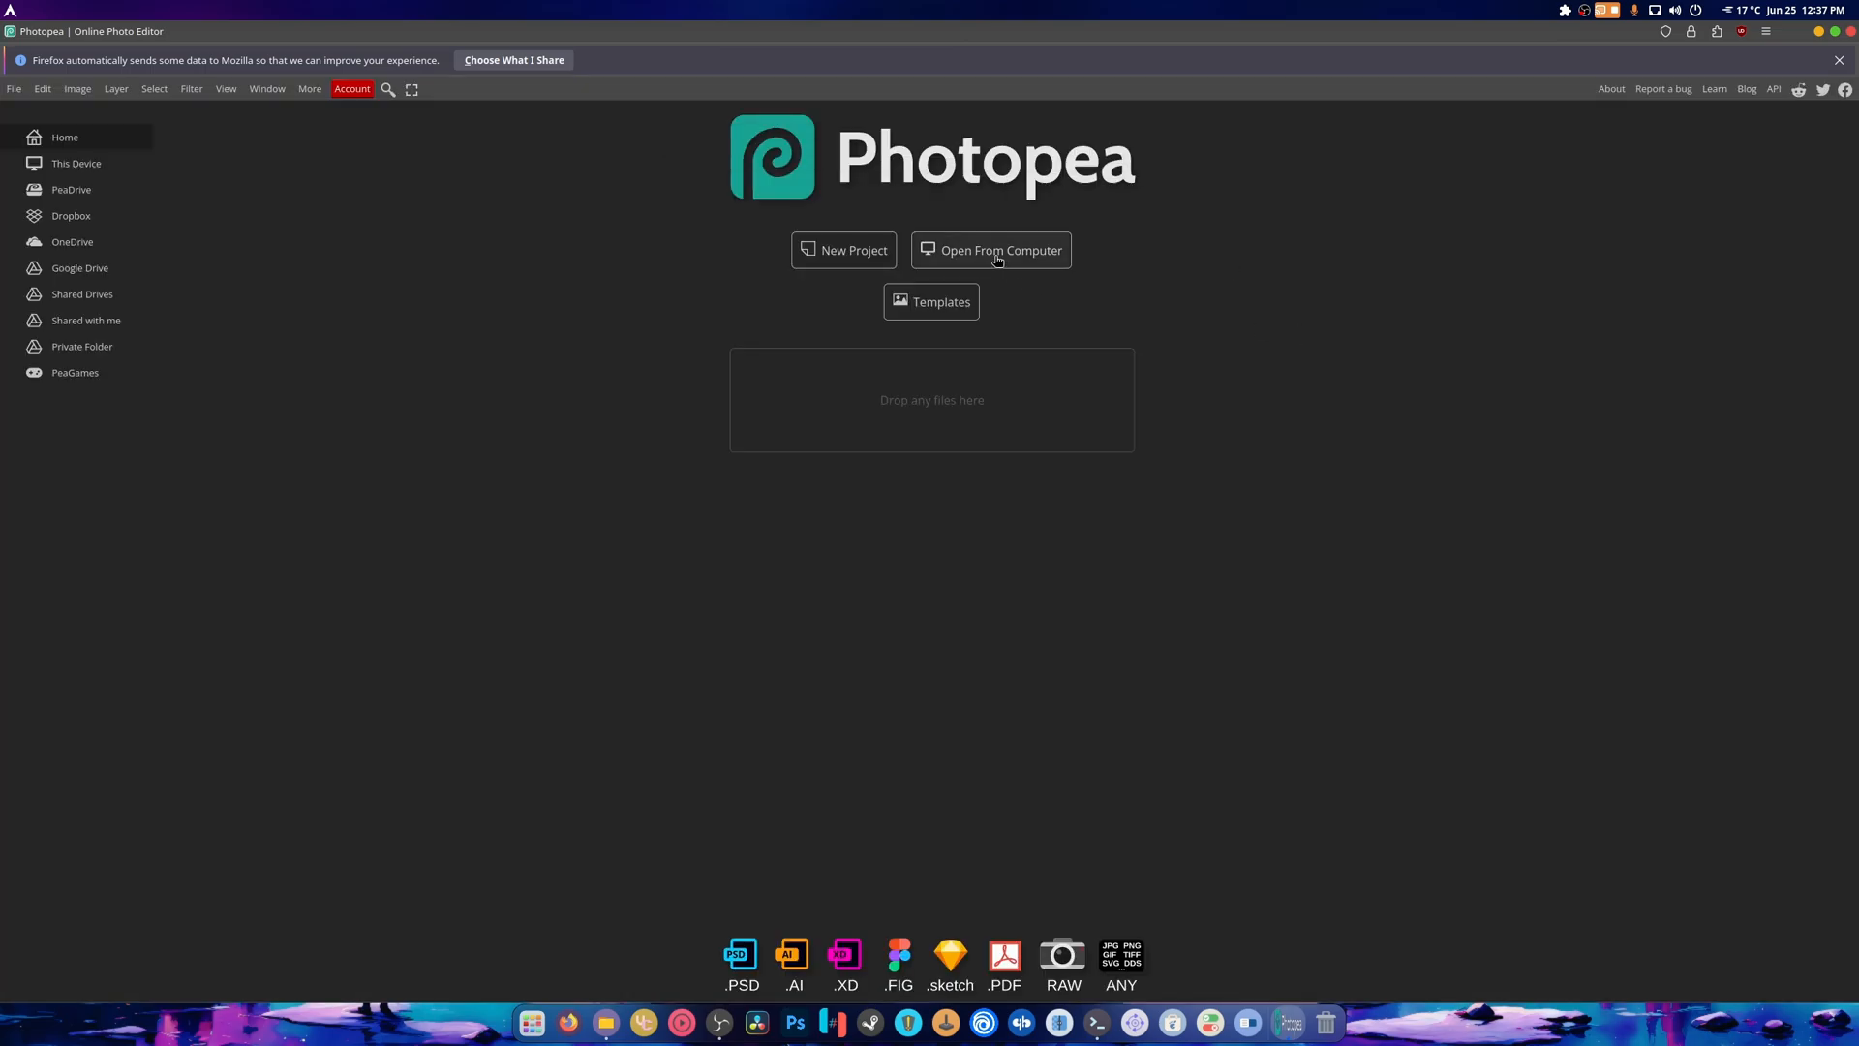
# Open the CoolerControl FanCurves thumbnail PSD from the computer and dismiss the data-sharing notice
pyautogui.click(999, 250)
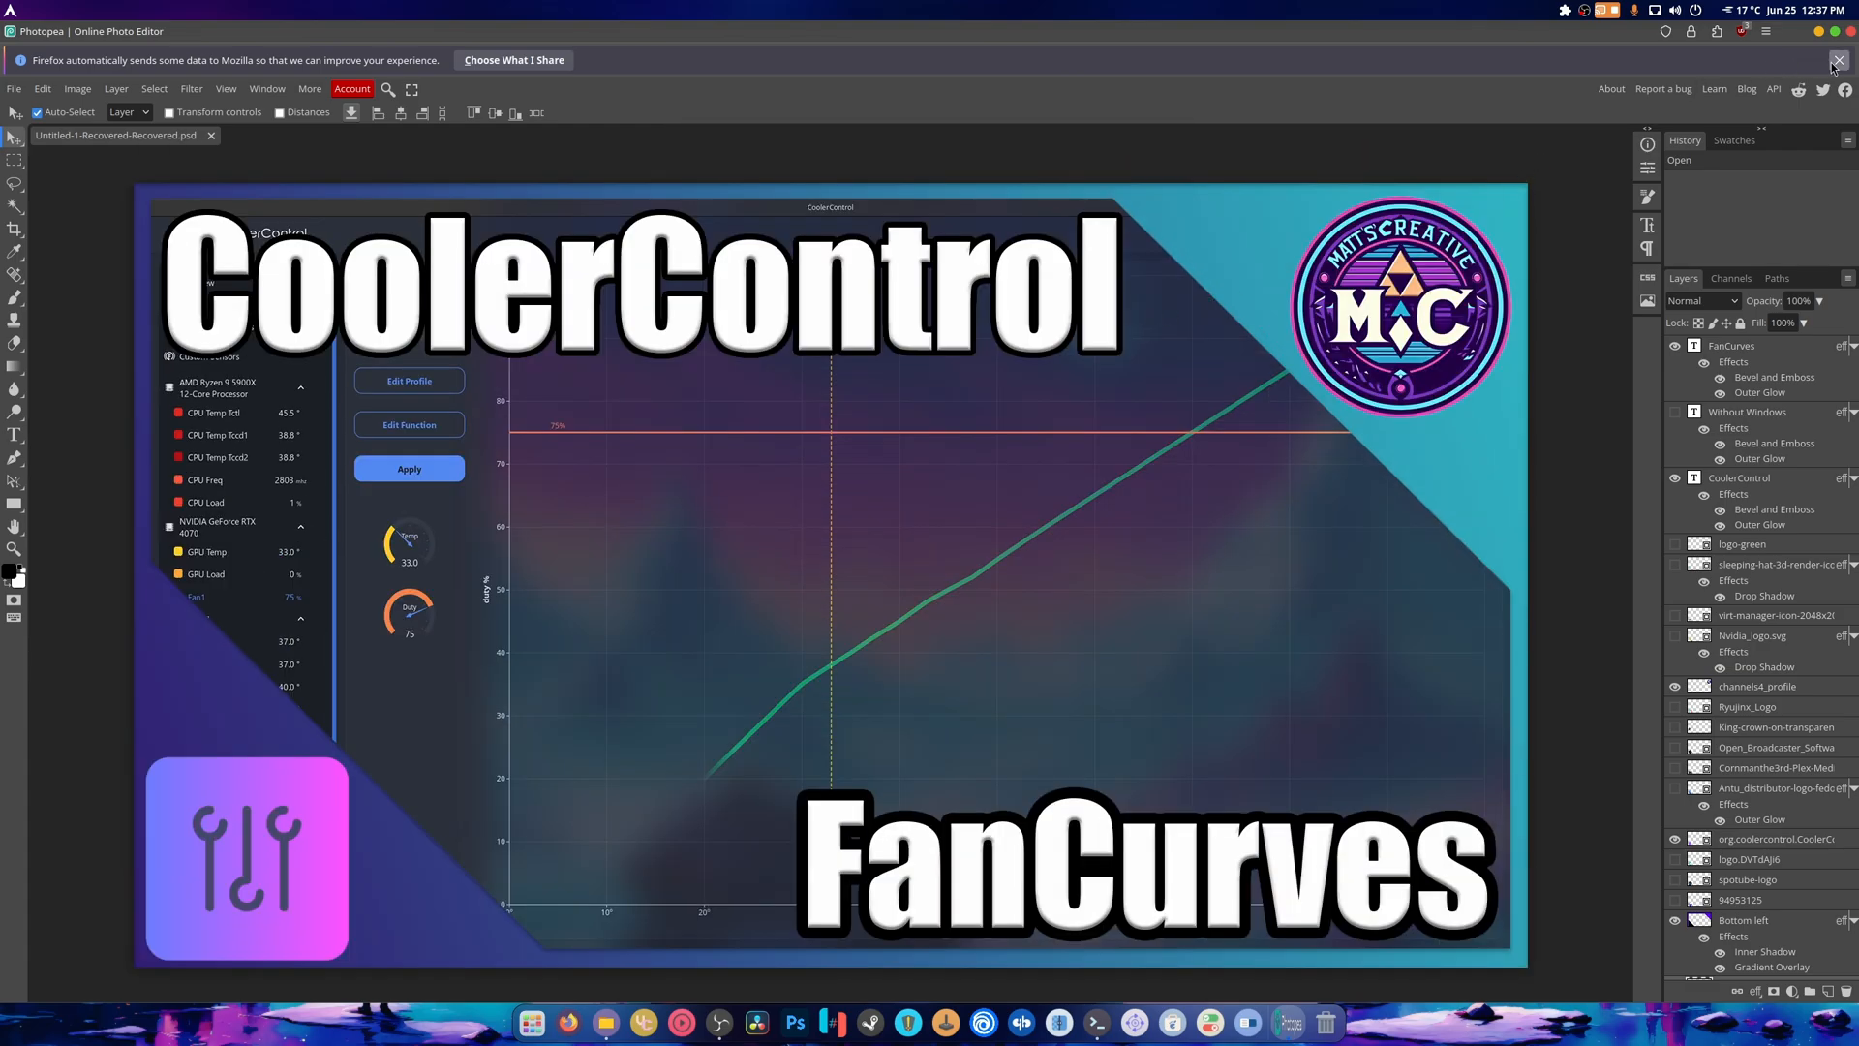
pyautogui.click(1838, 60)
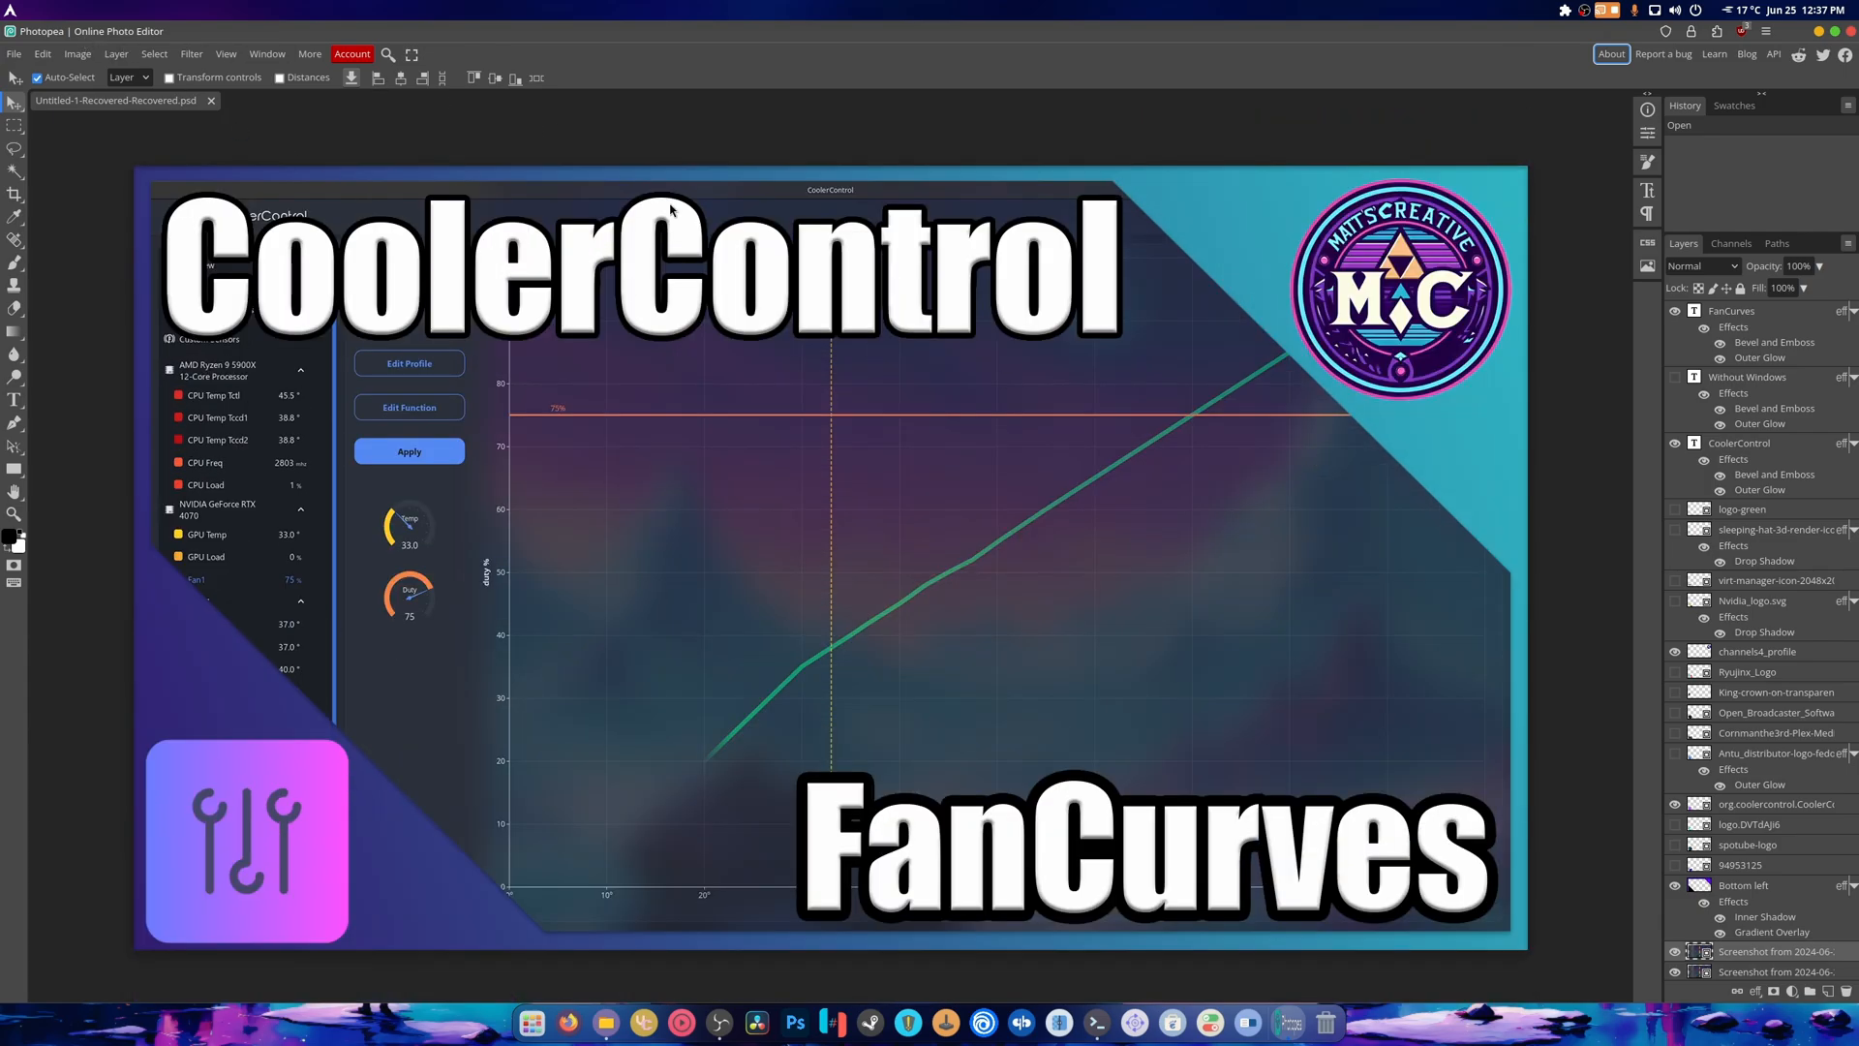
pyautogui.moveTo(1354, 408)
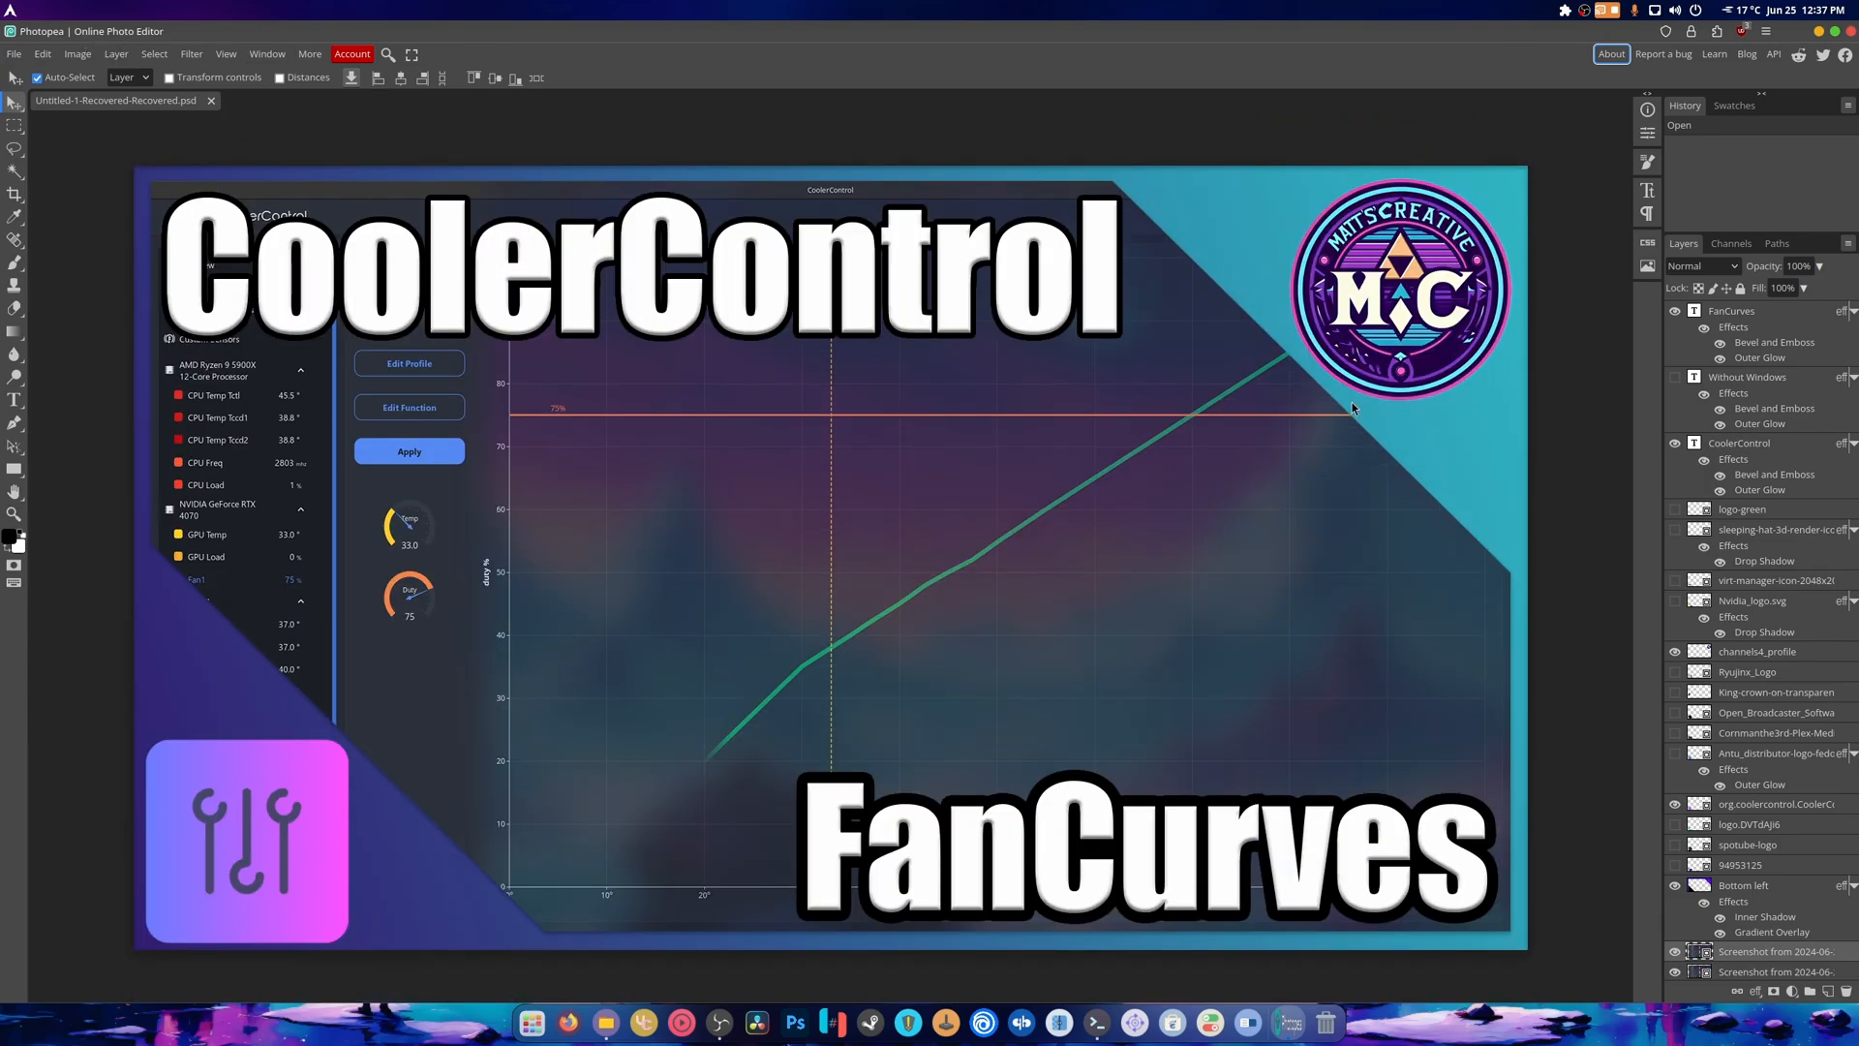
pyautogui.moveTo(1478, 577)
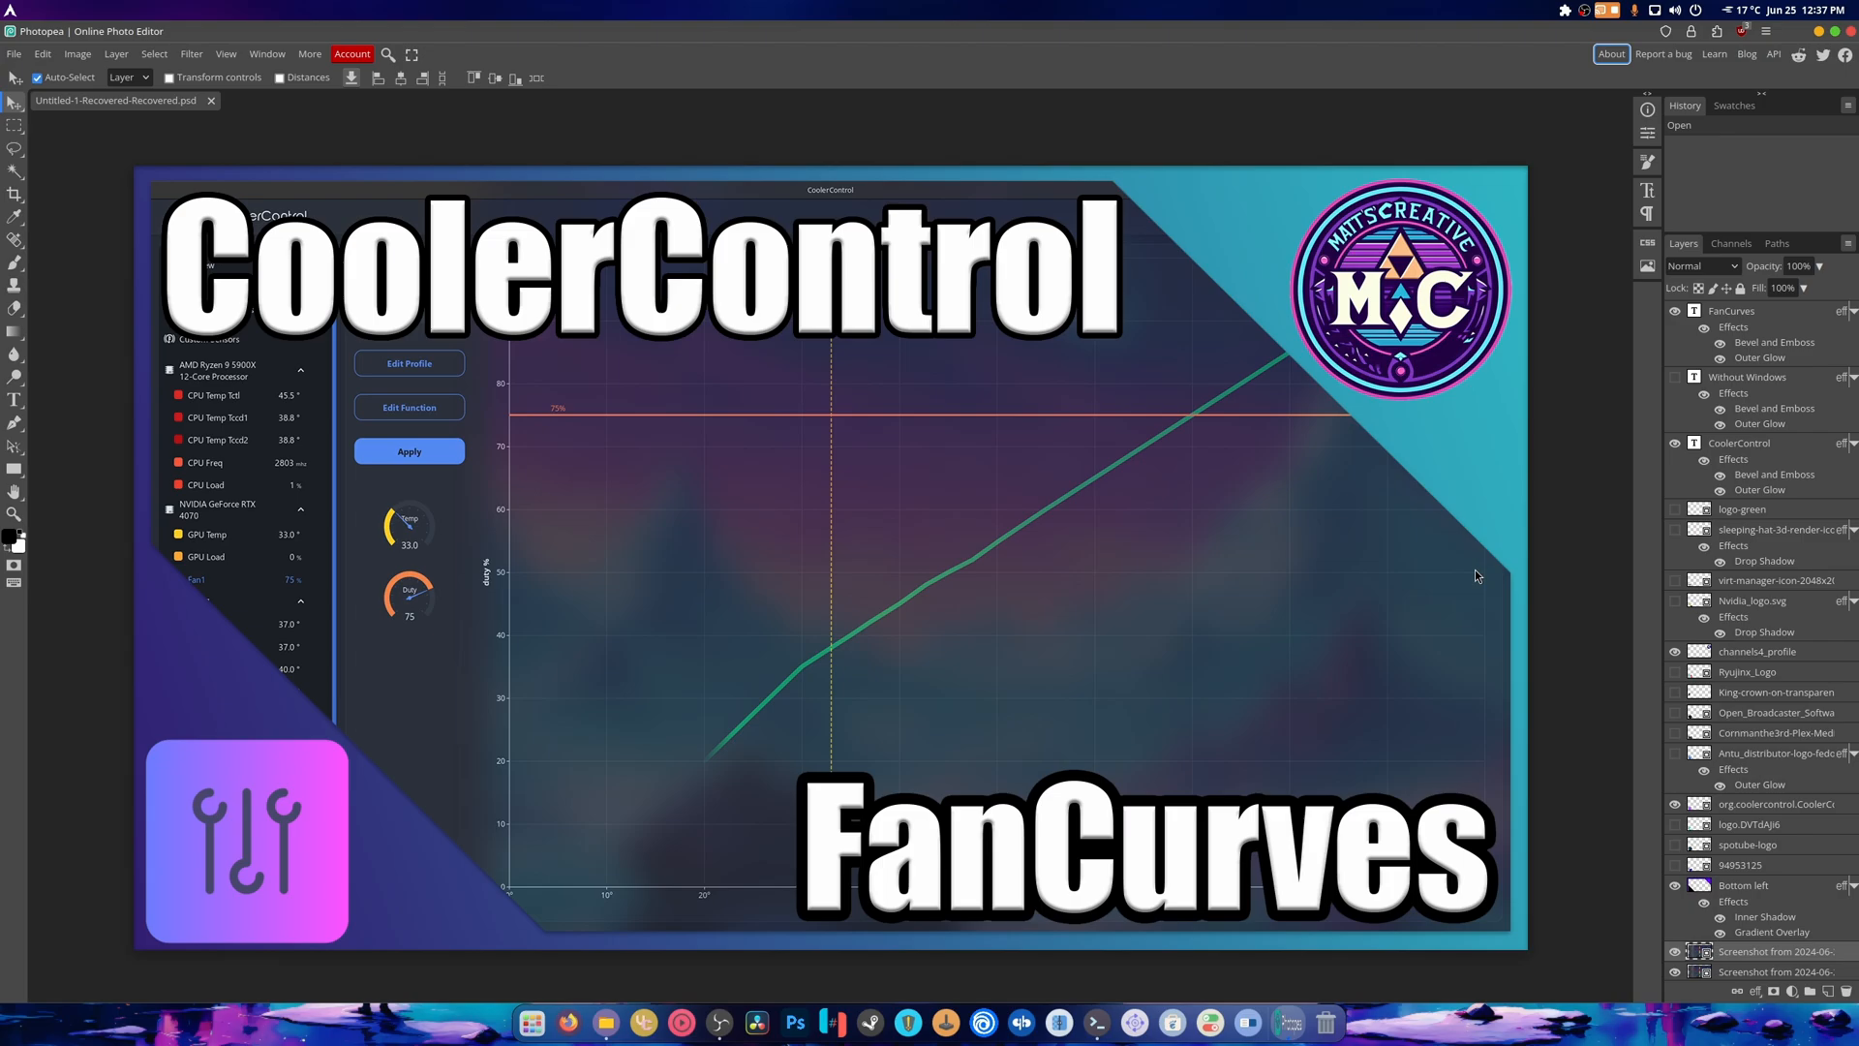